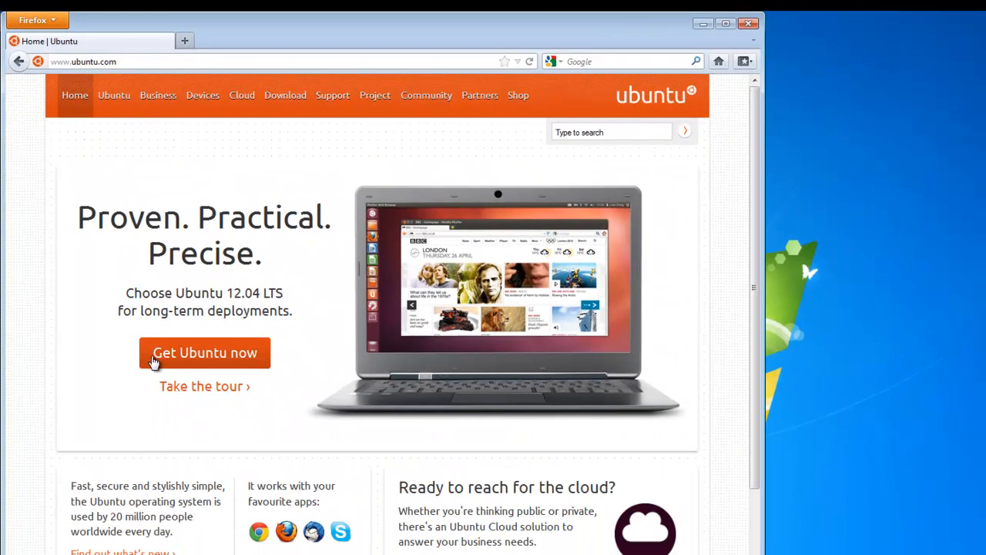
# Open the Ubuntu Desktop 12.04 LTS download page and keep the 32 bit (recommended) flavour
pyautogui.click(205, 353)
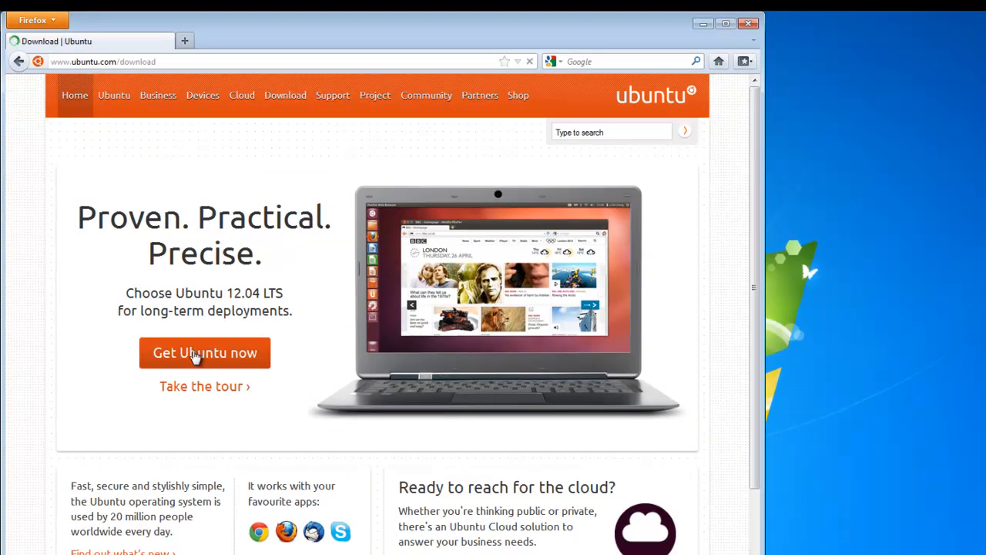
pyautogui.click(205, 352)
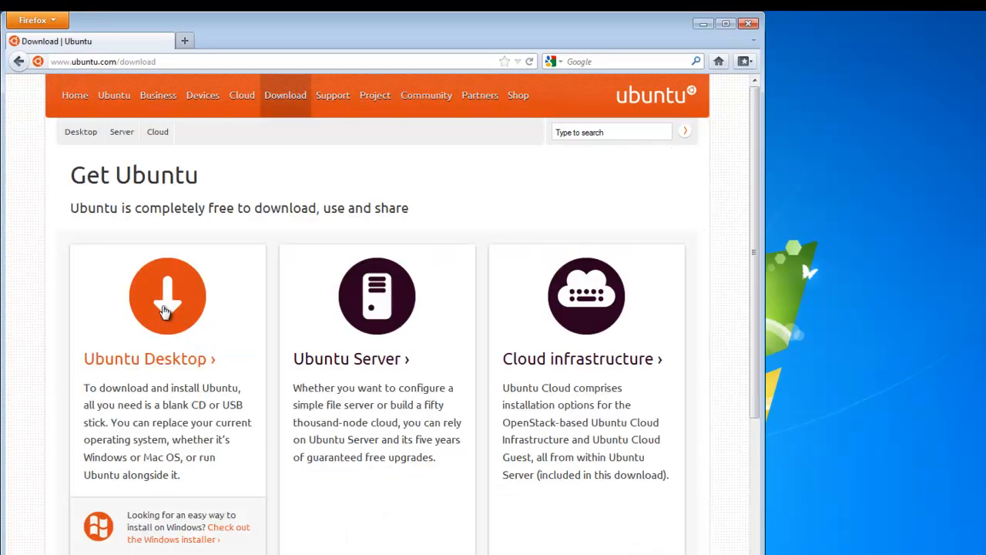
pyautogui.moveTo(192, 366)
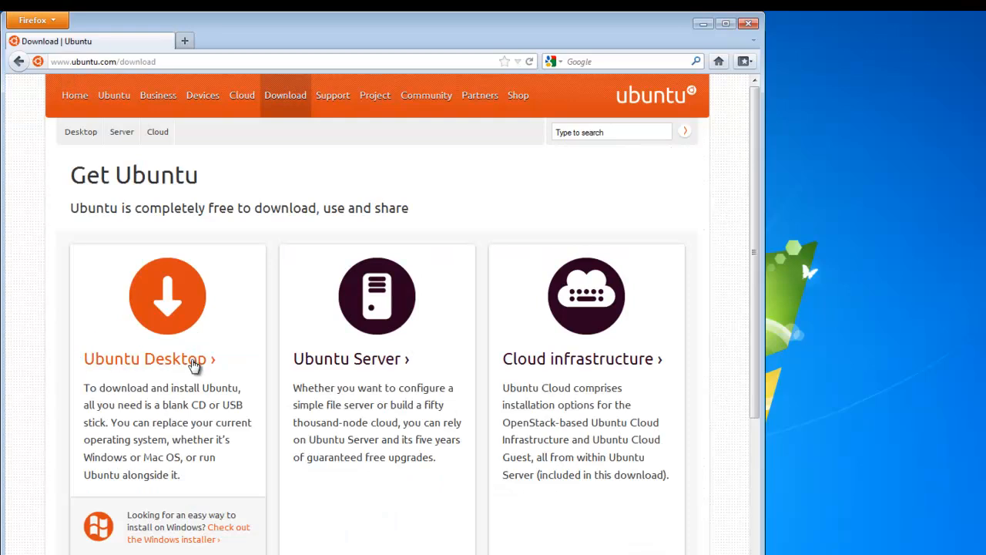
pyautogui.moveTo(503, 331)
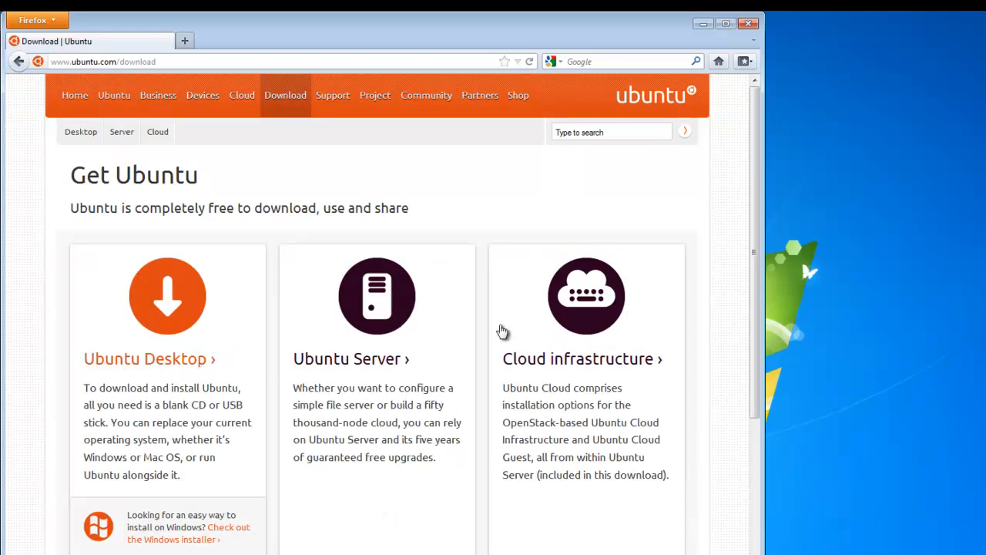
pyautogui.click(167, 296)
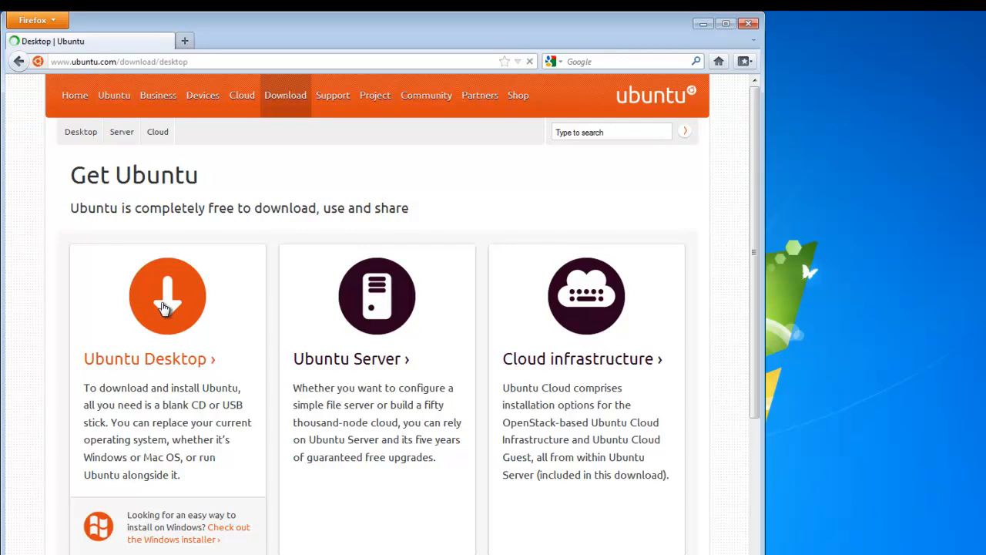
pyautogui.click(168, 296)
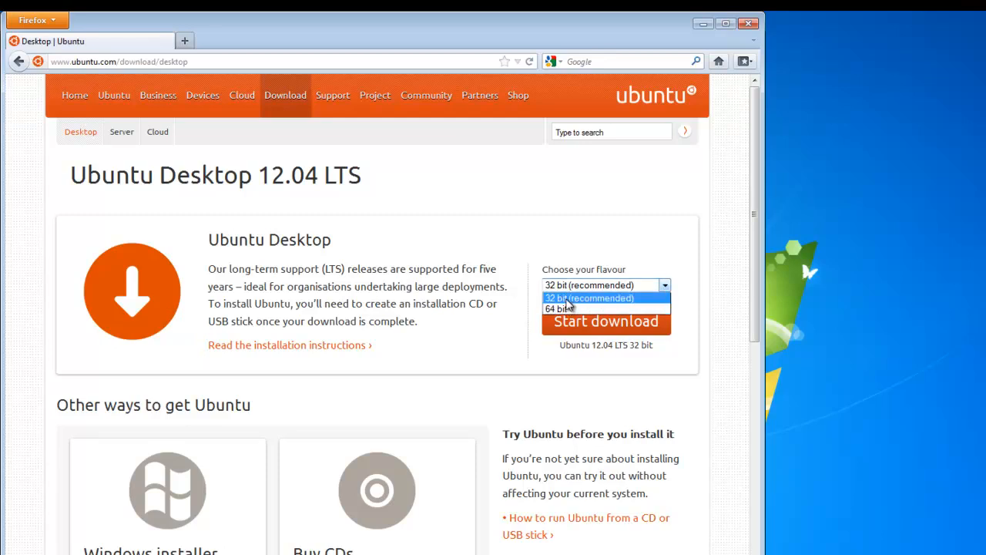
pyautogui.click(606, 286)
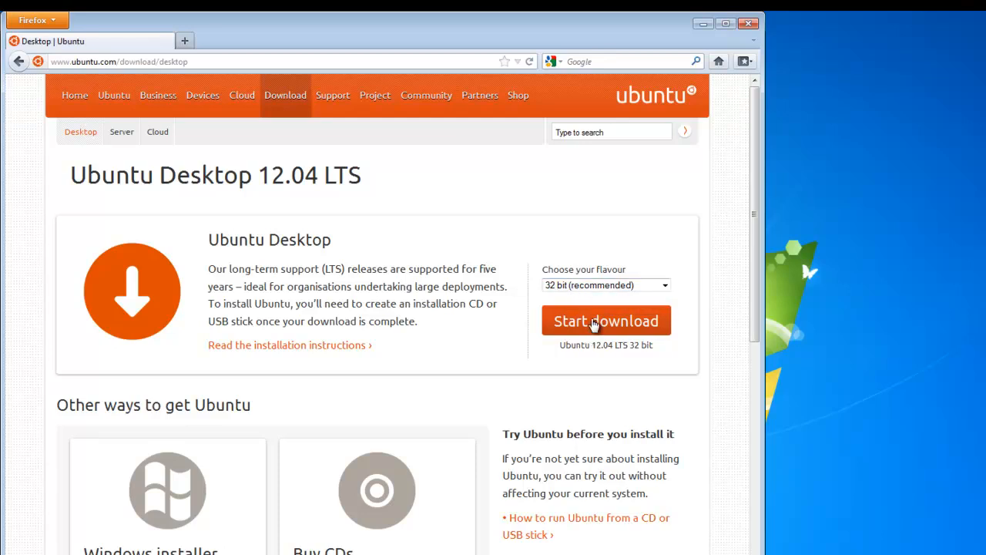
# Start the 32 bit download, choose Save File, and browse into C:\Downloads
pyautogui.click(606, 320)
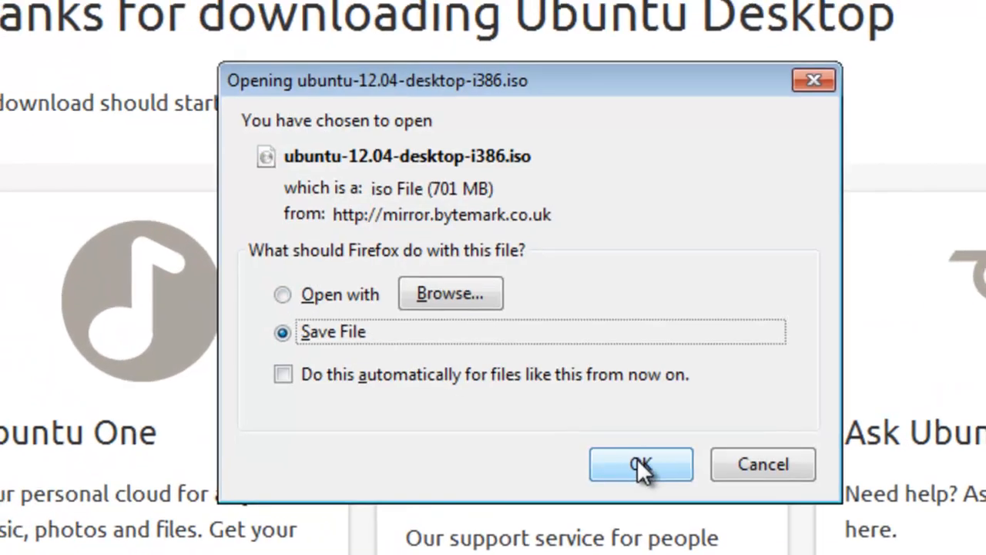
pyautogui.click(641, 464)
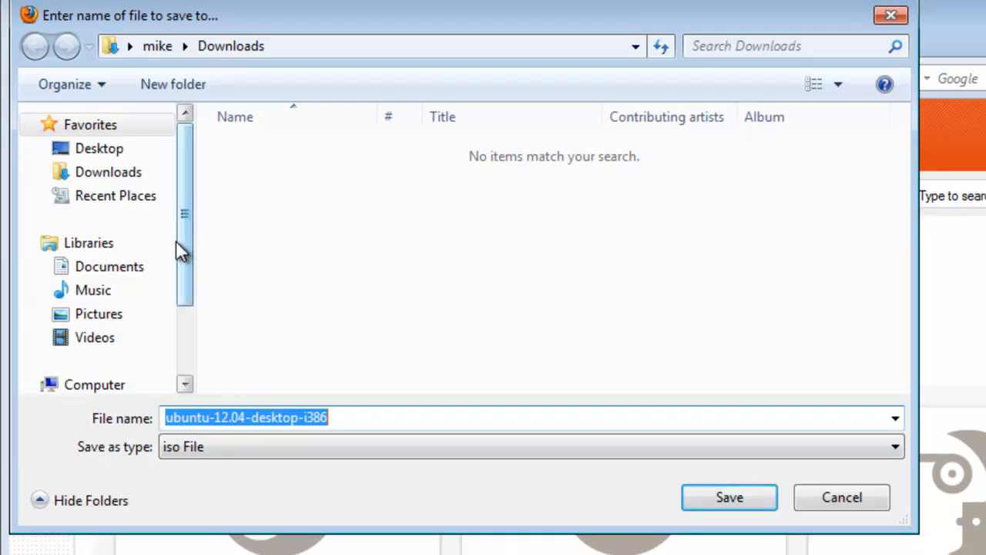
pyautogui.scroll(-3)
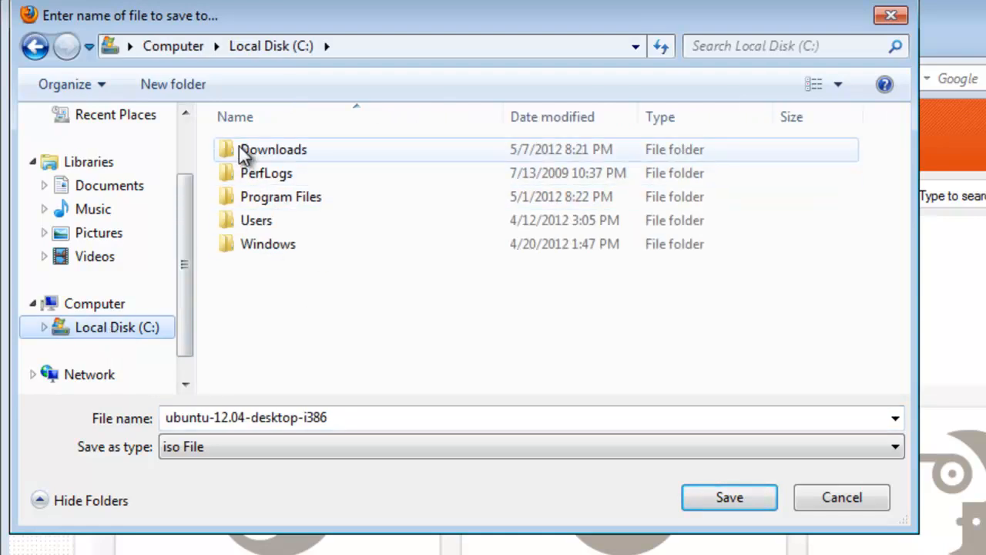
pyautogui.doubleClick(273, 150)
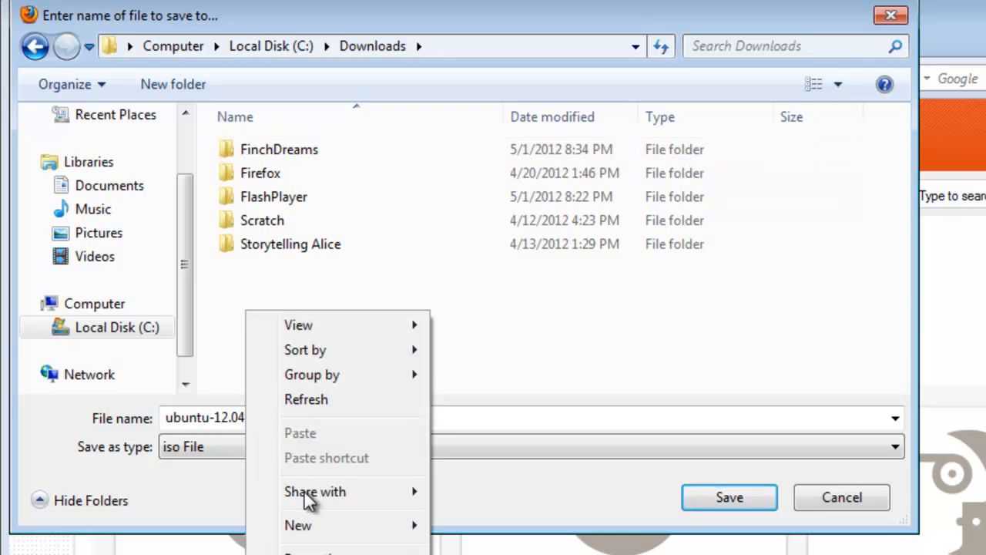
# Create a folder named Ubuntu inside Downloads and open it
pyautogui.click(297, 524)
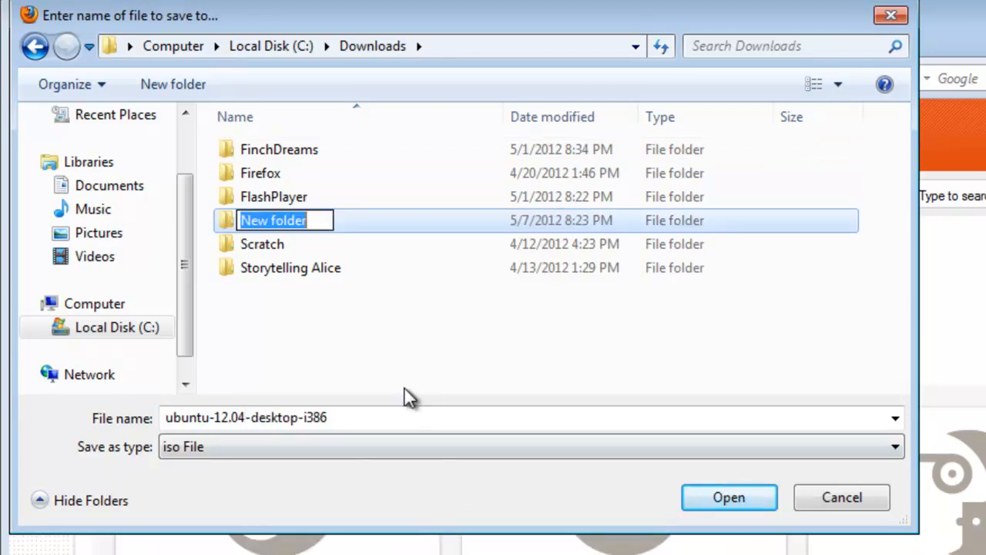
pyautogui.write('Ub')
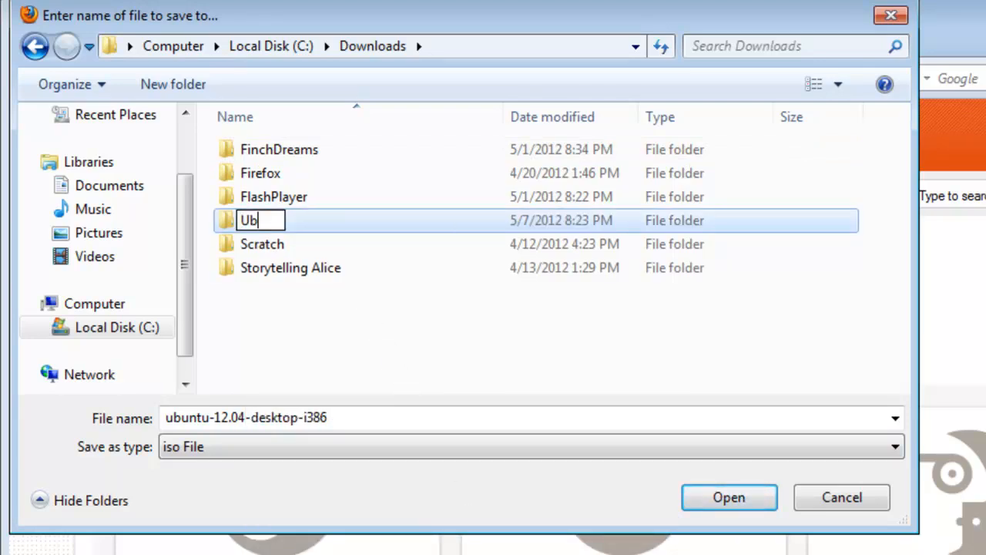
pyautogui.write('untu')
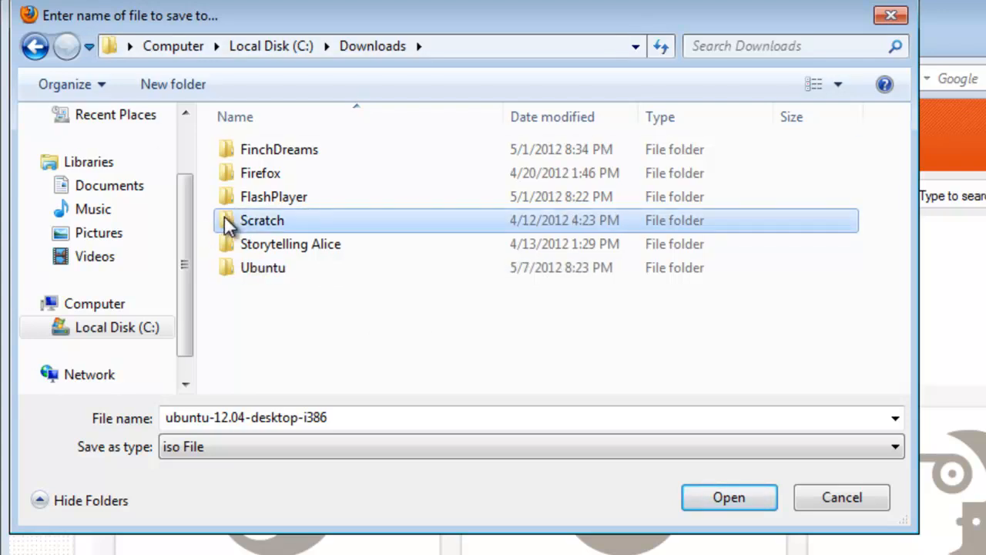
pyautogui.doubleClick(263, 268)
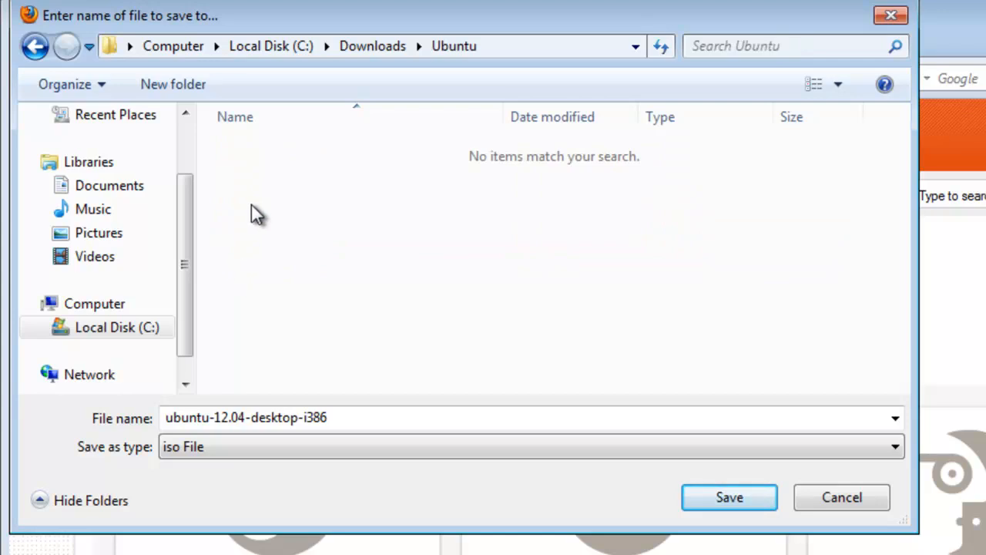
# Create a folder named Ubuntu12Desktop32b inside the Ubuntu folder
pyautogui.rightClick(257, 214)
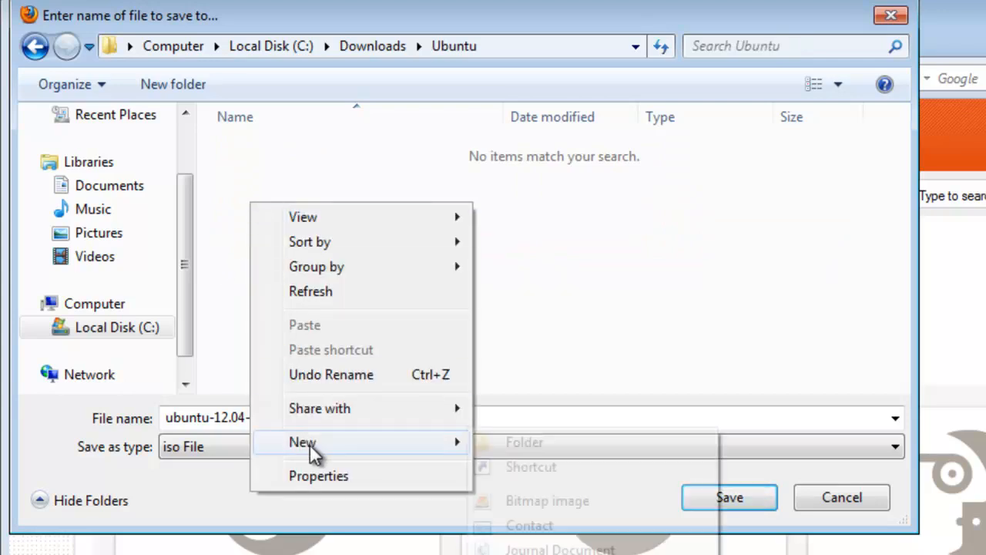
pyautogui.click(524, 442)
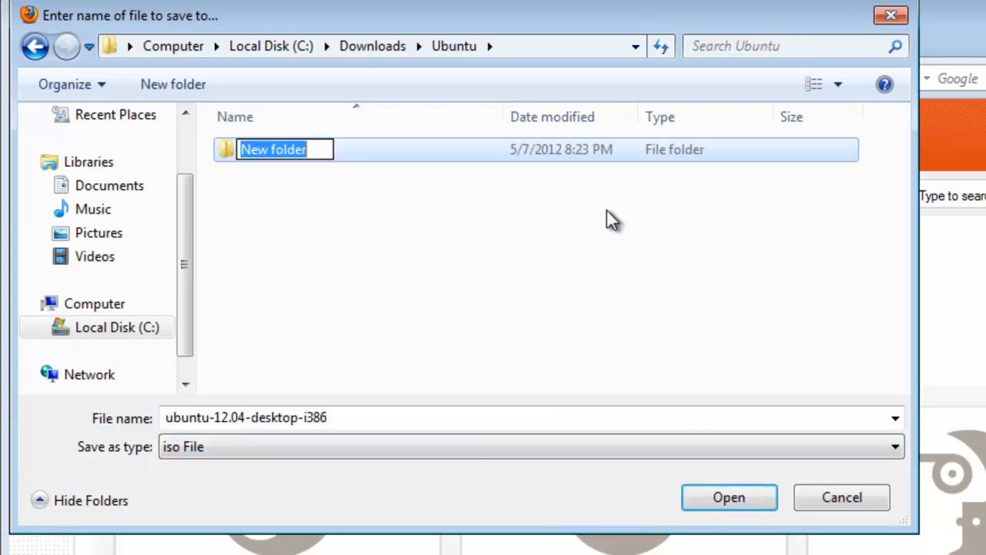
pyautogui.write('Ubuntu')
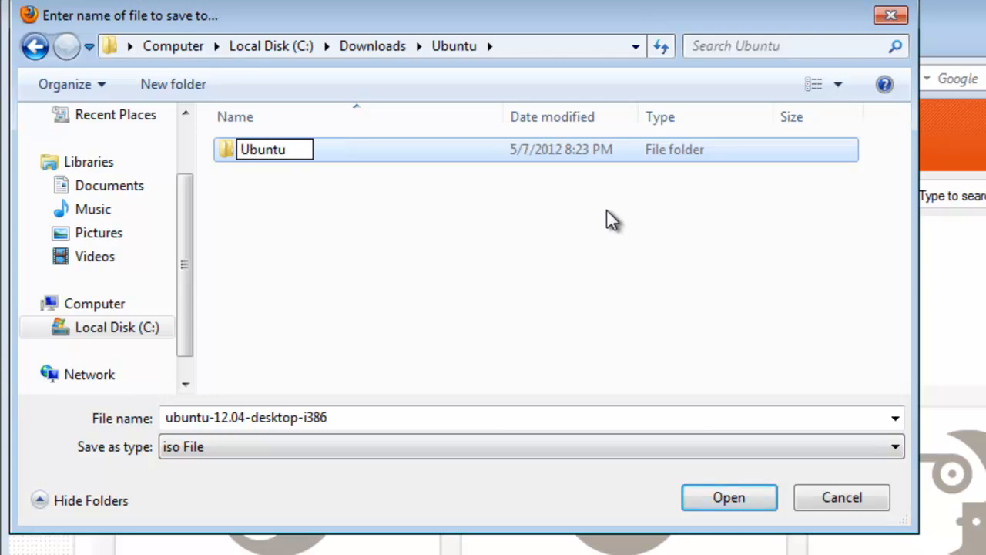
pyautogui.write('12')
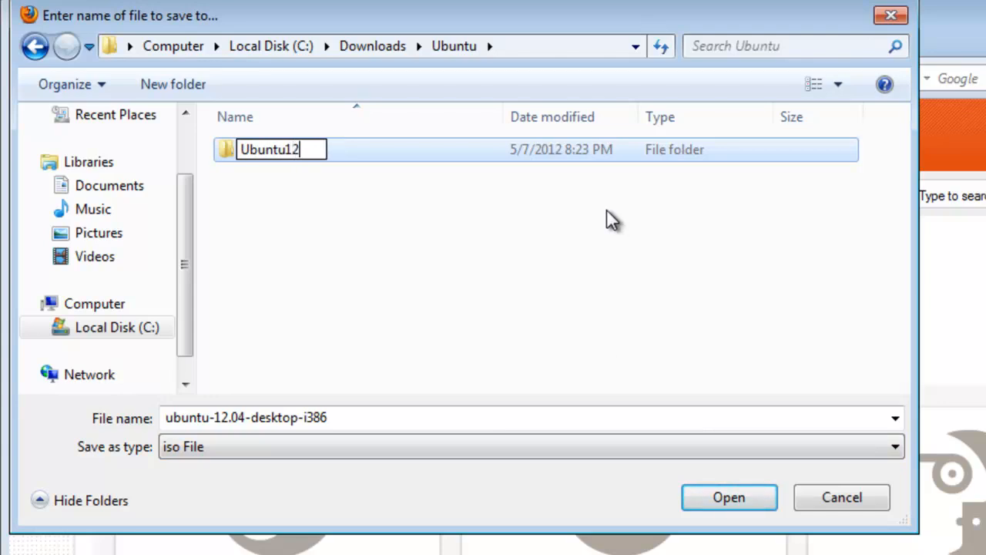
pyautogui.write('Desktop')
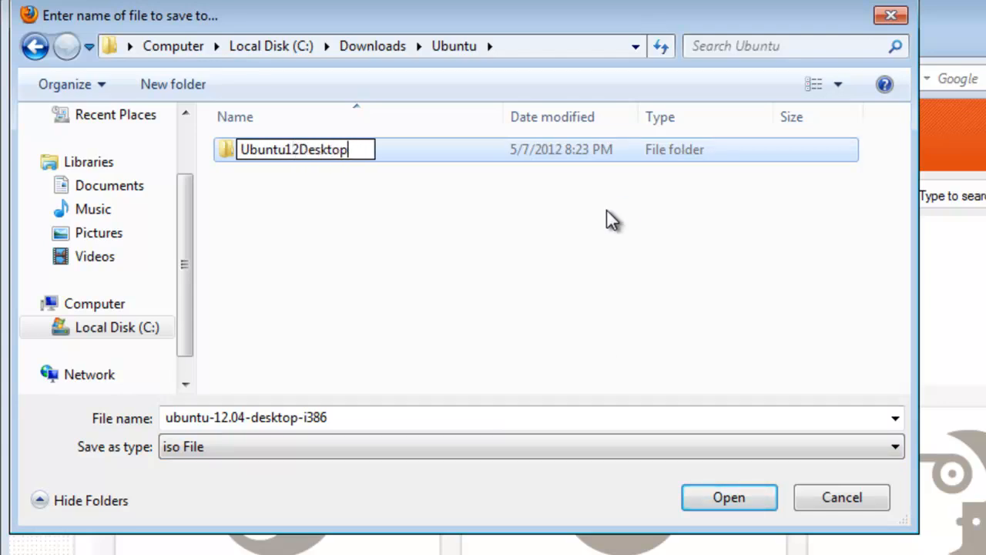
pyautogui.write('32b')
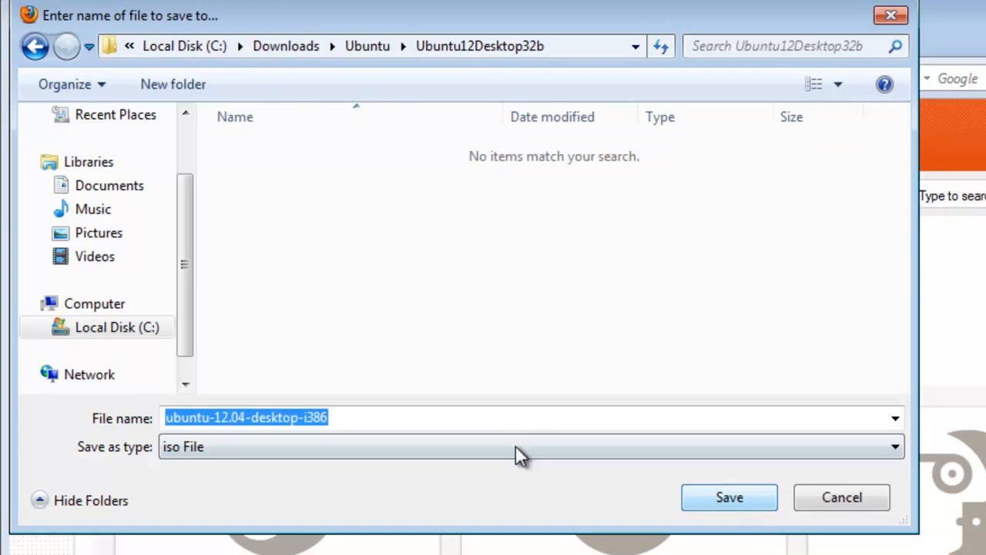
# Save the ISO into Ubuntu12Desktop32b and let the 701 MB download run
pyautogui.click(728, 497)
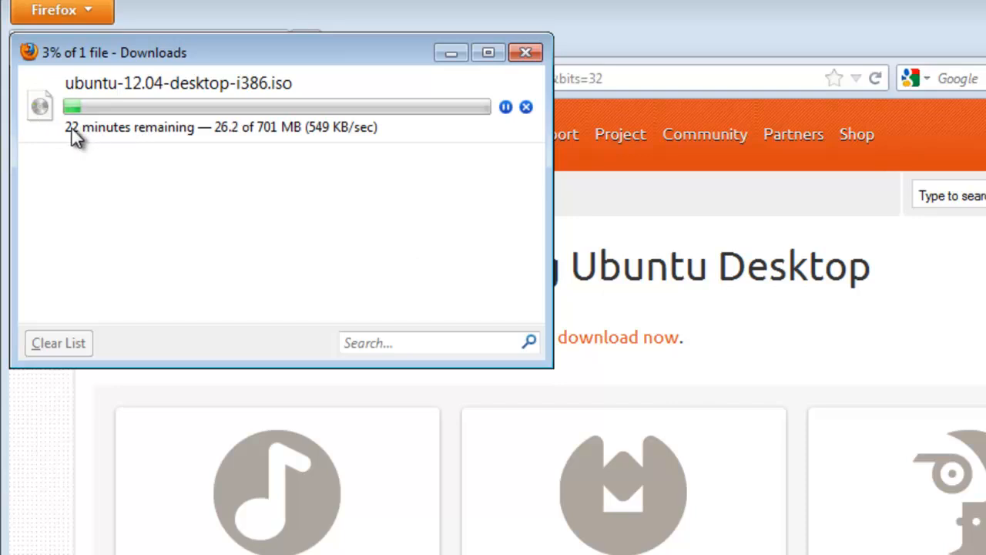
pyautogui.moveTo(204, 135)
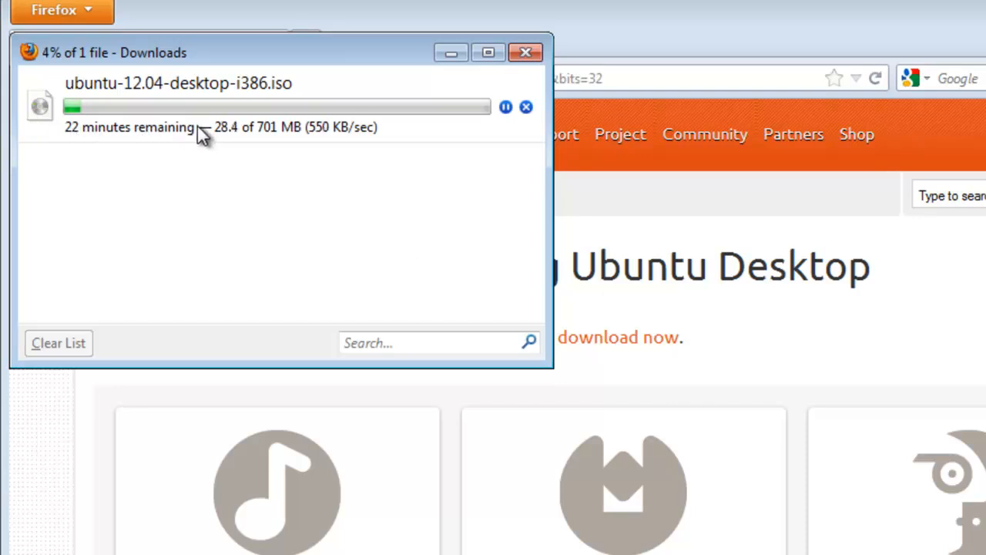
pyautogui.moveTo(139, 138)
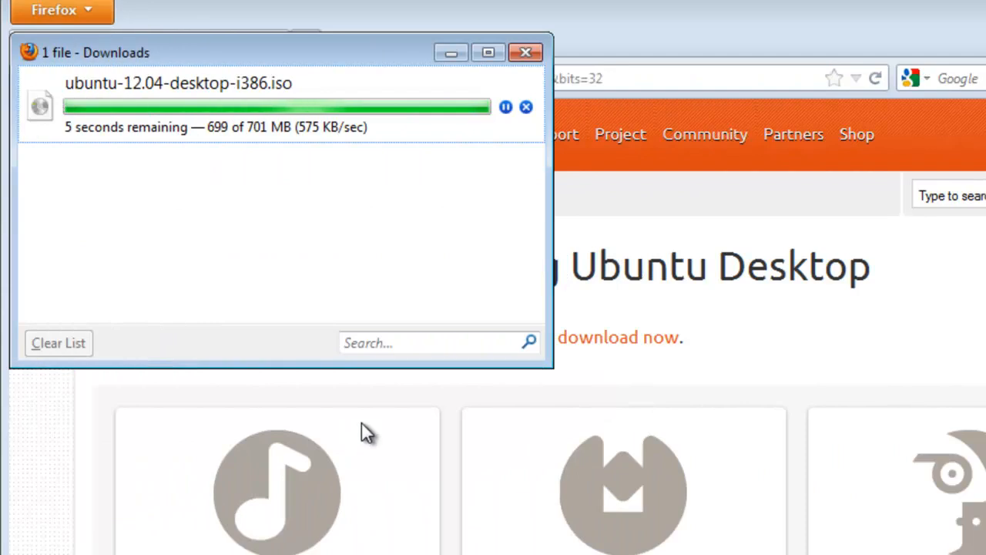
pyautogui.moveTo(470, 146)
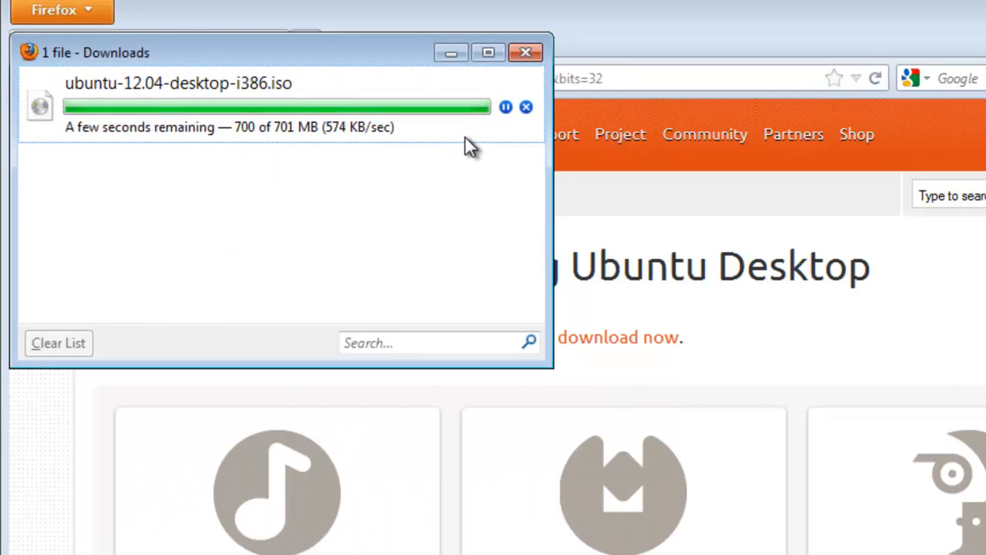
pyautogui.moveTo(470, 143)
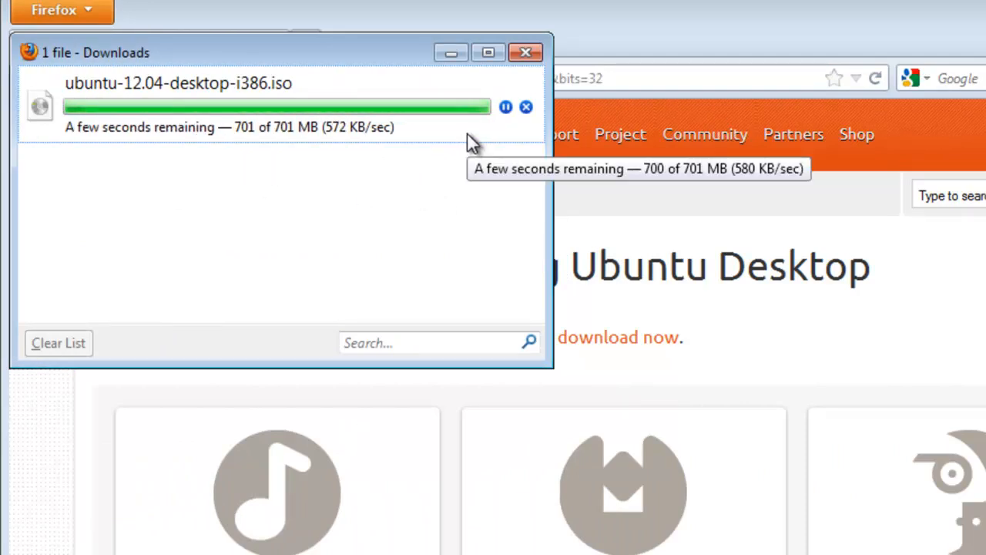
pyautogui.moveTo(92, 146)
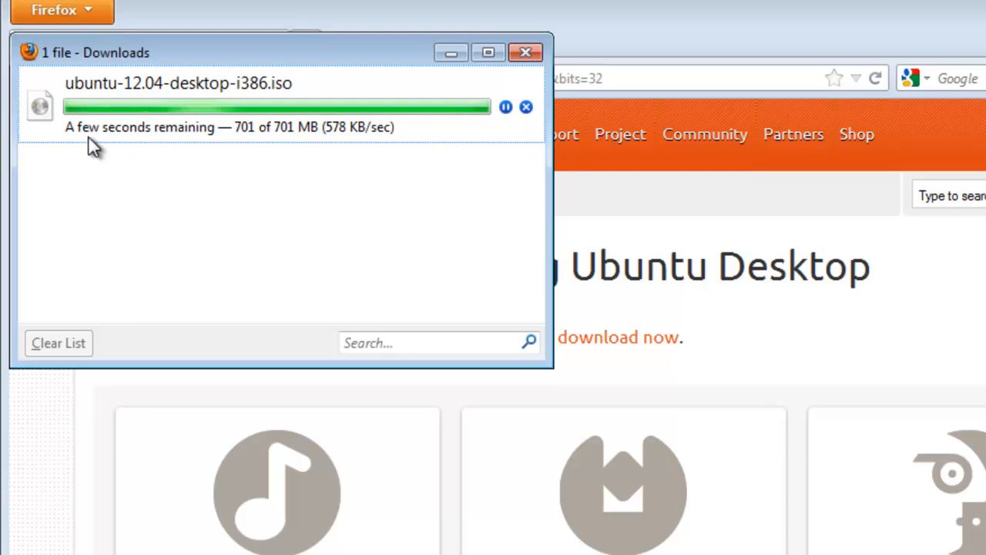
pyautogui.moveTo(193, 139)
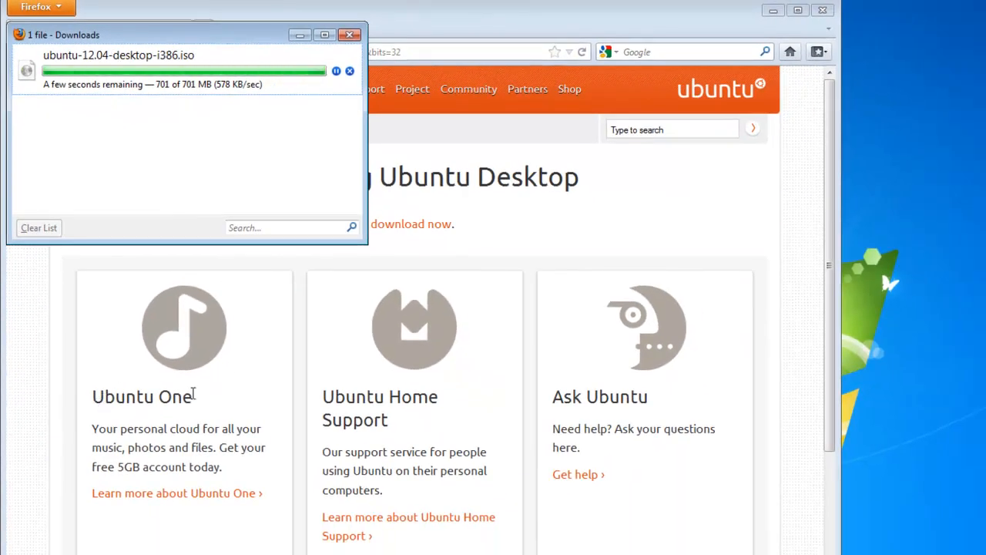
pyautogui.moveTo(200, 356)
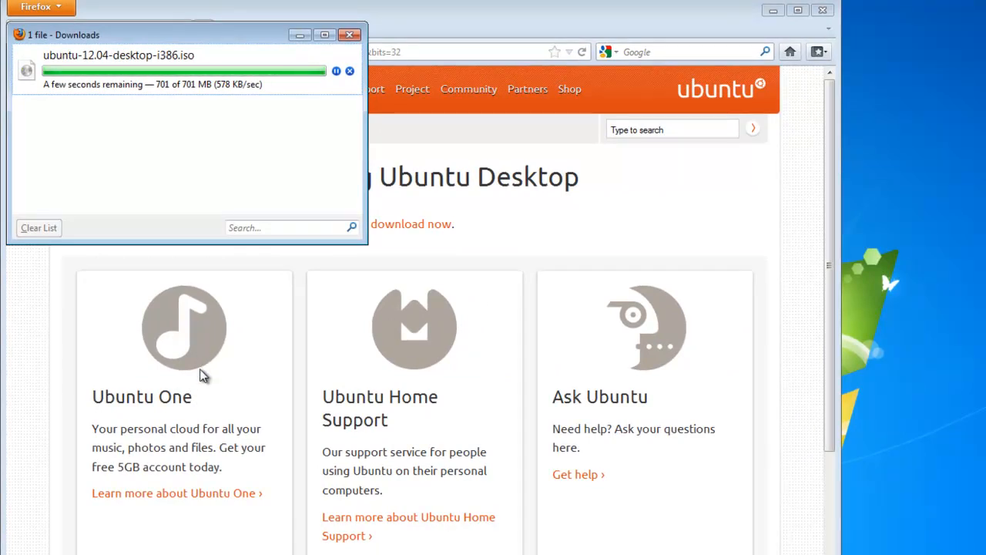
pyautogui.moveTo(202, 360)
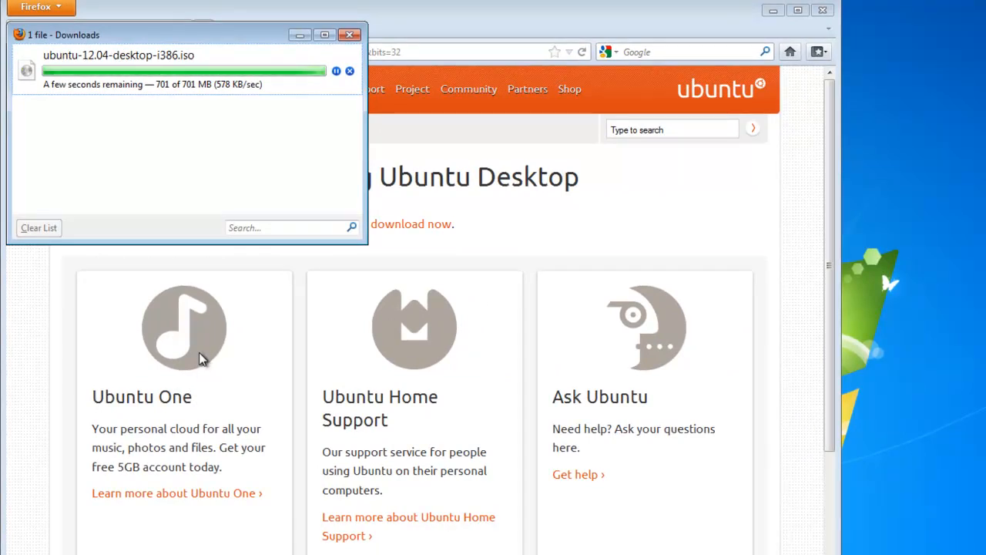
pyautogui.moveTo(380, 365)
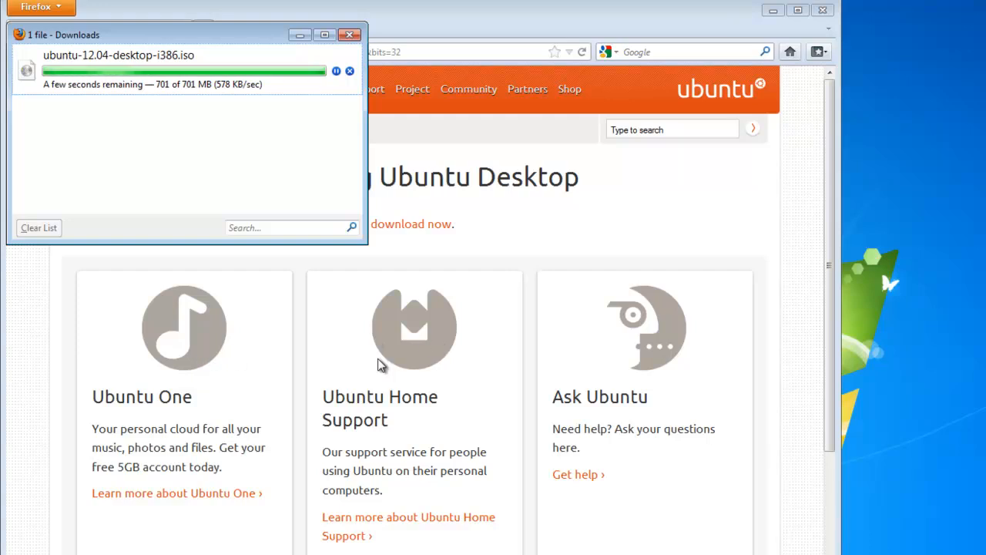
pyautogui.moveTo(413, 376)
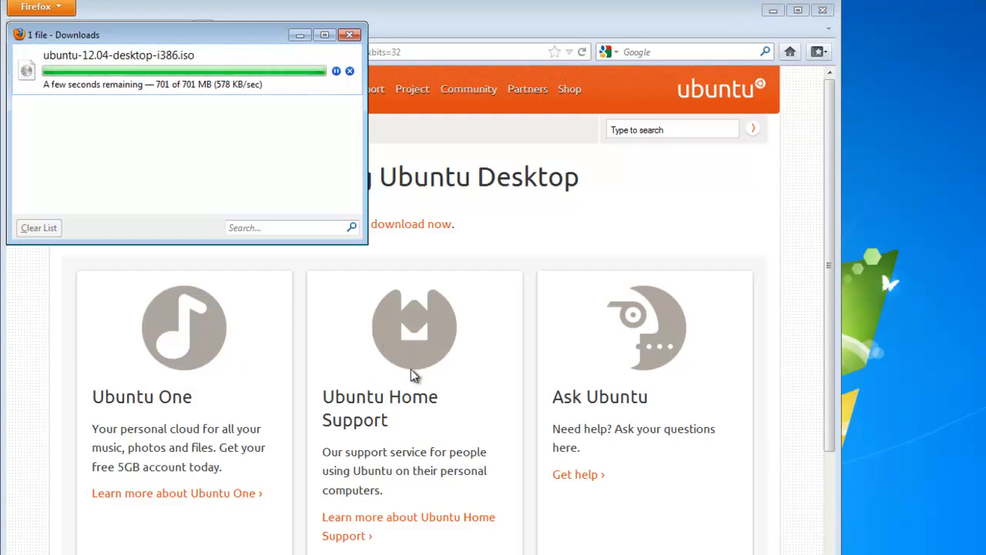
pyautogui.moveTo(665, 346)
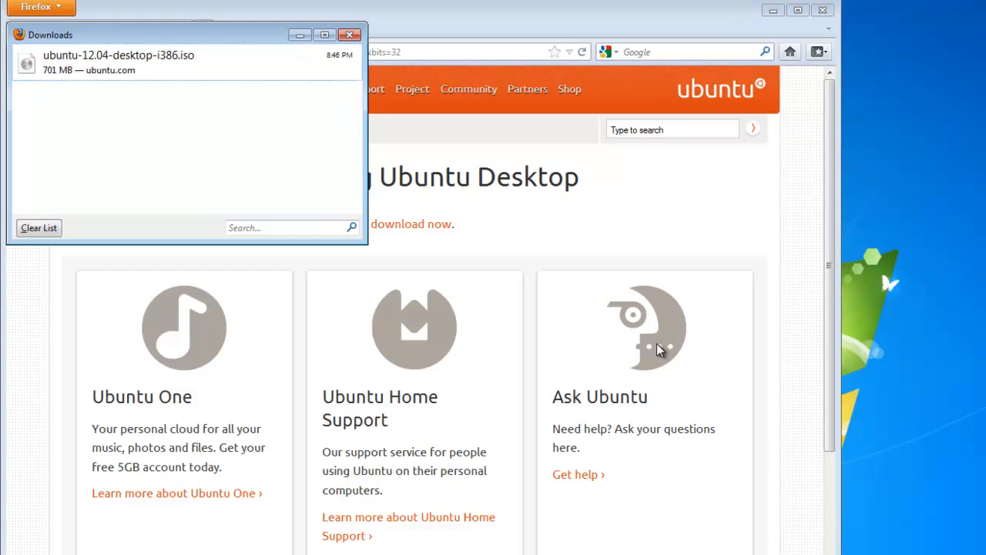
pyautogui.moveTo(83, 141)
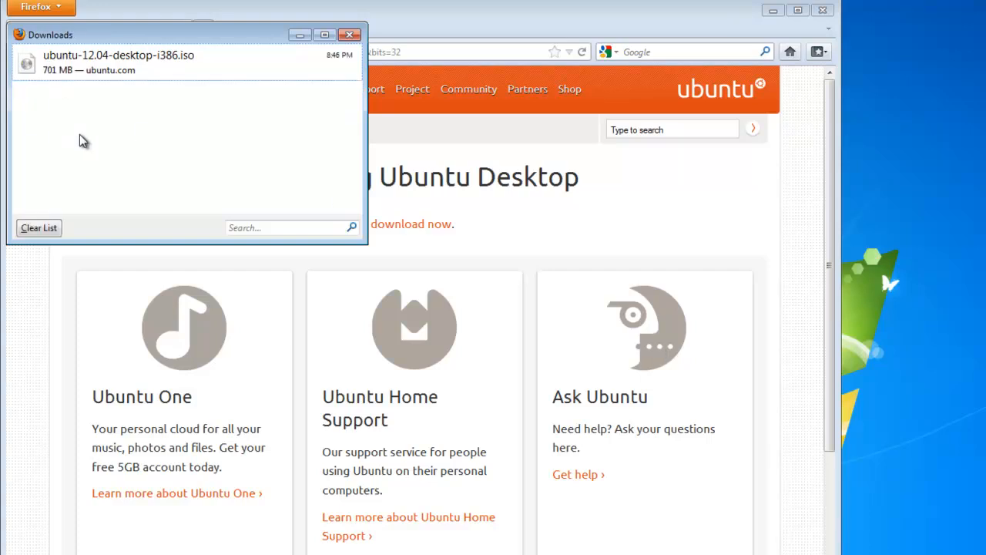
pyautogui.moveTo(162, 114)
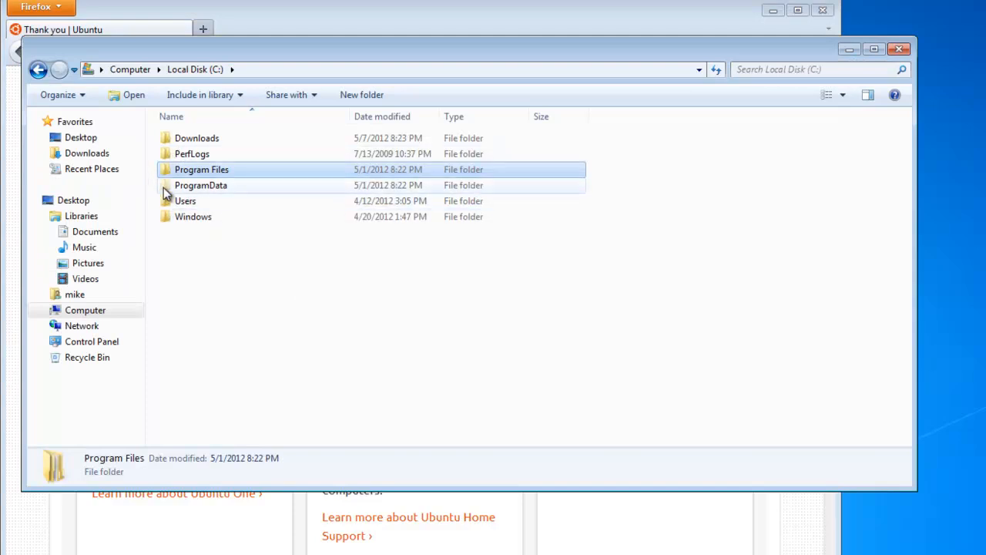
# Browse to Downloads\Ubuntu\Ubuntu12Desktop32b and select the ubuntu-12.04-desktop-i386 disc image
pyautogui.doubleClick(196, 138)
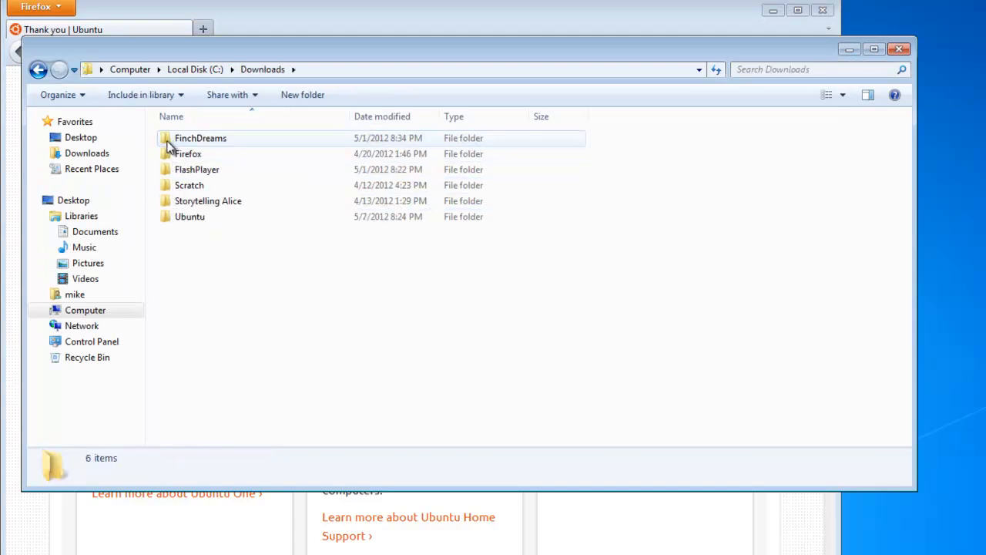
pyautogui.doubleClick(189, 216)
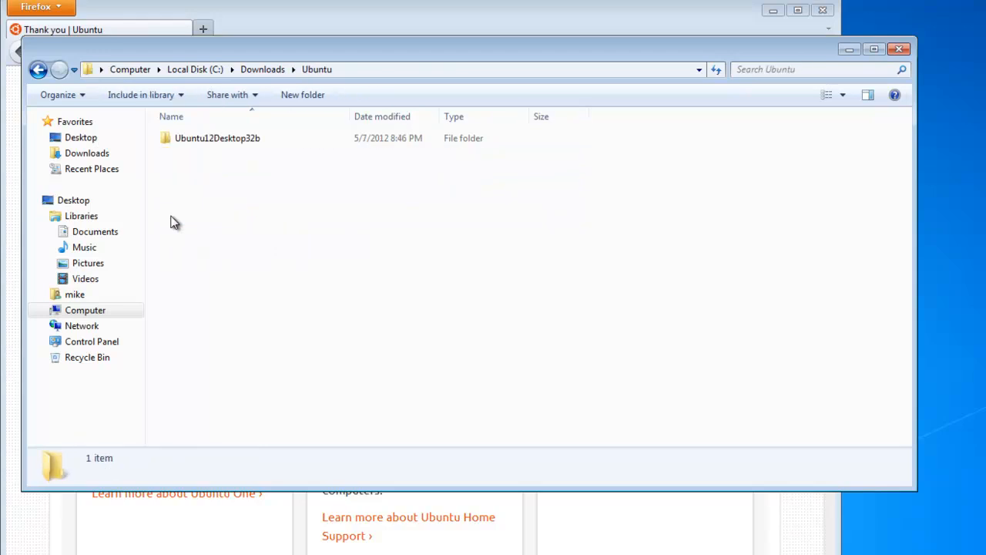
pyautogui.doubleClick(217, 138)
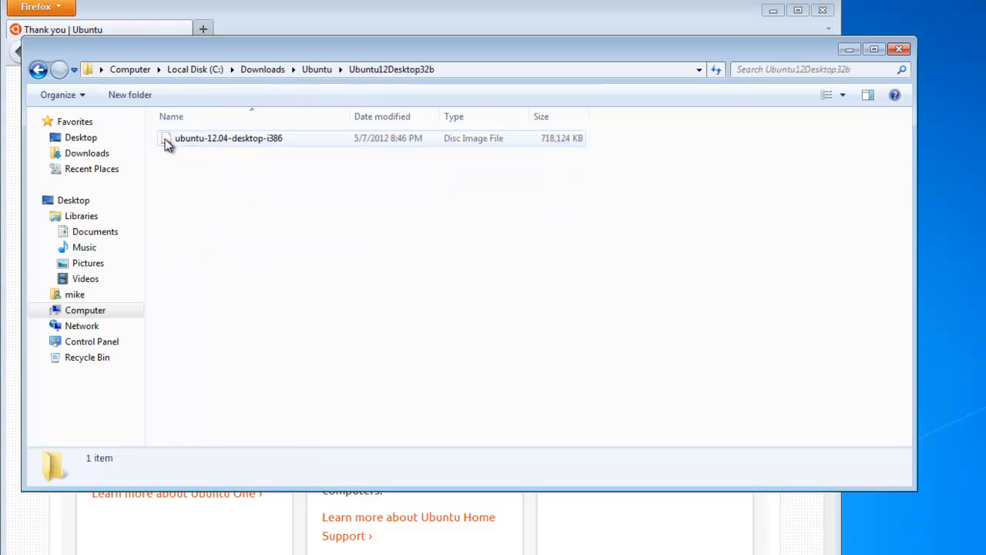
pyautogui.click(228, 138)
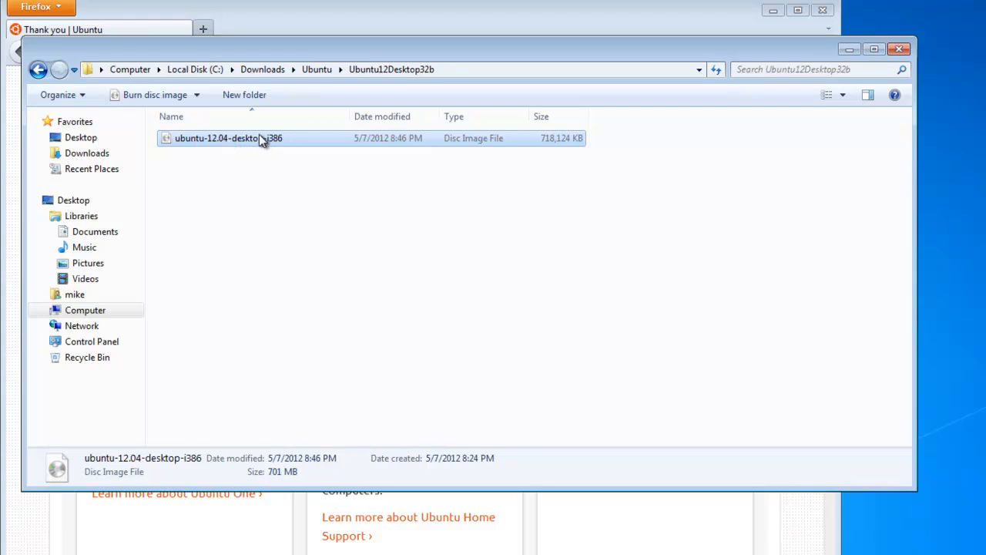
pyautogui.moveTo(557, 146)
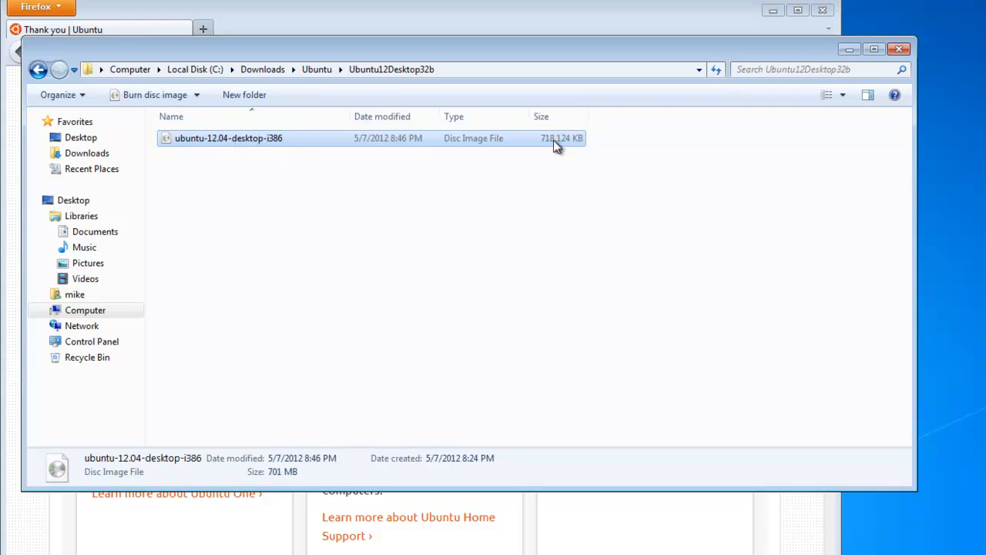
pyautogui.moveTo(561, 148)
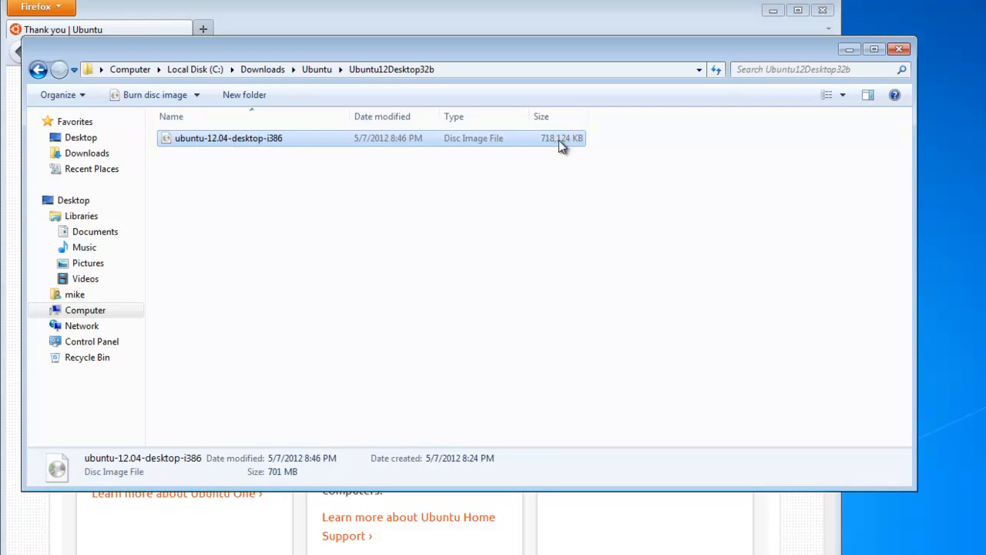
pyautogui.moveTo(570, 147)
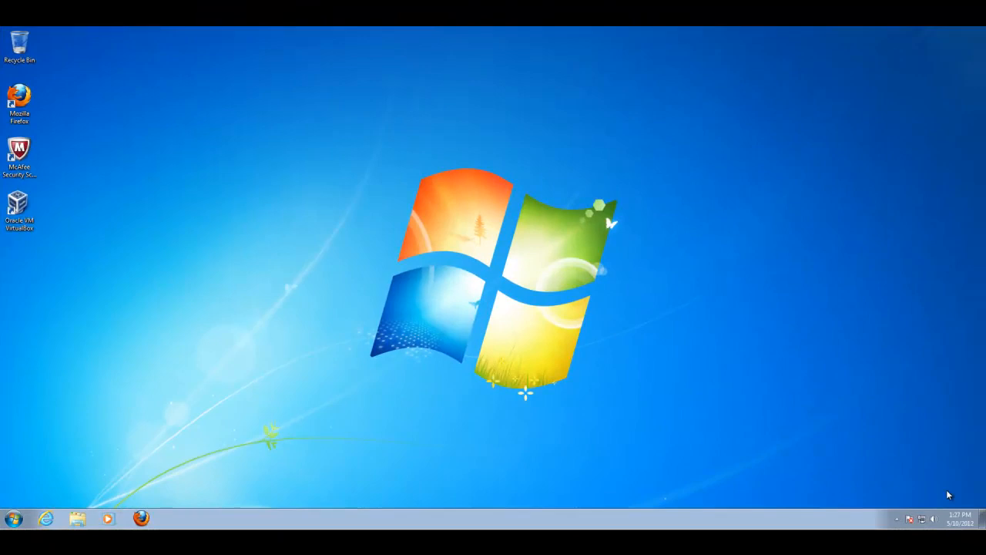
pyautogui.moveTo(935, 483)
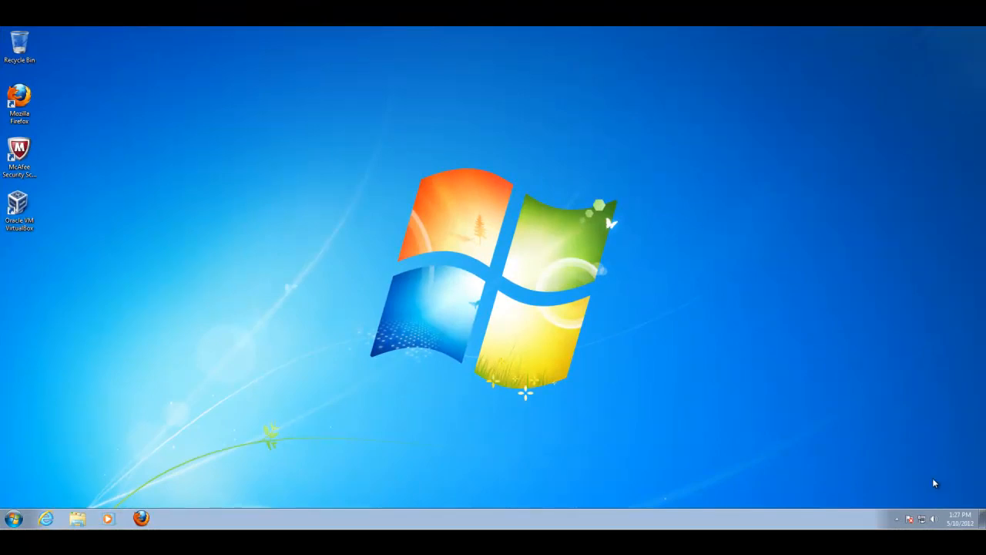
pyautogui.moveTo(918, 465)
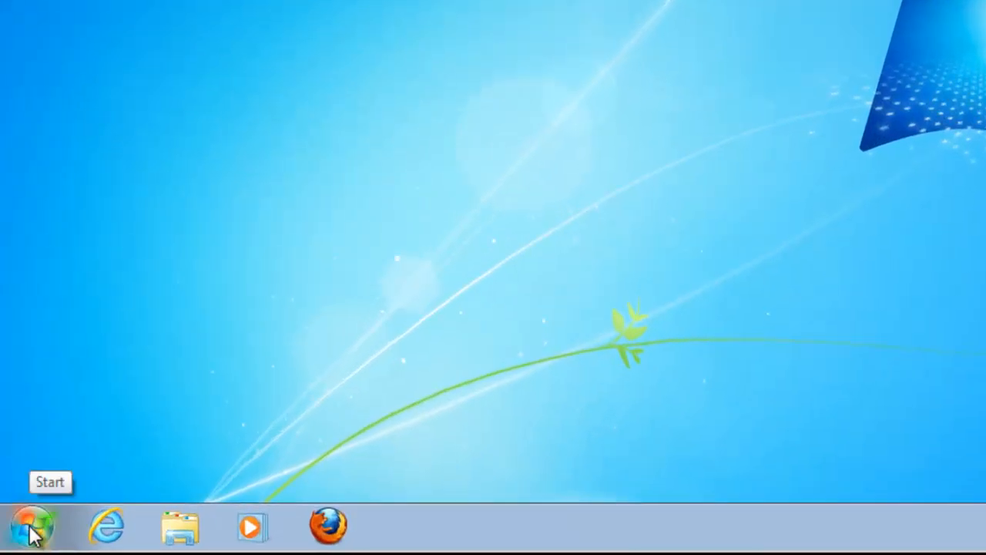
# Launch VirtualBox from the Start menu and start the New virtual machine wizard
pyautogui.click(31, 527)
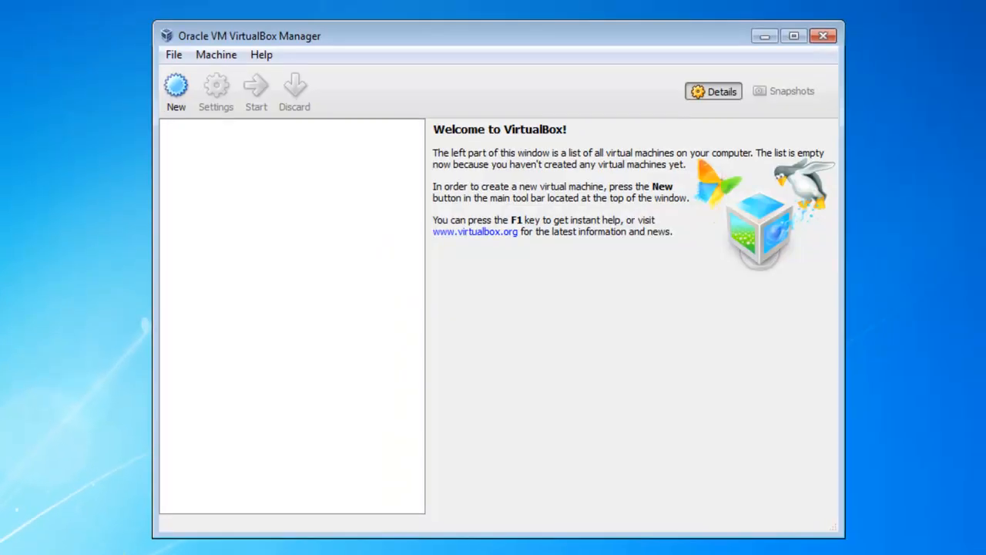
pyautogui.moveTo(177, 88)
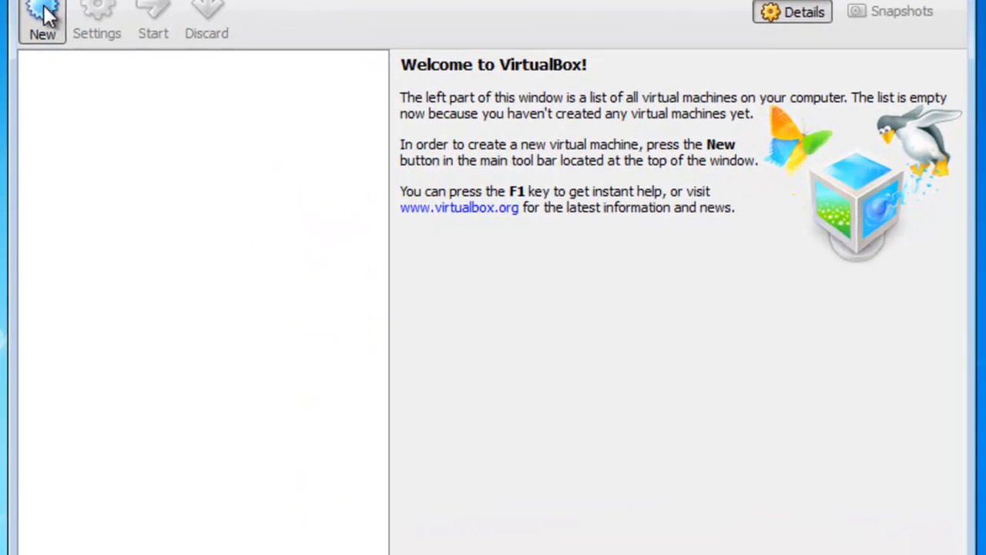
pyautogui.click(41, 19)
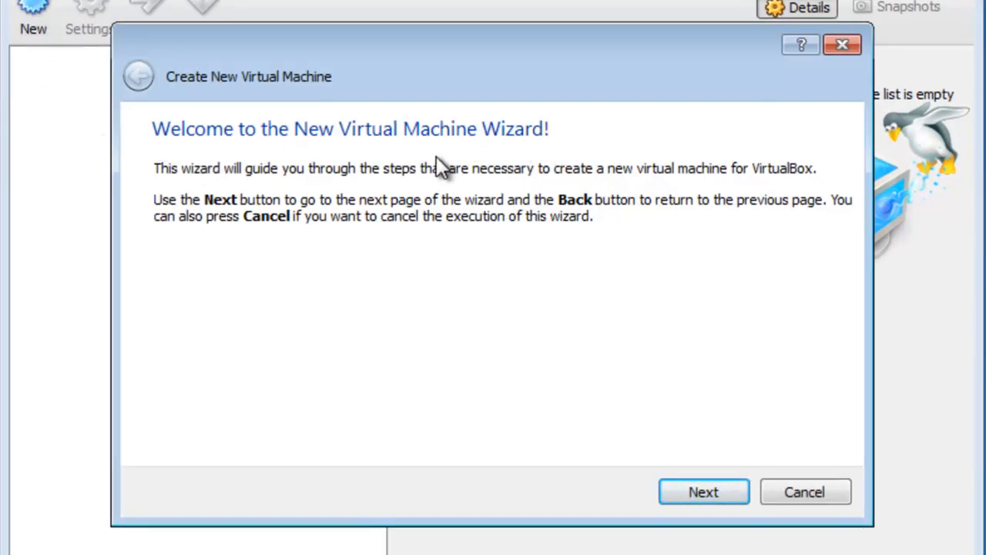
pyautogui.moveTo(501, 142)
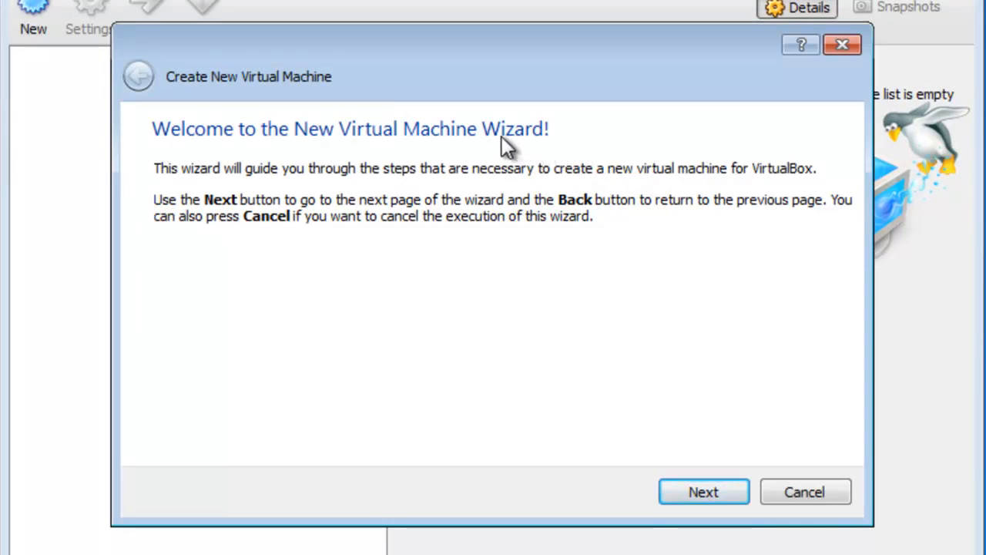
pyautogui.moveTo(516, 139)
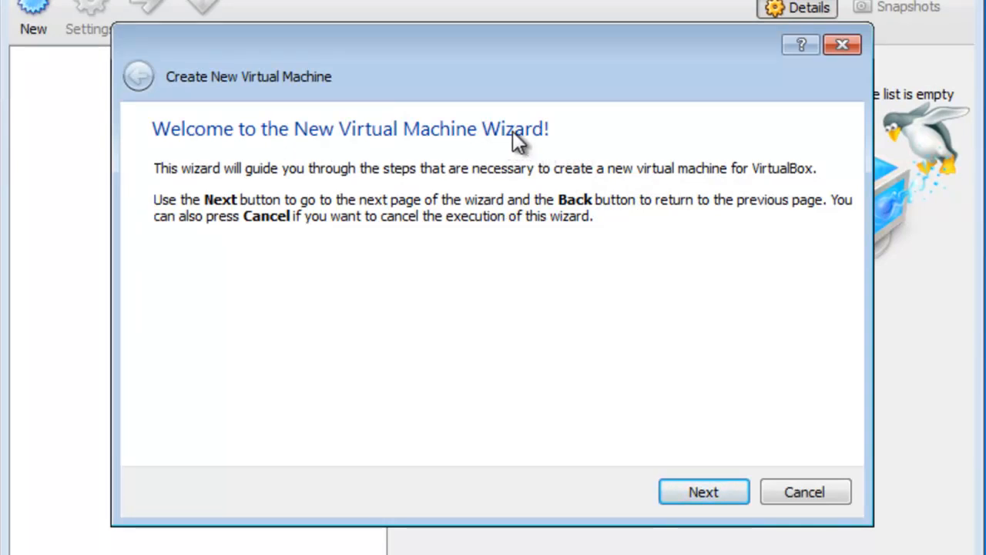
pyautogui.moveTo(220, 188)
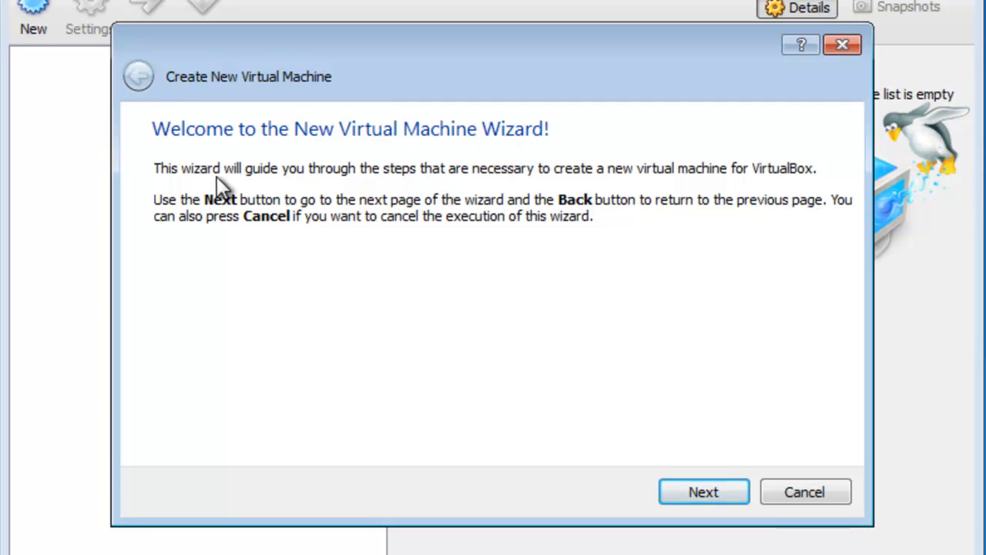
pyautogui.moveTo(643, 182)
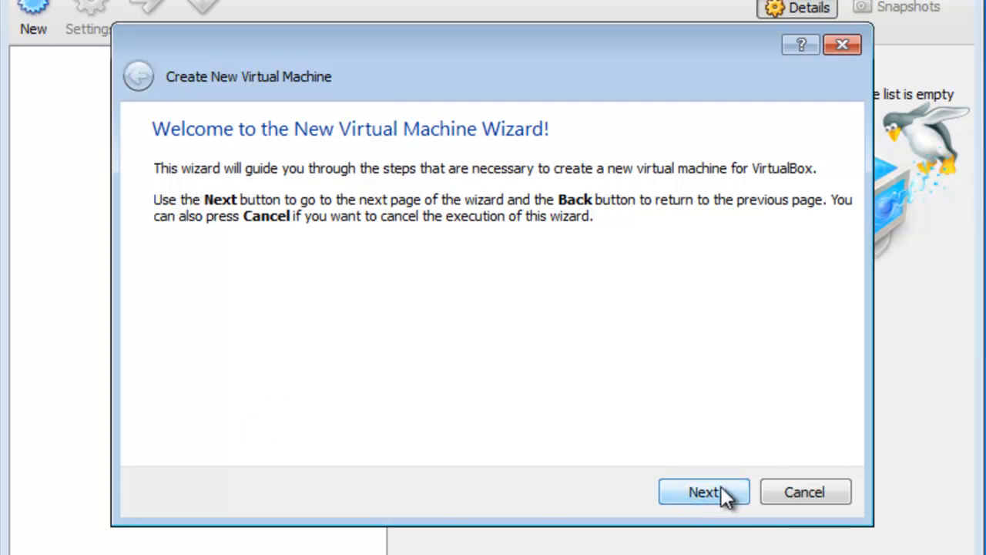
# Name the new machine BaseBuntu12v1 and set its OS type to Linux, Ubuntu
pyautogui.click(703, 492)
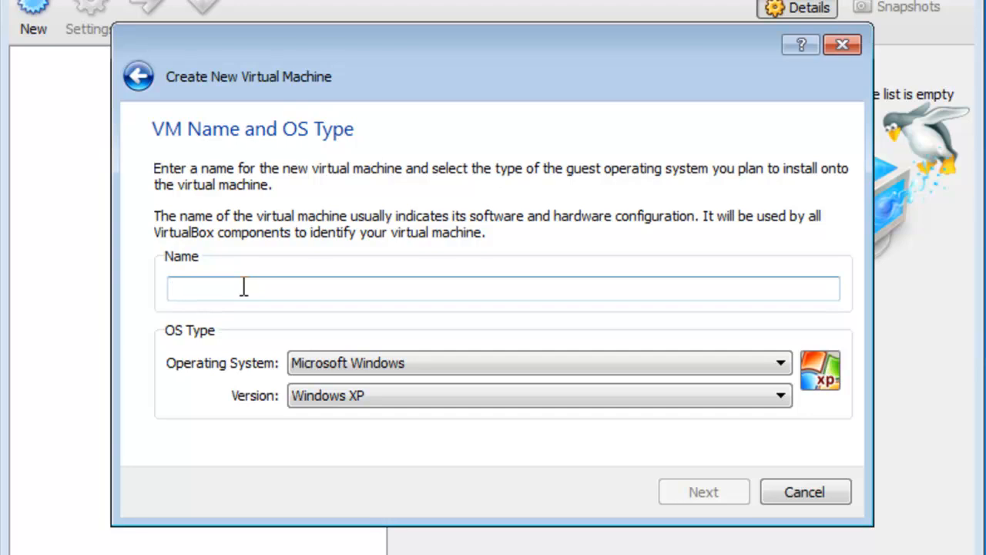
pyautogui.write('Base')
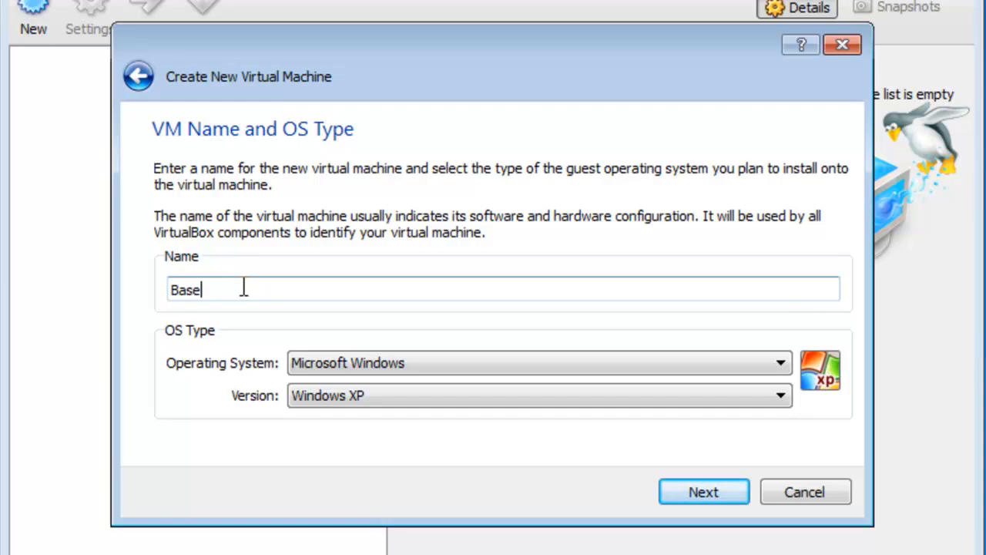
pyautogui.write('Buntu12v1')
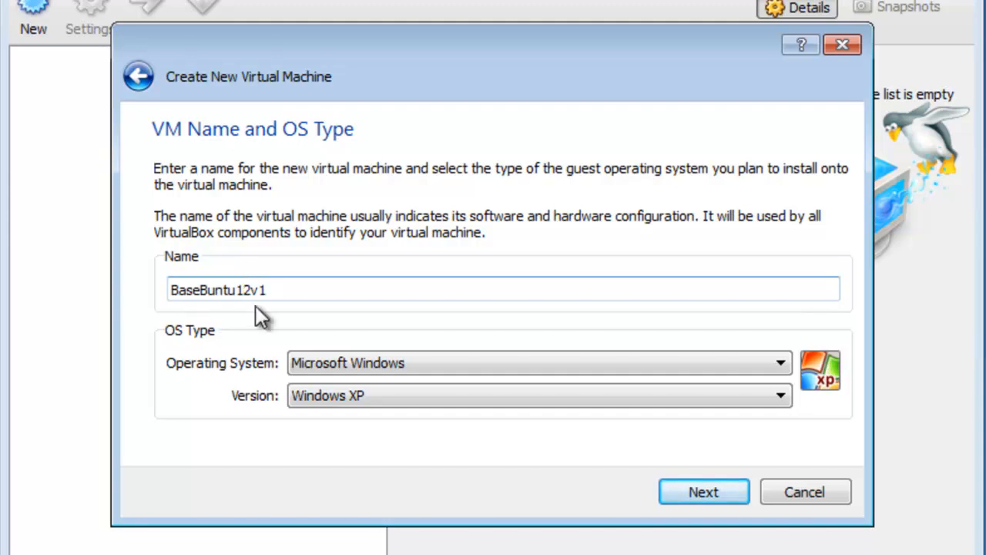
pyautogui.click(239, 289)
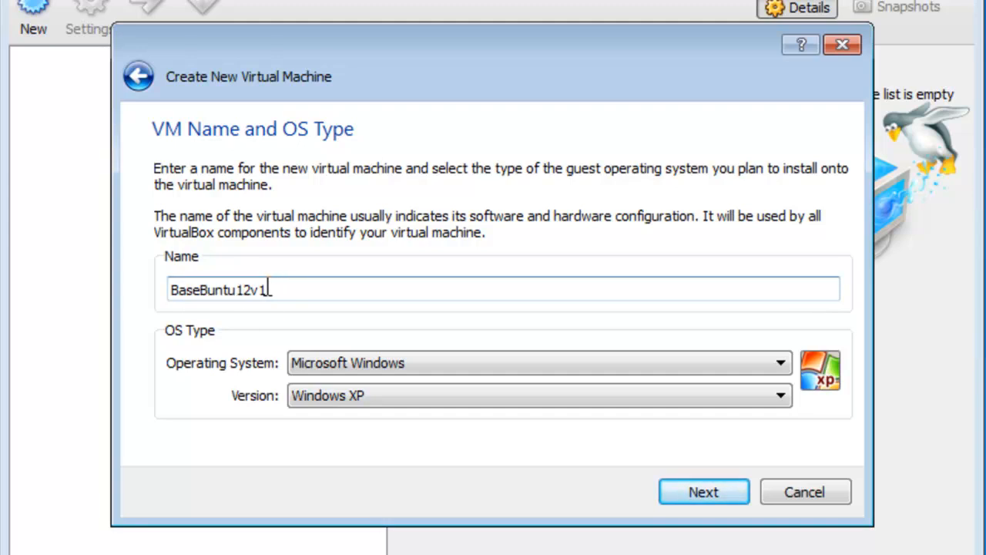
pyautogui.moveTo(759, 374)
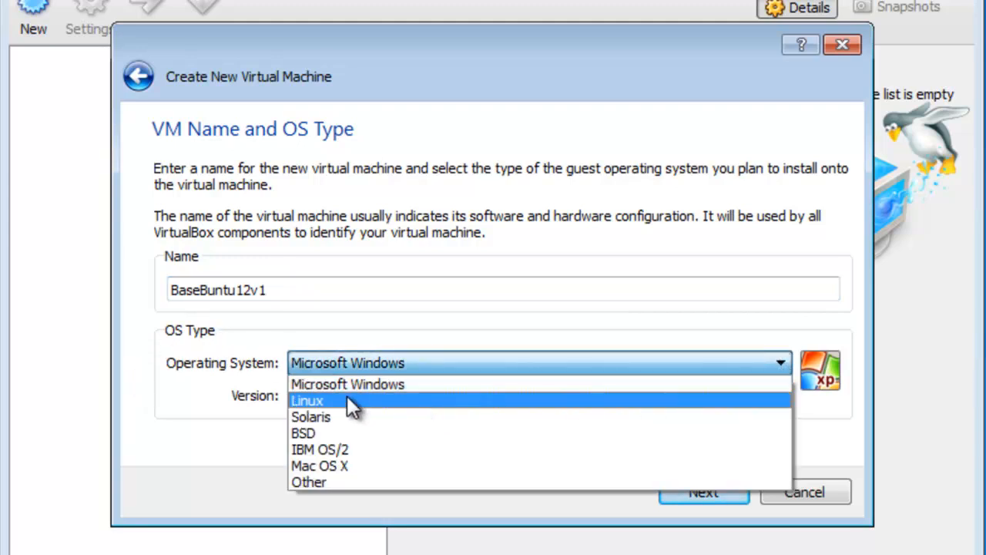
pyautogui.click(307, 400)
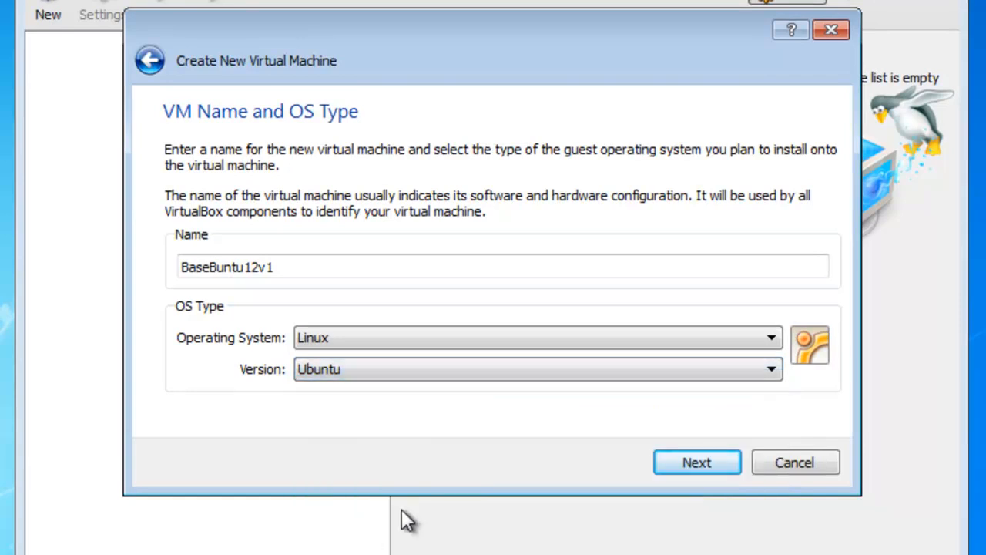
pyautogui.moveTo(811, 347)
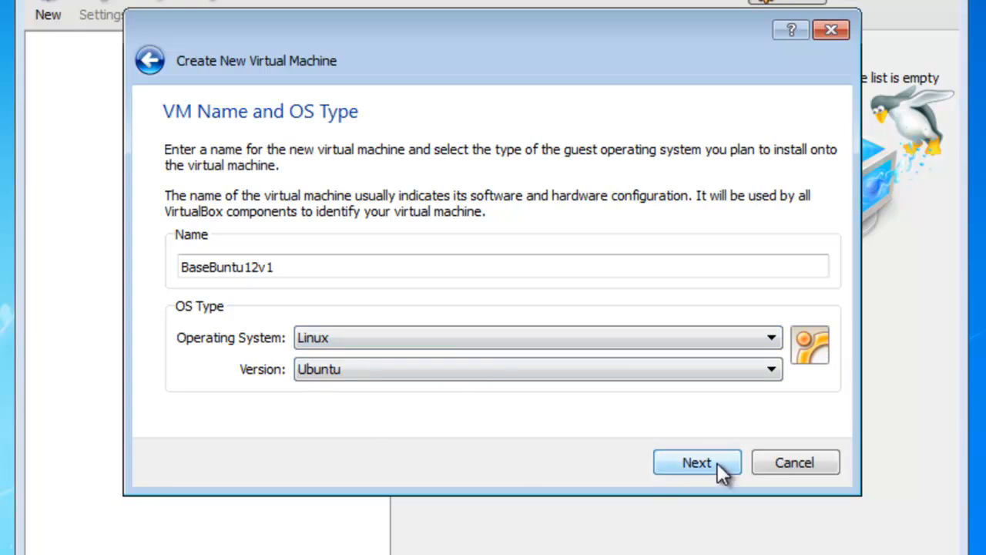
# Advance to the Memory page, leaving base memory at 512 MB
pyautogui.click(696, 463)
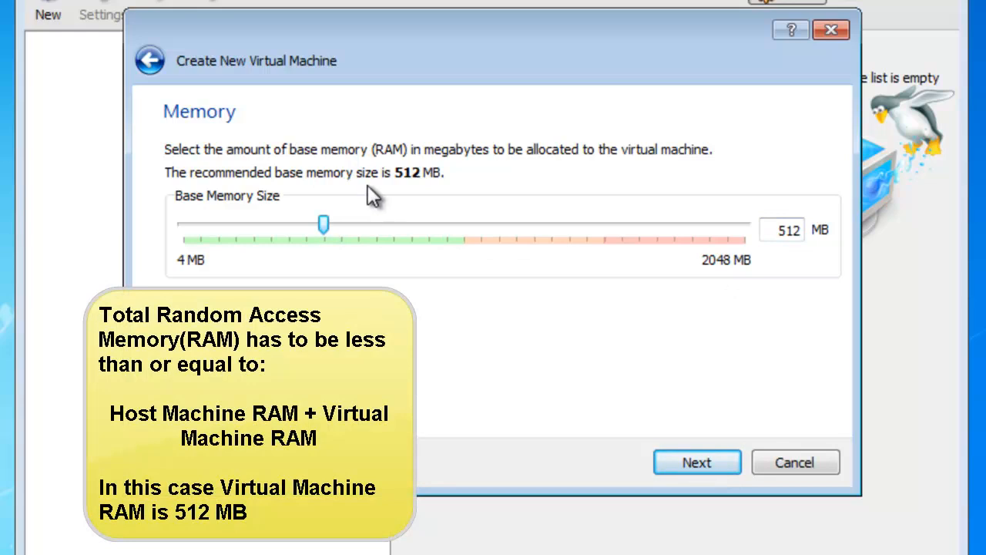
pyautogui.moveTo(316, 178)
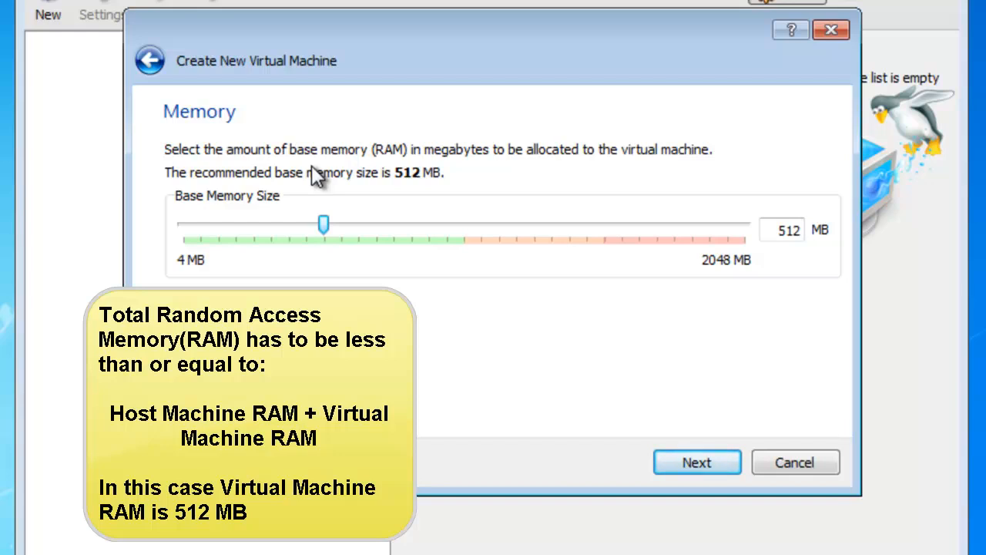
pyautogui.moveTo(420, 185)
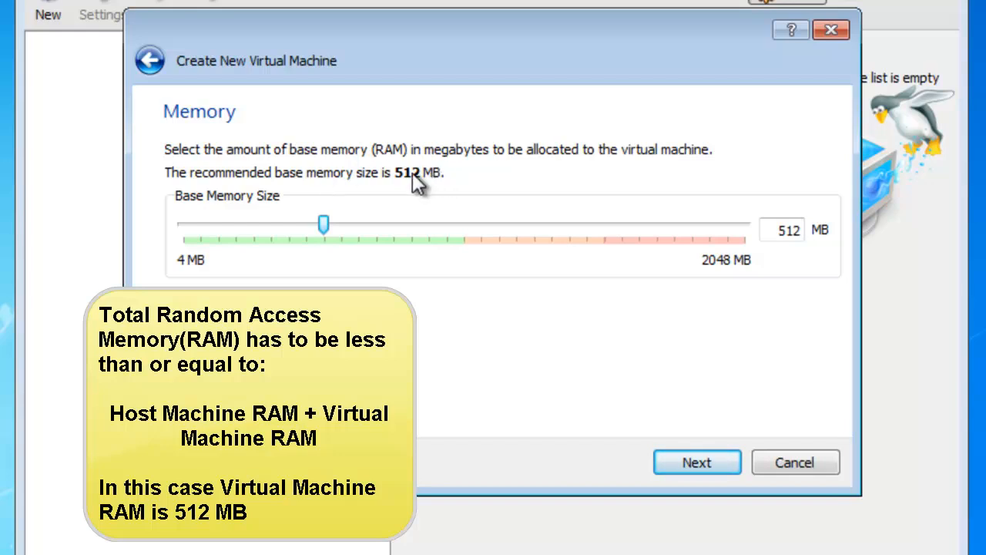
pyautogui.moveTo(407, 183)
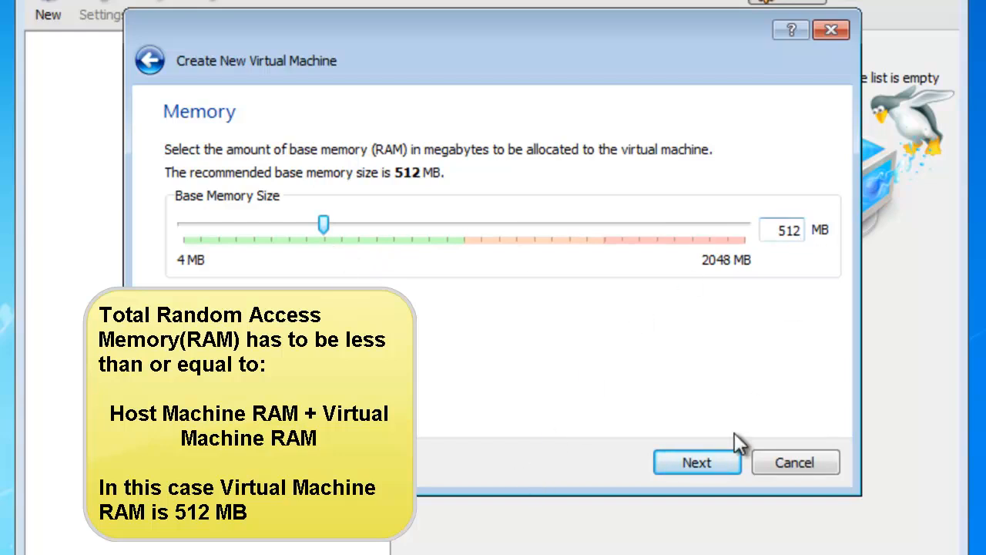
# Advance to the Virtual Hard Disk page with Create new hard disk selected
pyautogui.click(697, 463)
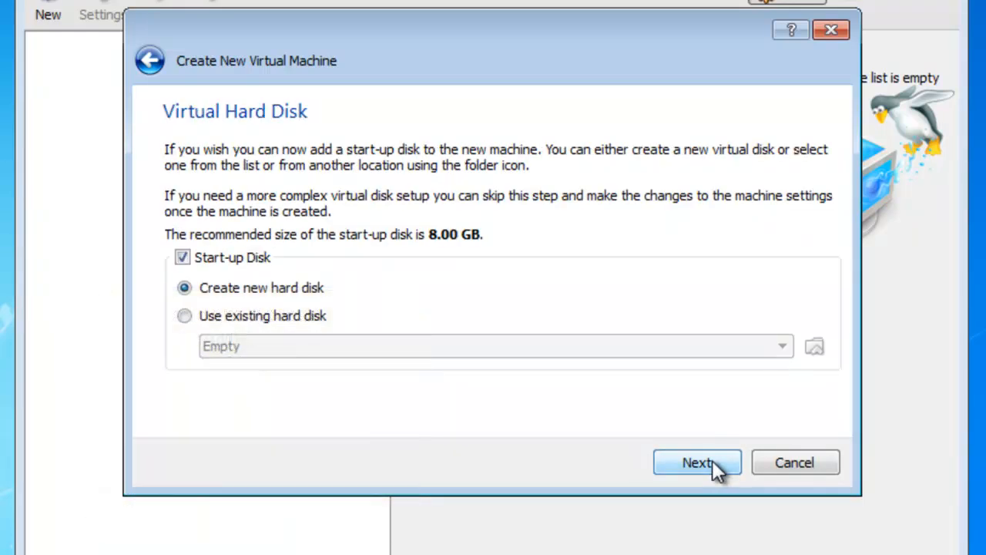
pyautogui.moveTo(374, 123)
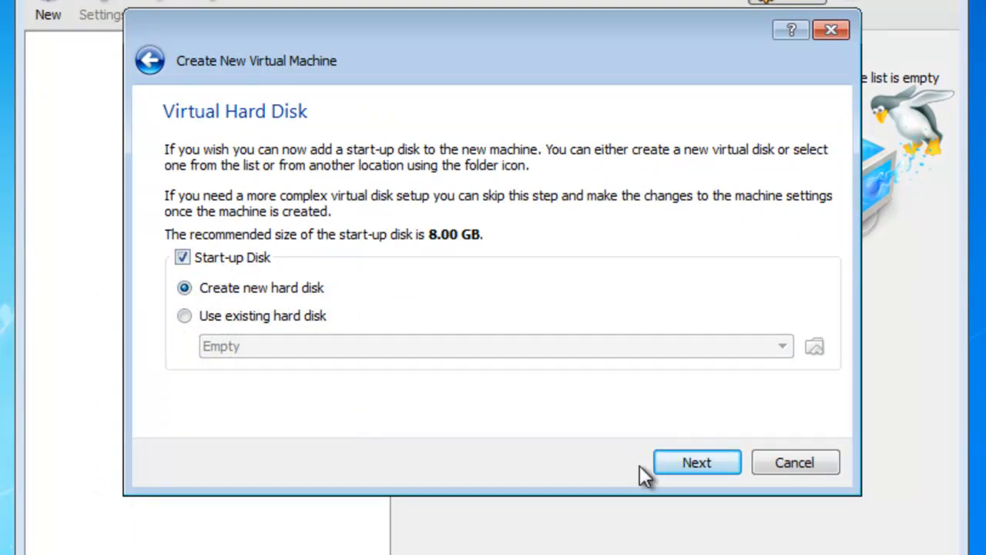
pyautogui.moveTo(431, 243)
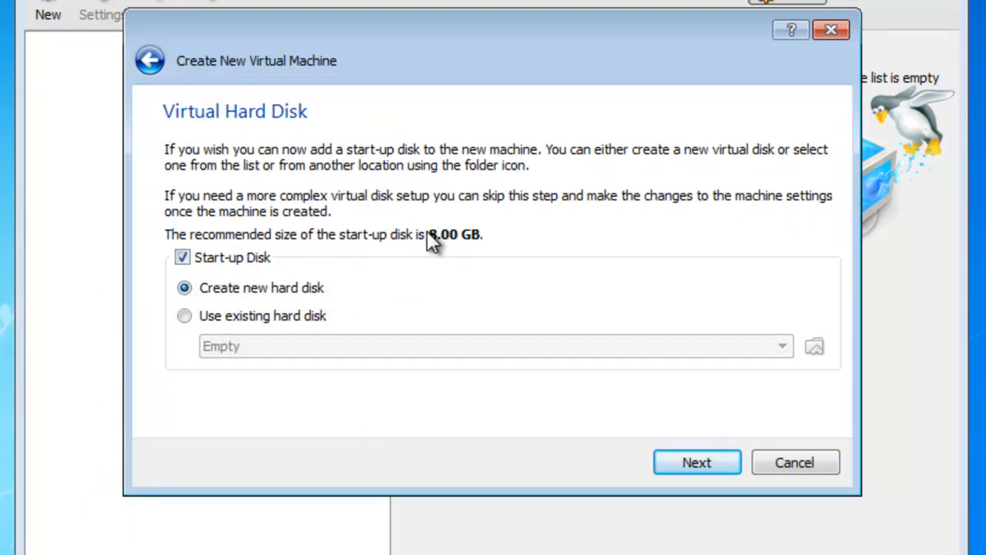
pyautogui.moveTo(481, 243)
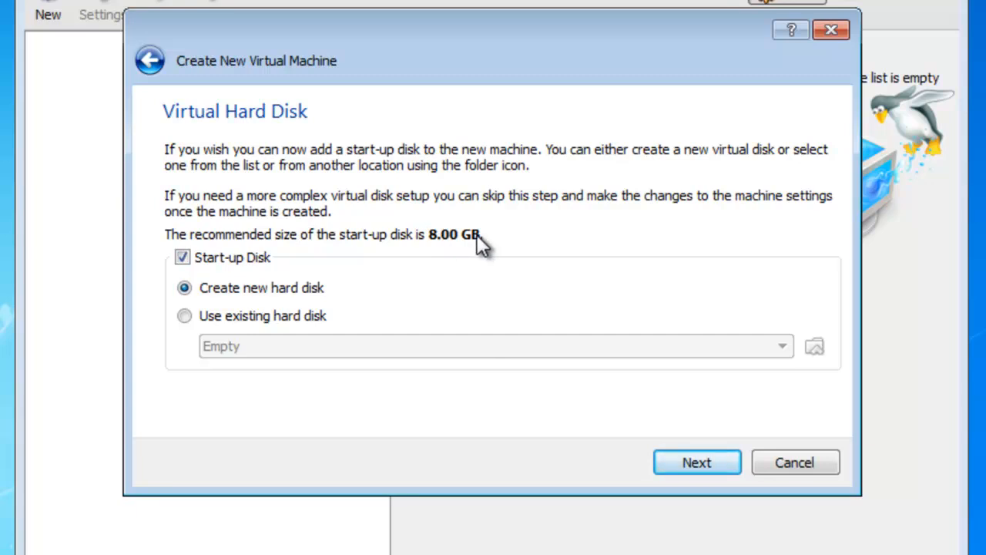
pyautogui.moveTo(443, 250)
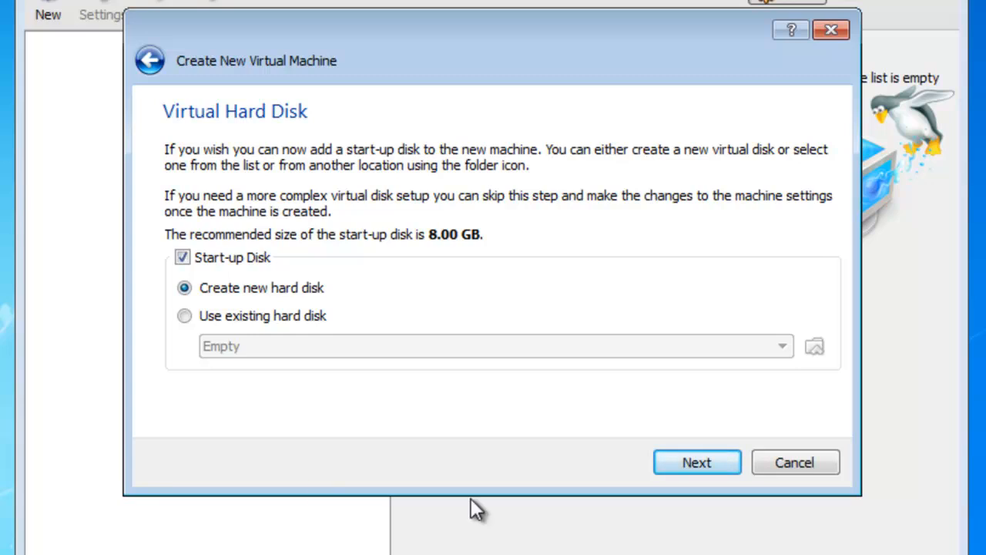
# Launch the virtual disk wizard and accept VDI, reaching dynamically allocated storage details
pyautogui.click(696, 462)
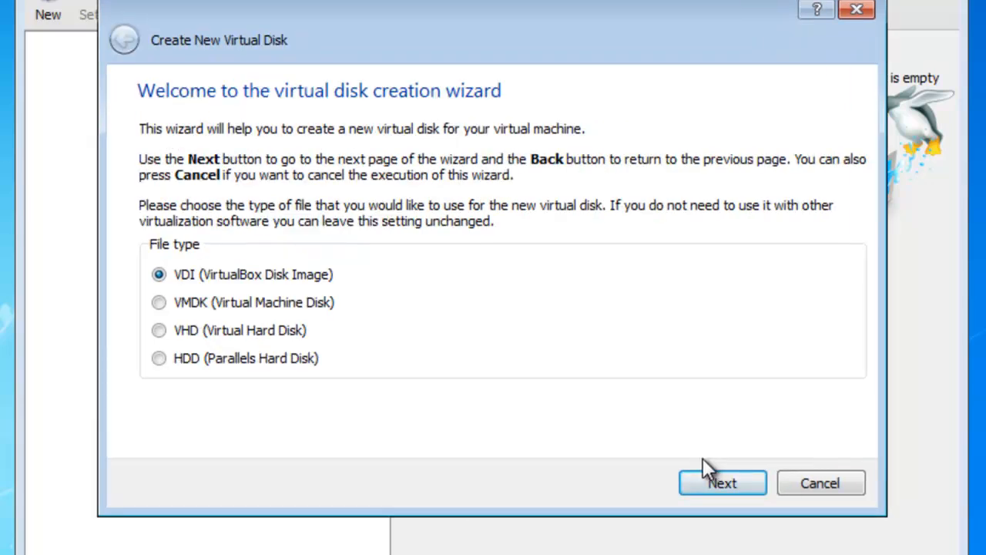
pyautogui.moveTo(270, 135)
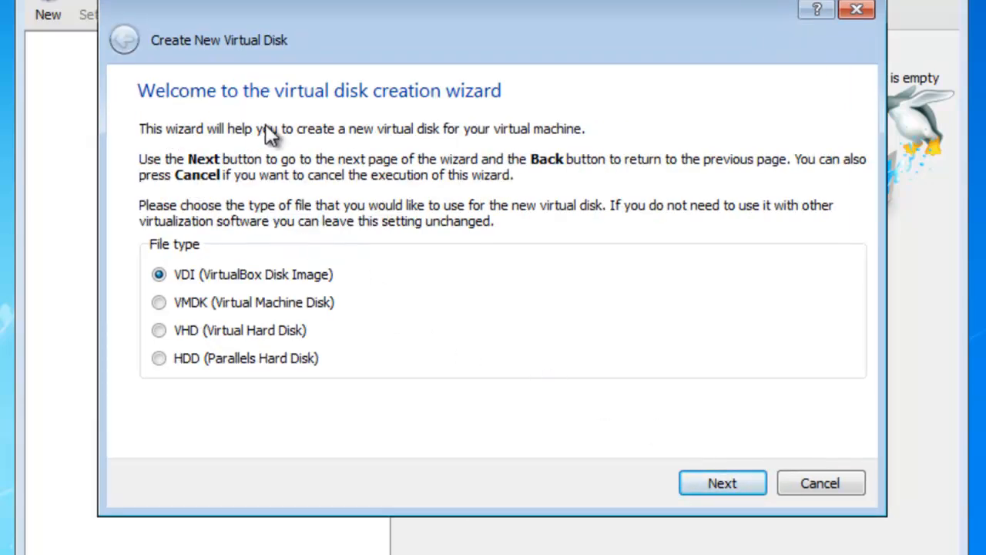
pyautogui.moveTo(305, 286)
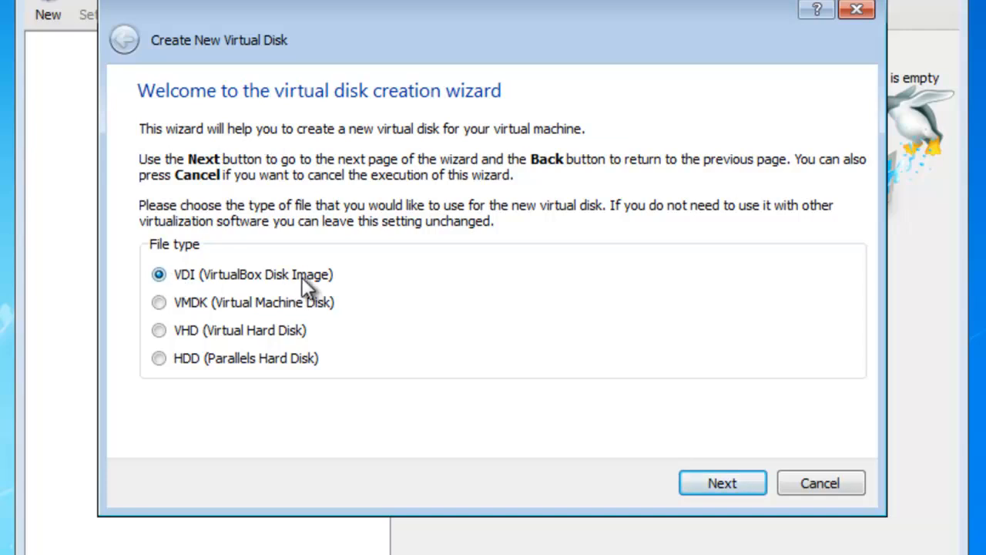
pyautogui.moveTo(274, 285)
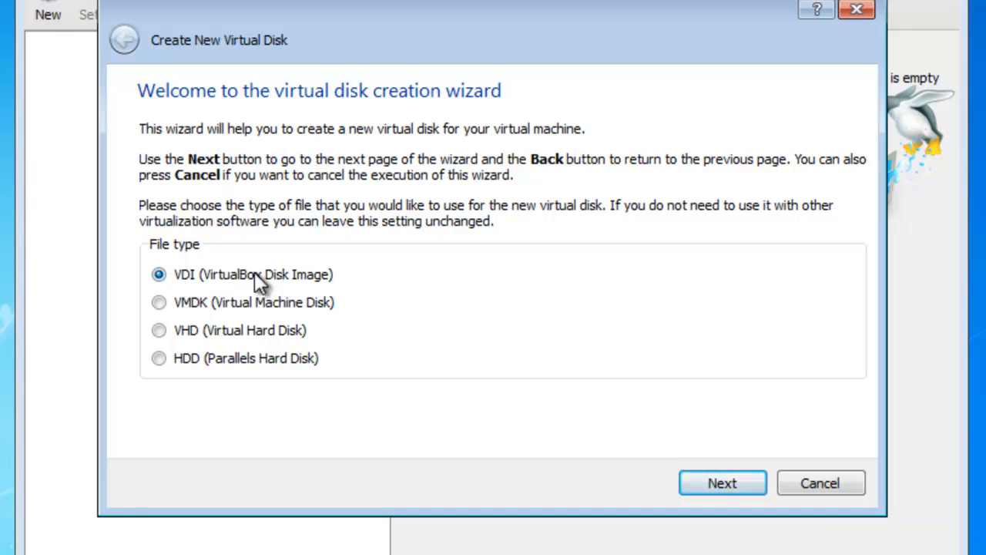
pyautogui.moveTo(214, 316)
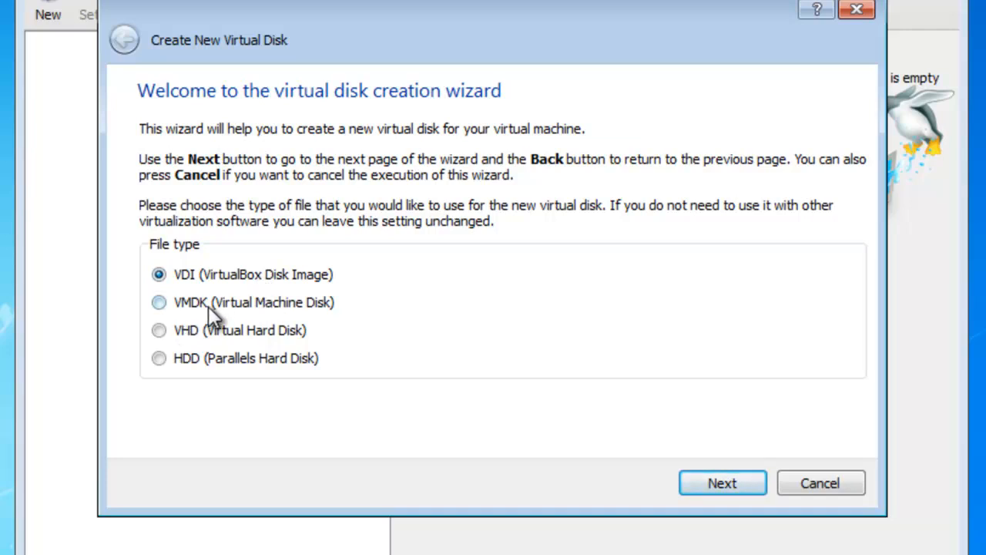
pyautogui.moveTo(234, 316)
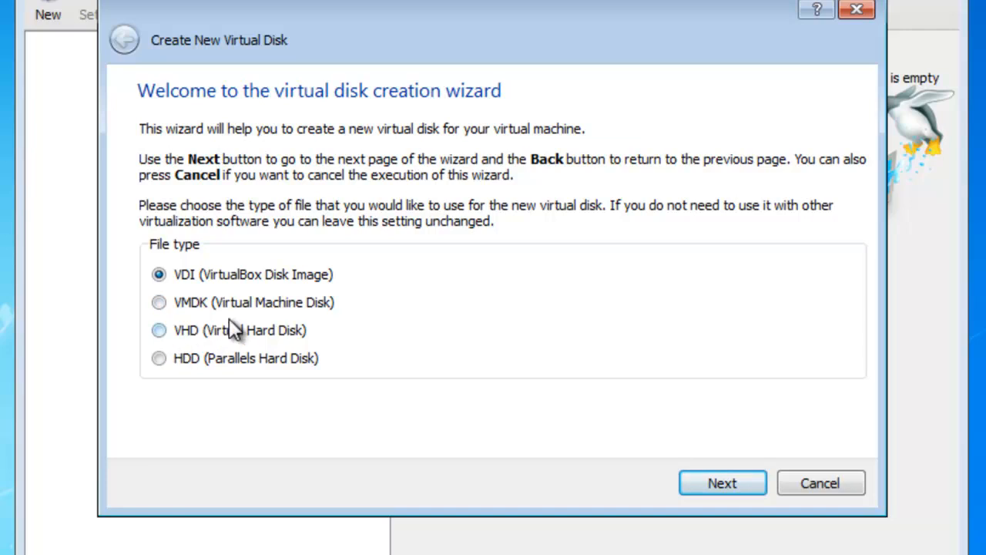
pyautogui.moveTo(208, 339)
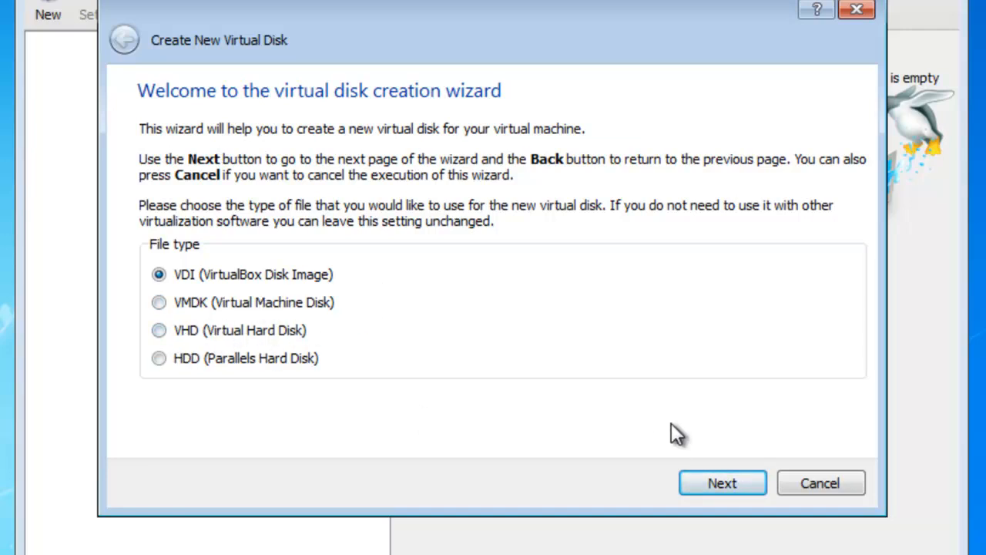
pyautogui.click(722, 483)
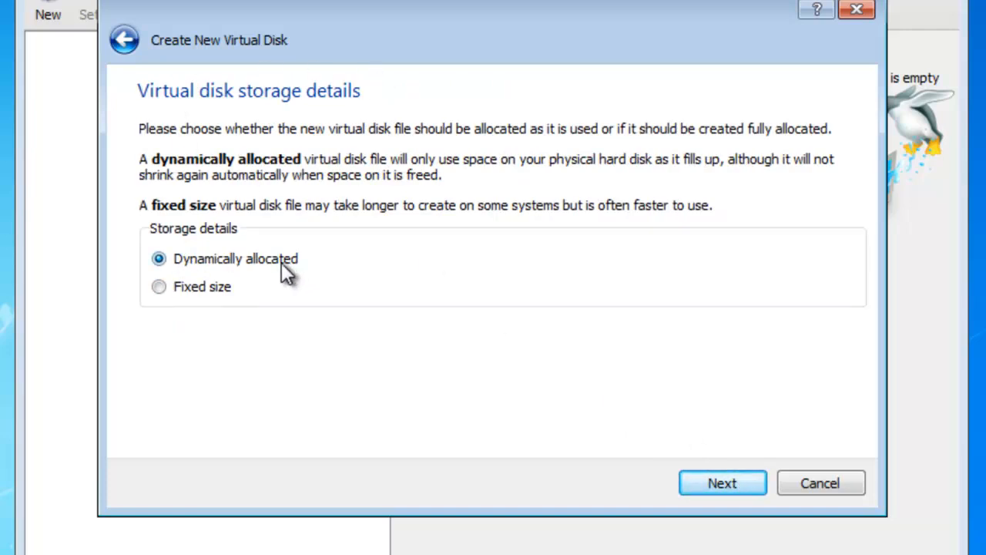
pyautogui.moveTo(235, 262)
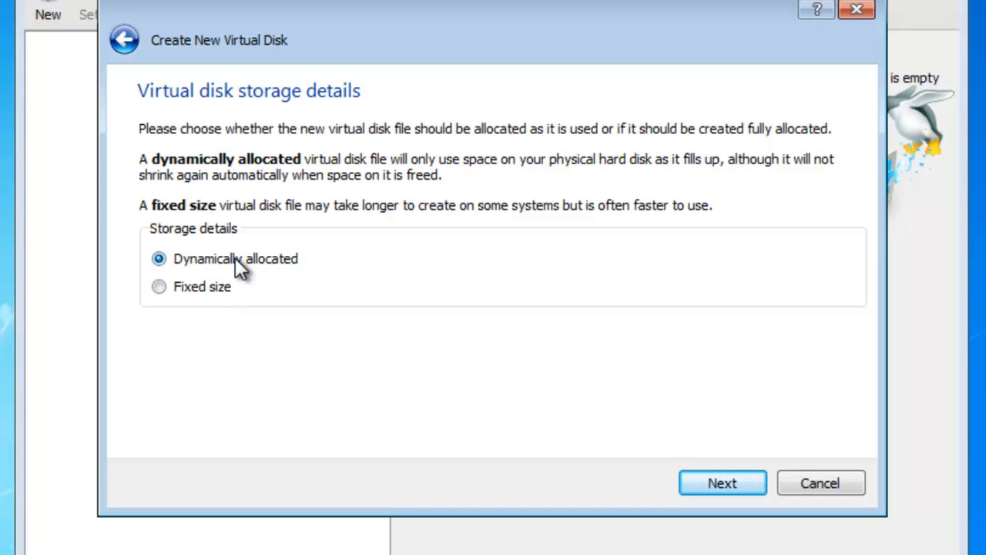
pyautogui.moveTo(282, 268)
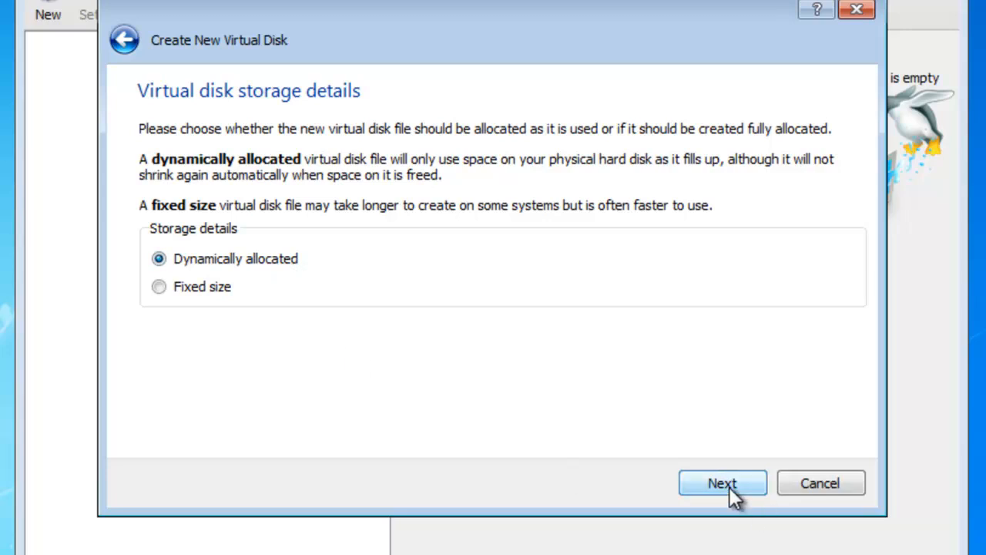
# Keep dynamic allocation, check the BaseBuntu12v1 disk location, and set size to 20.00 GB
pyautogui.click(722, 483)
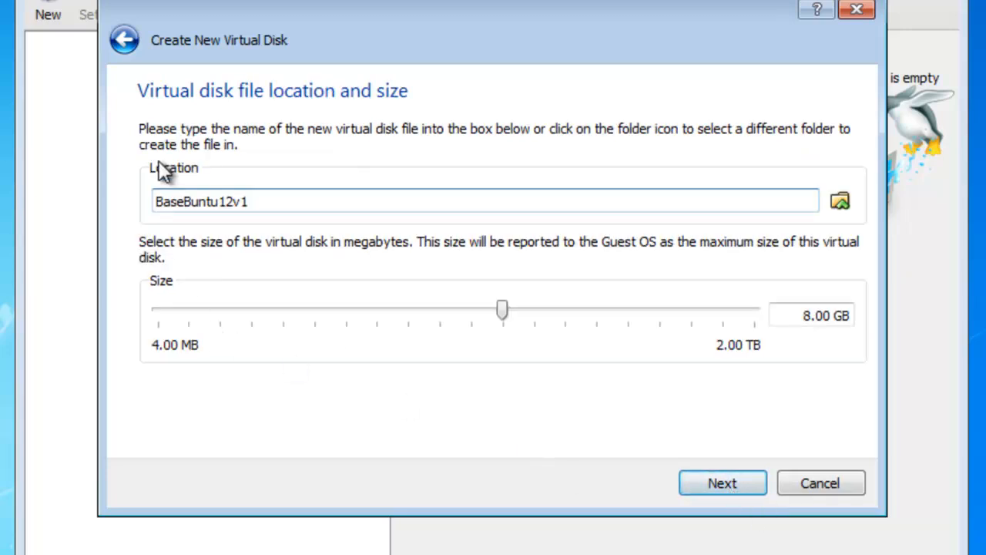
pyautogui.moveTo(228, 123)
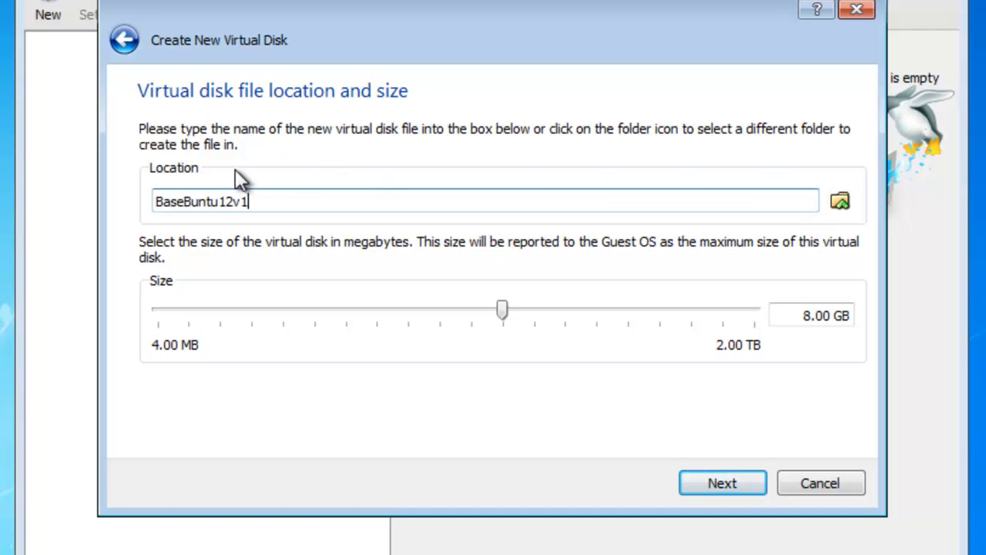
pyautogui.click(839, 201)
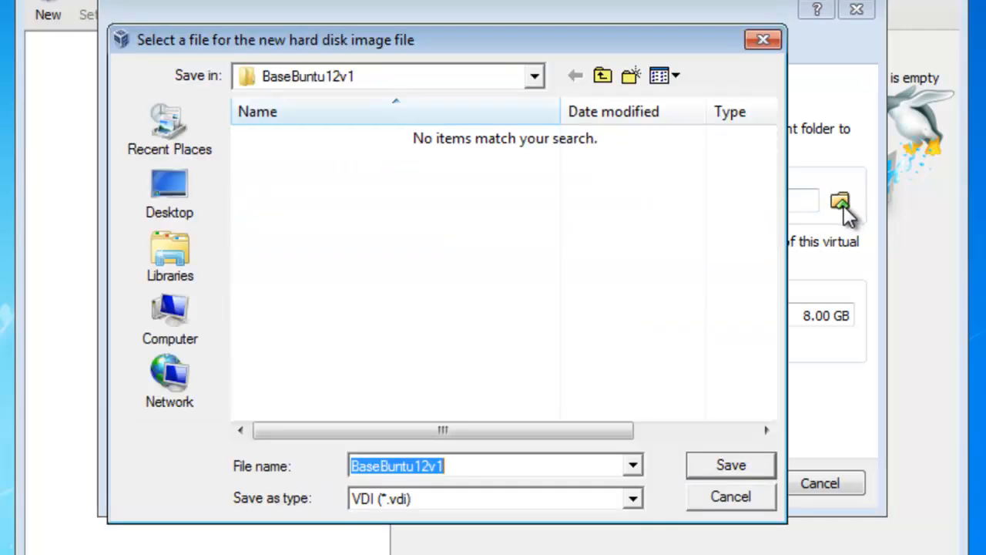
pyautogui.moveTo(275, 363)
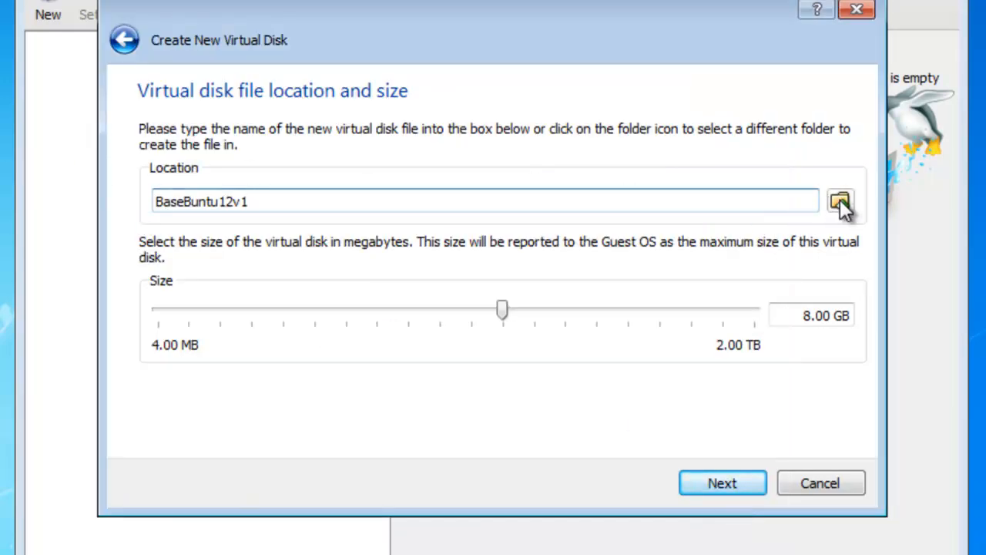
pyautogui.moveTo(330, 347)
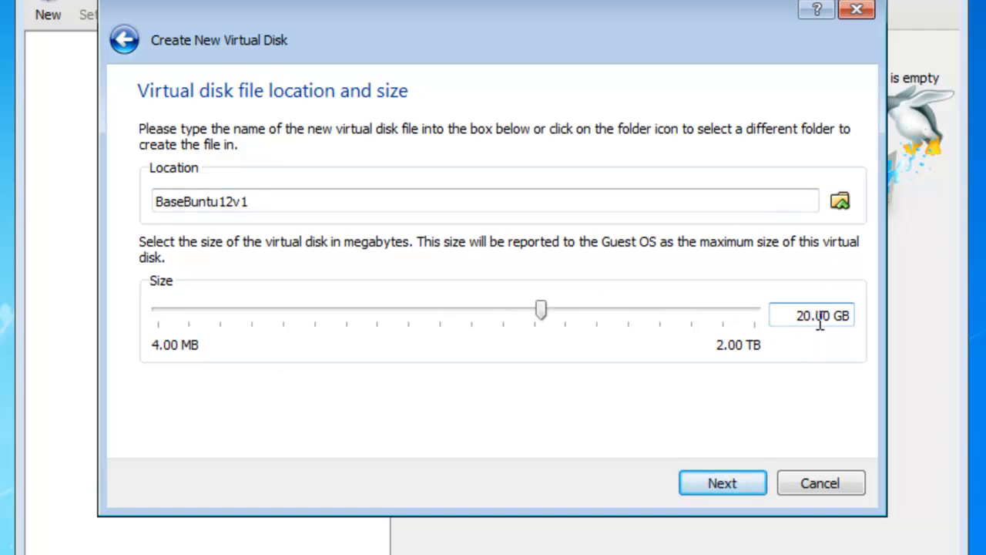
pyautogui.moveTo(729, 357)
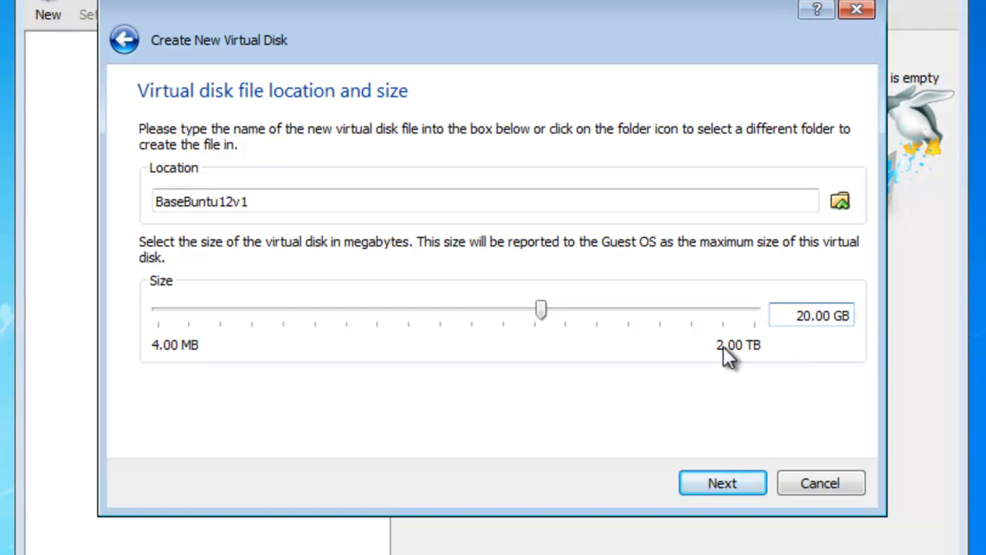
pyautogui.moveTo(739, 362)
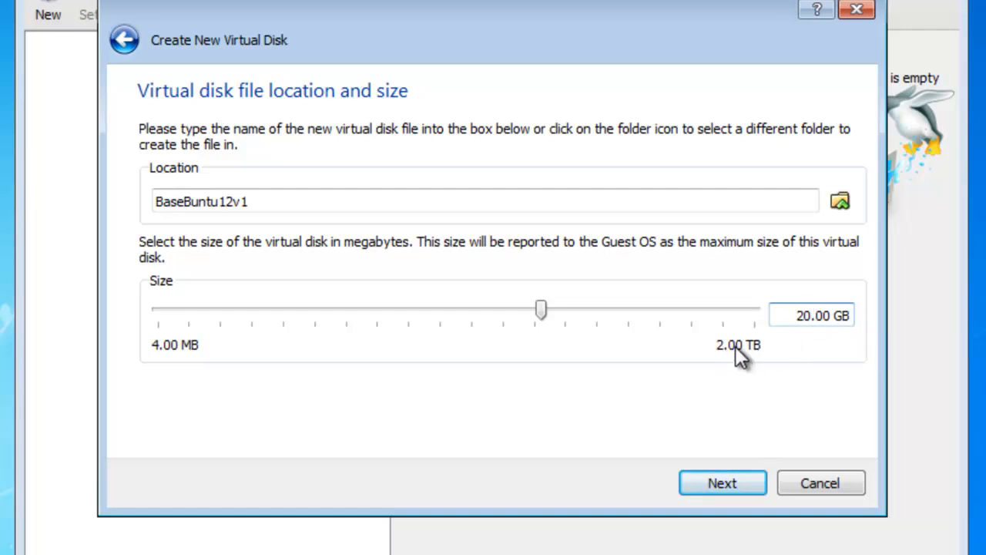
pyautogui.moveTo(752, 362)
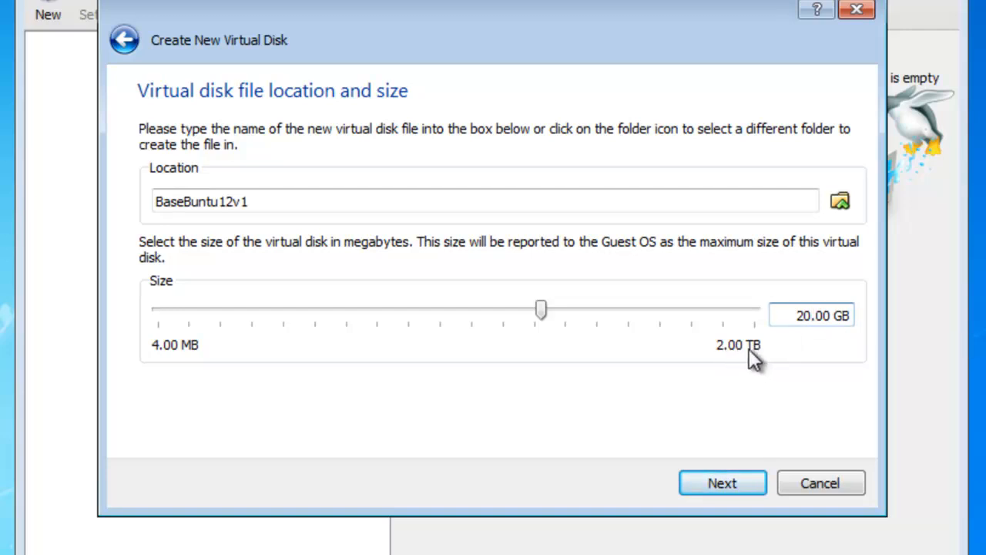
pyautogui.click(811, 315)
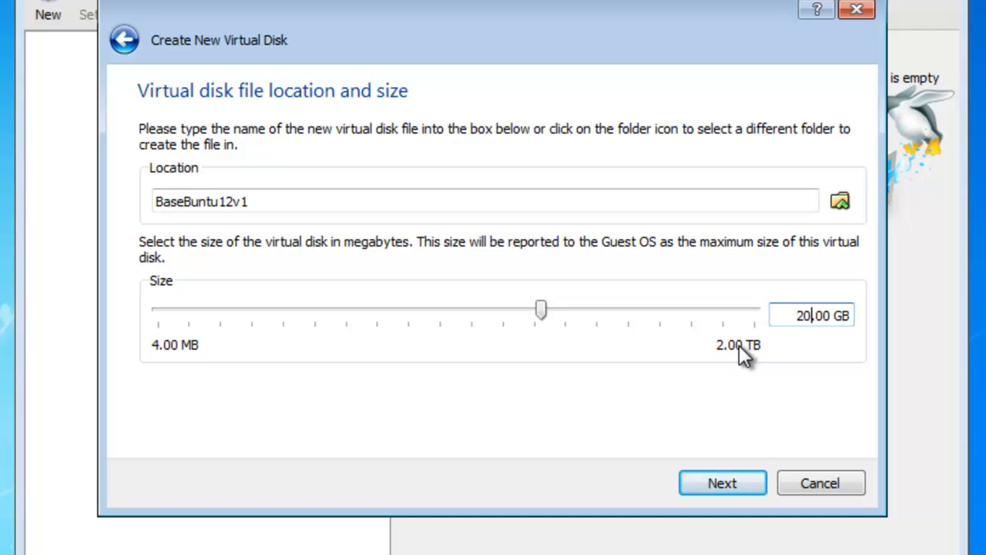
pyautogui.moveTo(628, 351)
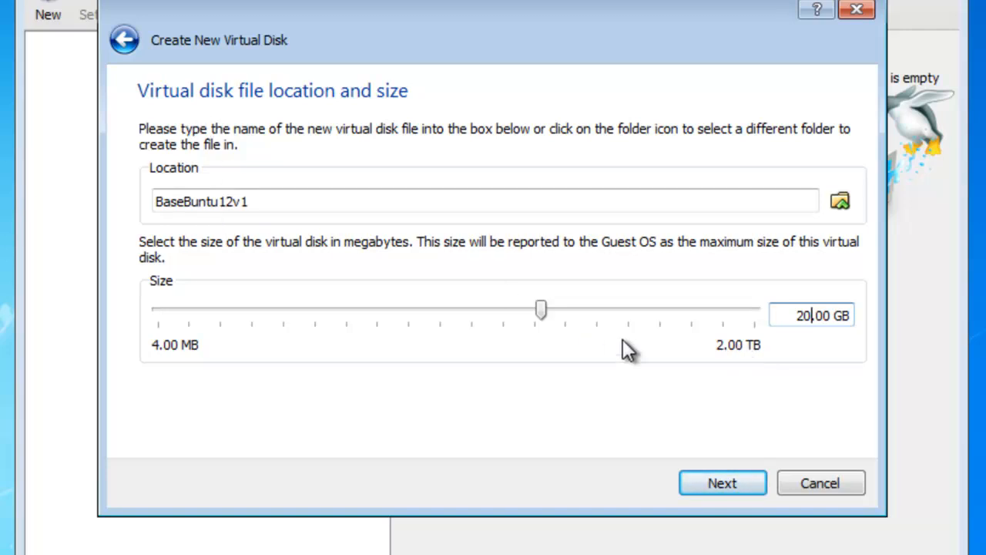
pyautogui.moveTo(682, 273)
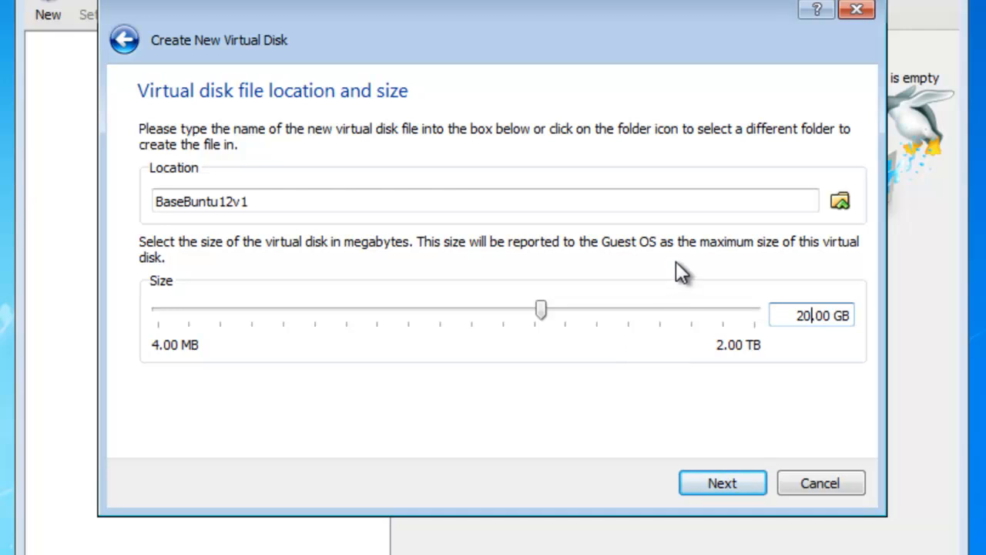
pyautogui.moveTo(659, 245)
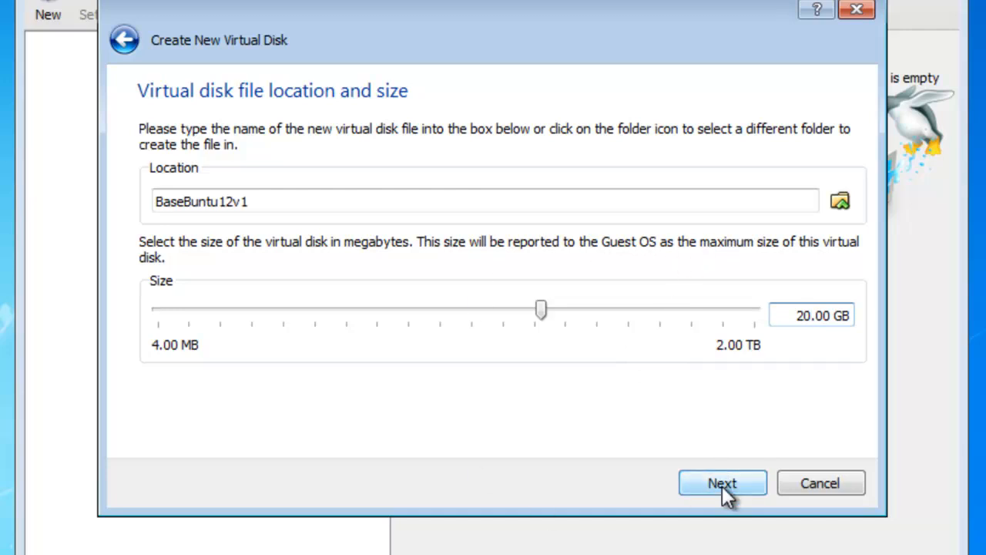
# Create the 20 GB BaseBuntu12v1.vdi disk and finish the Ubuntu 512 MB machine
pyautogui.click(722, 483)
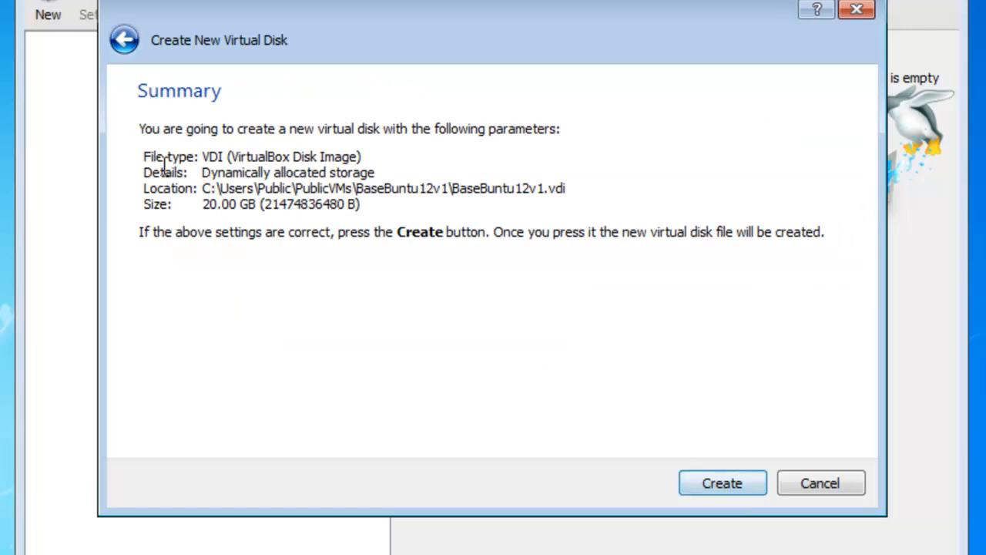
pyautogui.moveTo(493, 144)
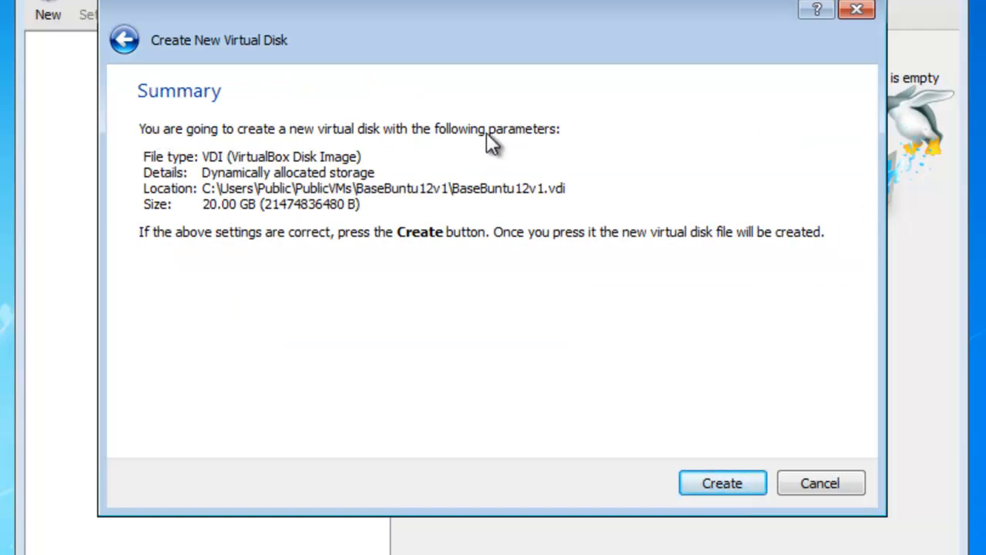
pyautogui.moveTo(409, 158)
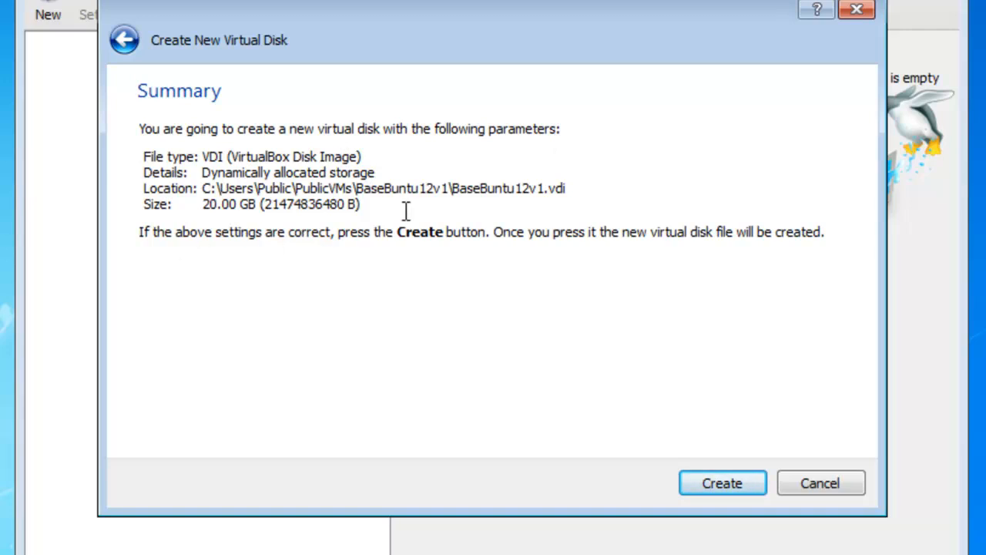
pyautogui.click(722, 483)
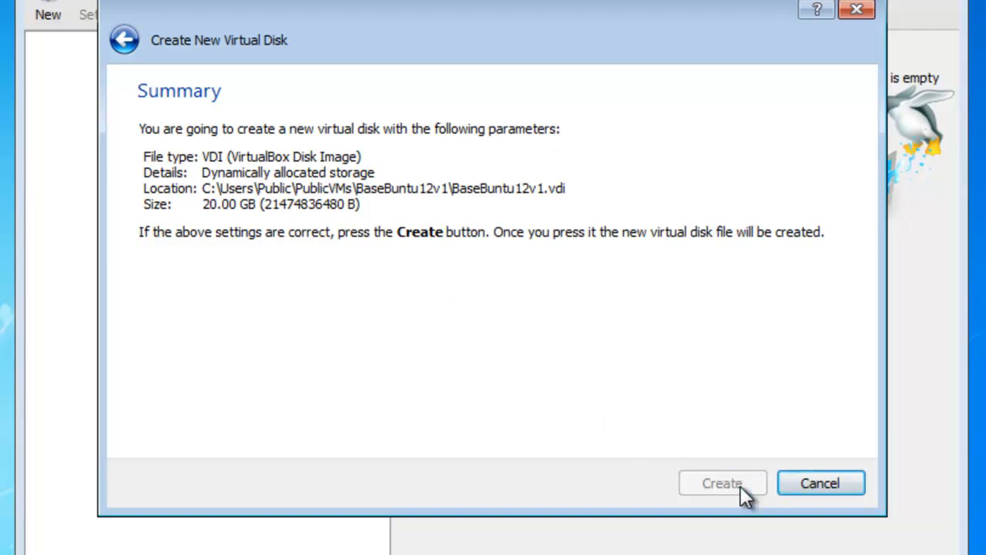
pyautogui.click(721, 484)
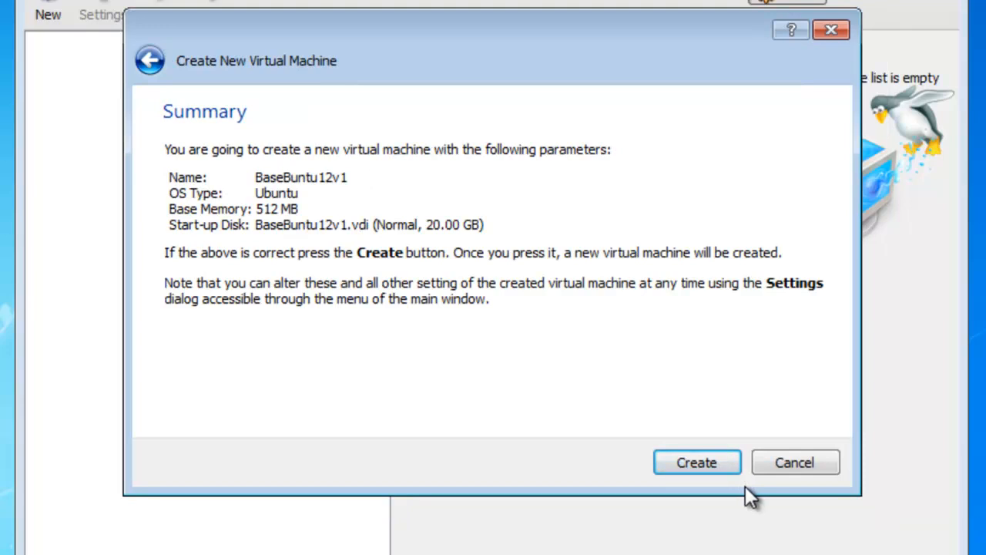
pyautogui.moveTo(458, 158)
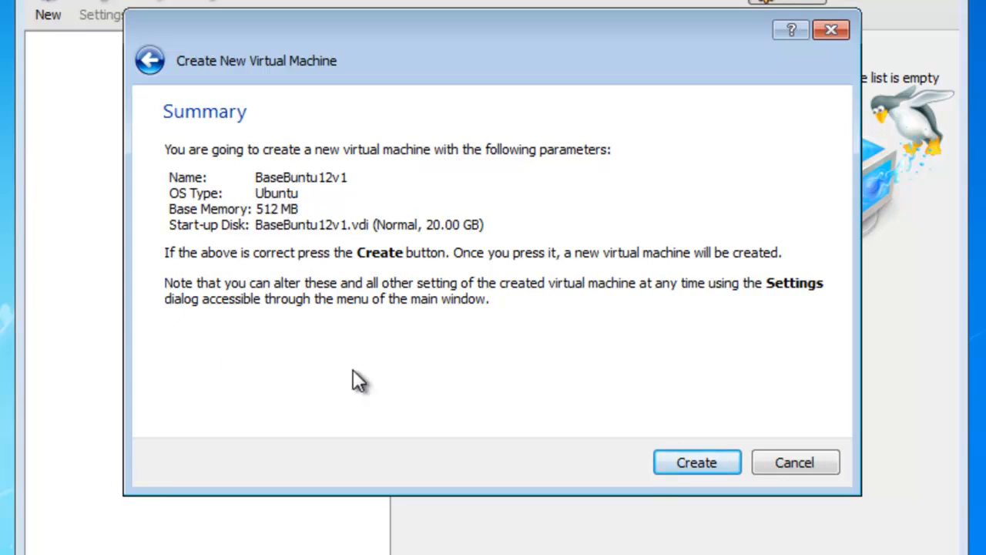
pyautogui.click(696, 462)
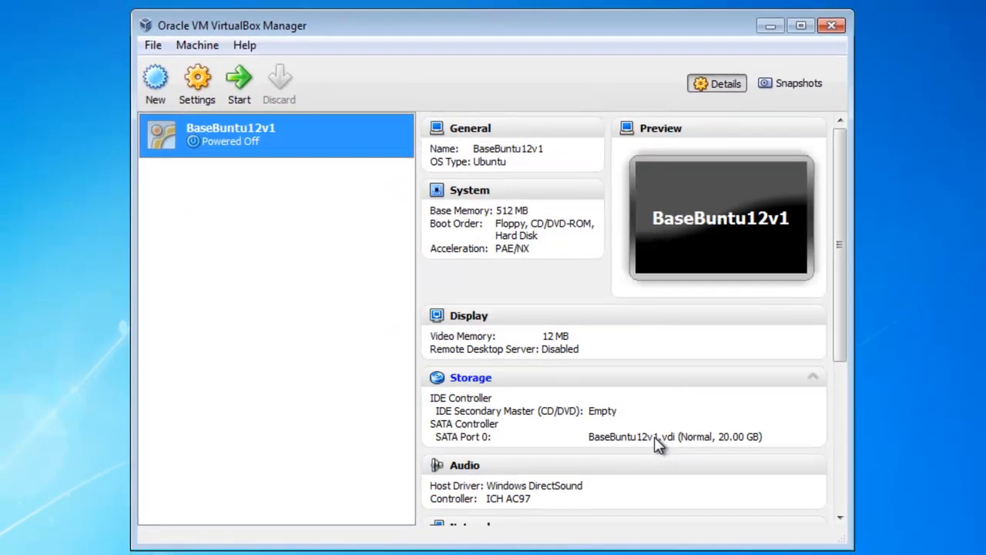
pyautogui.moveTo(289, 236)
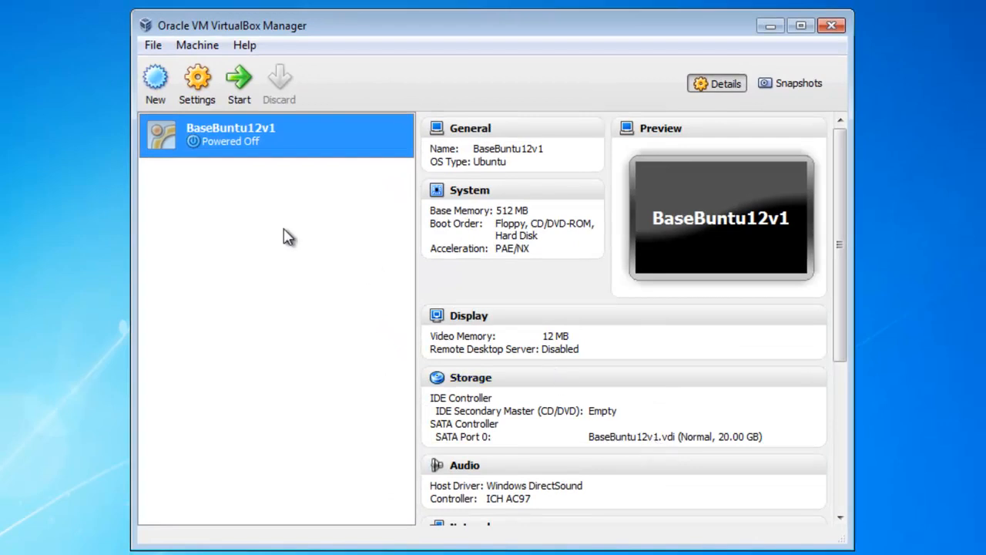
pyautogui.moveTo(470, 267)
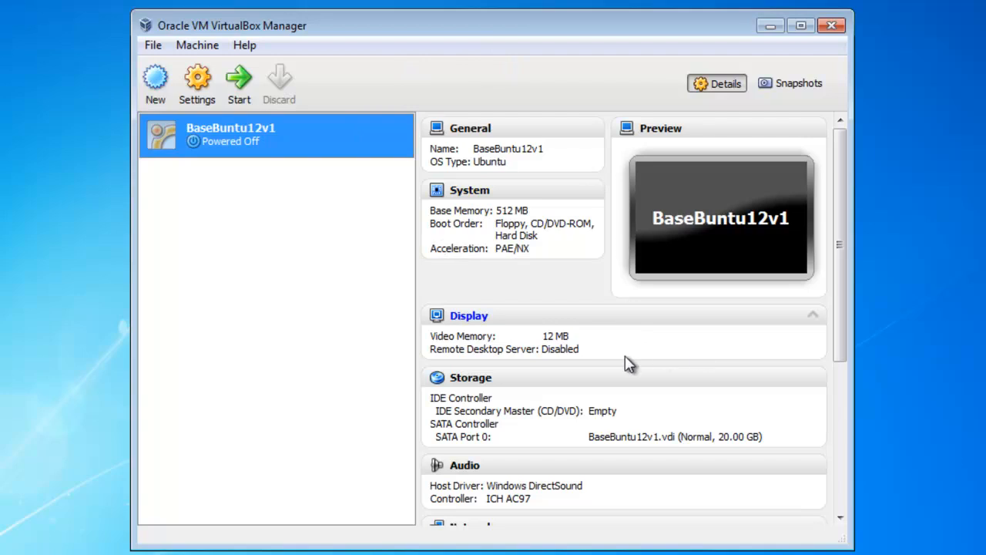
pyautogui.moveTo(458, 326)
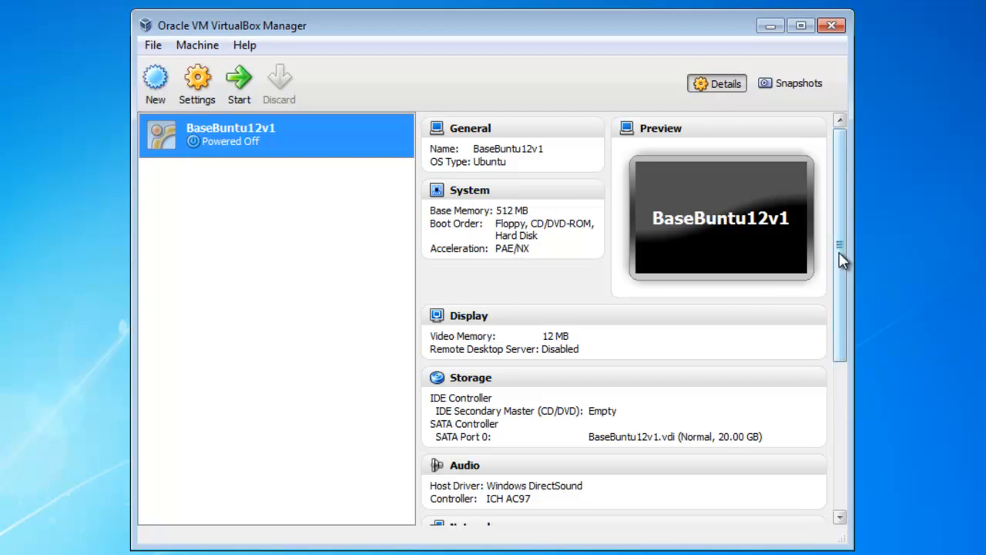
pyautogui.scroll(-3)
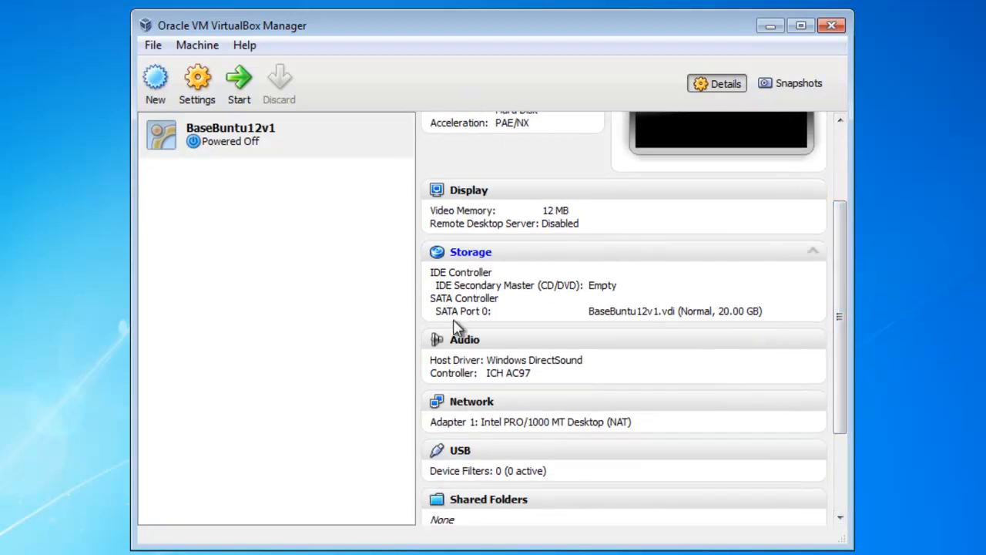
pyautogui.moveTo(493, 304)
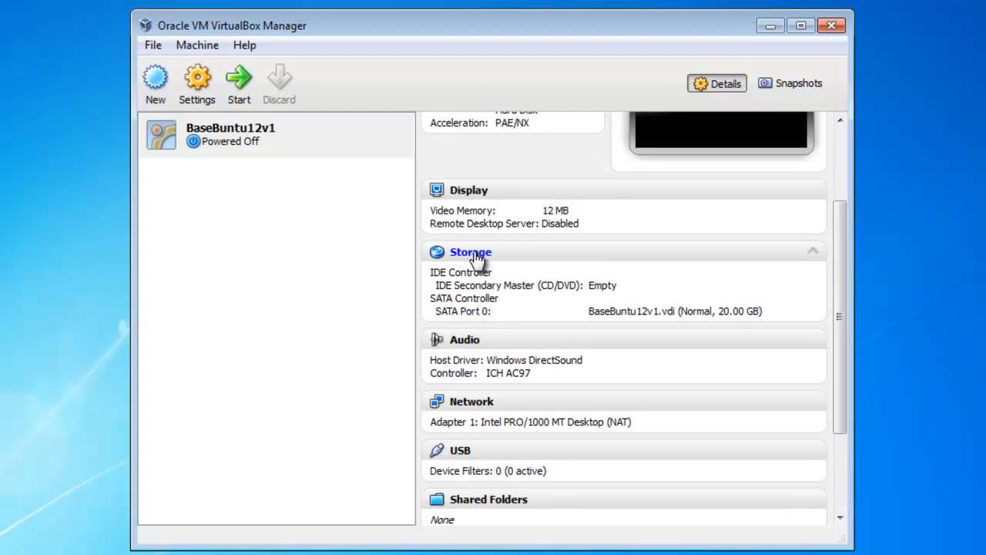
# Open BaseBuntu12v1's Storage settings, check the hard disk, and select the empty CD/DVD drive
pyautogui.click(470, 252)
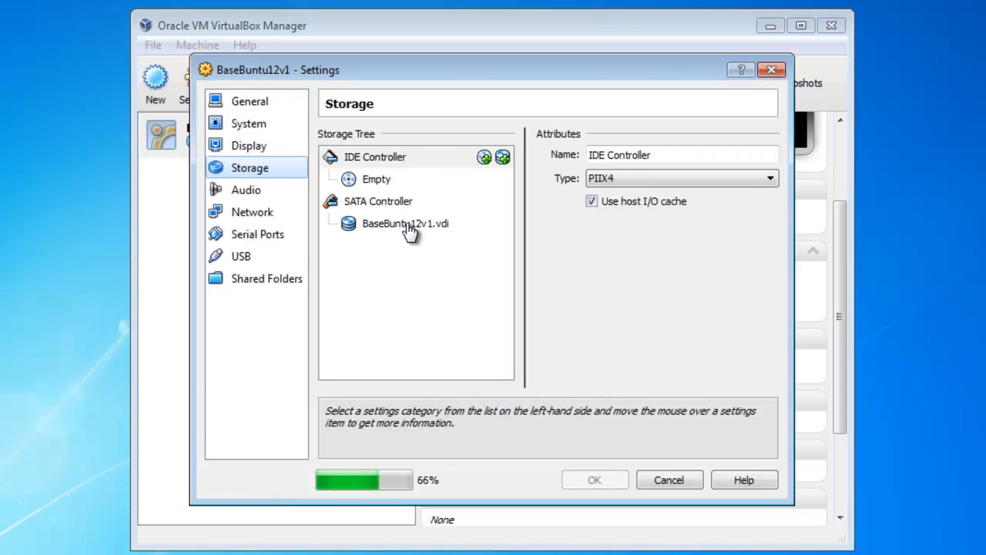
pyautogui.click(378, 201)
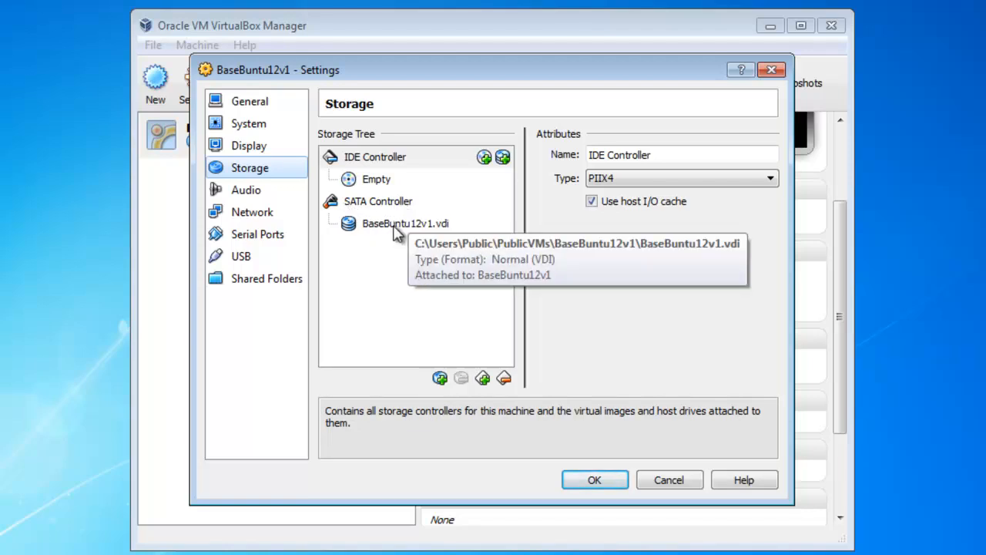
pyautogui.moveTo(372, 202)
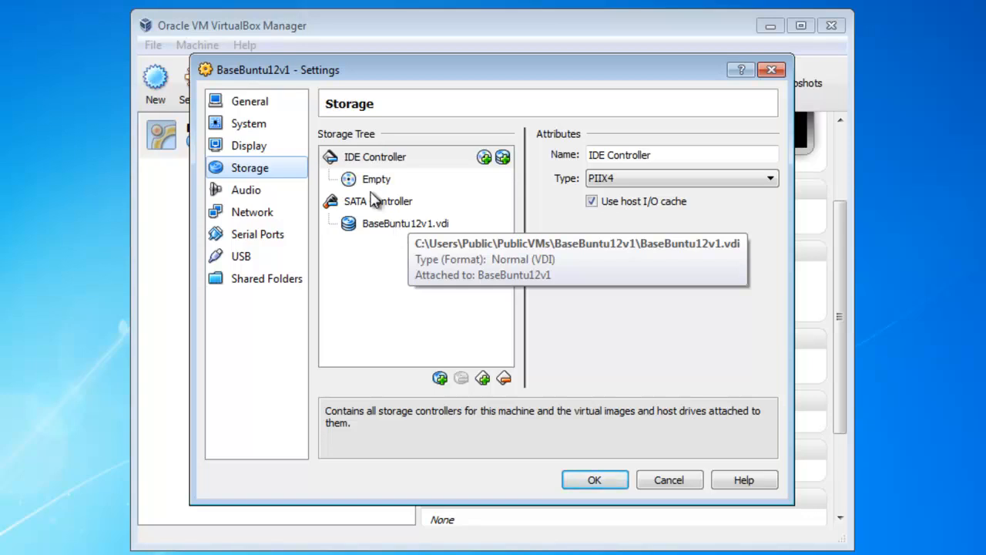
pyautogui.moveTo(399, 230)
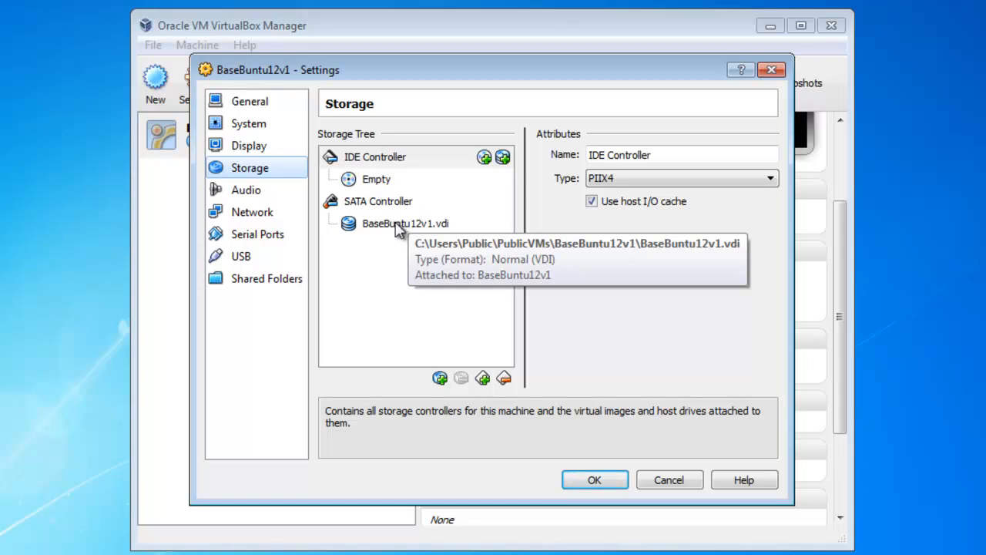
pyautogui.moveTo(563, 208)
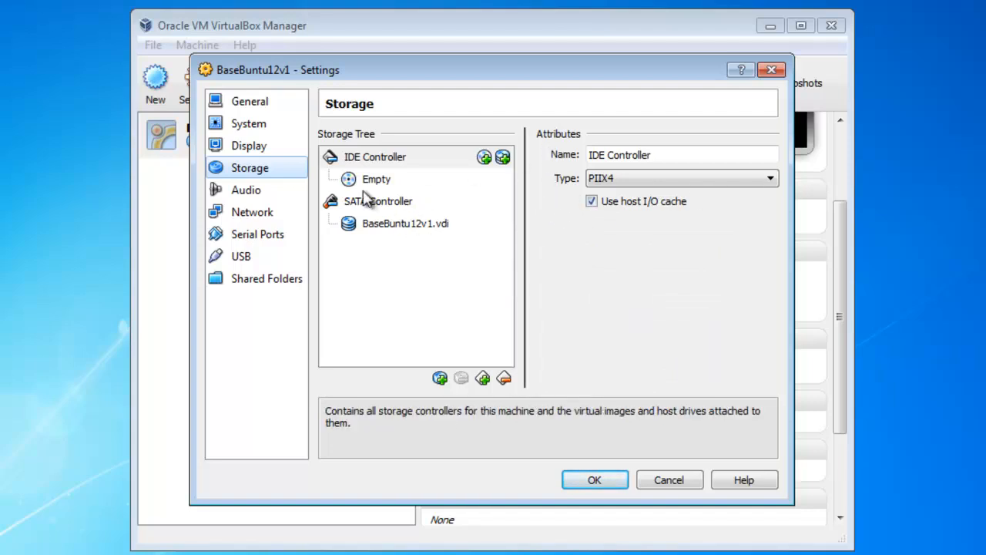
pyautogui.click(376, 179)
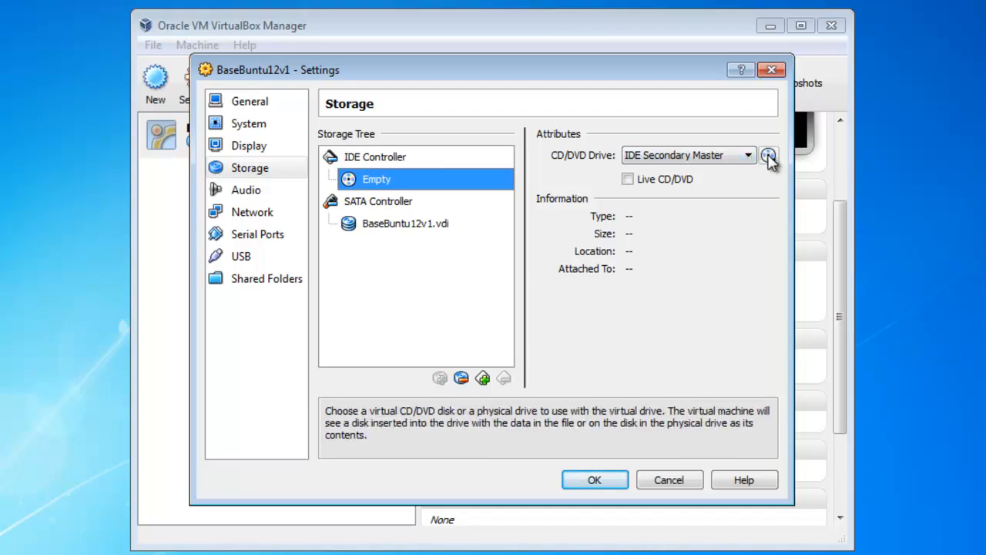
# Pick ubuntu-12.04-desktop-i386 from C:\Downloads\Ubuntu\Ubuntu12Desktop32b for the CD/DVD drive
pyautogui.click(768, 155)
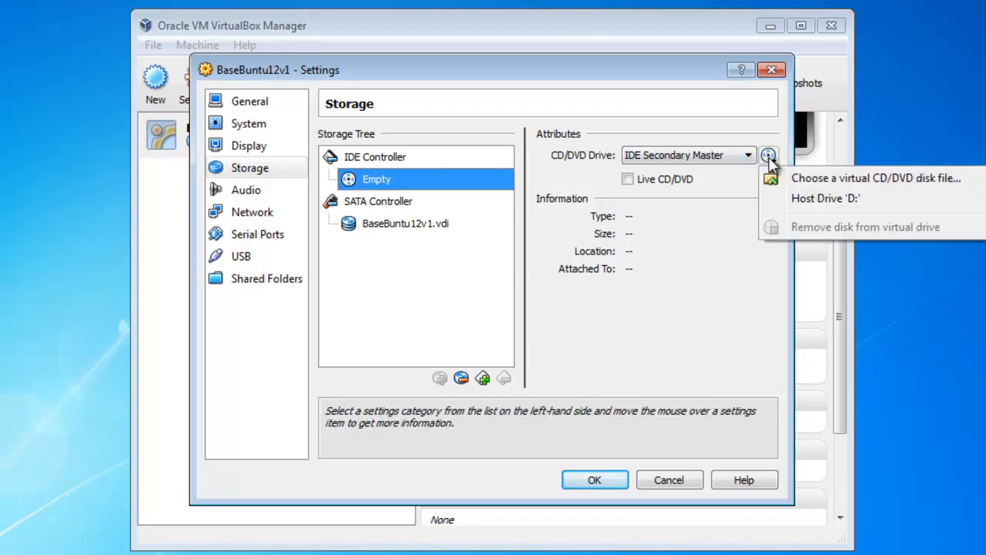
pyautogui.click(876, 178)
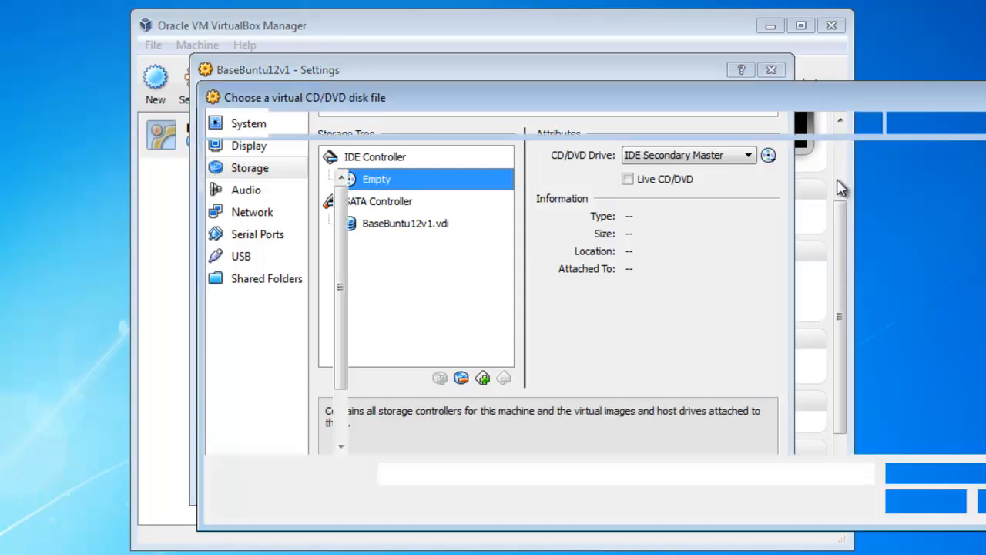
pyautogui.click(768, 154)
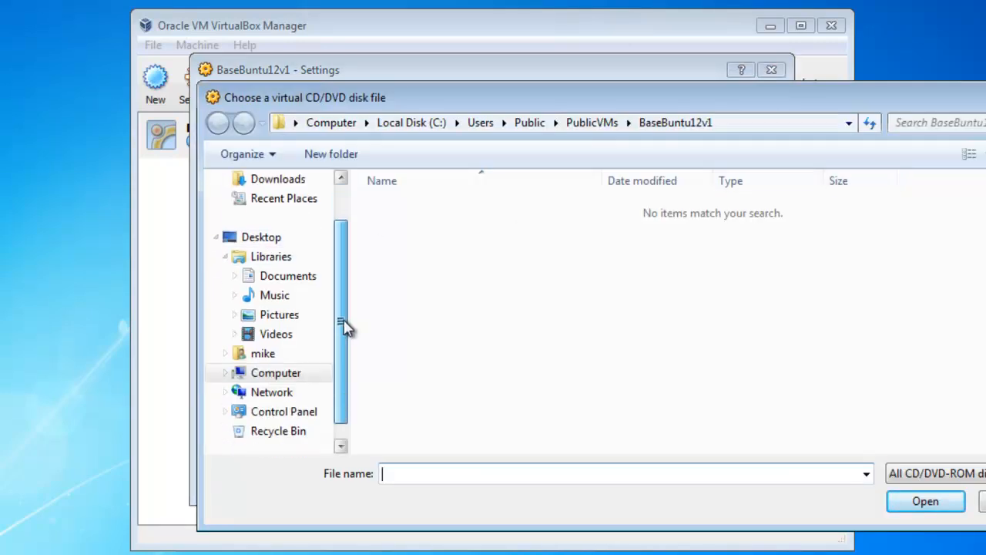
pyautogui.click(275, 372)
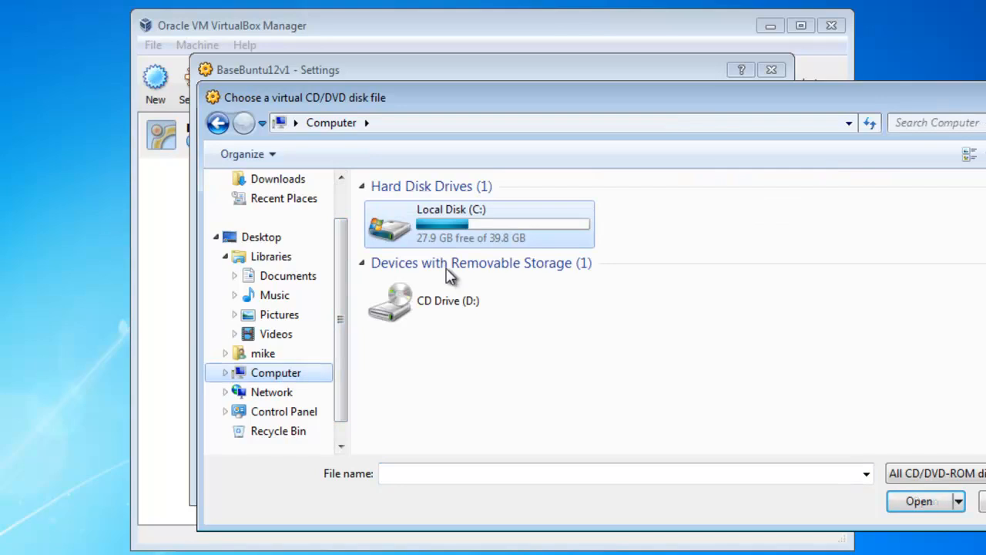
pyautogui.doubleClick(450, 224)
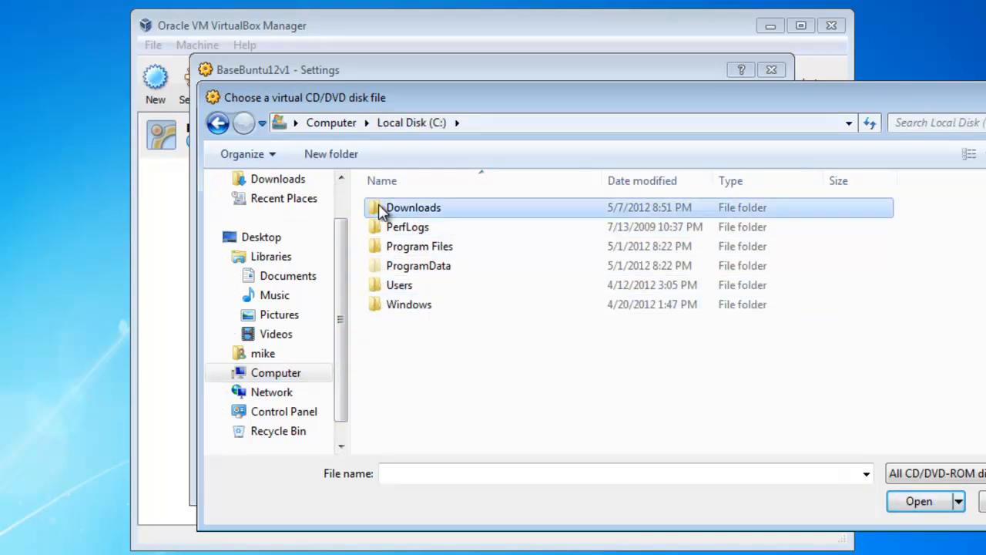
pyautogui.doubleClick(413, 208)
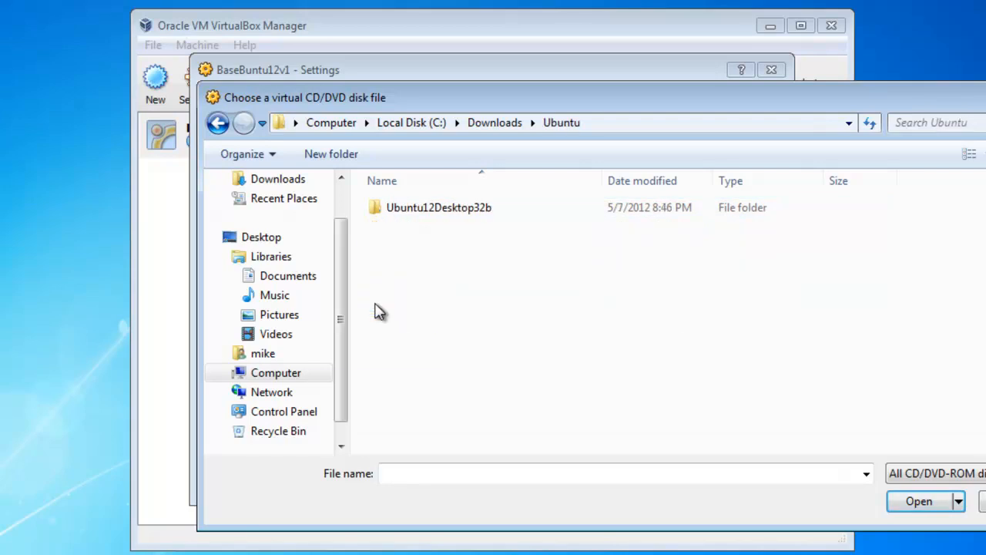
pyautogui.doubleClick(438, 207)
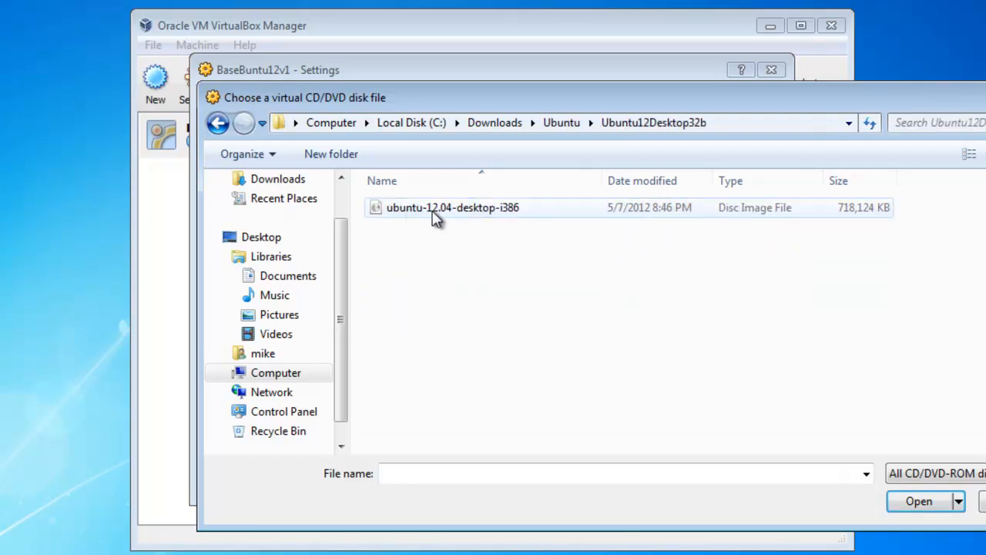
pyautogui.click(452, 208)
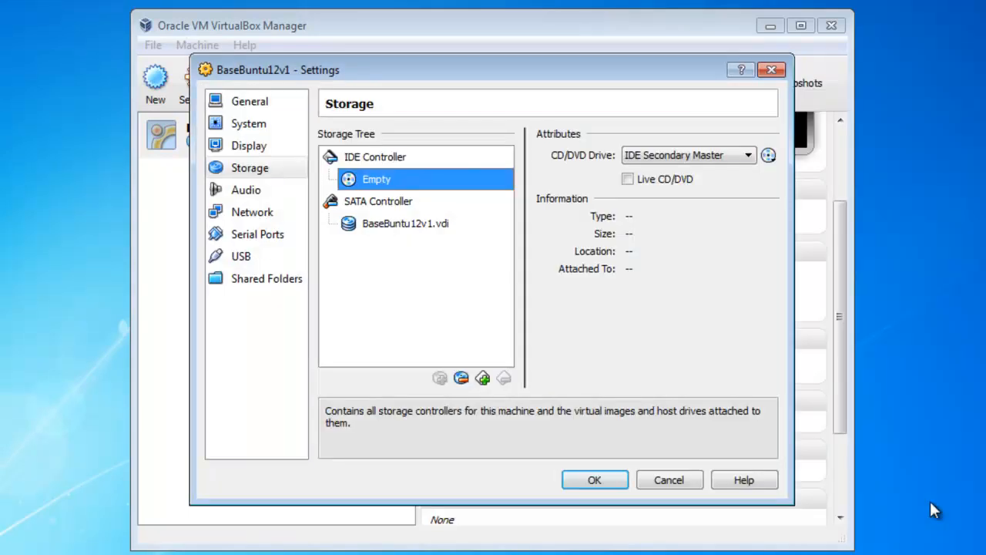
# Confirm the 701.29 MB Ubuntu ISO on the CD/DVD drive, save settings, select BaseBuntu12v1
pyautogui.click(769, 155)
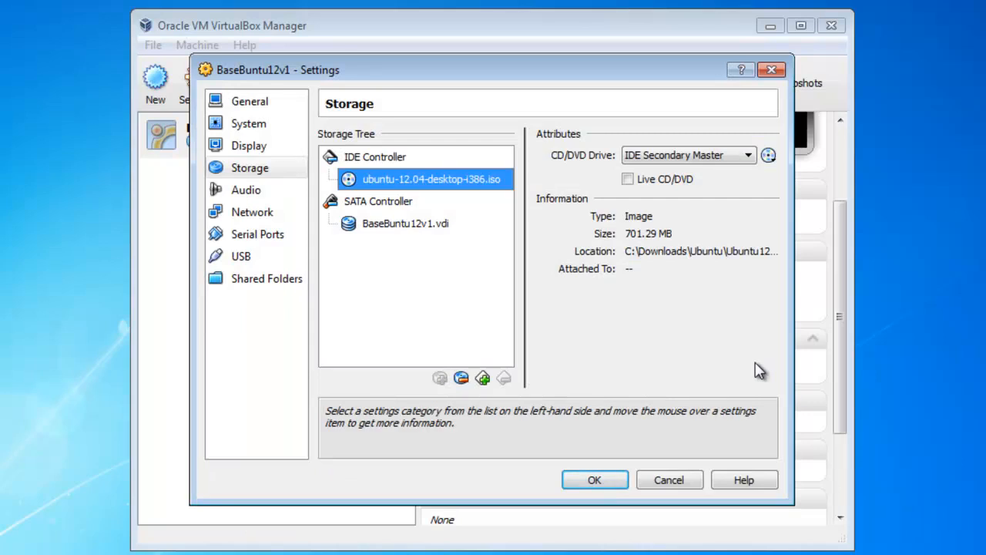
pyautogui.moveTo(549, 218)
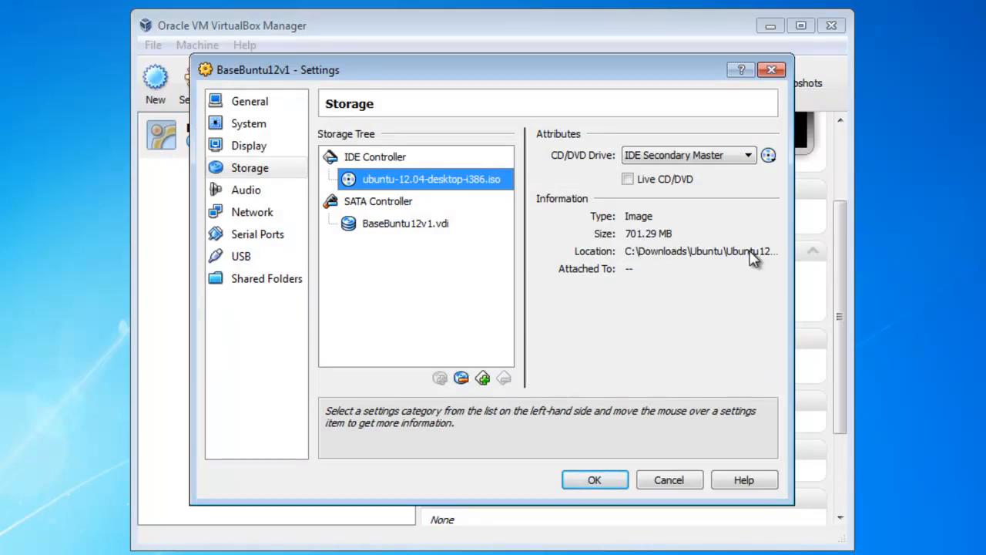
pyautogui.moveTo(713, 264)
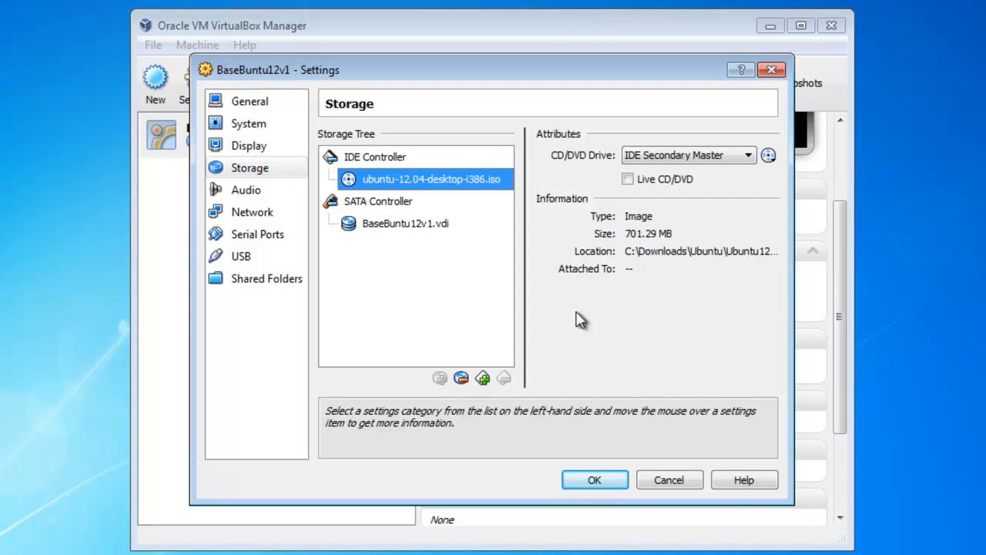
pyautogui.click(594, 479)
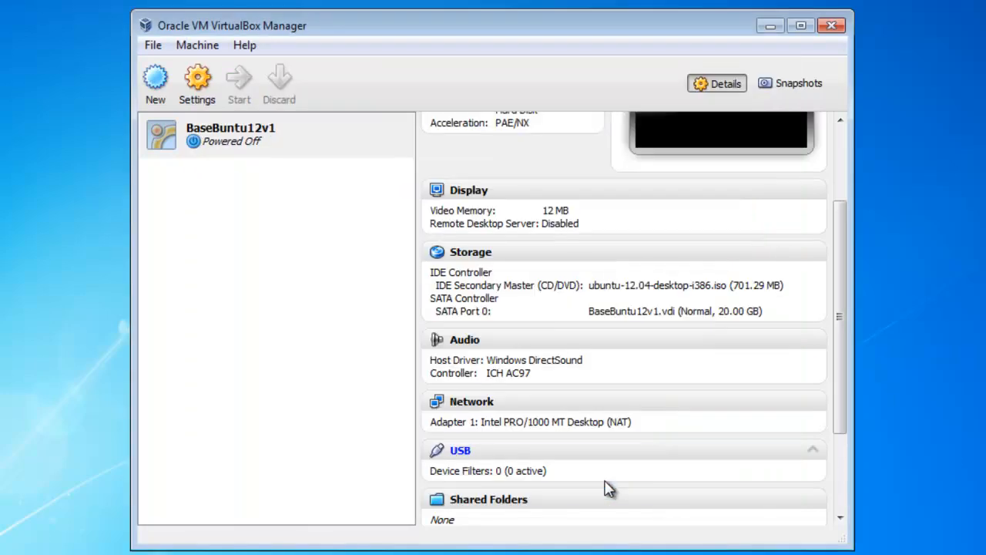
pyautogui.click(232, 135)
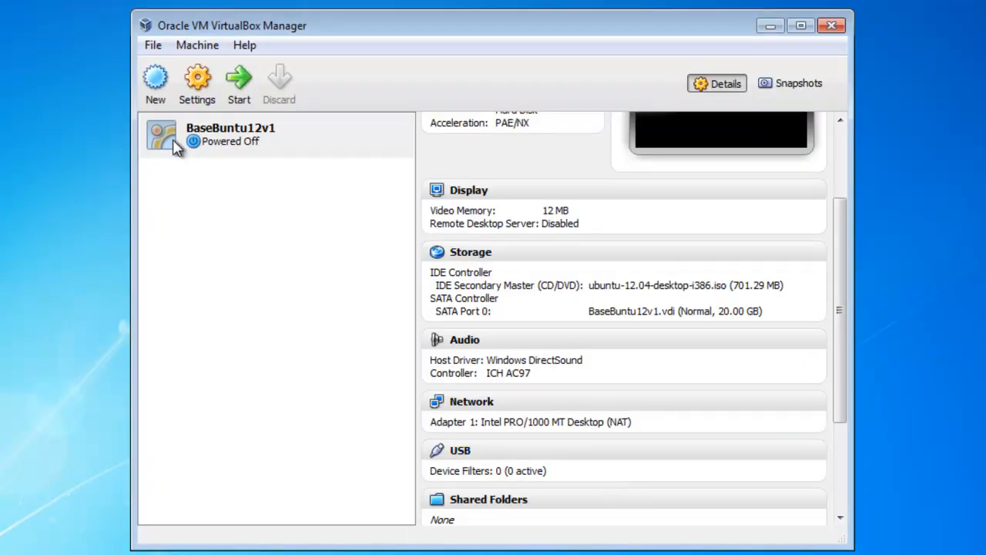
pyautogui.moveTo(177, 141)
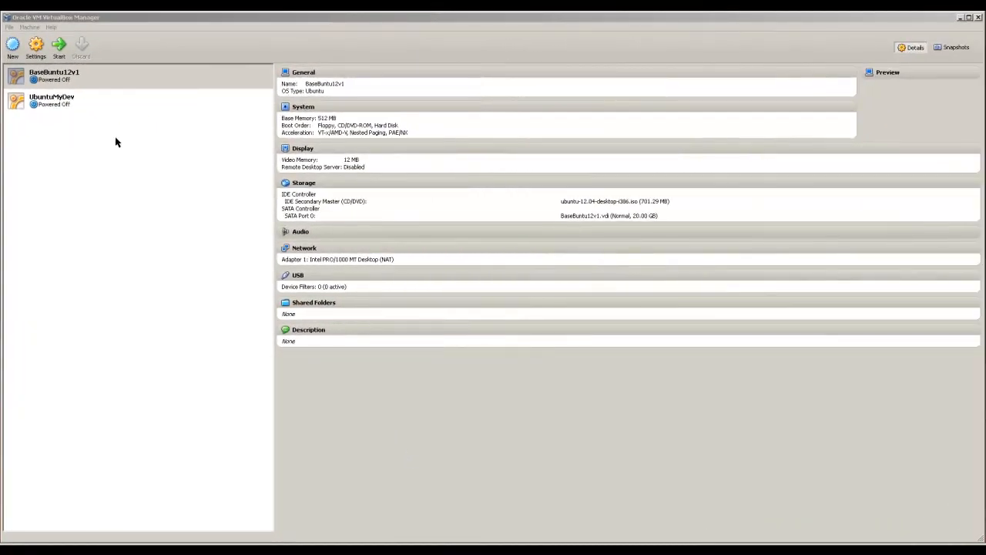
pyautogui.moveTo(159, 147)
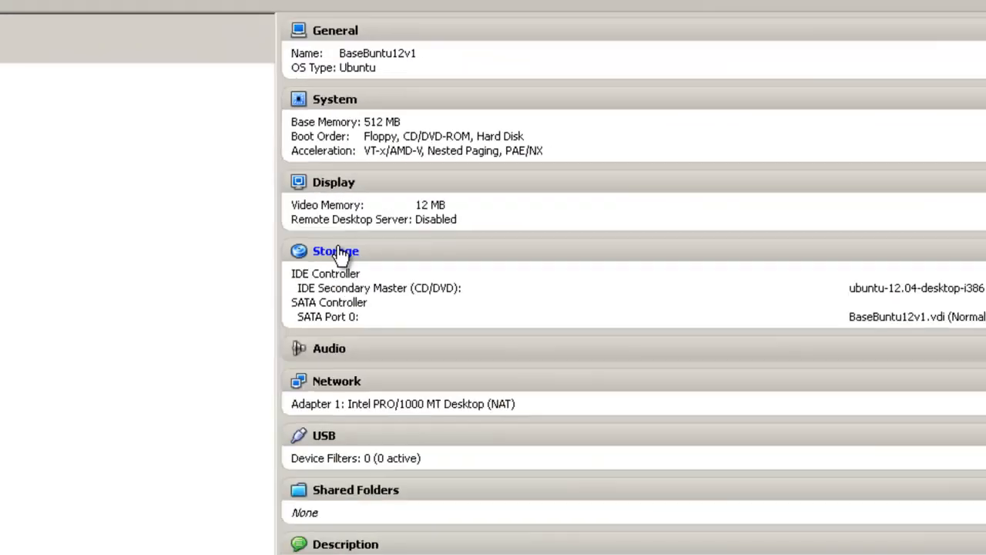
pyautogui.click(335, 251)
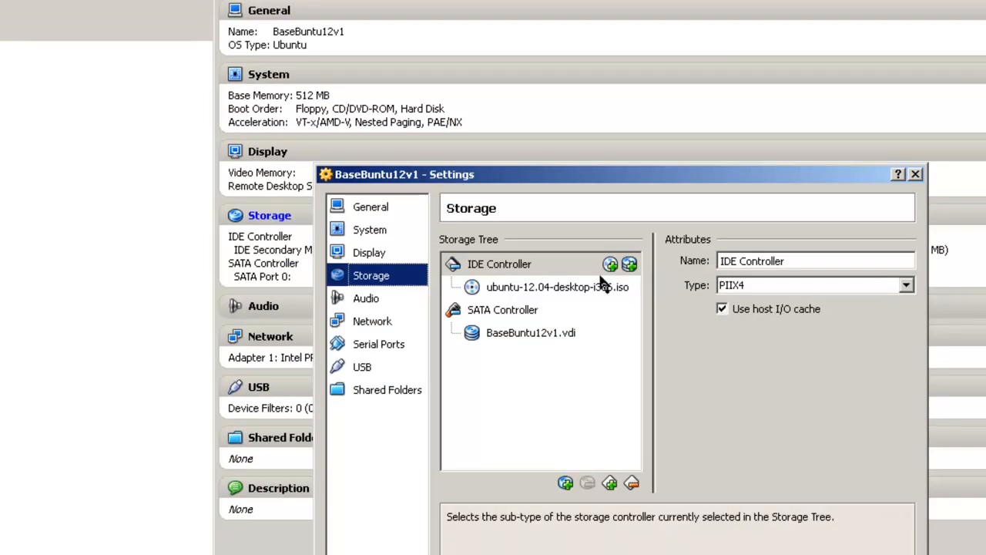
pyautogui.click(557, 287)
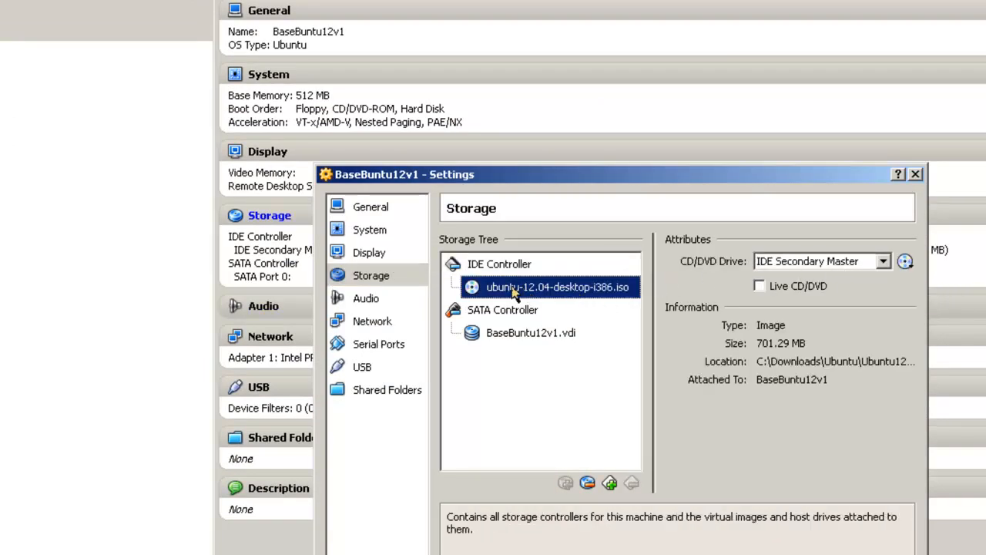
pyautogui.moveTo(558, 286)
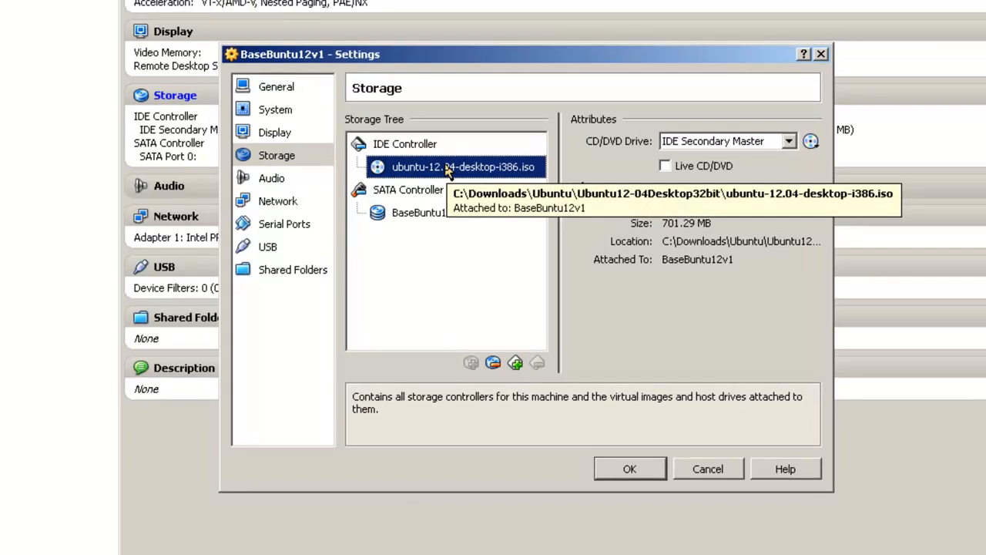
pyautogui.moveTo(678, 460)
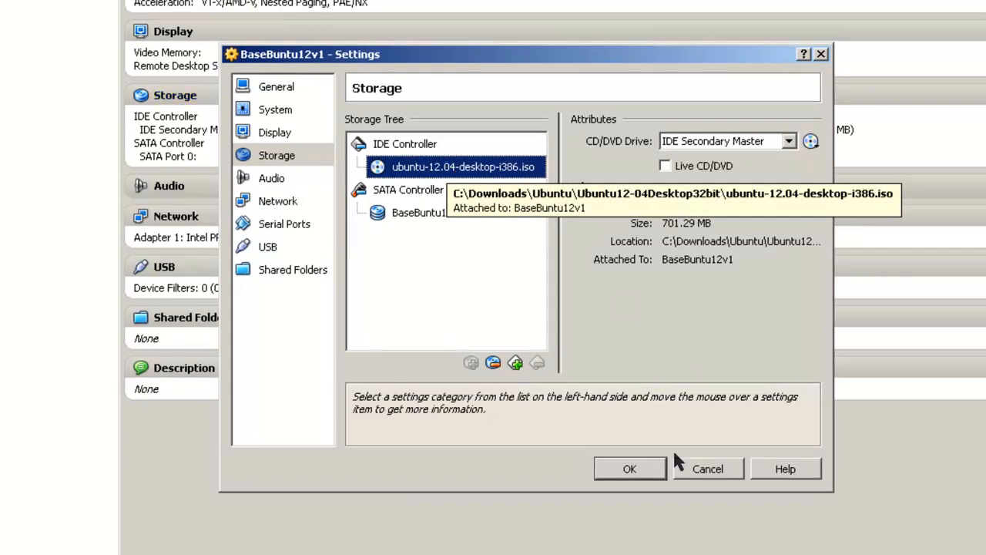
pyautogui.click(630, 469)
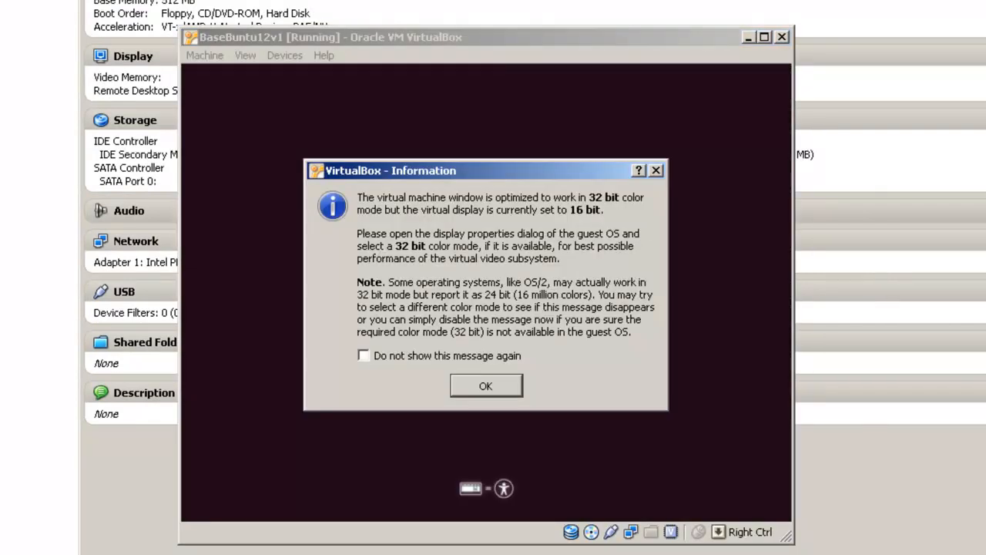
pyautogui.moveTo(362, 181)
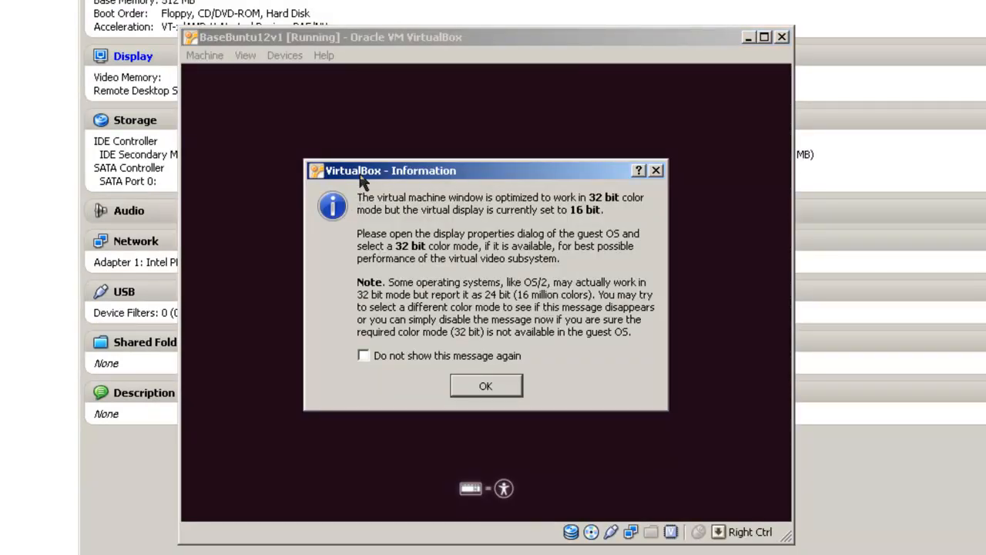
pyautogui.moveTo(459, 212)
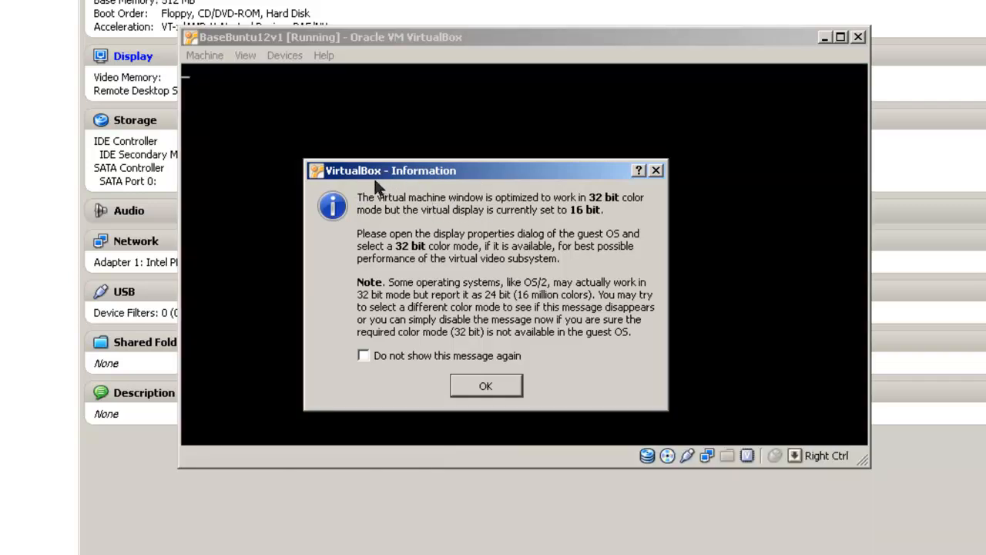
pyautogui.moveTo(648, 213)
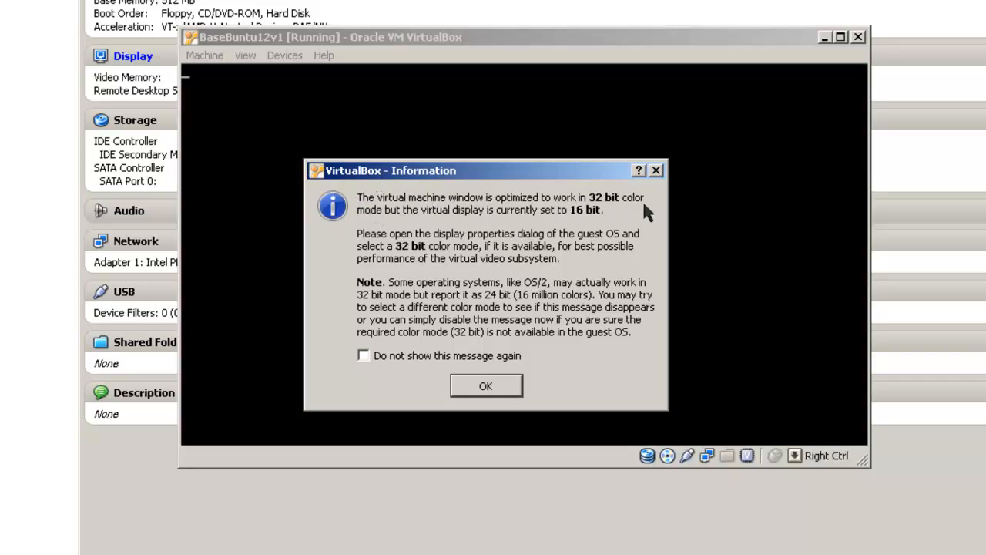
pyautogui.moveTo(405, 268)
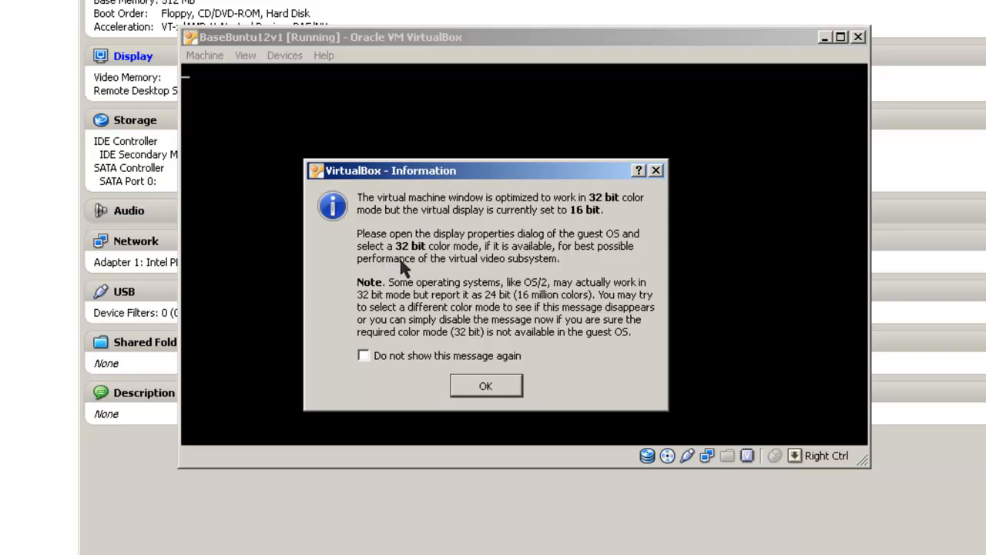
pyautogui.moveTo(462, 353)
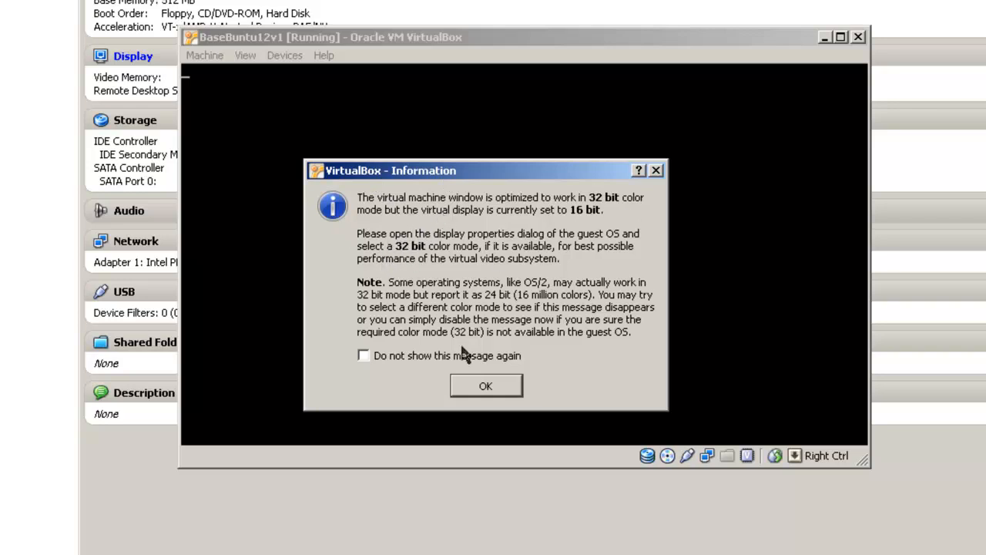
# Dismiss the 32-bit colour mode notice so the VM boots to Welcome
pyautogui.click(486, 386)
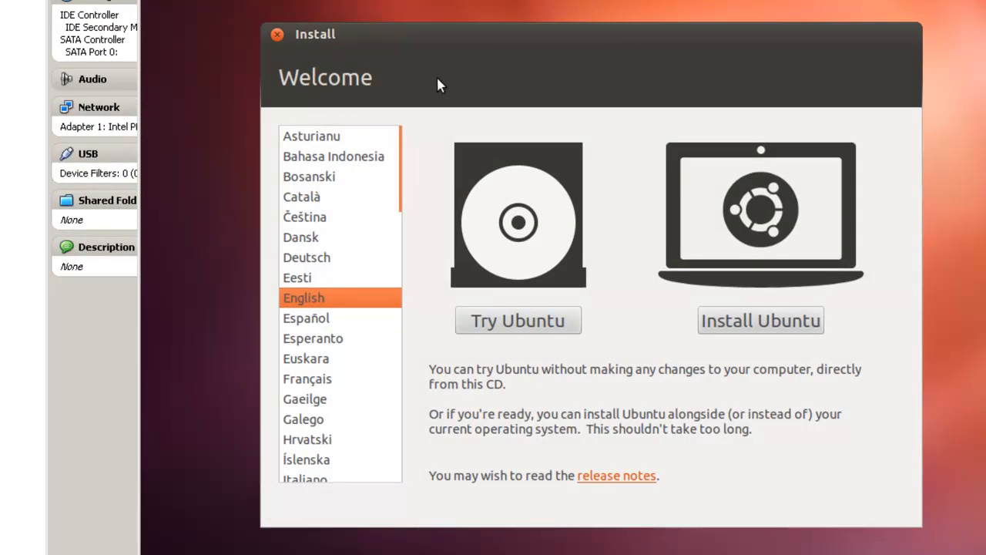
pyautogui.moveTo(815, 221)
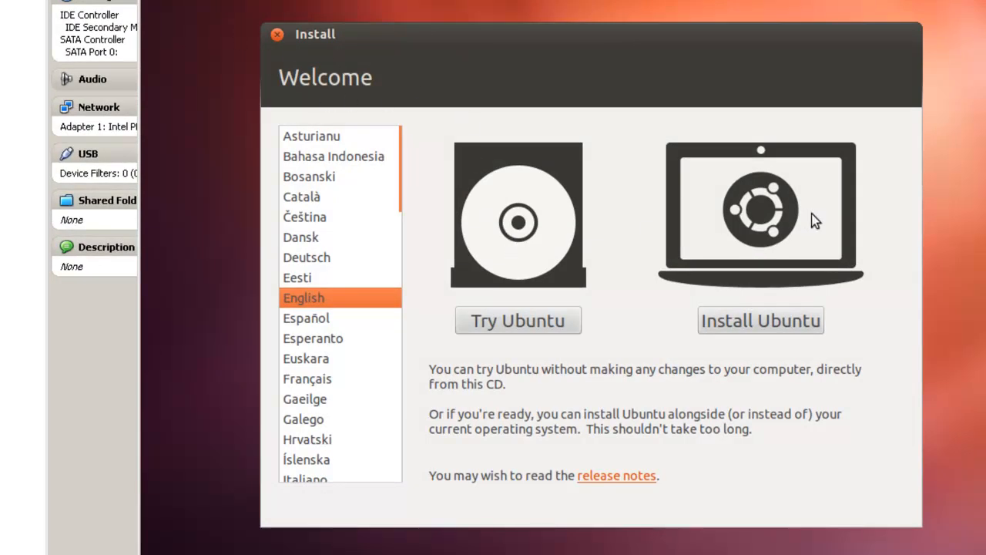
pyautogui.moveTo(783, 323)
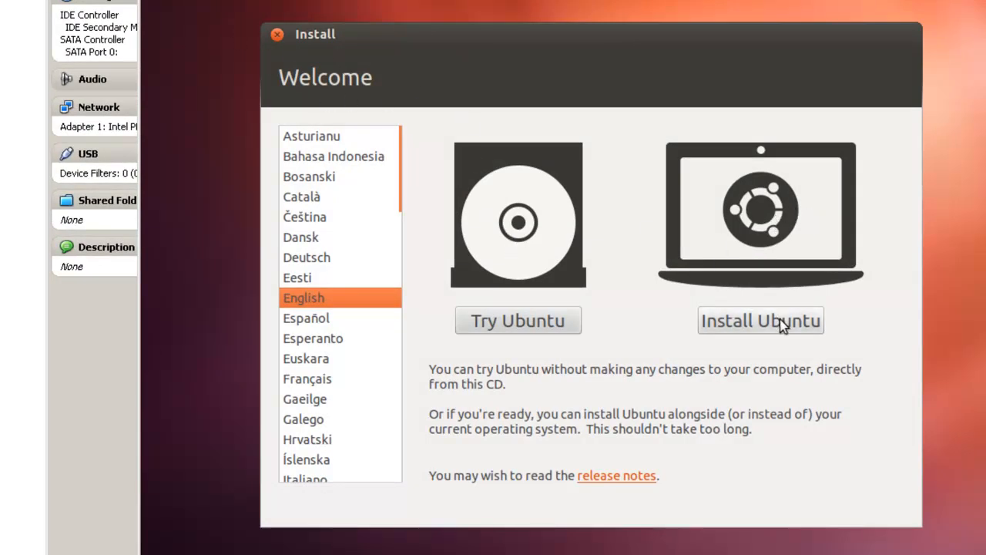
# Choose Install Ubuntu with English selected on the Welcome screen
pyautogui.click(760, 320)
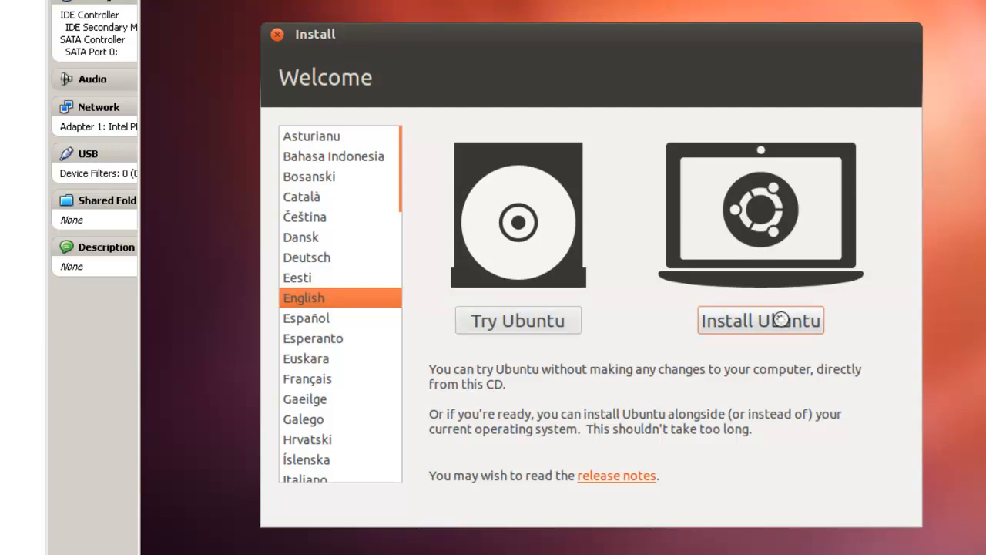
pyautogui.click(760, 319)
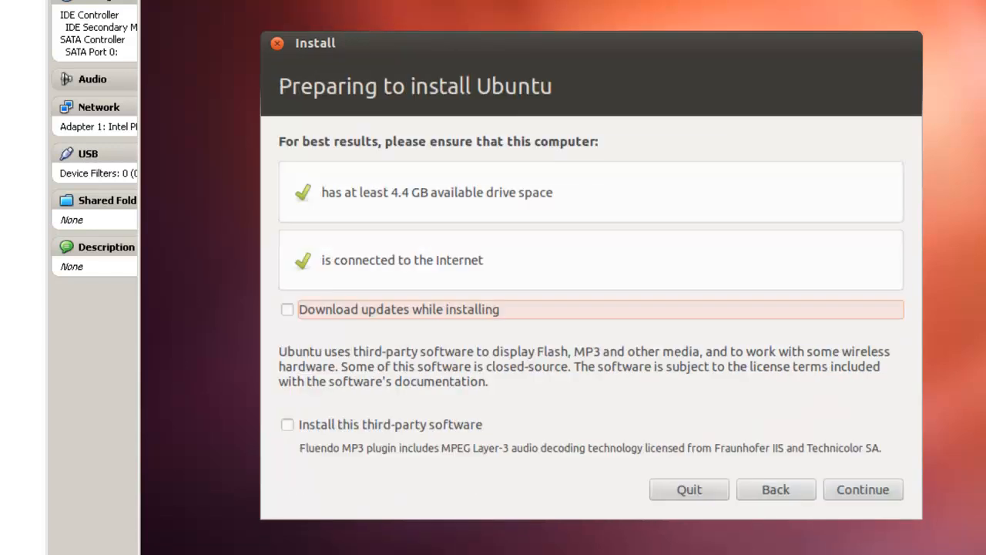
pyautogui.moveTo(333, 199)
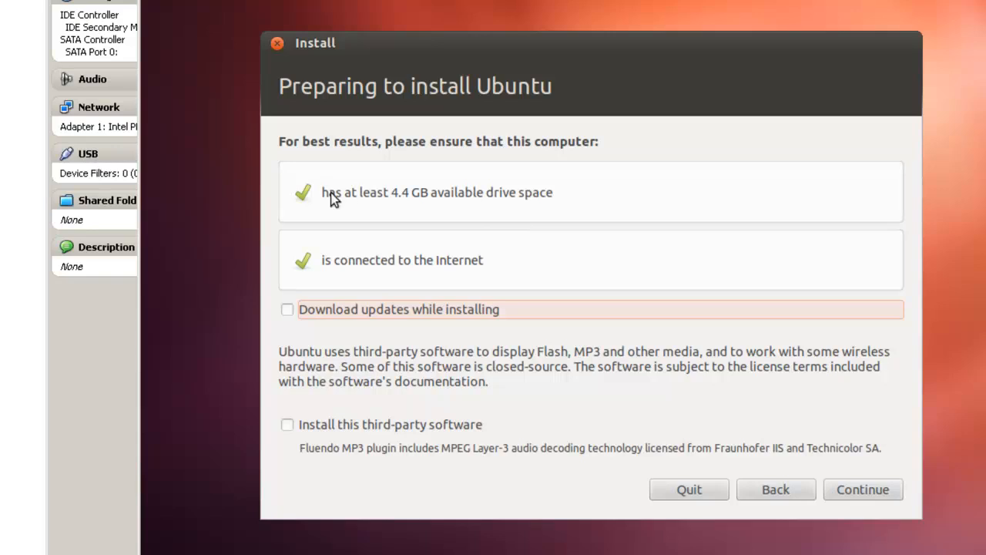
pyautogui.moveTo(453, 203)
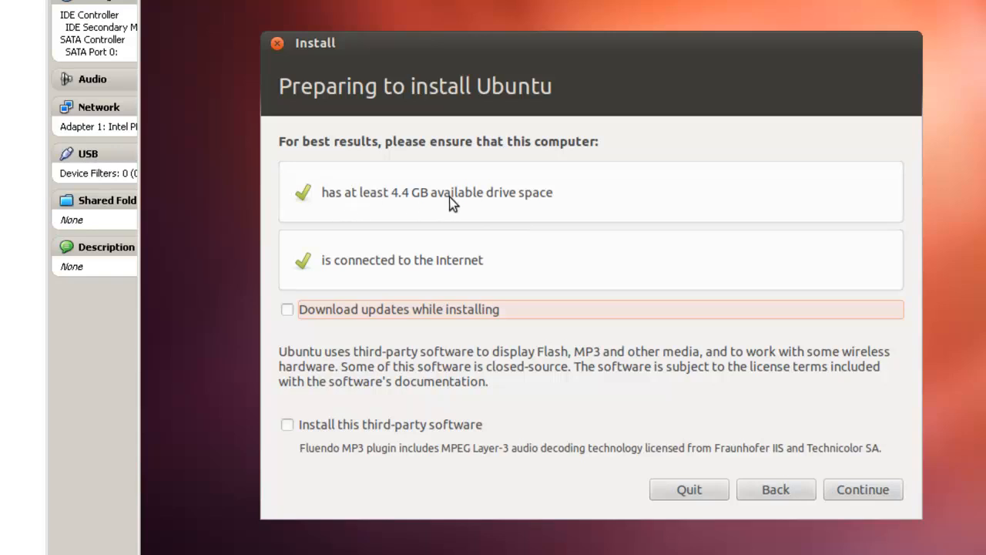
pyautogui.moveTo(379, 261)
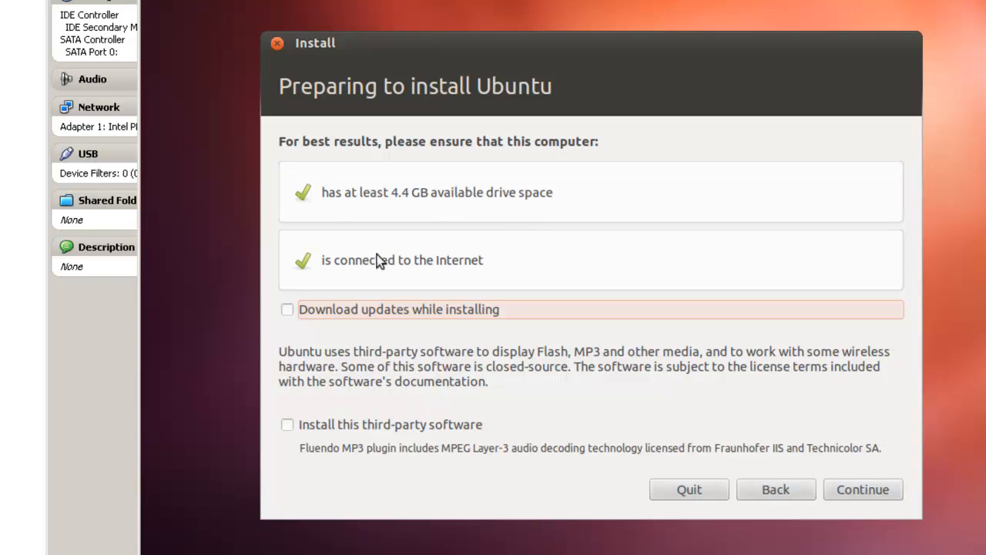
pyautogui.moveTo(492, 269)
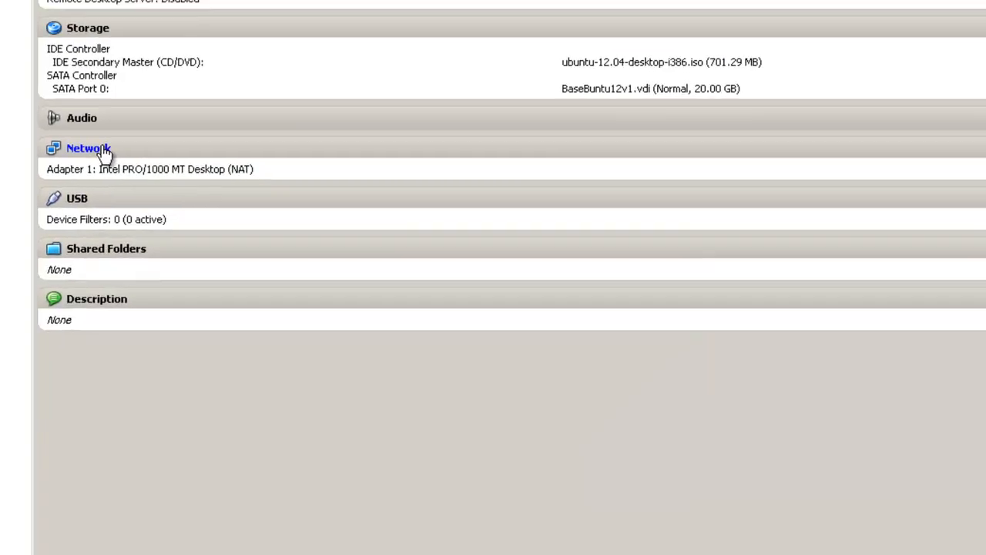
# Open the VM's Network settings to review Adapter 1 attached to NAT
pyautogui.click(89, 148)
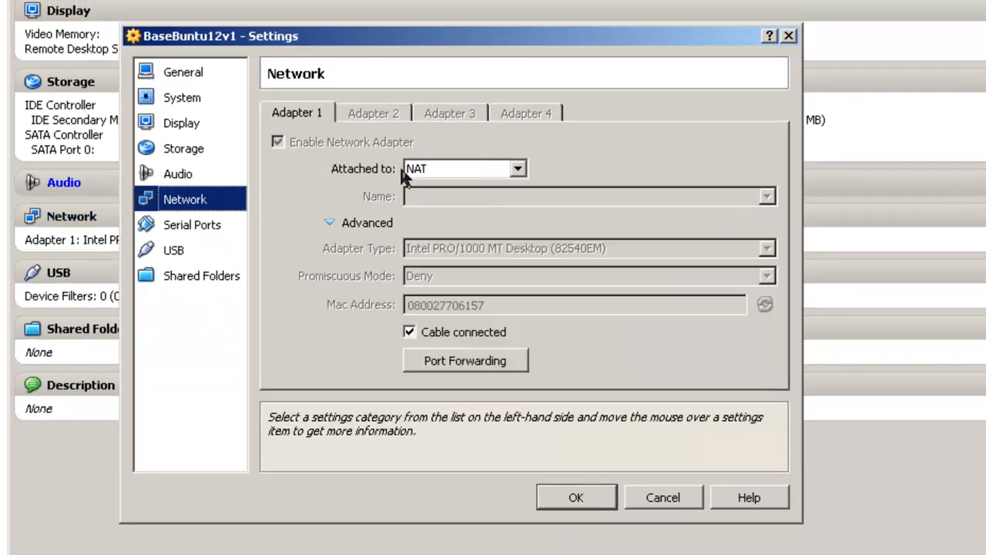
pyautogui.moveTo(439, 177)
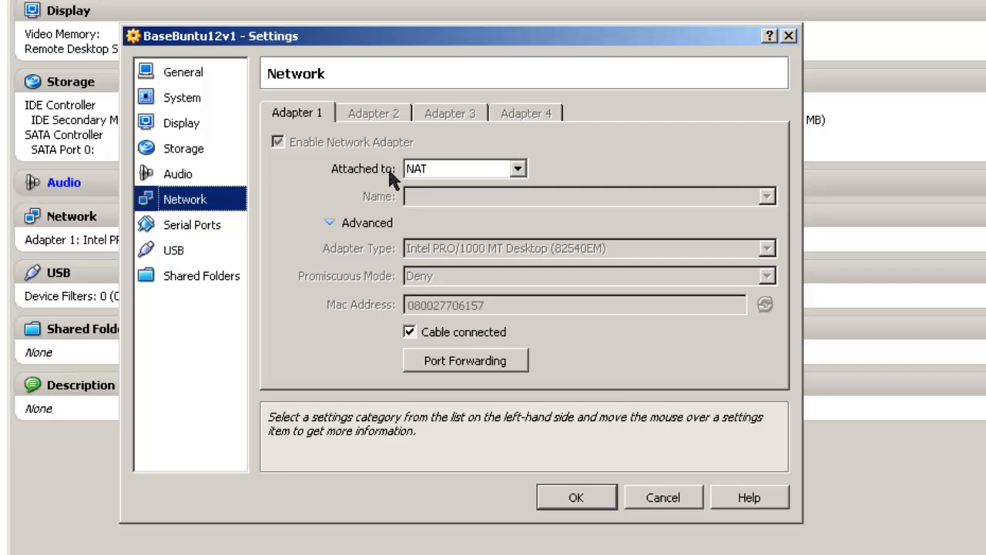
pyautogui.moveTo(631, 497)
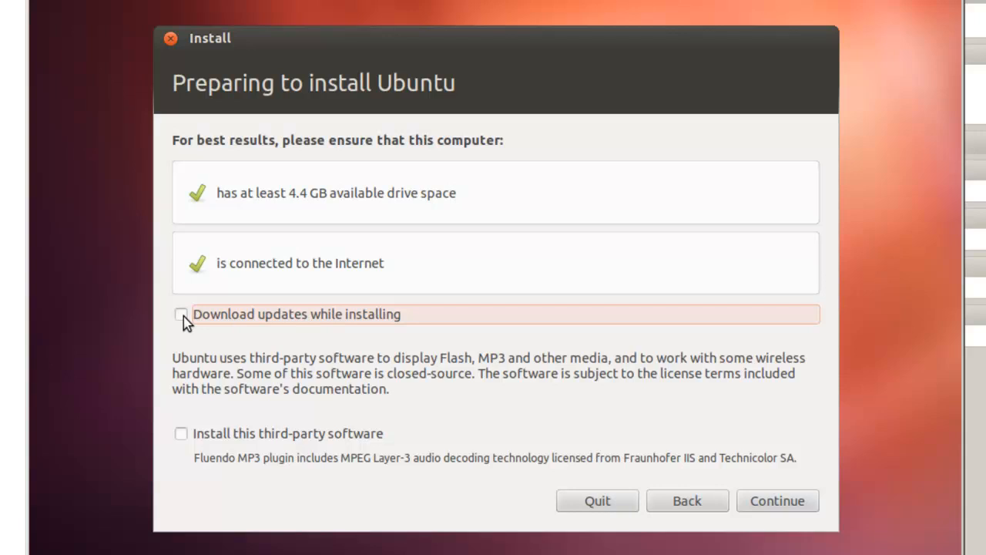
# Tick 'Download updates while installing' and 'Install this third-party software'
pyautogui.click(181, 313)
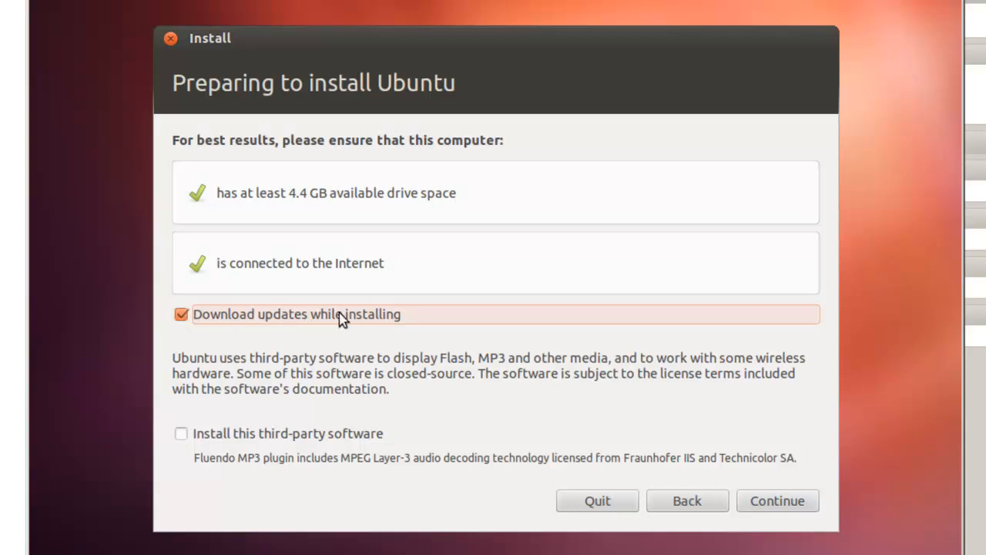
pyautogui.moveTo(395, 321)
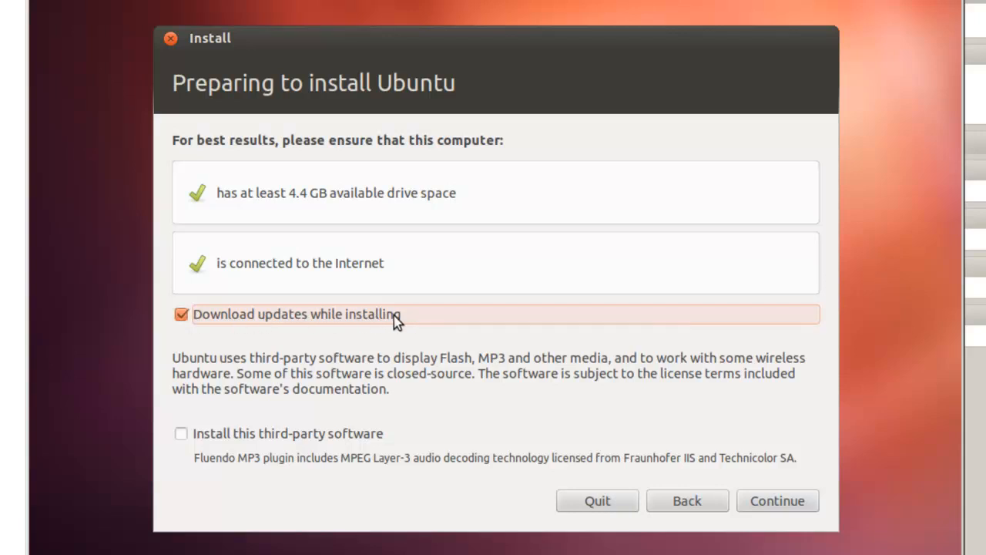
pyautogui.moveTo(216, 434)
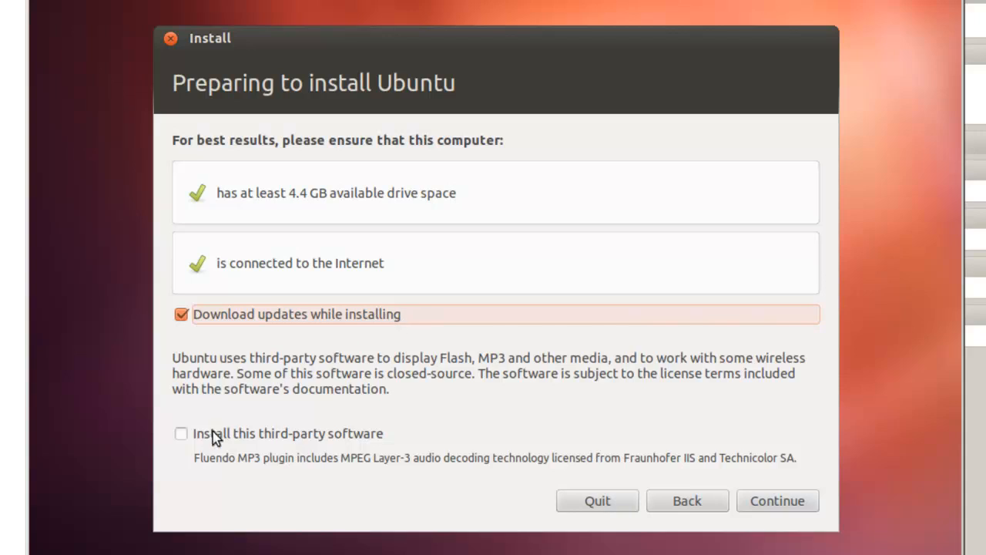
pyautogui.moveTo(189, 439)
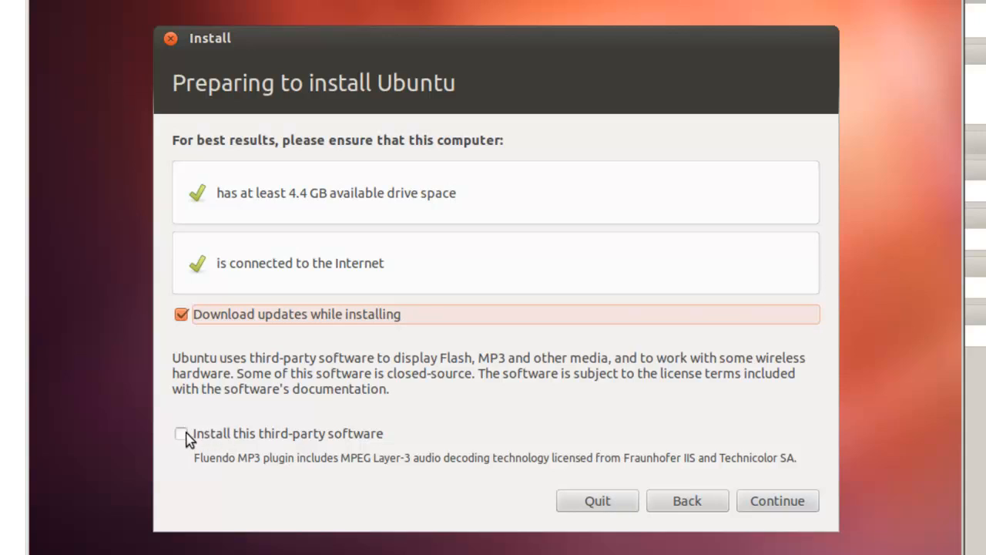
pyautogui.click(181, 433)
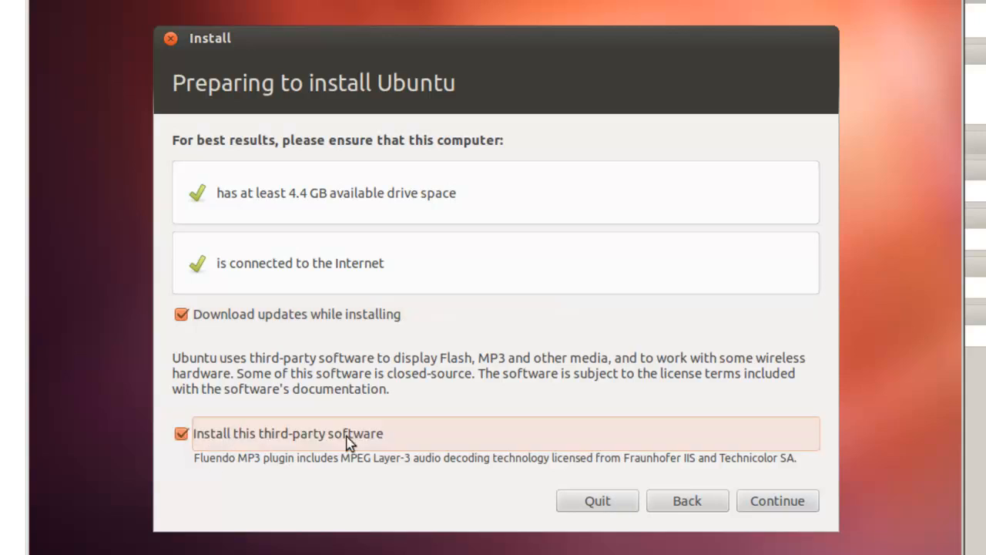
pyautogui.moveTo(370, 466)
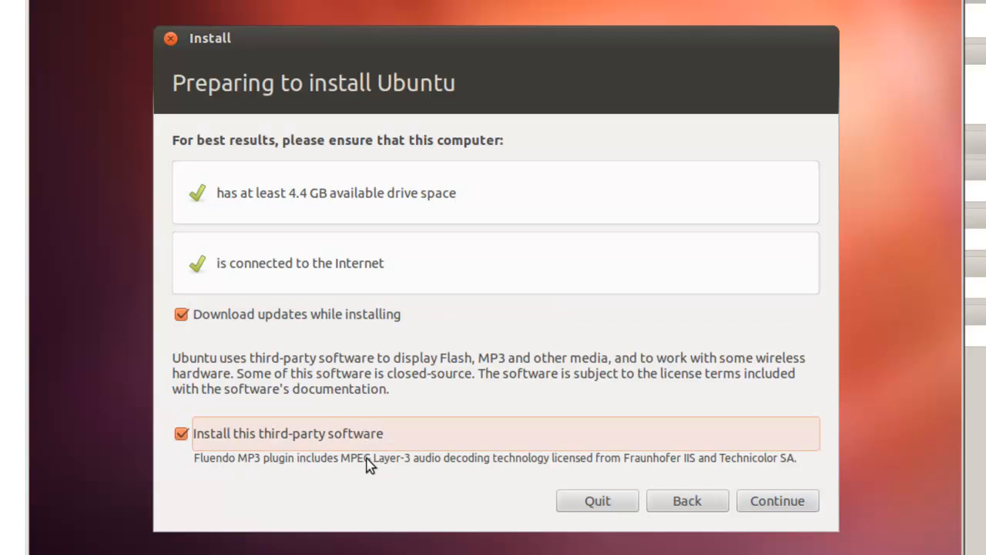
pyautogui.moveTo(503, 368)
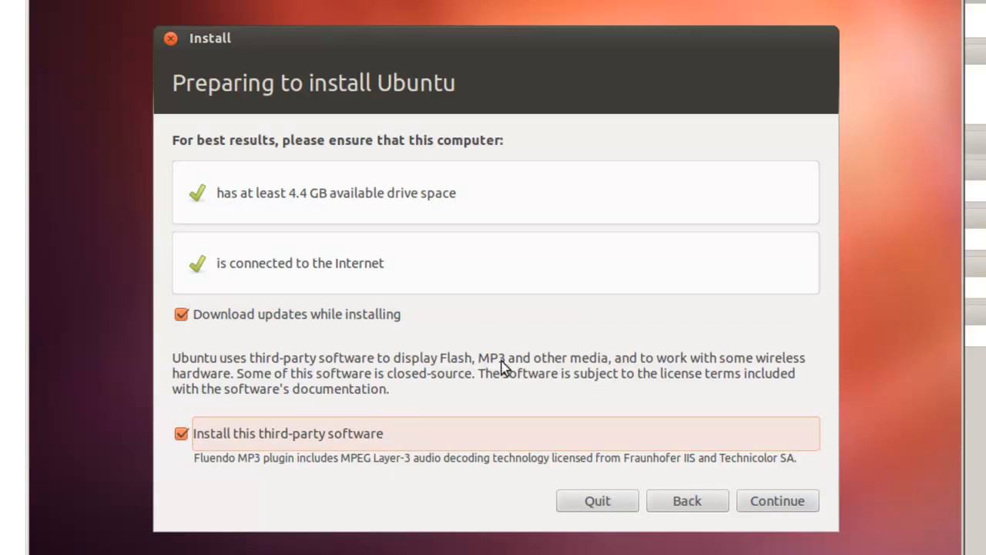
pyautogui.moveTo(299, 370)
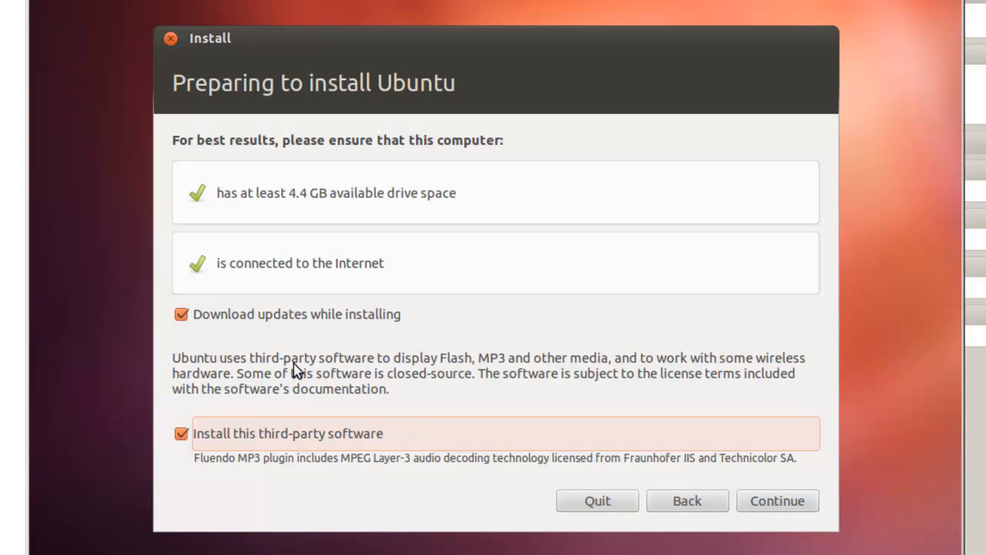
pyautogui.moveTo(377, 367)
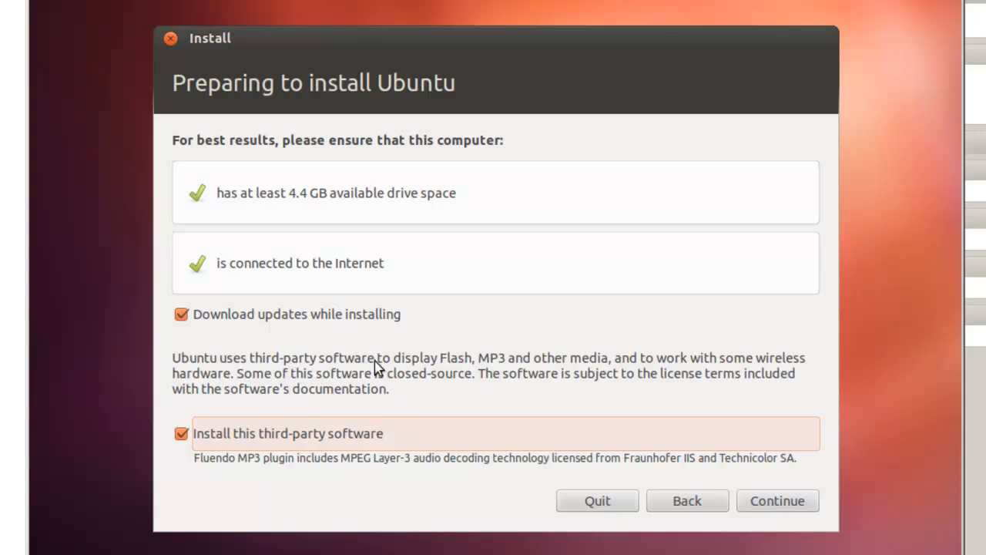
pyautogui.moveTo(432, 366)
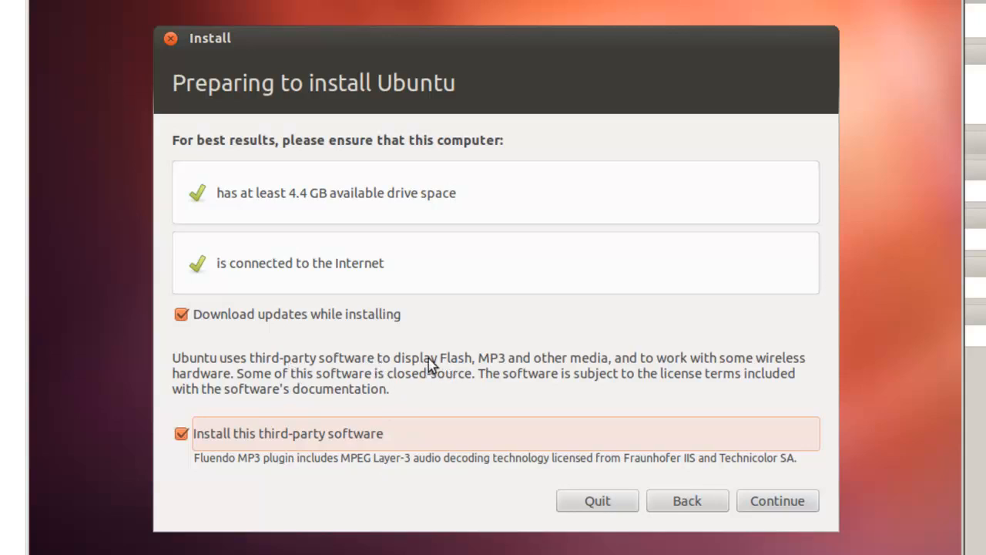
pyautogui.moveTo(197, 324)
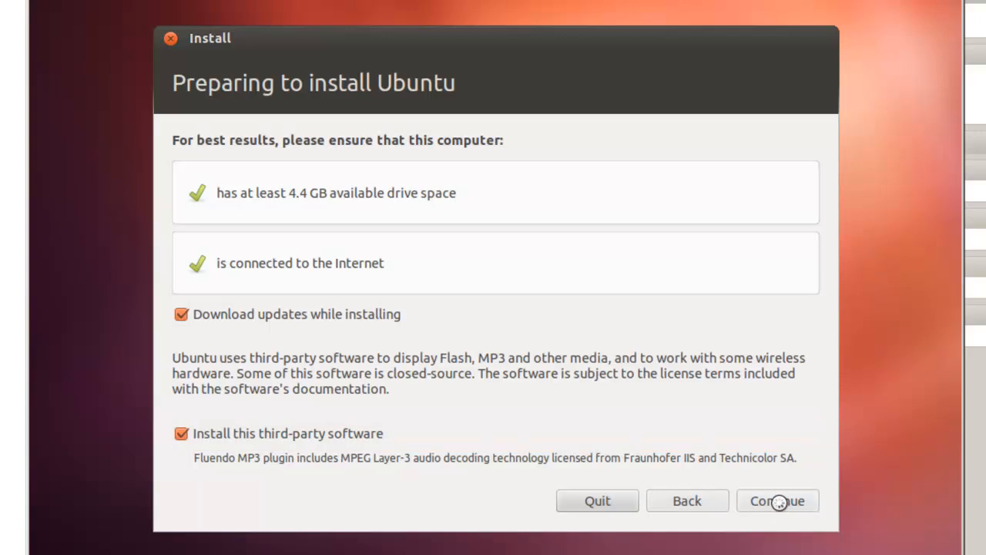
# Choose 'Erase disk and install Ubuntu' on the 21.5 GB VBOX hard disk
pyautogui.click(777, 501)
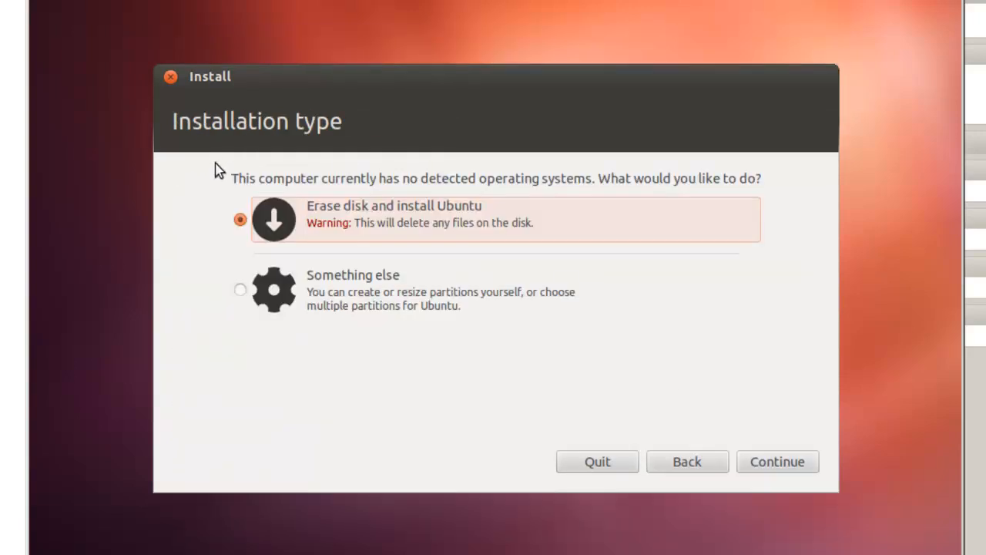
pyautogui.moveTo(597, 189)
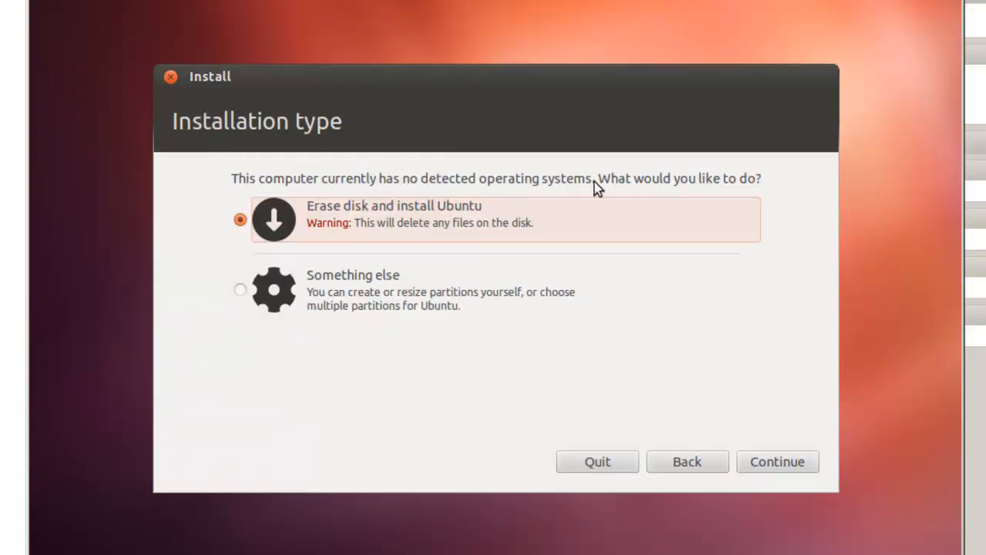
pyautogui.moveTo(453, 214)
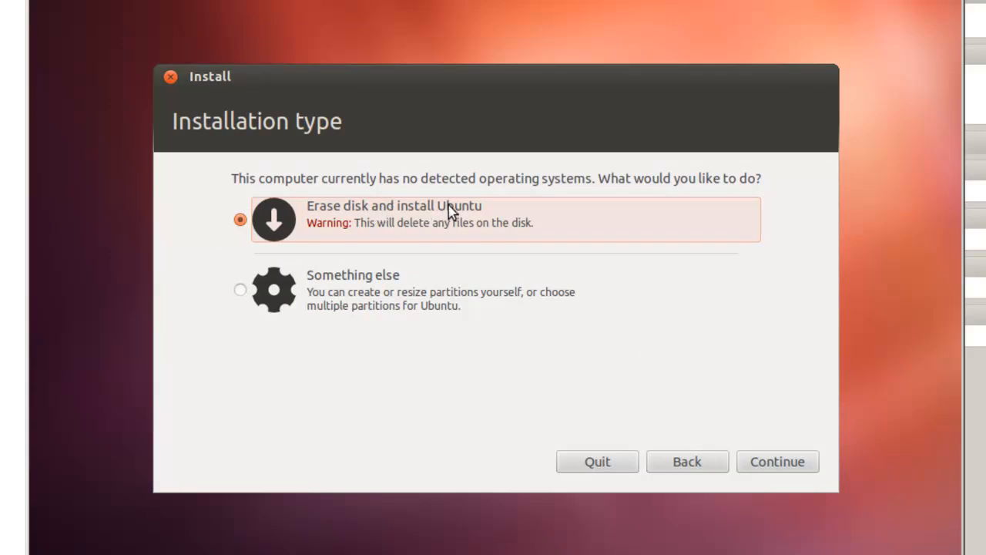
pyautogui.moveTo(441, 230)
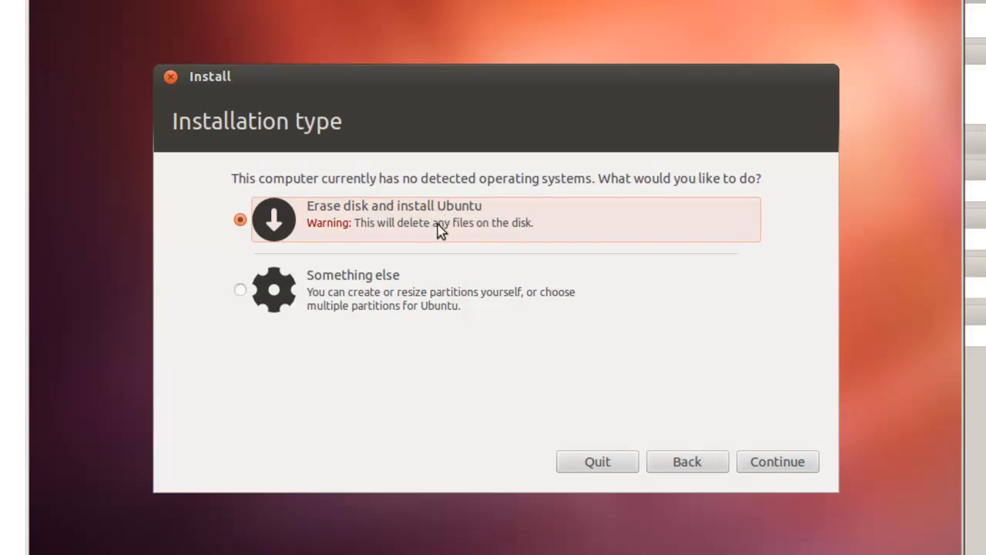
pyautogui.moveTo(476, 231)
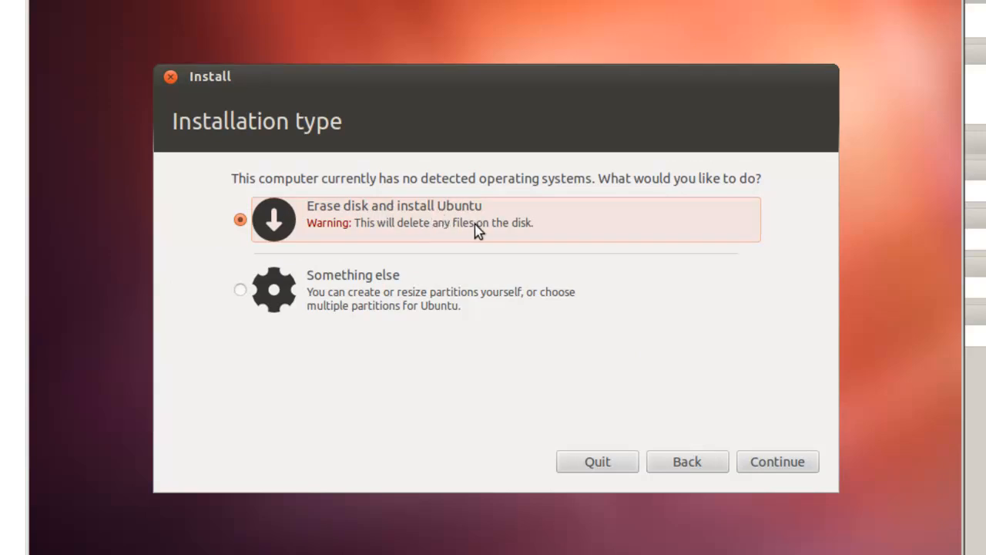
pyautogui.moveTo(435, 227)
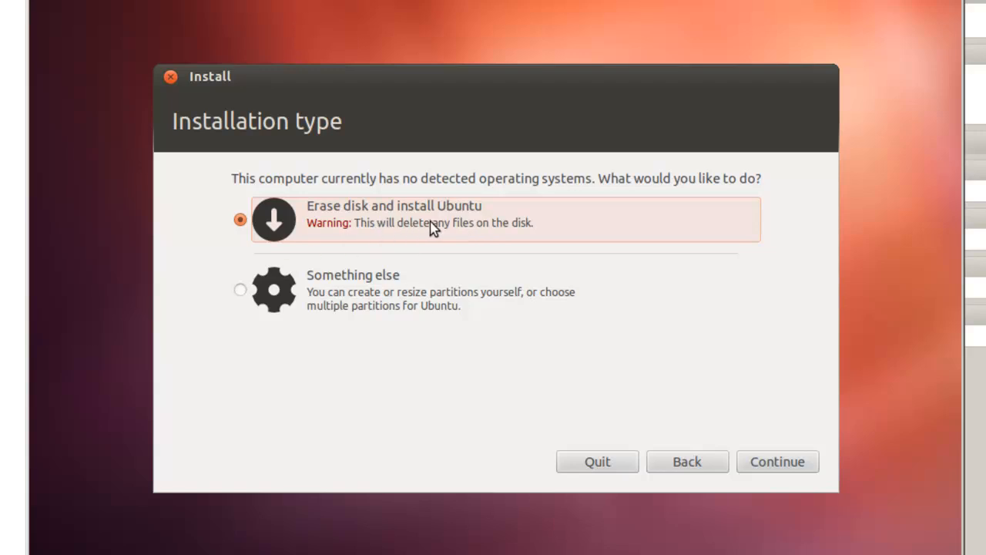
pyautogui.moveTo(495, 235)
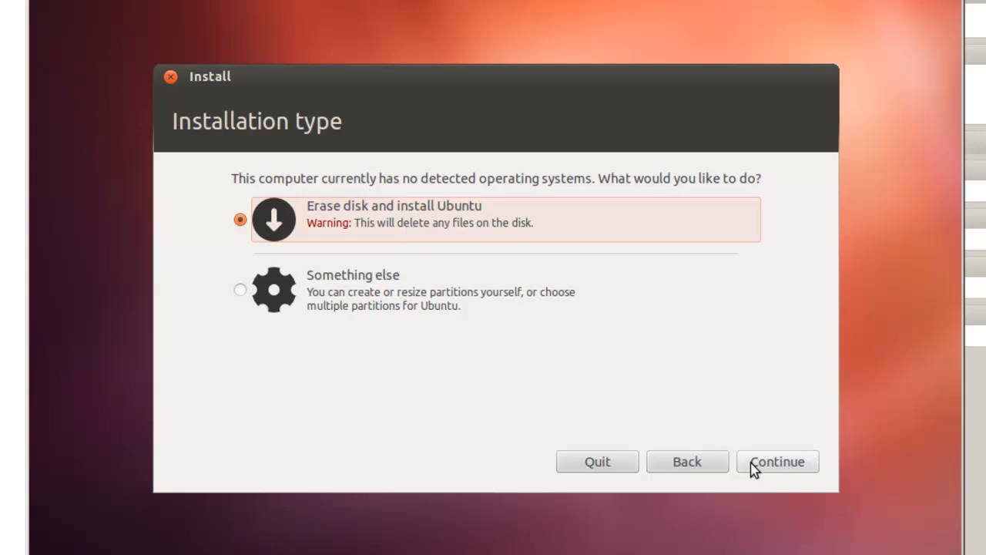
pyautogui.click(777, 461)
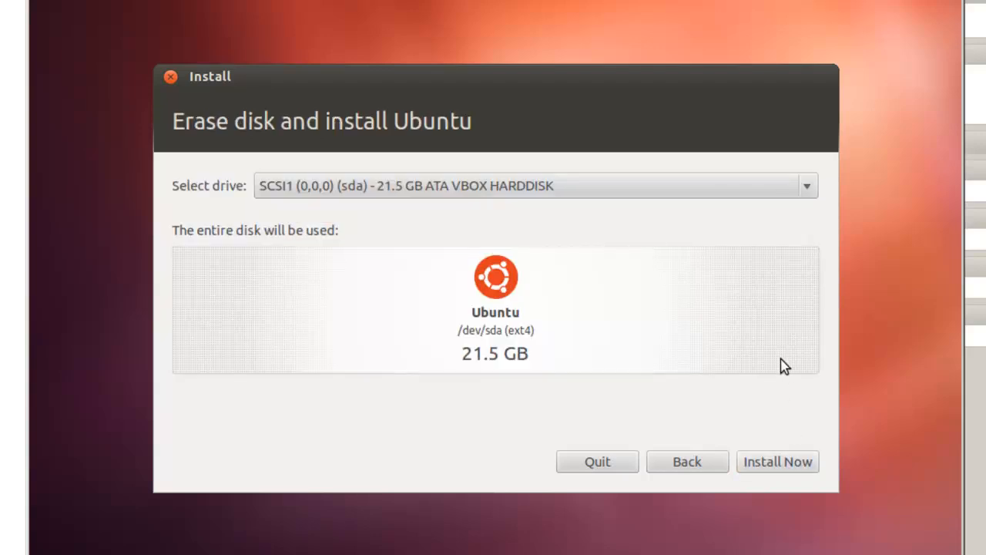
pyautogui.moveTo(355, 195)
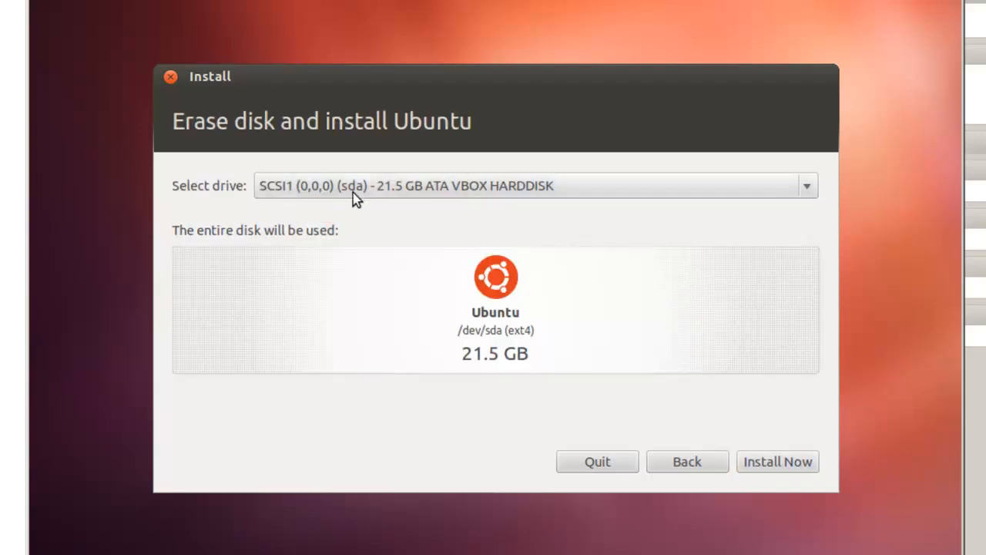
pyautogui.moveTo(302, 248)
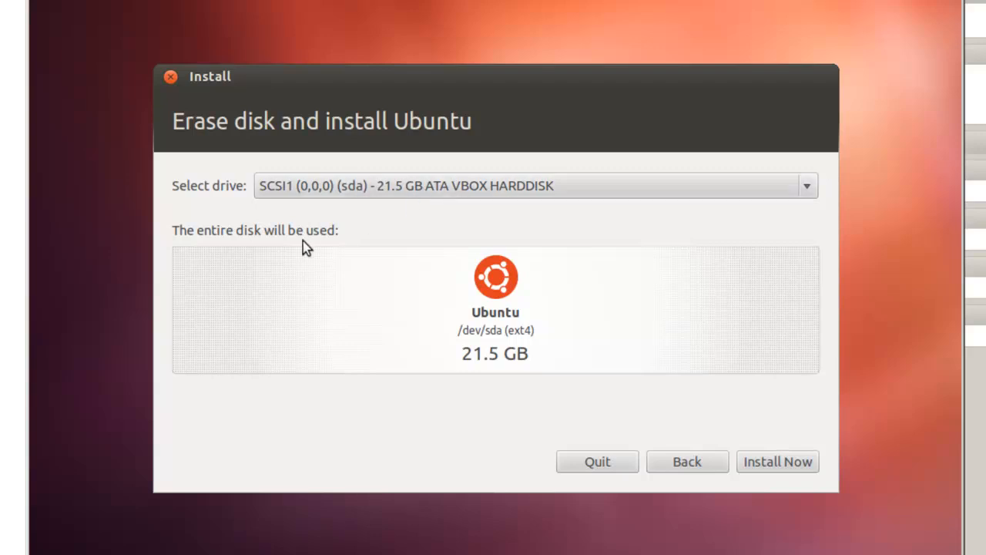
pyautogui.moveTo(333, 238)
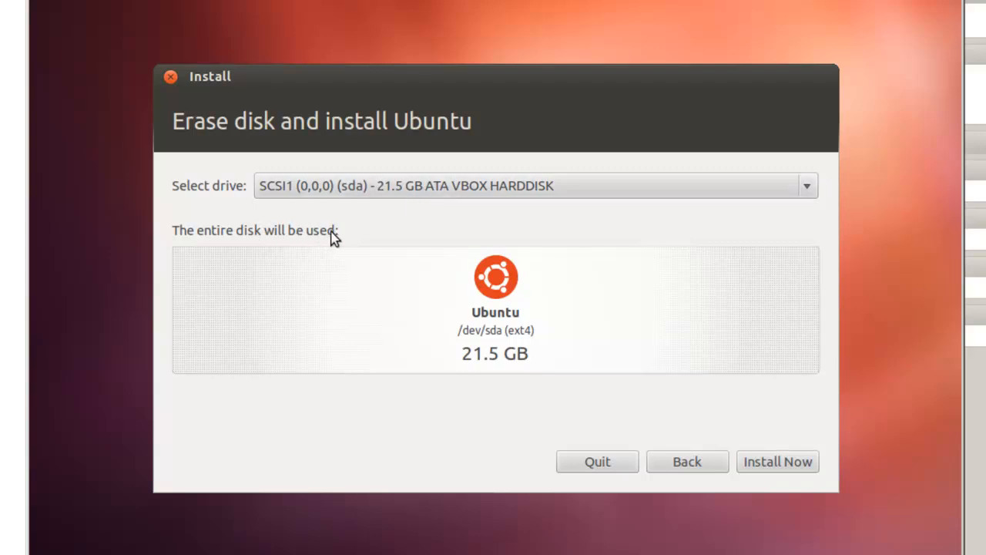
pyautogui.moveTo(778, 461)
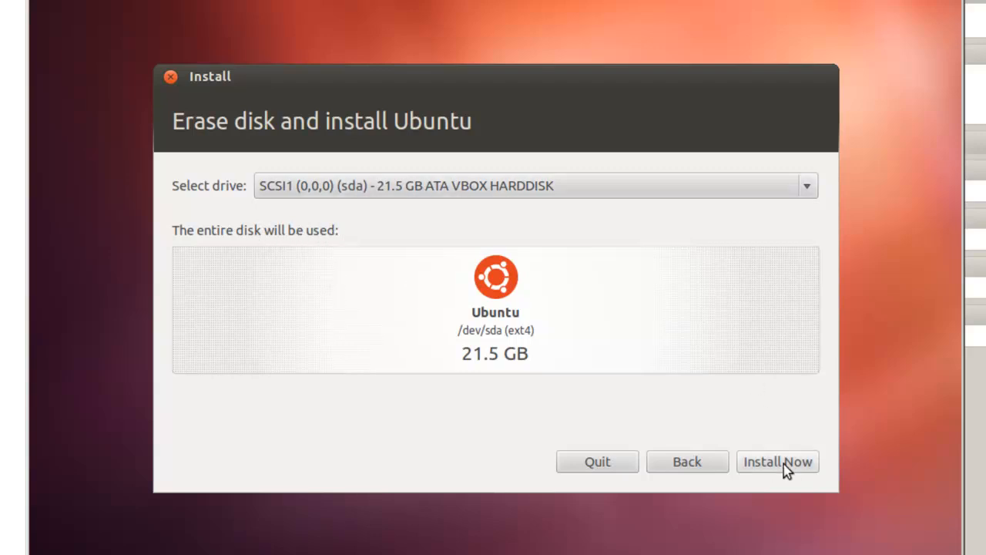
# Start the install, accept New York as location and English (US) keyboard layout
pyautogui.click(777, 461)
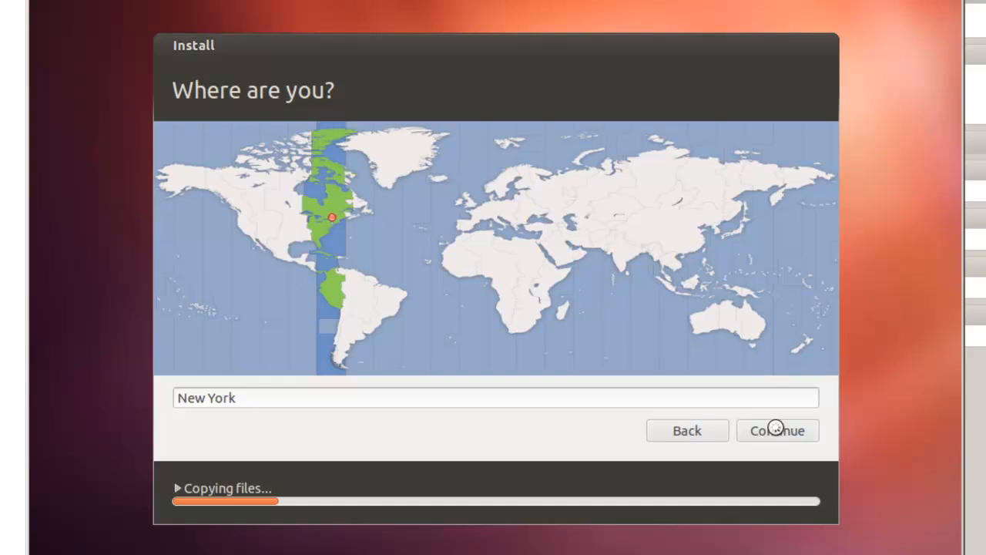
pyautogui.click(777, 430)
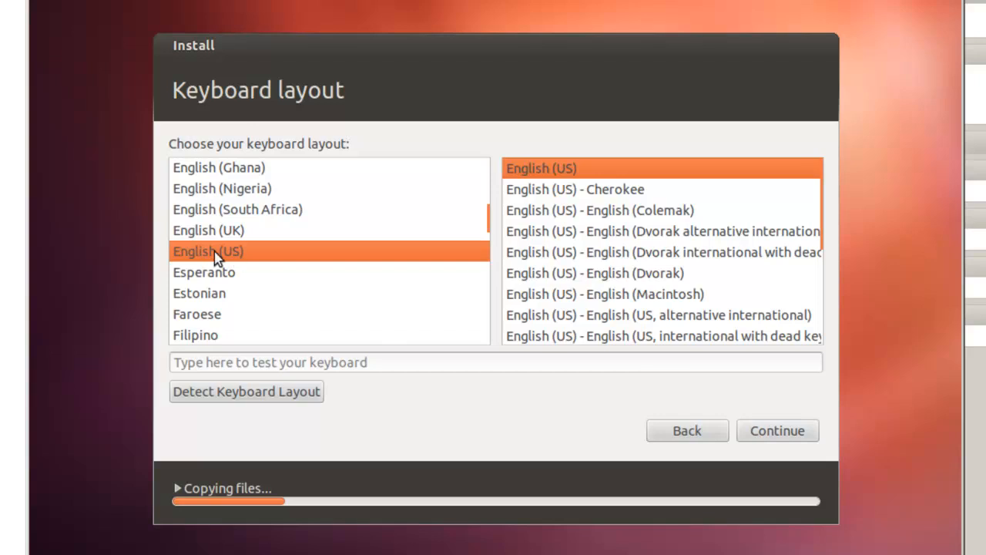
pyautogui.moveTo(228, 294)
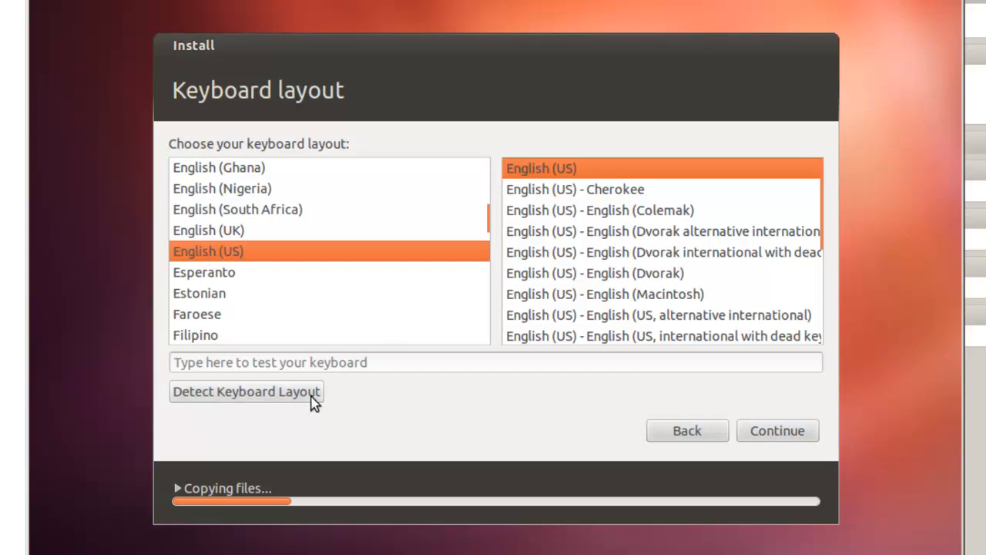
pyautogui.moveTo(223, 258)
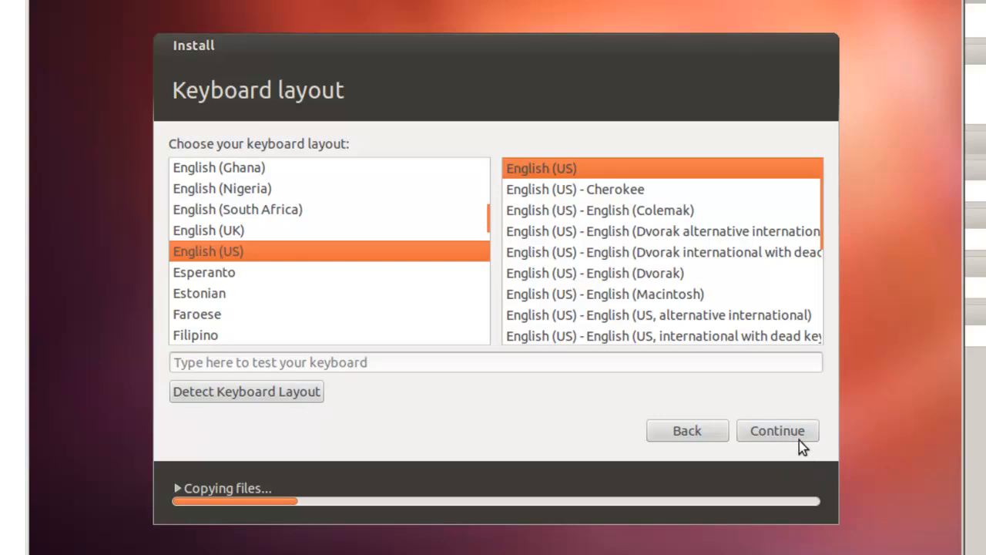
pyautogui.click(778, 430)
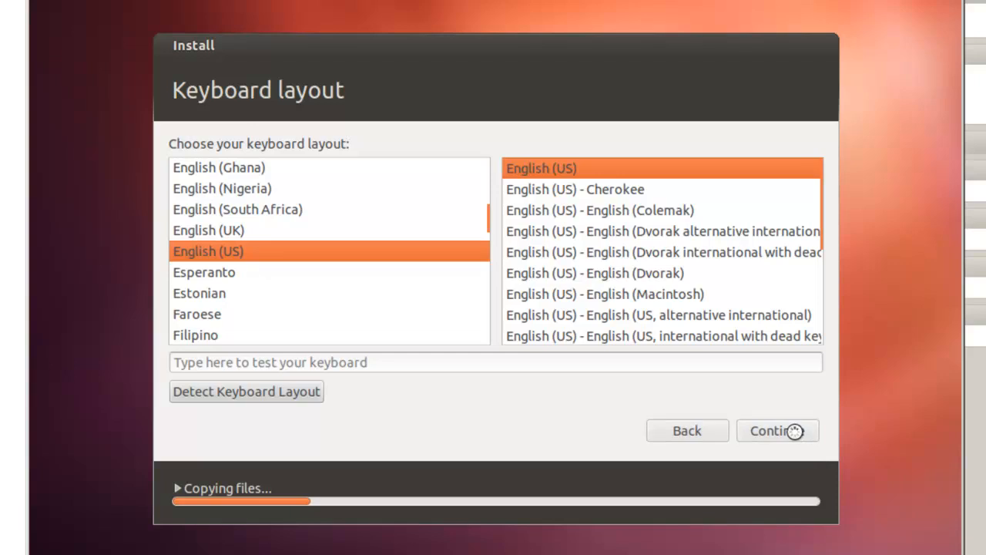
# Enter the name mike and replace the computer name with basebuntu12v1
pyautogui.click(777, 430)
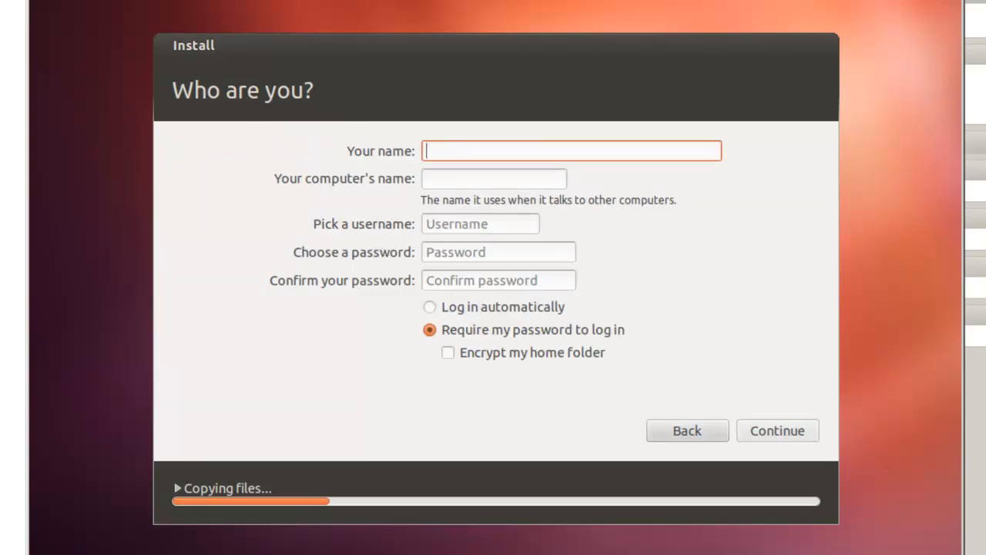
pyautogui.write('mike')
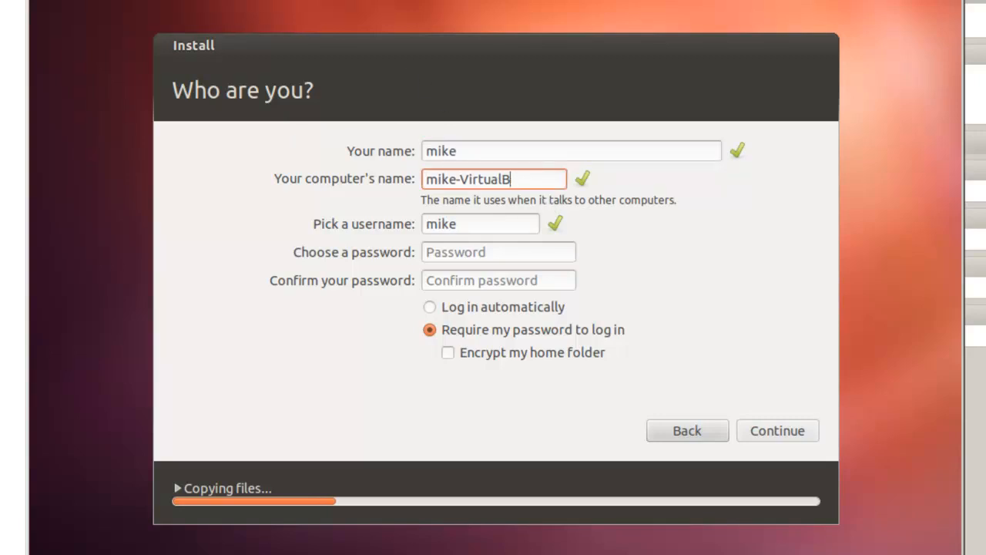
pyautogui.press('BackSpace')
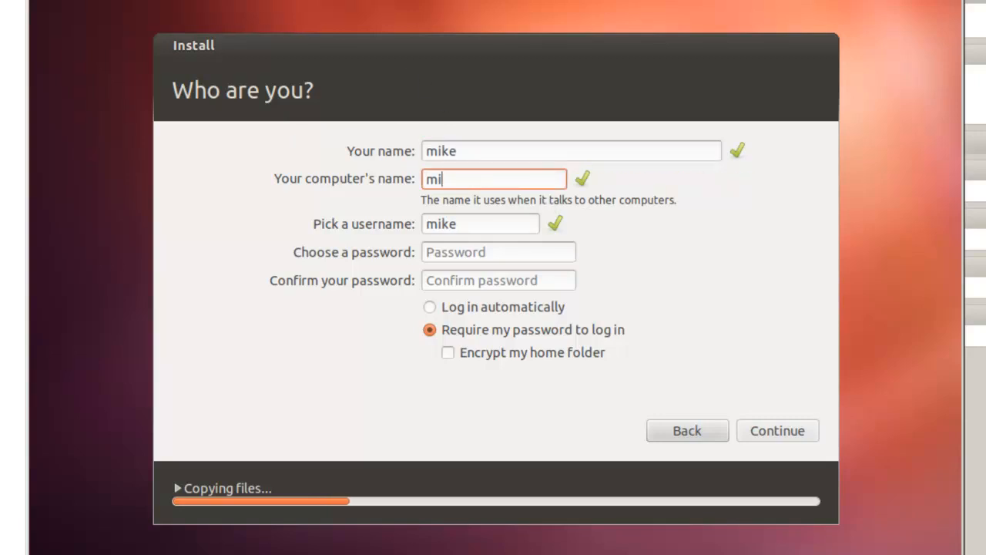
pyautogui.write('base')
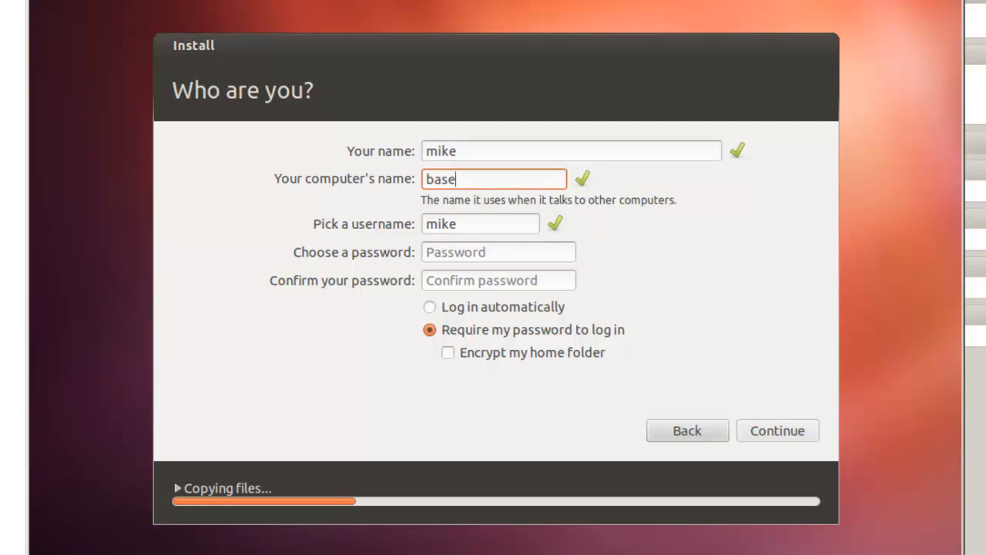
pyautogui.write('buntu')
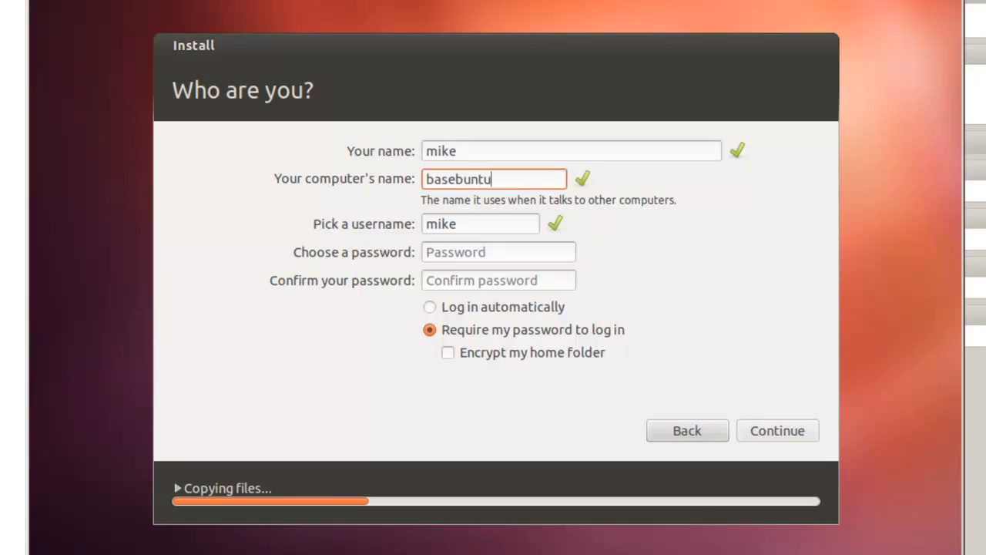
pyautogui.write('12')
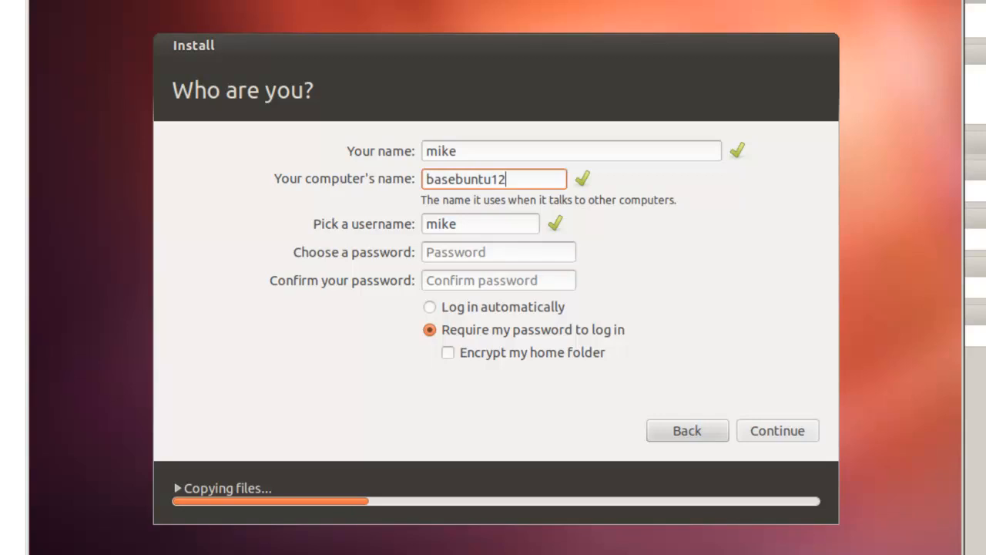
pyautogui.write('v1')
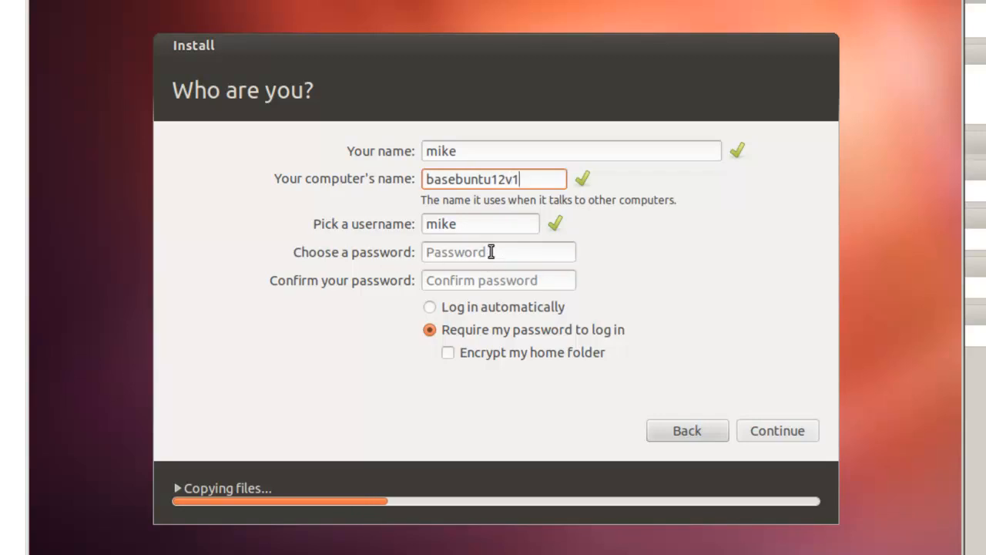
# Enter the account password and type it again to confirm it
pyautogui.click(499, 252)
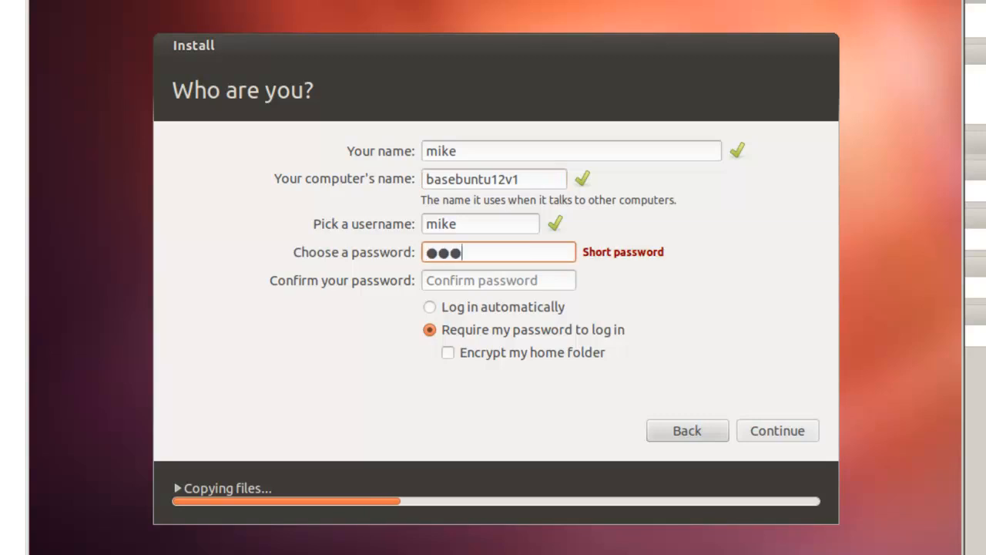
pyautogui.press('backspace')
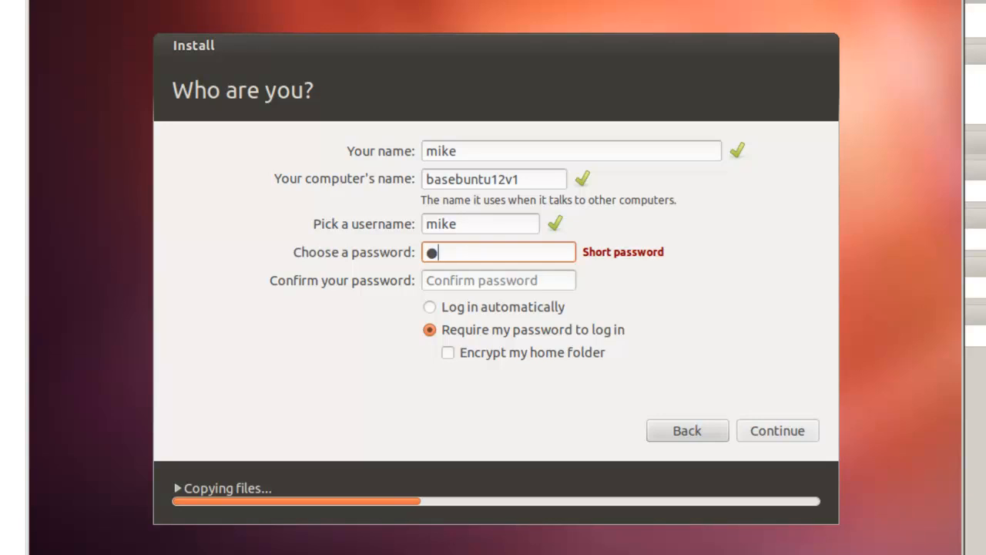
pyautogui.write('assword')
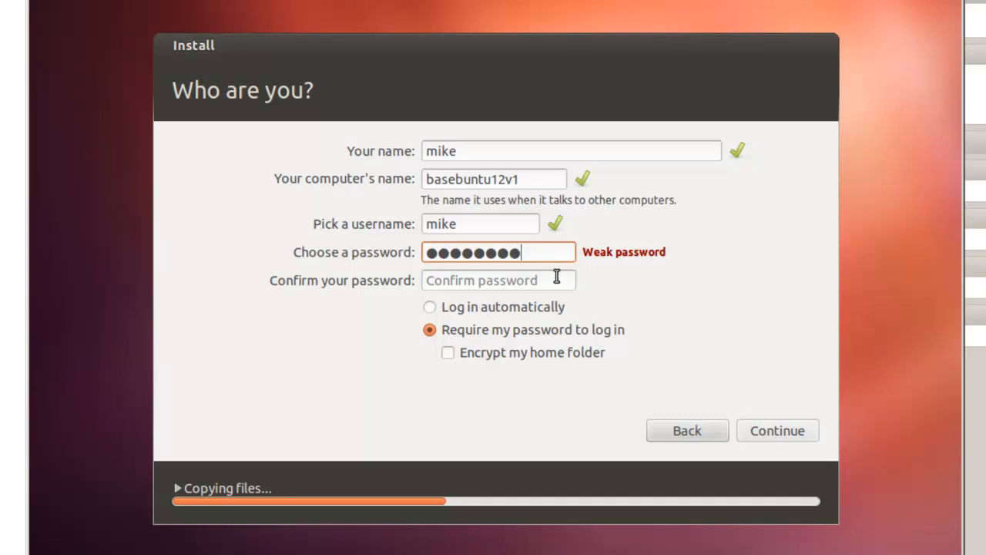
pyautogui.click(498, 280)
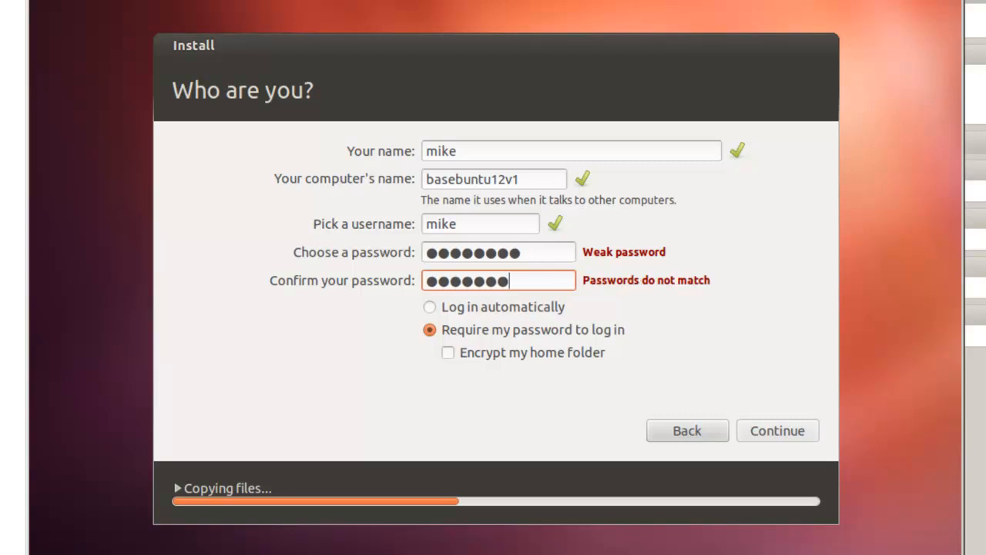
pyautogui.write('•')
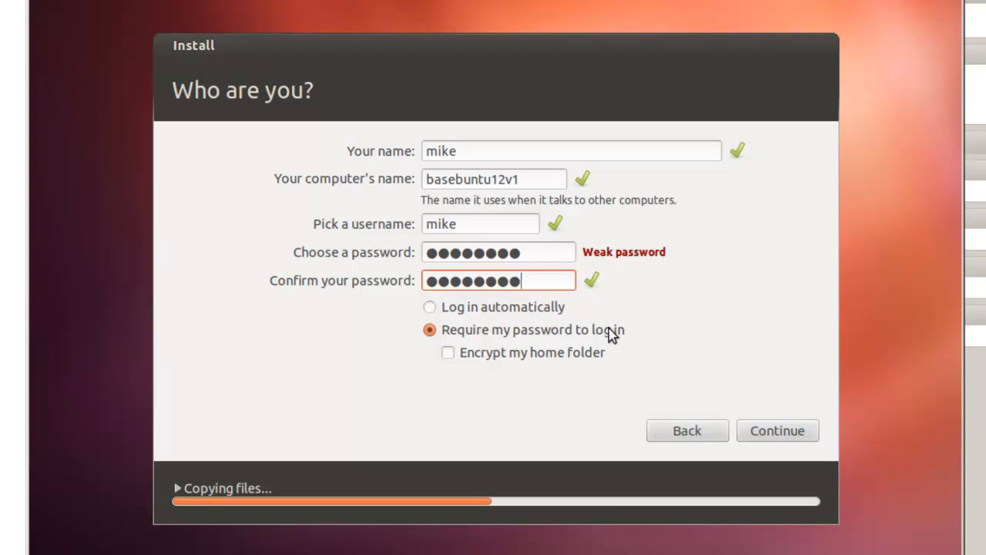
pyautogui.moveTo(666, 402)
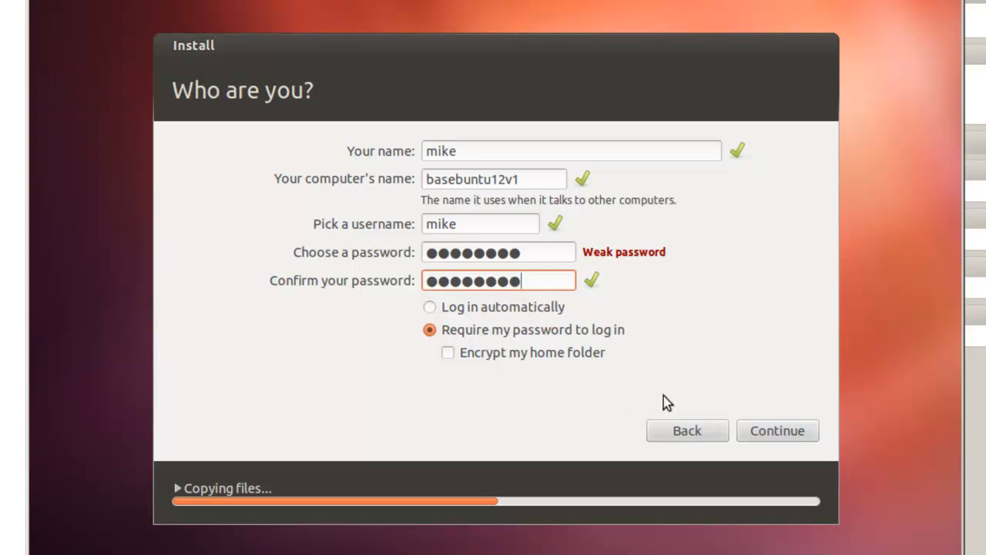
pyautogui.moveTo(568, 355)
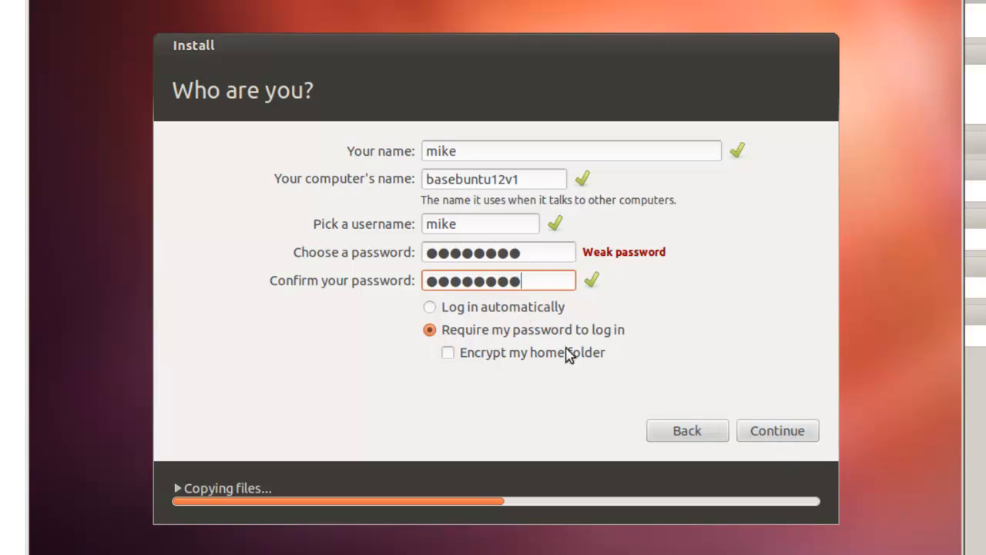
pyautogui.moveTo(573, 362)
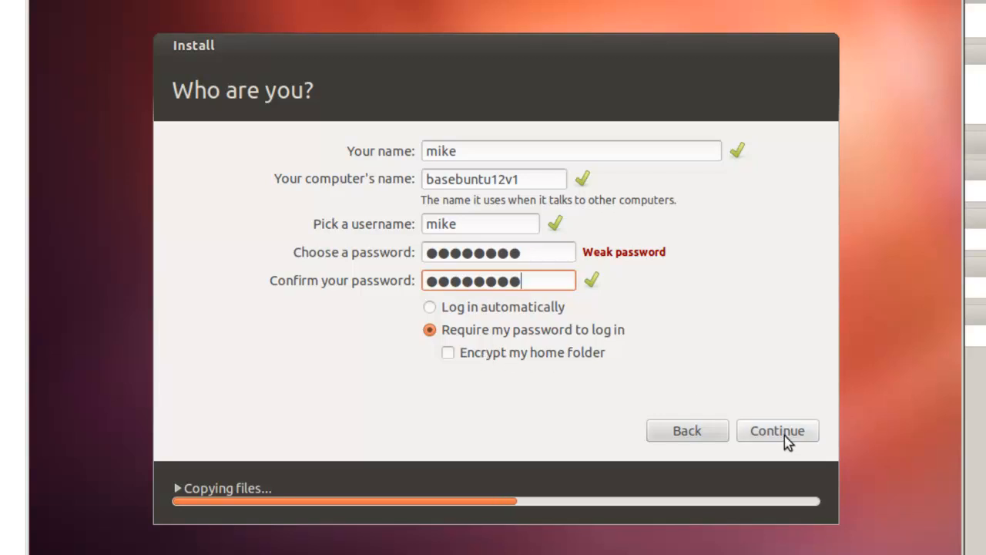
# Submit the account details and let Ubuntu install until Installation Complete appears
pyautogui.click(777, 430)
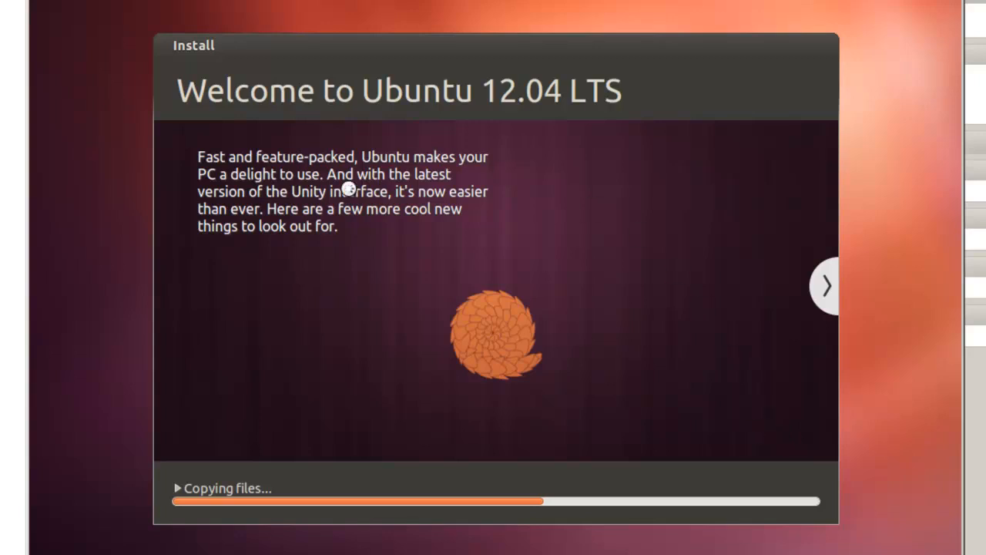
pyautogui.moveTo(582, 326)
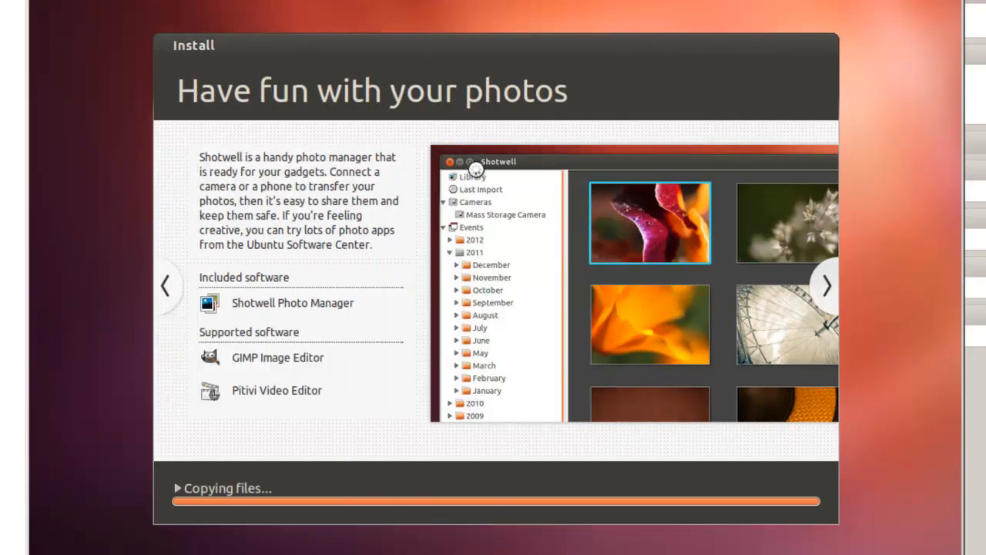
pyautogui.moveTo(237, 182)
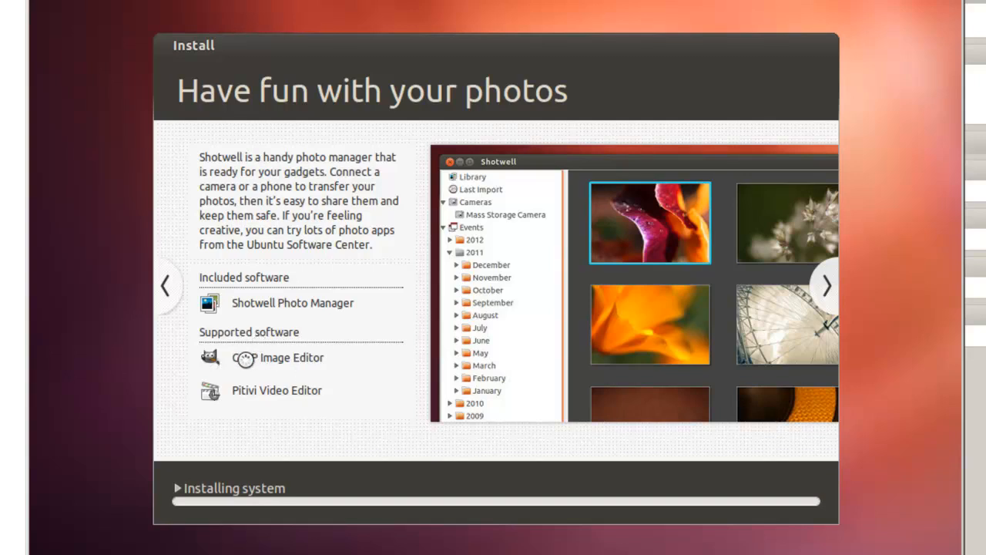
pyautogui.moveTo(249, 359)
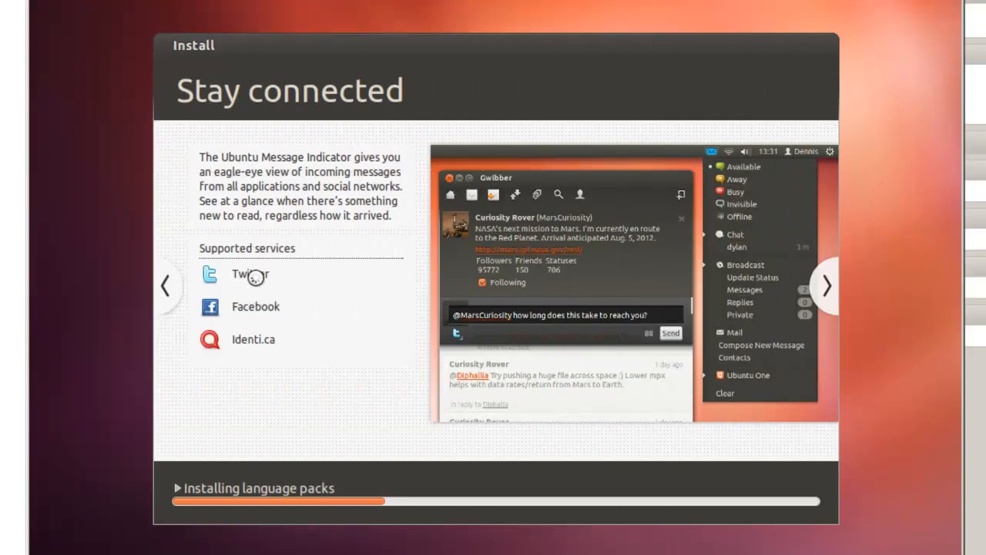
pyautogui.moveTo(266, 306)
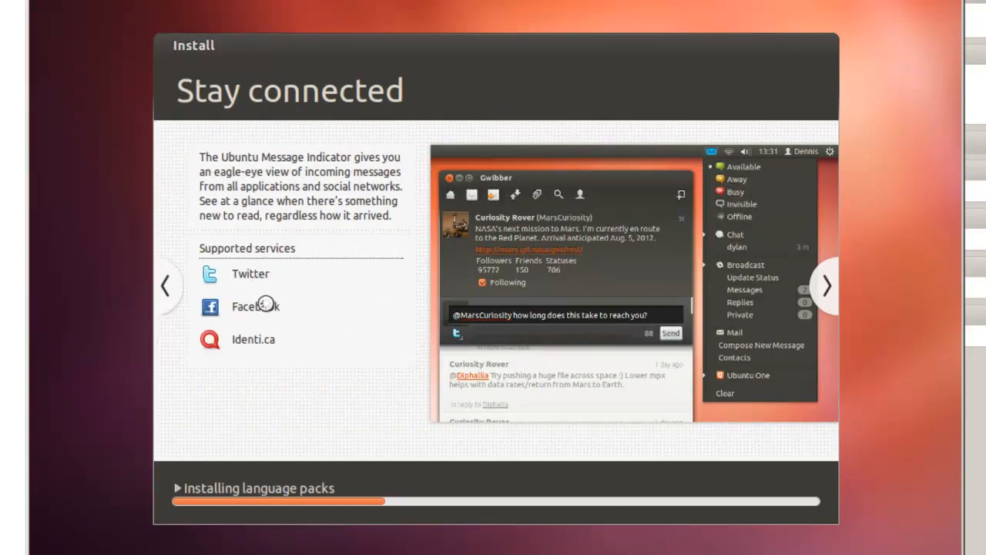
pyautogui.moveTo(297, 340)
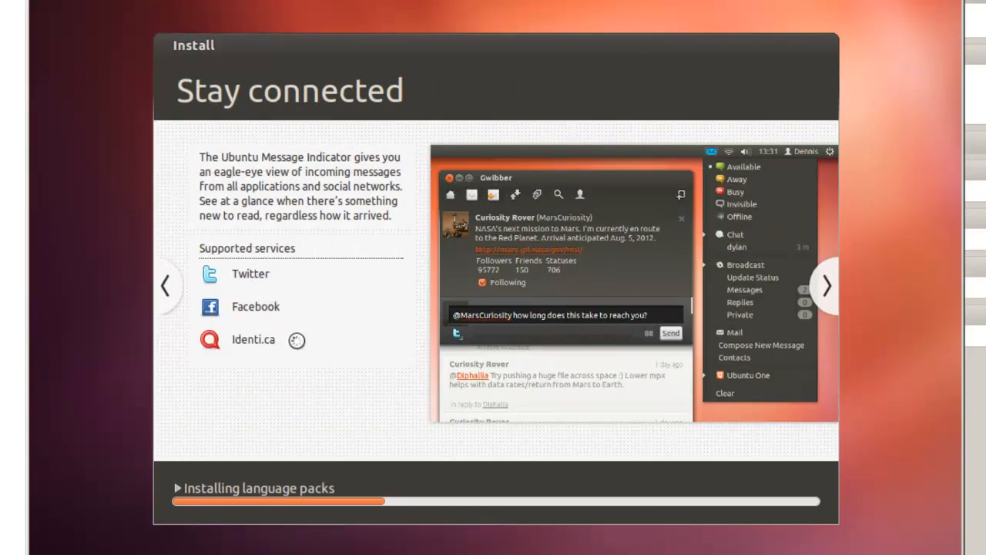
pyautogui.click(826, 286)
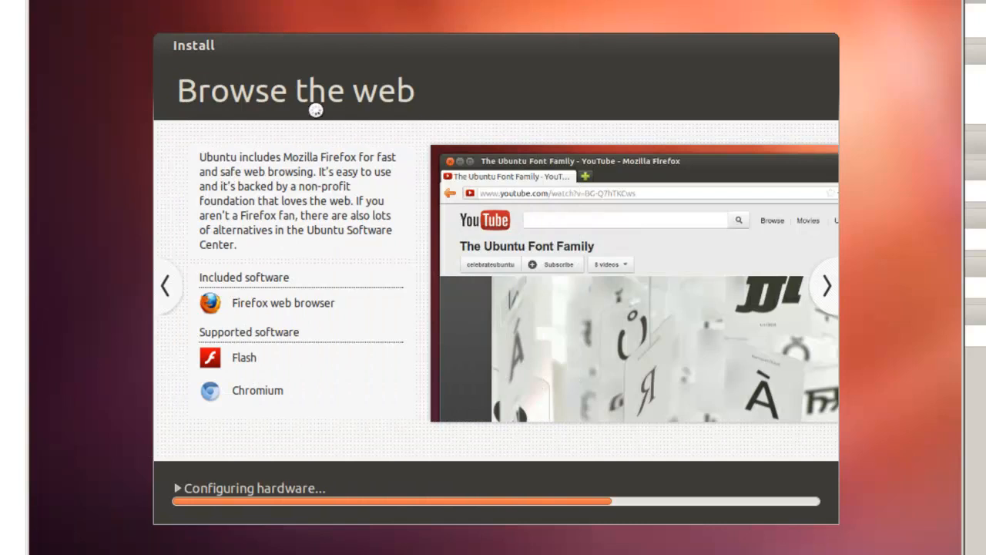
pyautogui.moveTo(273, 308)
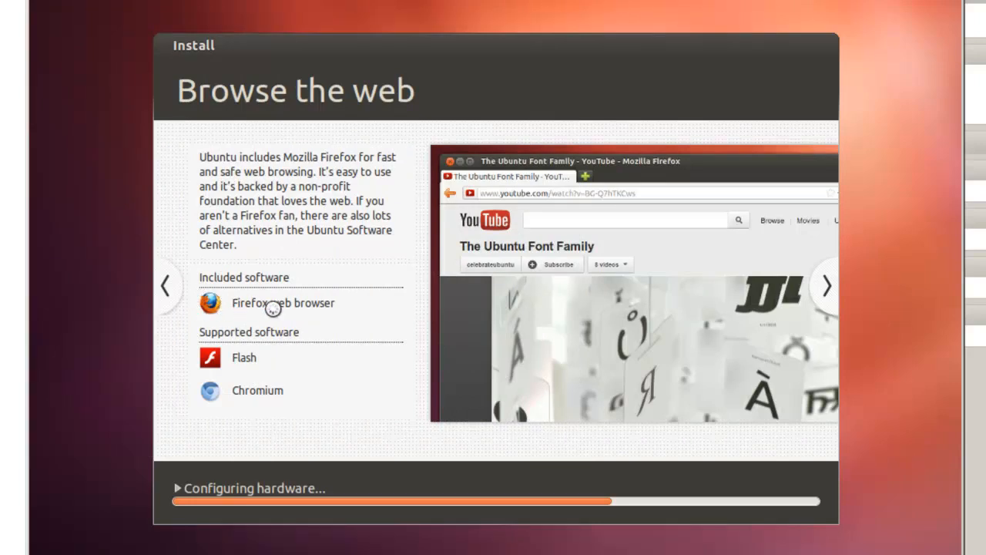
pyautogui.moveTo(254, 337)
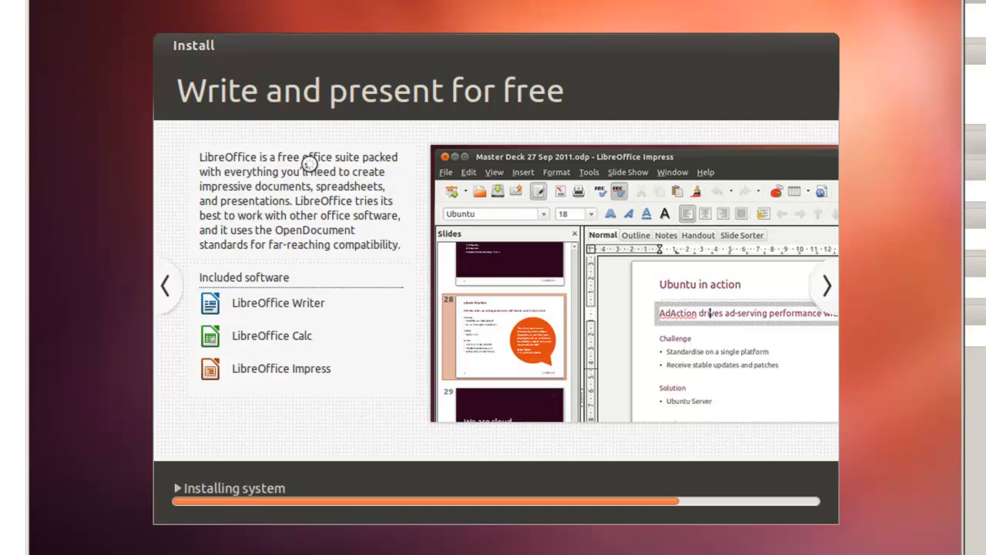
pyautogui.moveTo(277, 286)
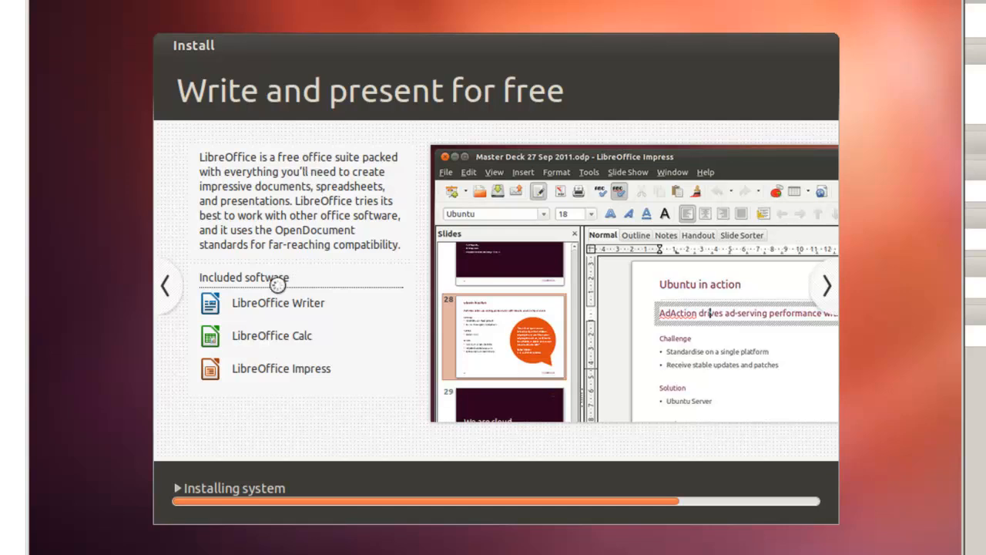
pyautogui.moveTo(269, 306)
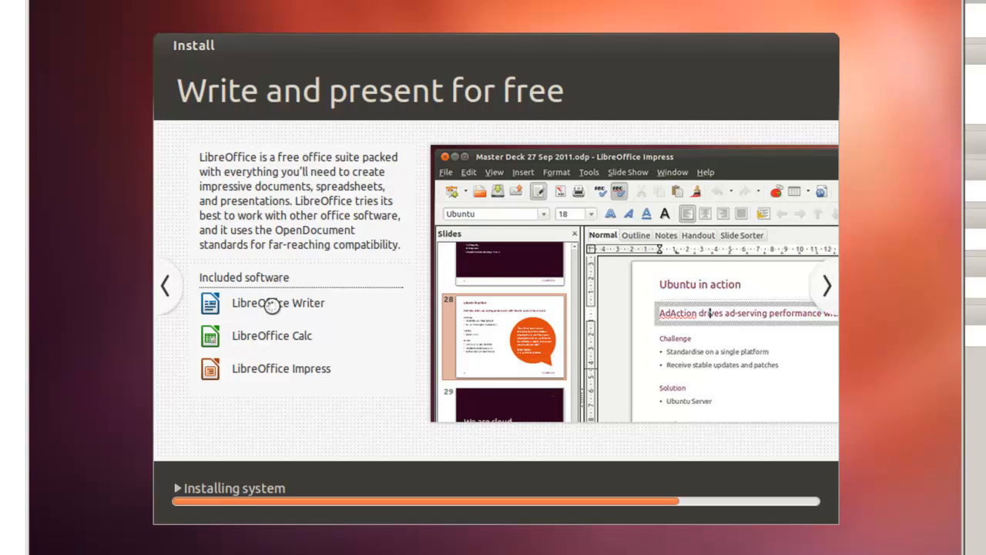
pyautogui.moveTo(328, 281)
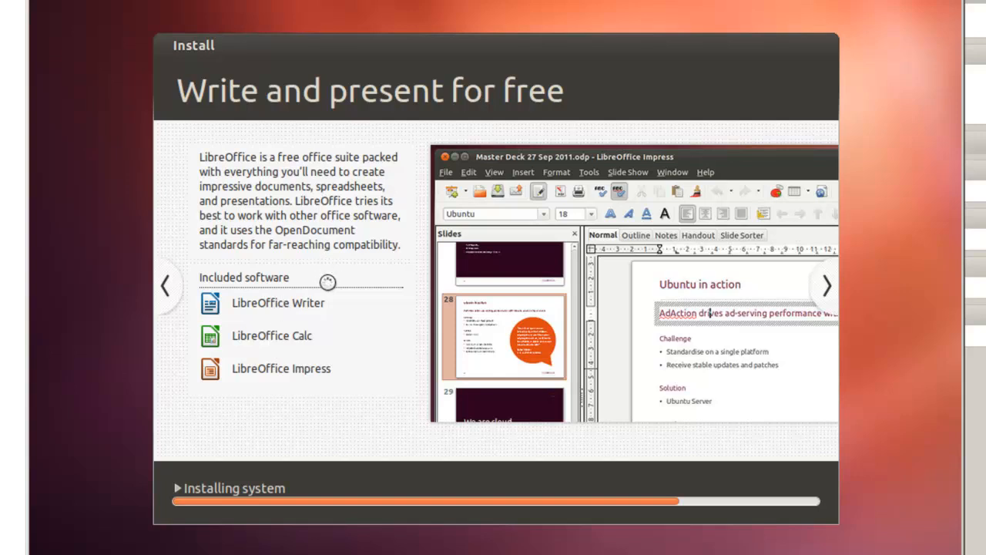
pyautogui.moveTo(287, 334)
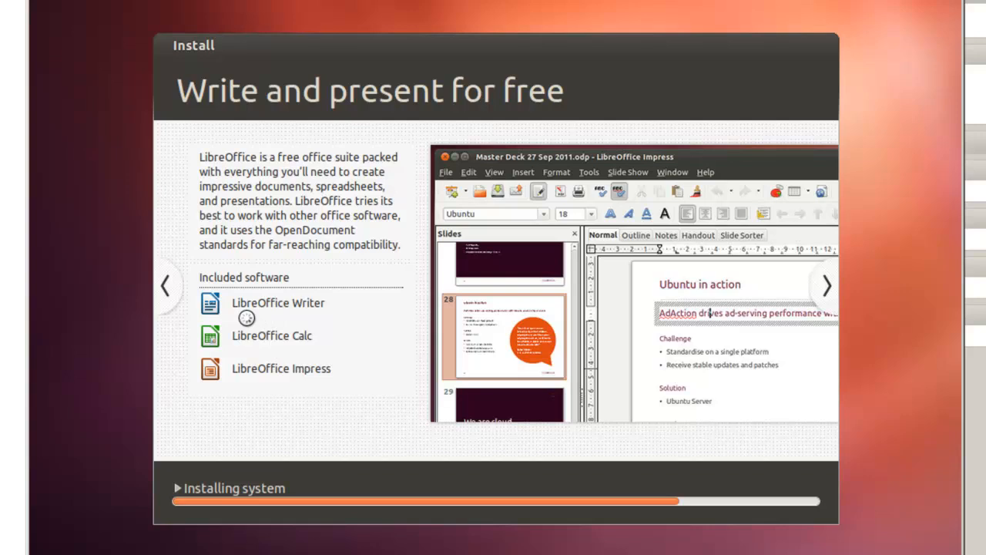
pyautogui.moveTo(276, 265)
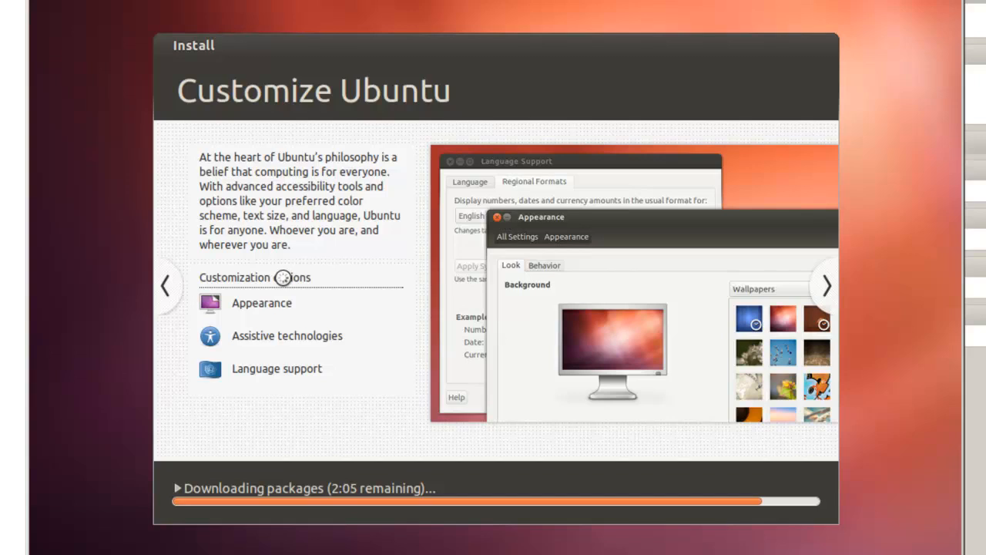
pyautogui.moveTo(303, 281)
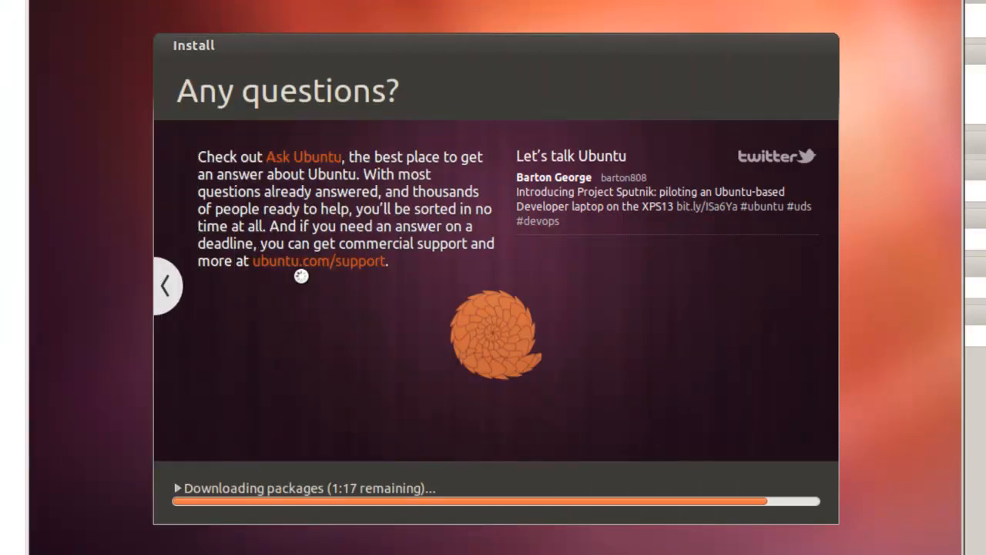
pyautogui.moveTo(270, 179)
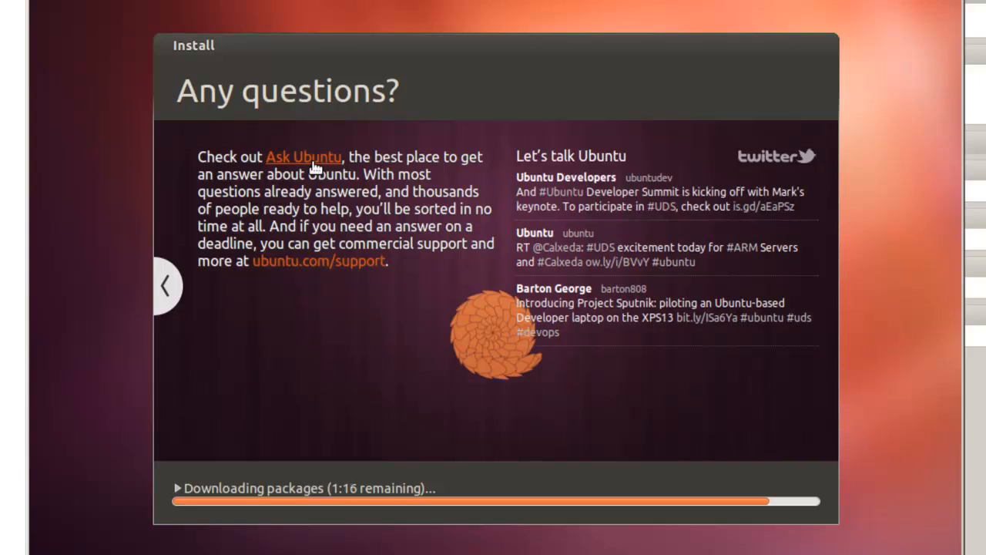
pyautogui.moveTo(411, 161)
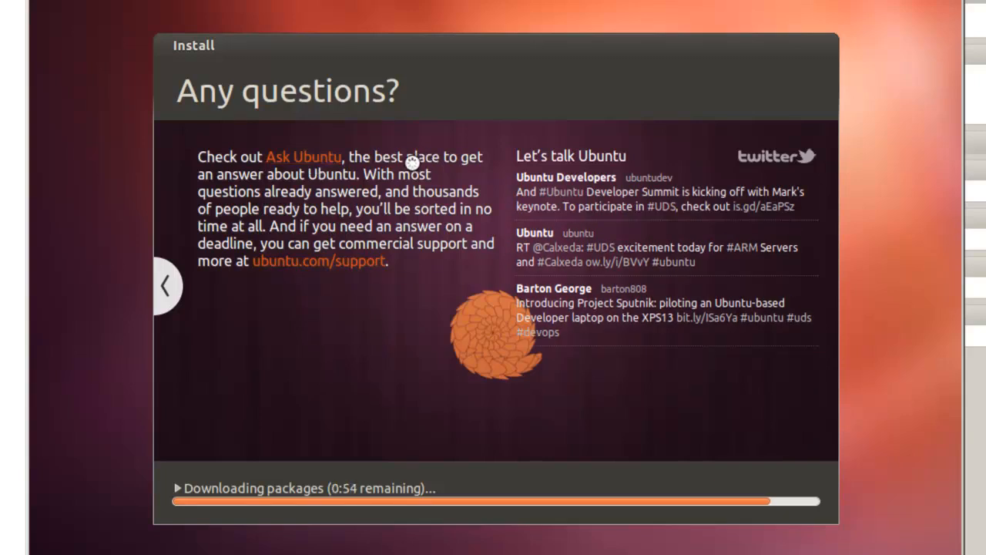
pyautogui.moveTo(324, 179)
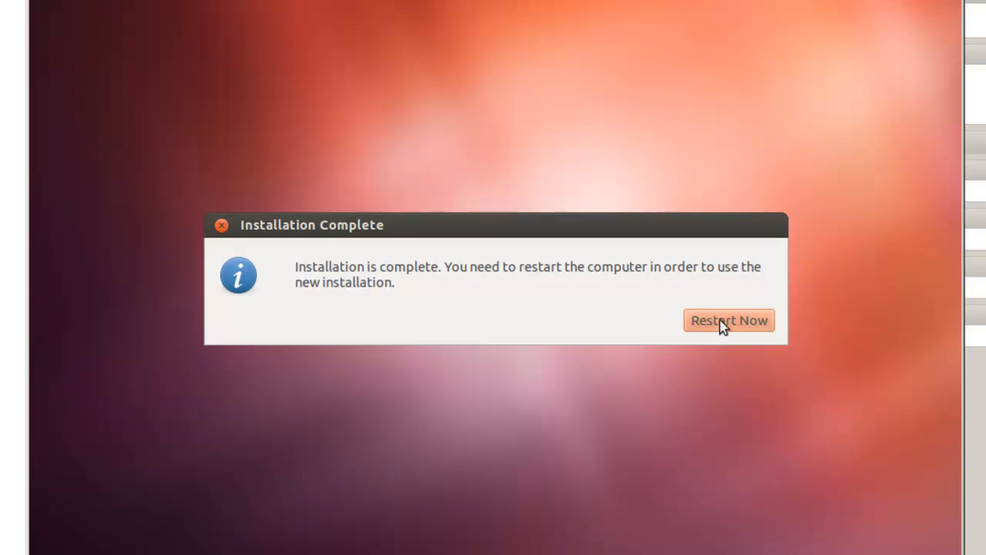
# Restart the VM, switch the CD/DVD to Host Drive 'D:', and confirm media removal
pyautogui.click(729, 320)
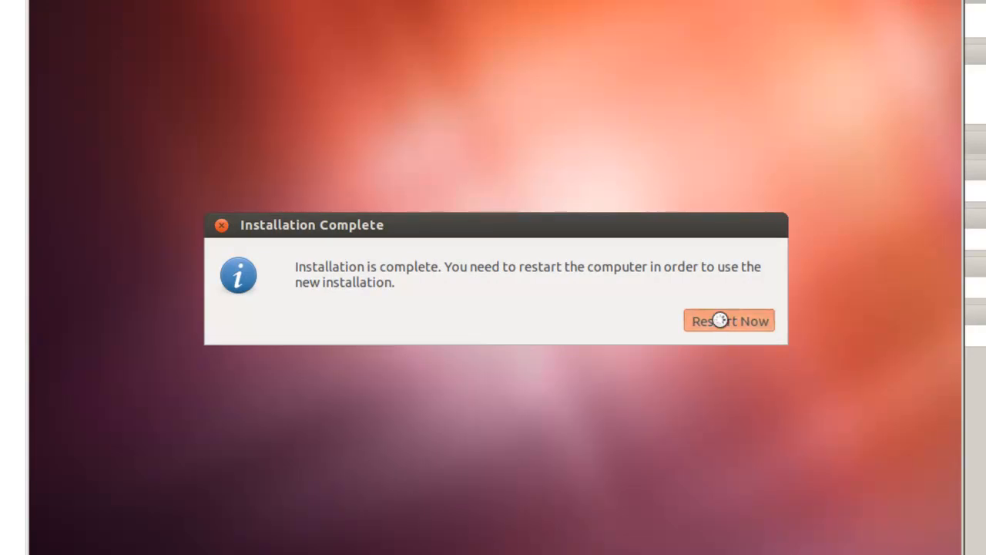
pyautogui.click(729, 320)
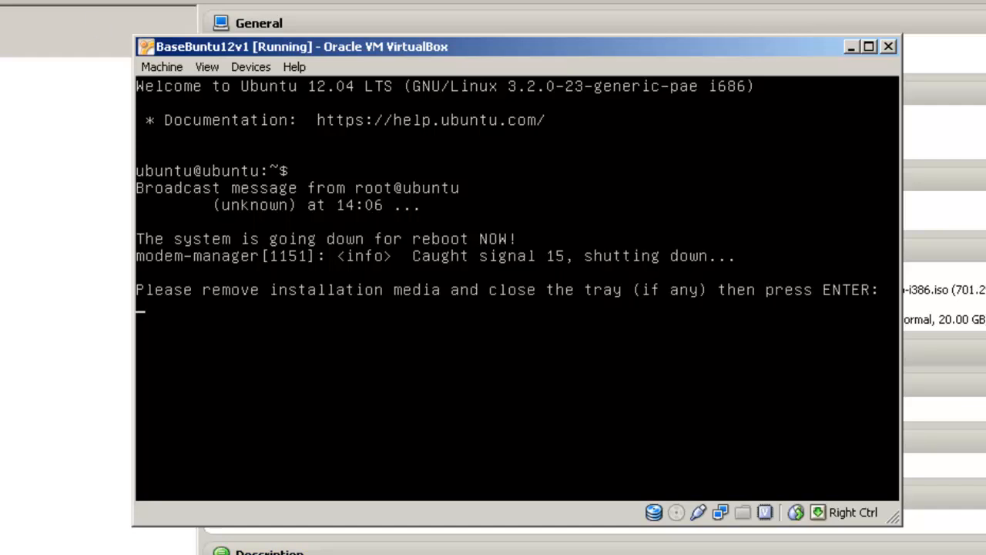
pyautogui.click(251, 67)
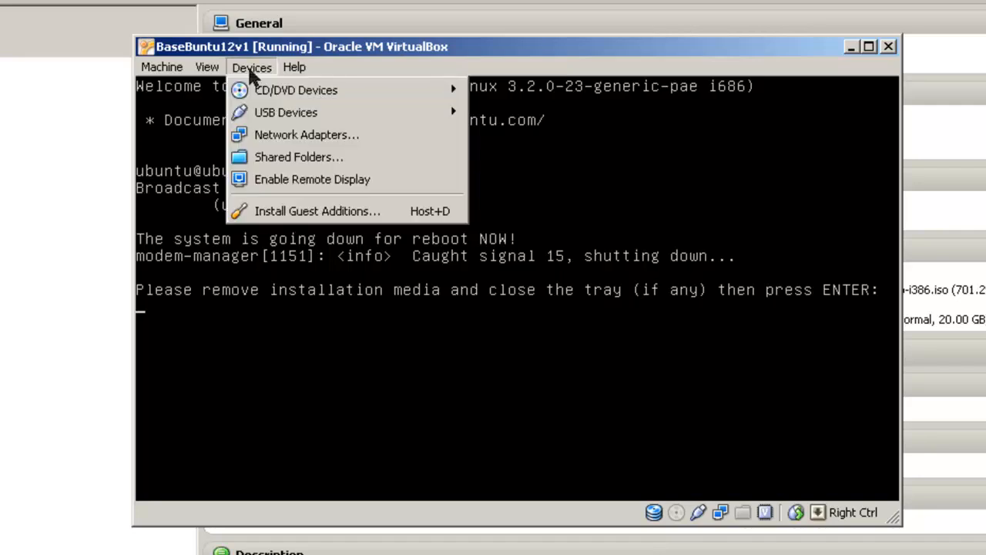
pyautogui.moveTo(296, 90)
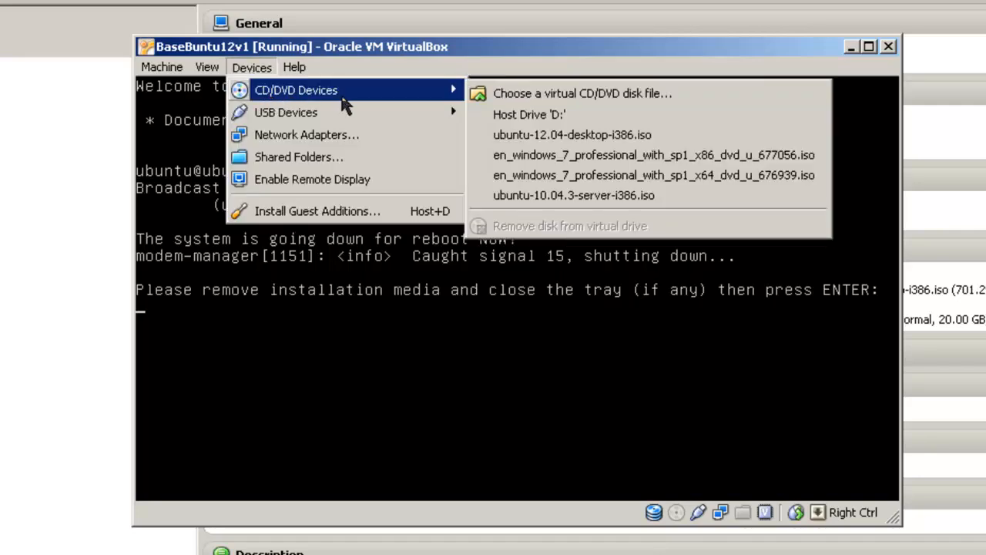
pyautogui.moveTo(530, 114)
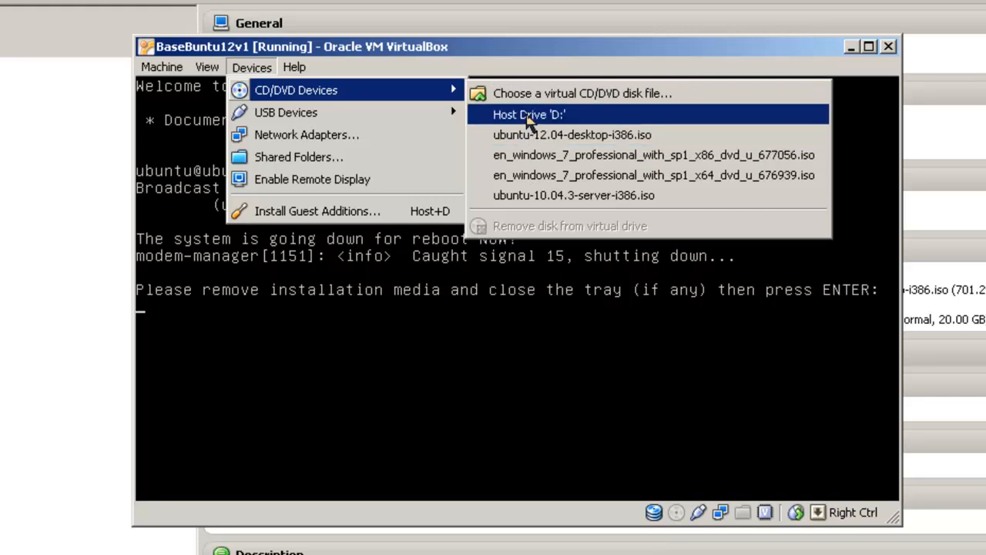
pyautogui.click(530, 114)
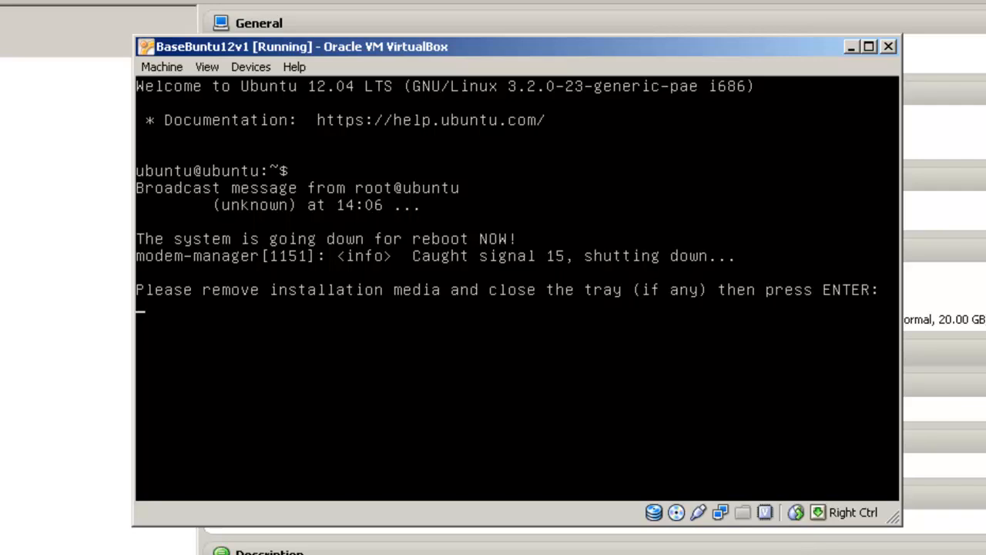
pyautogui.press('enter')
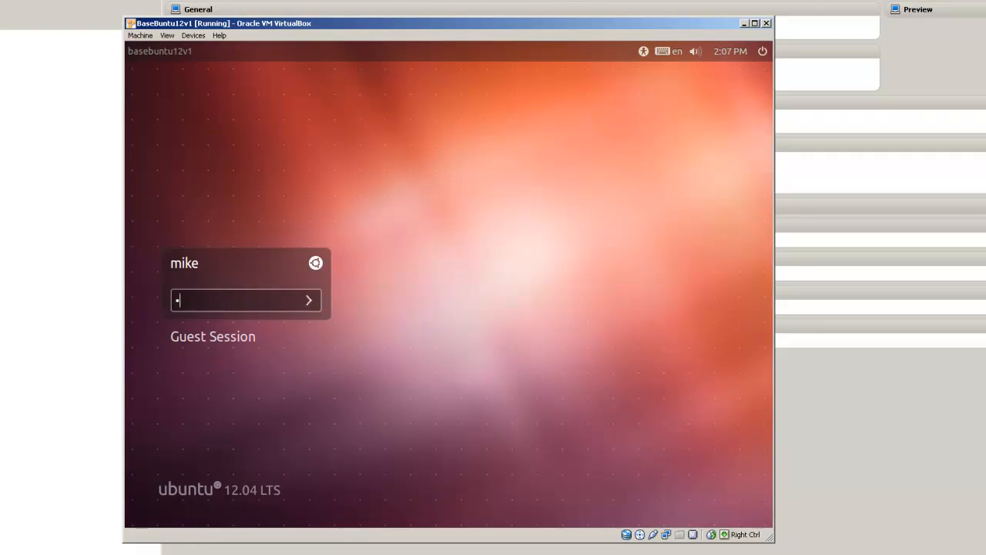
# Log in as mike with the password and let the Unity desktop load
pyautogui.write('password')
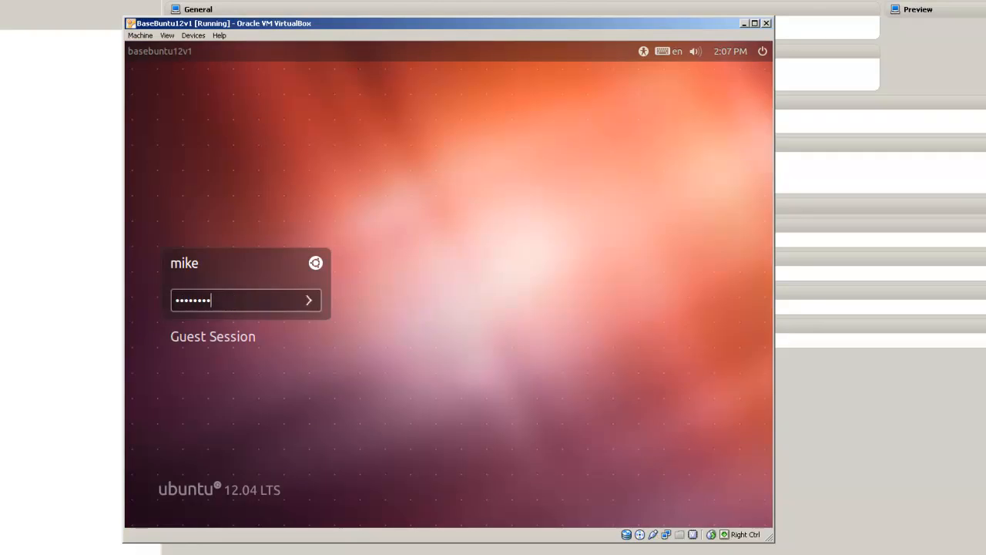
pyautogui.click(308, 300)
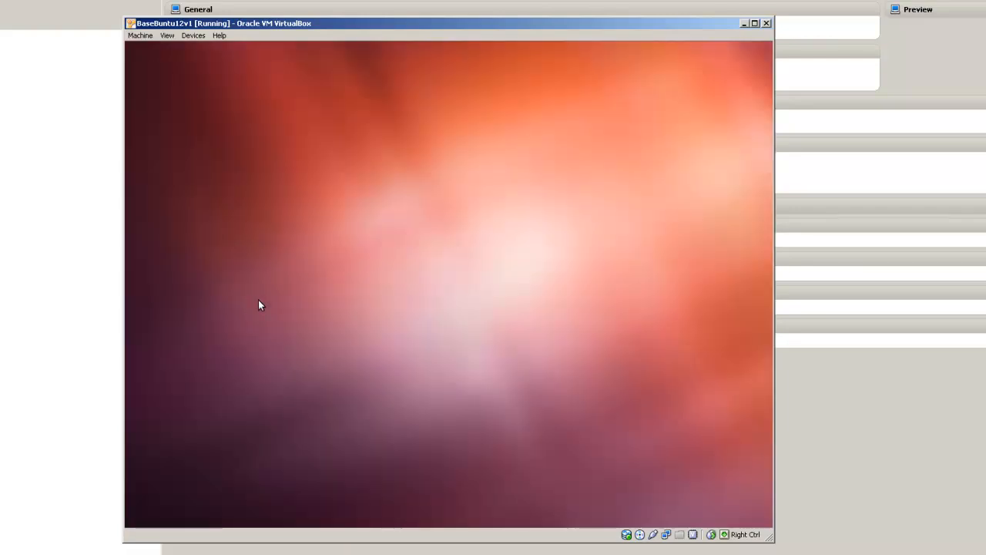
pyautogui.moveTo(170, 85)
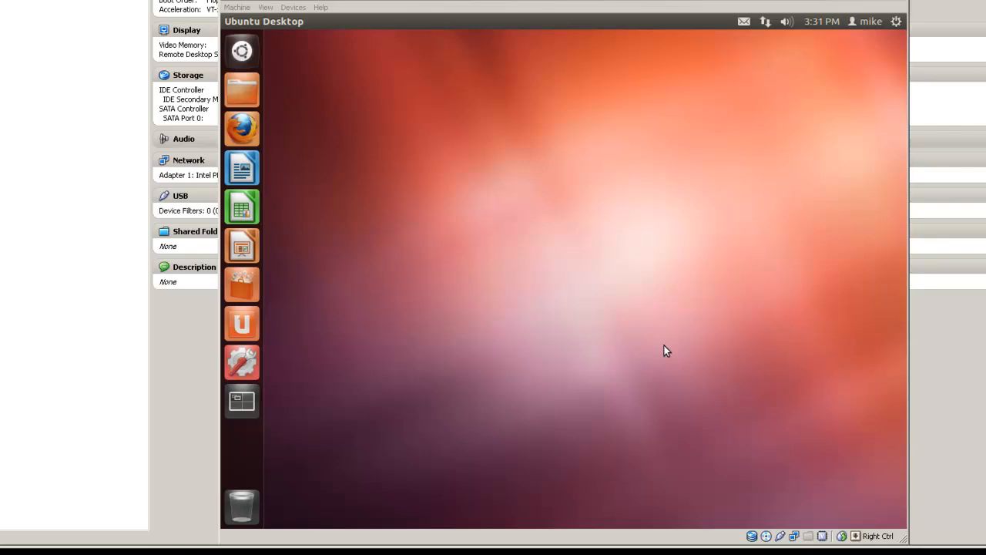
pyautogui.moveTo(623, 294)
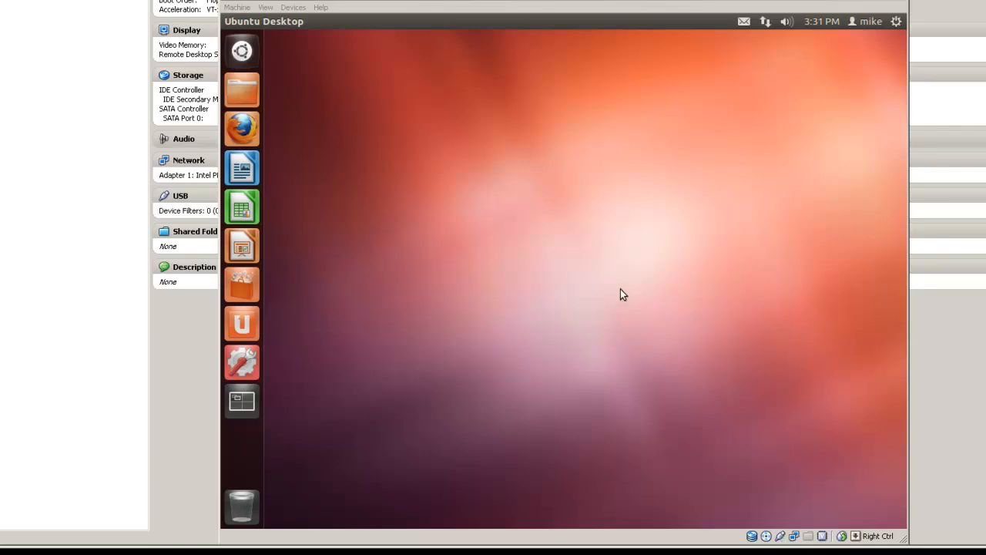
pyautogui.moveTo(274, 54)
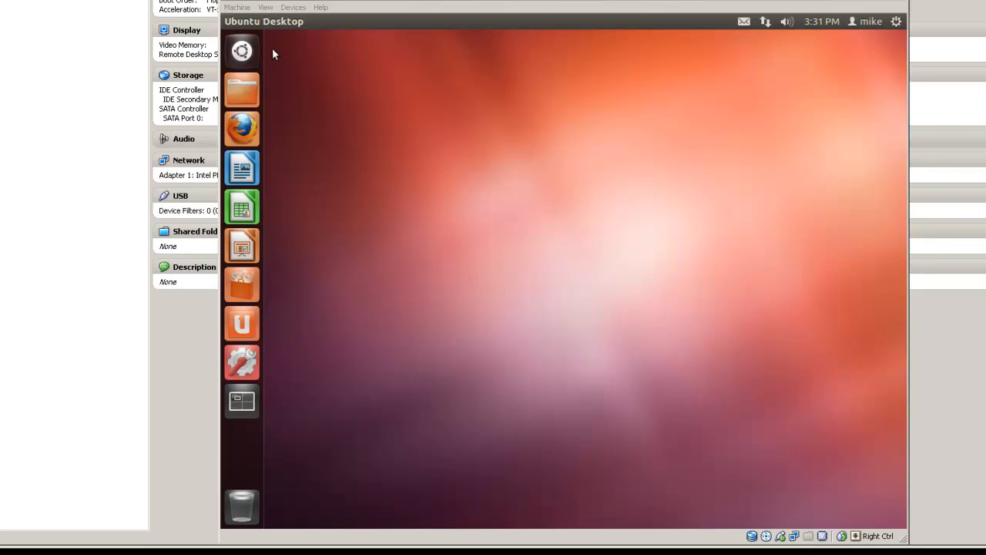
pyautogui.moveTo(242, 51)
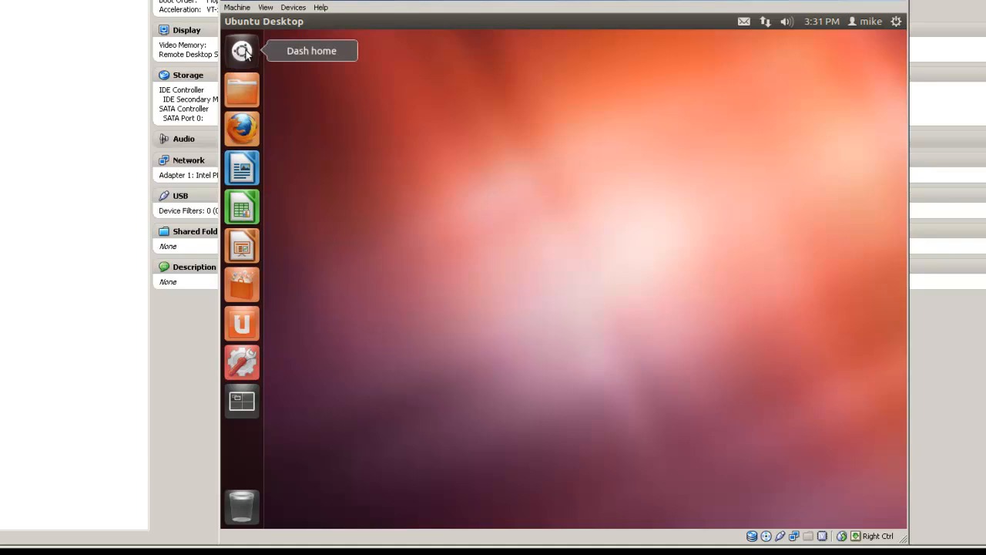
# Launch Update Manager from the dash and recheck, finding 104 updates (50.2 MB)
pyautogui.click(241, 51)
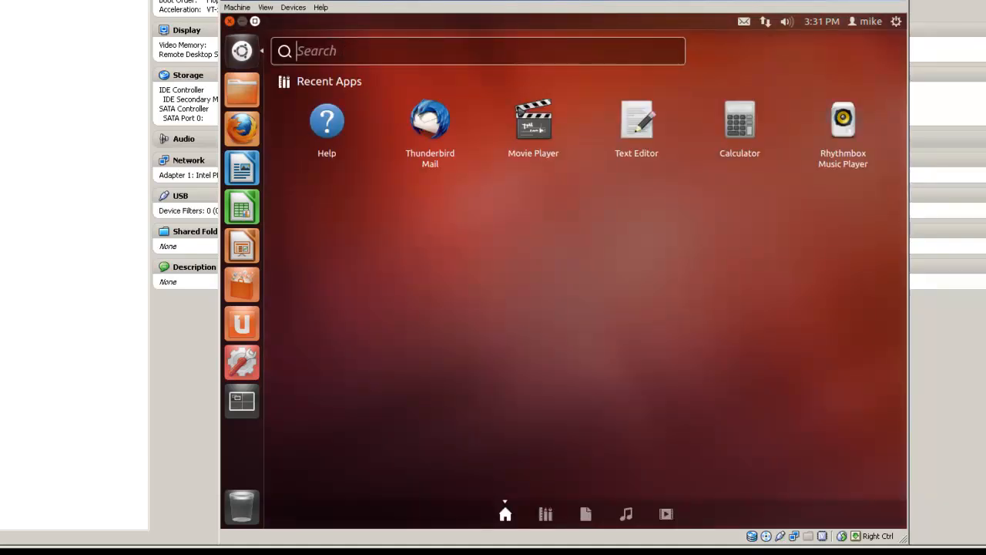
pyautogui.write('Update')
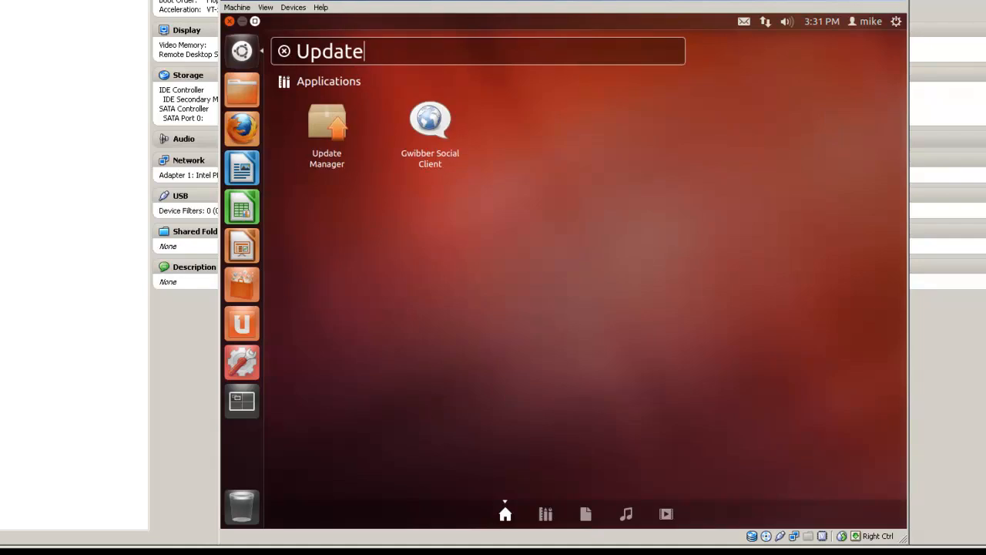
pyautogui.write('manager')
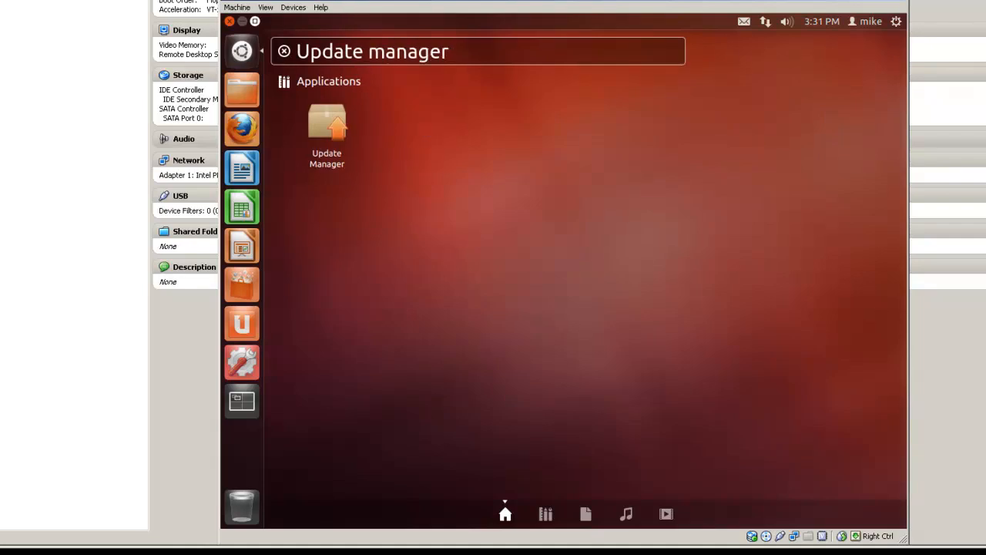
pyautogui.click(326, 119)
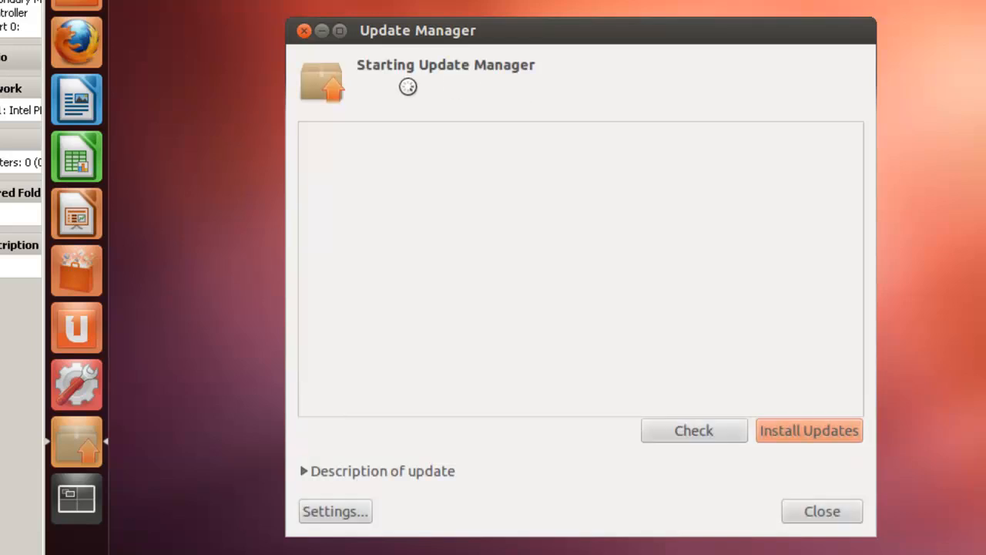
pyautogui.moveTo(829, 352)
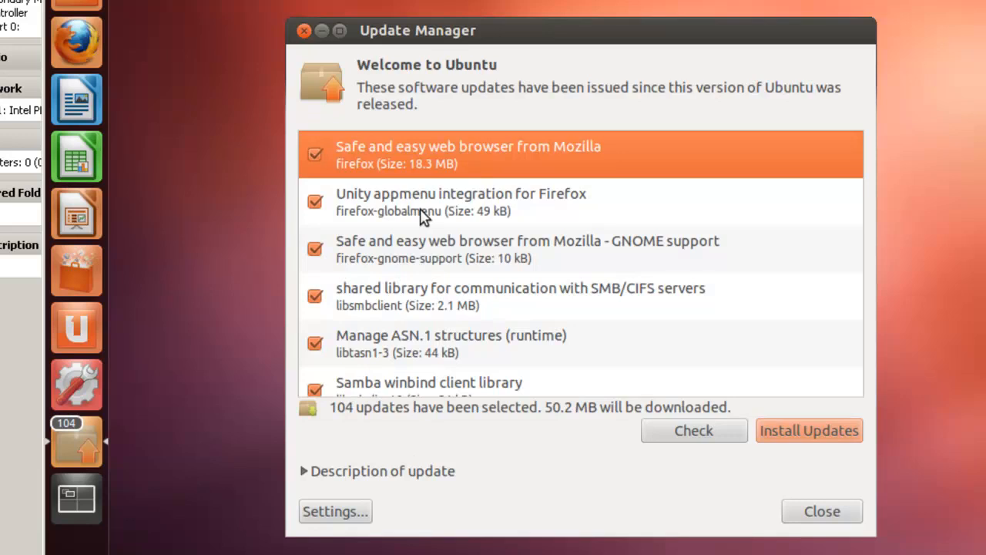
pyautogui.moveTo(838, 381)
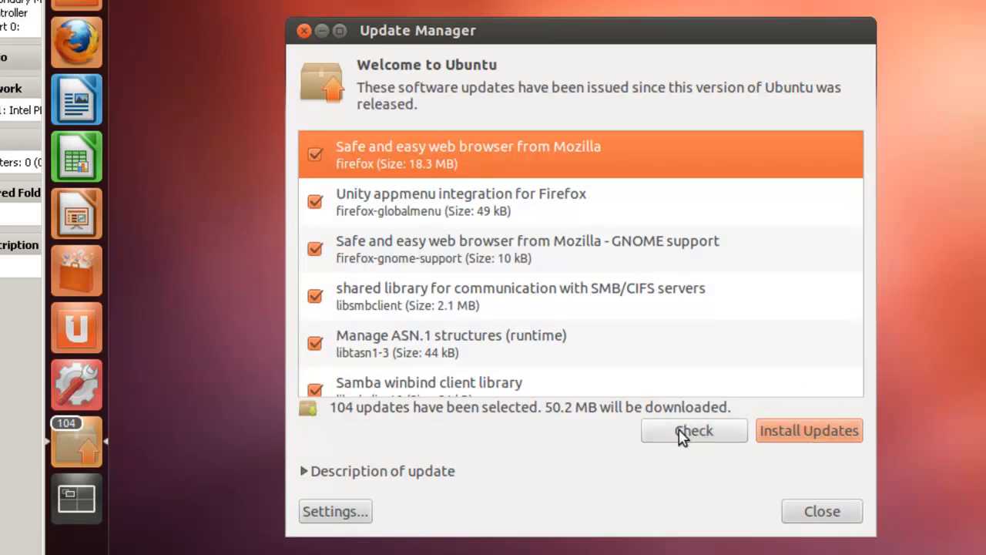
pyautogui.click(692, 430)
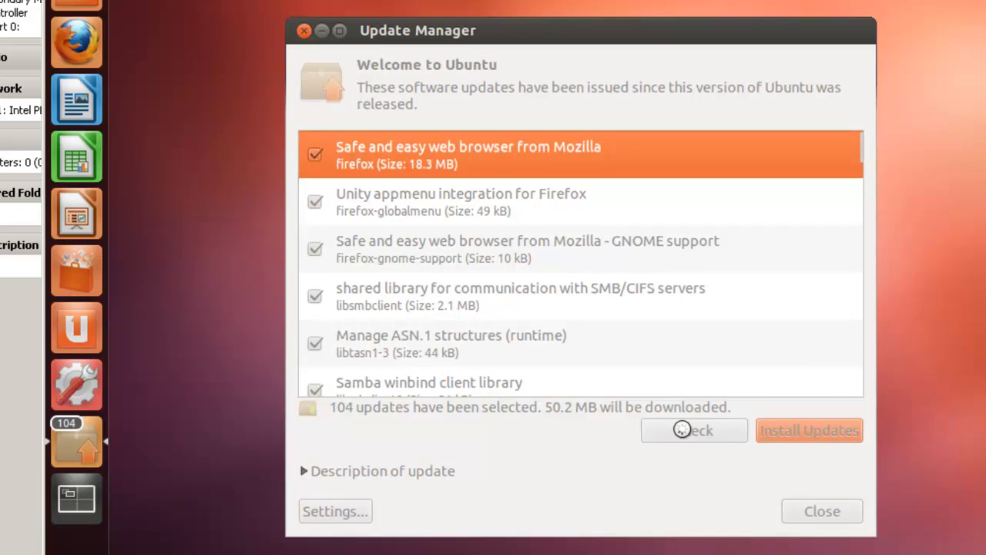
pyautogui.click(692, 430)
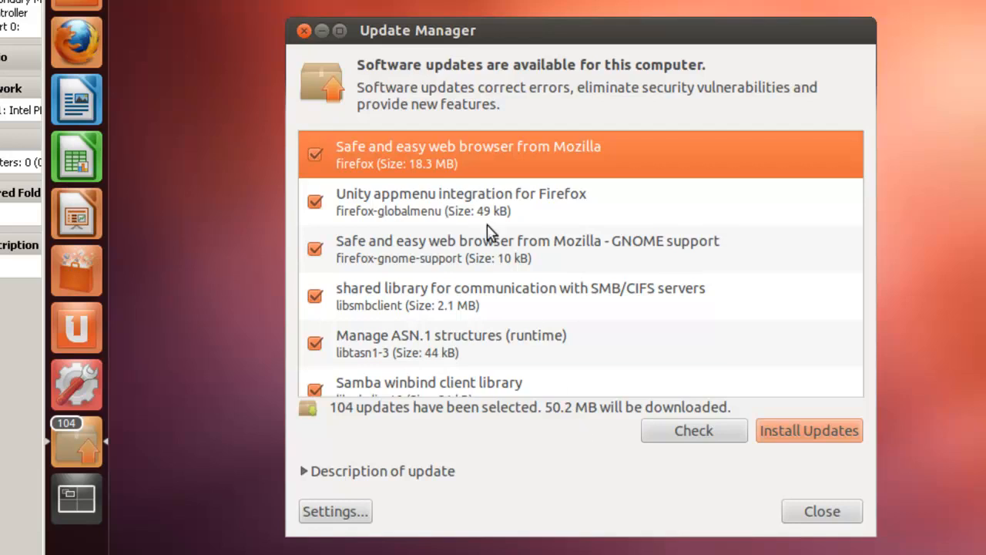
pyautogui.moveTo(828, 413)
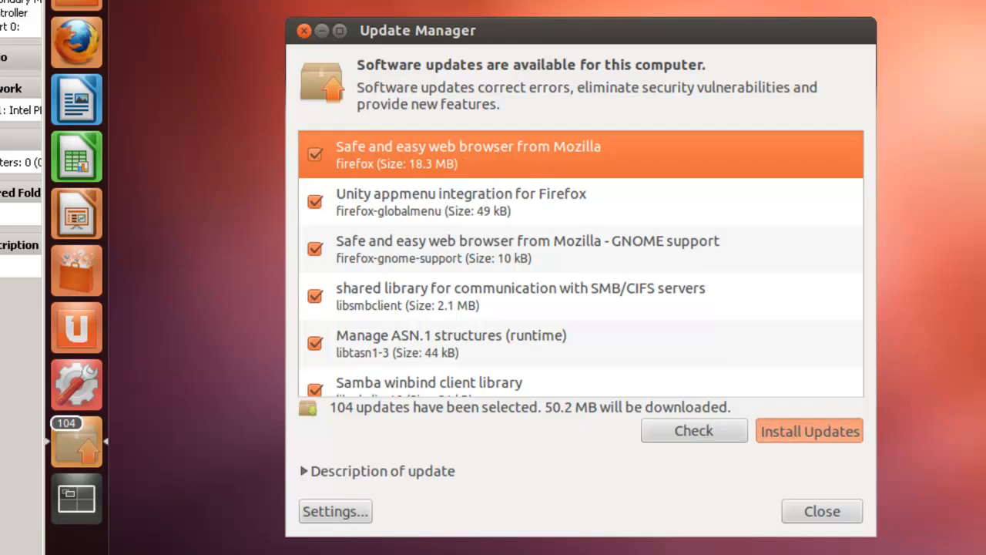
# Install the 104 updates with password authentication, then restart the guest
pyautogui.click(809, 431)
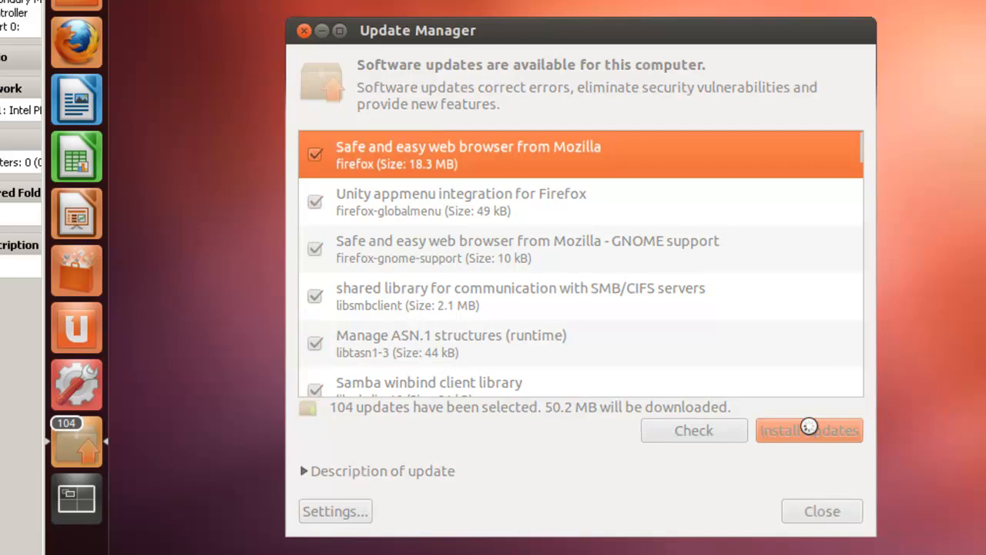
pyautogui.click(809, 430)
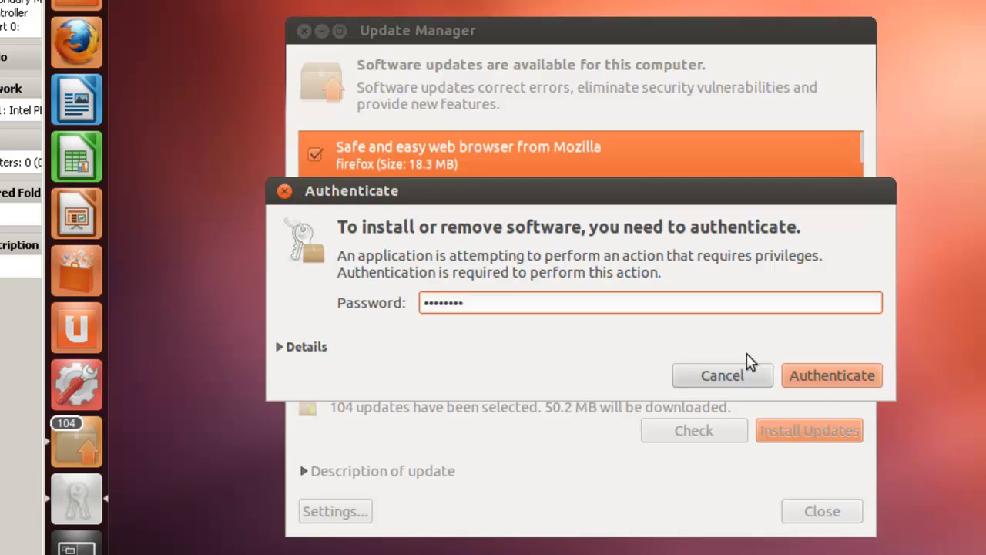
pyautogui.click(831, 375)
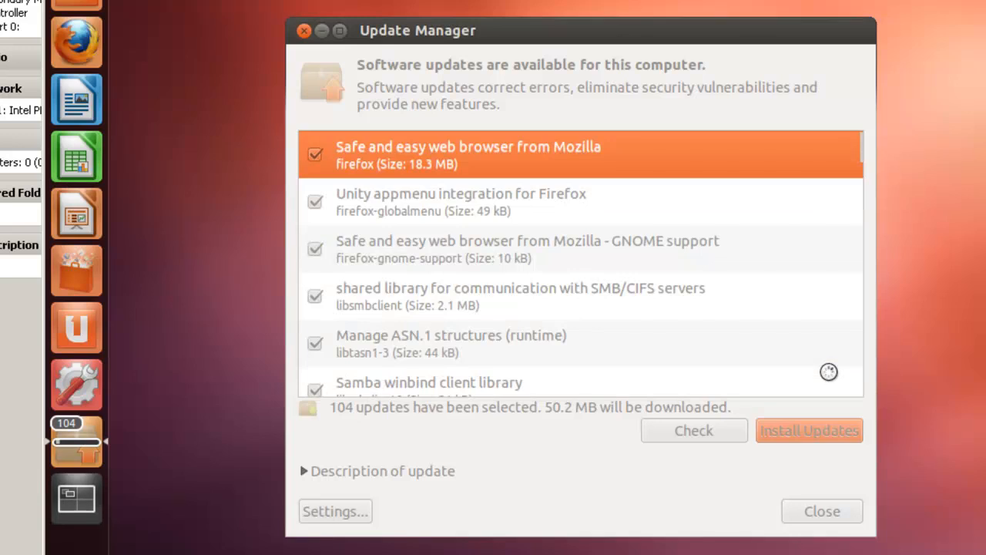
pyautogui.click(809, 430)
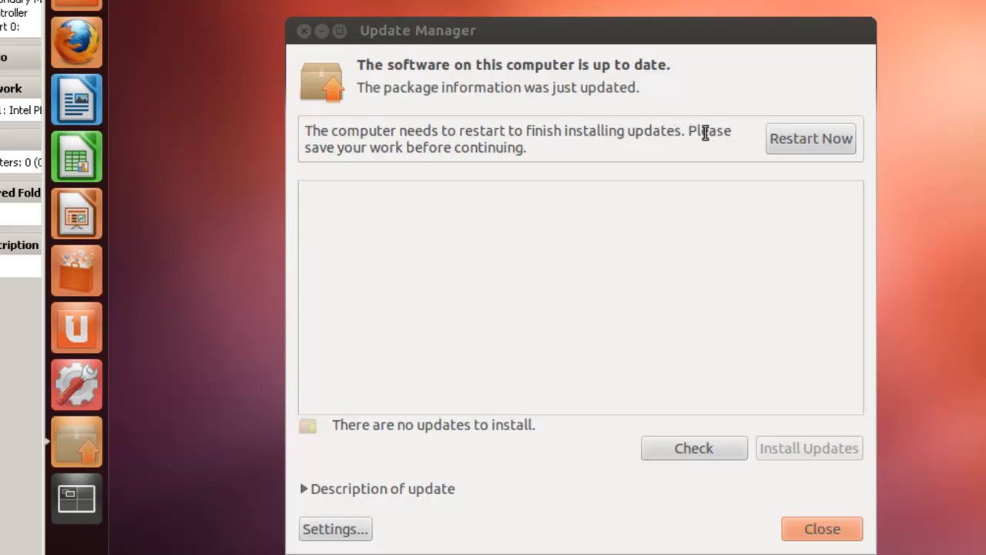
pyautogui.moveTo(529, 145)
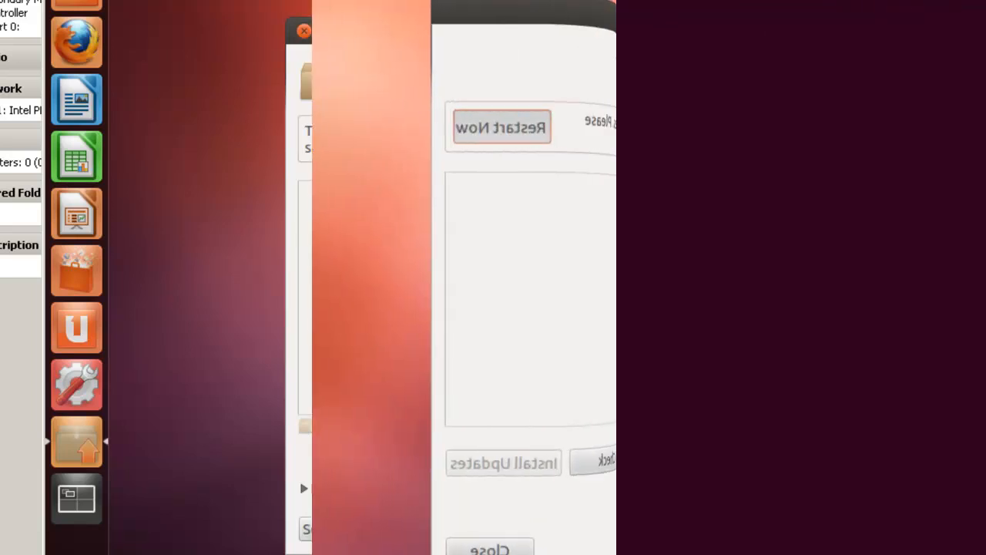
# Log back into the restarted Ubuntu guest as mike with the password
pyautogui.click(502, 127)
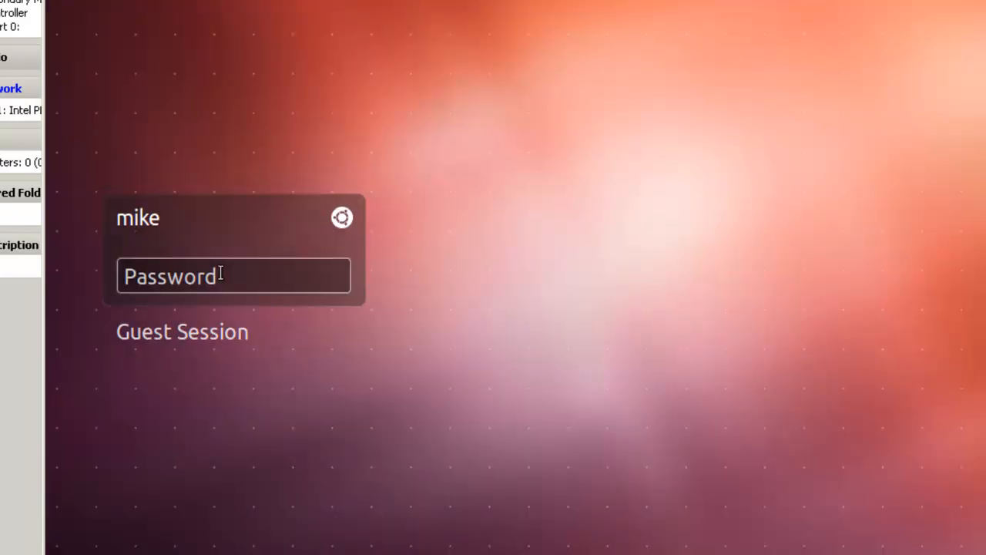
pyautogui.write('••')
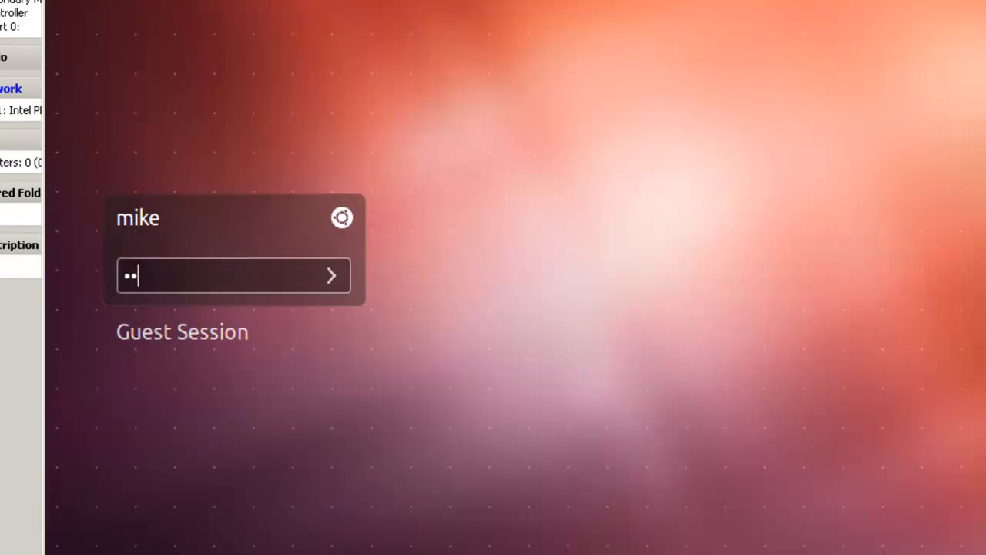
pyautogui.write('password')
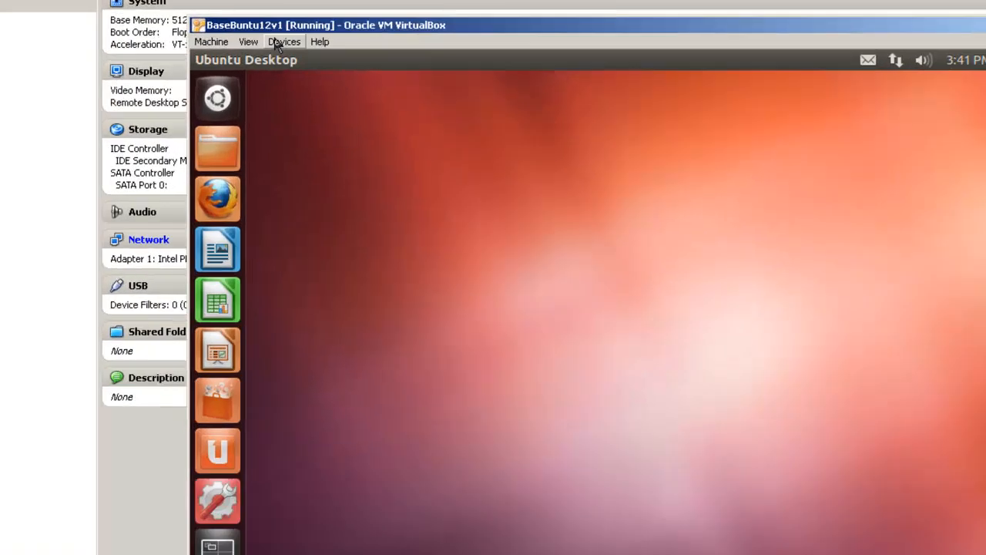
# Install Guest Additions 4.1.12 from the Devices menu, authenticating, then close the installer window
pyautogui.click(284, 42)
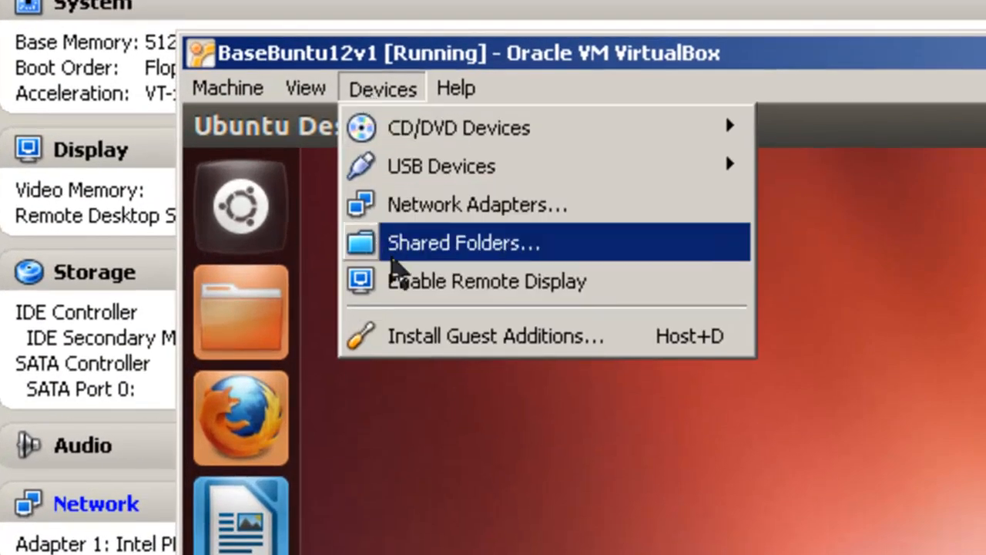
pyautogui.click(462, 243)
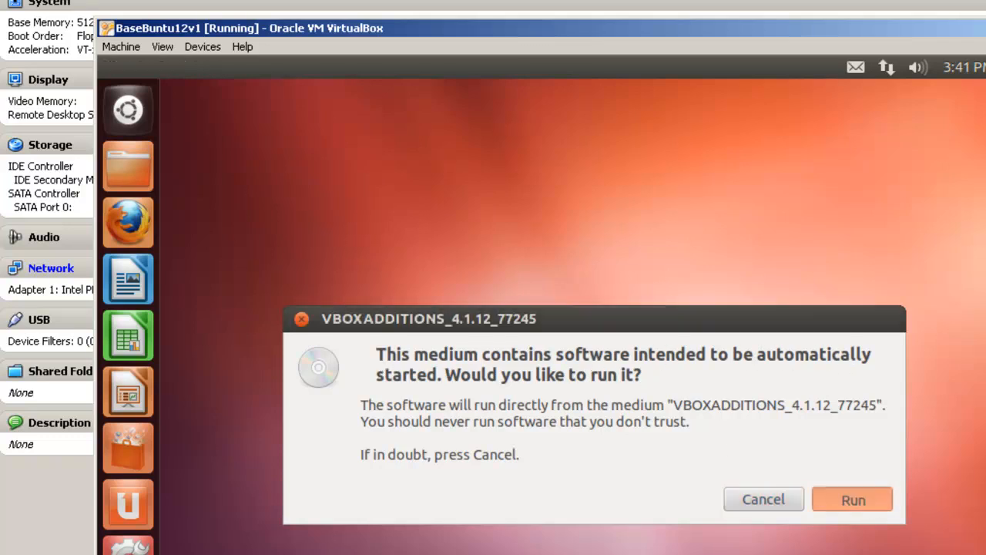
pyautogui.click(853, 499)
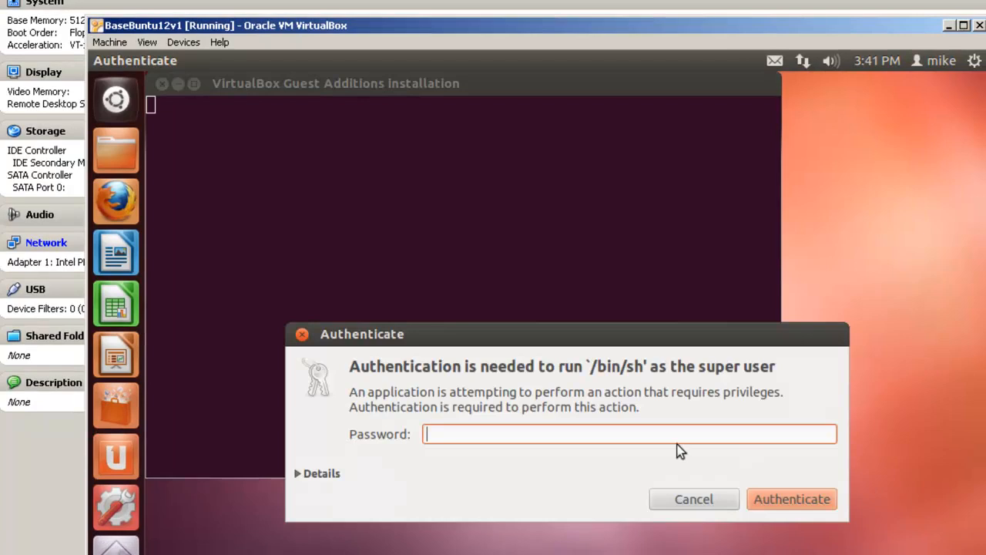
pyautogui.write('•')
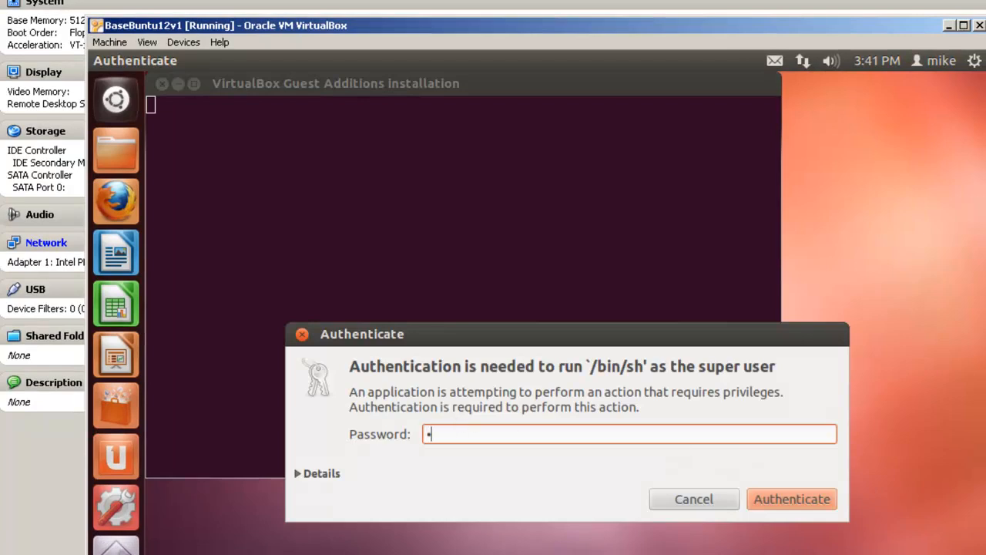
pyautogui.write('password')
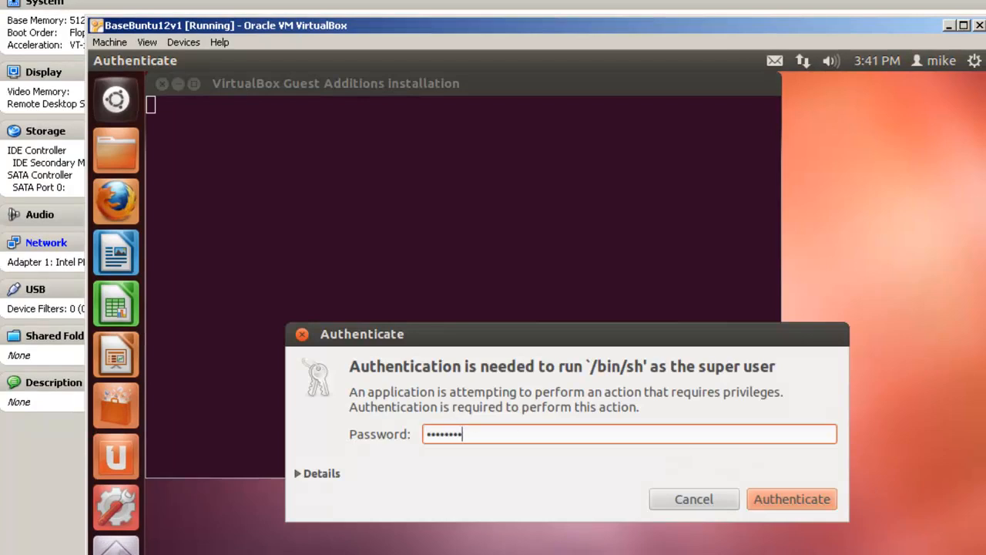
pyautogui.click(791, 499)
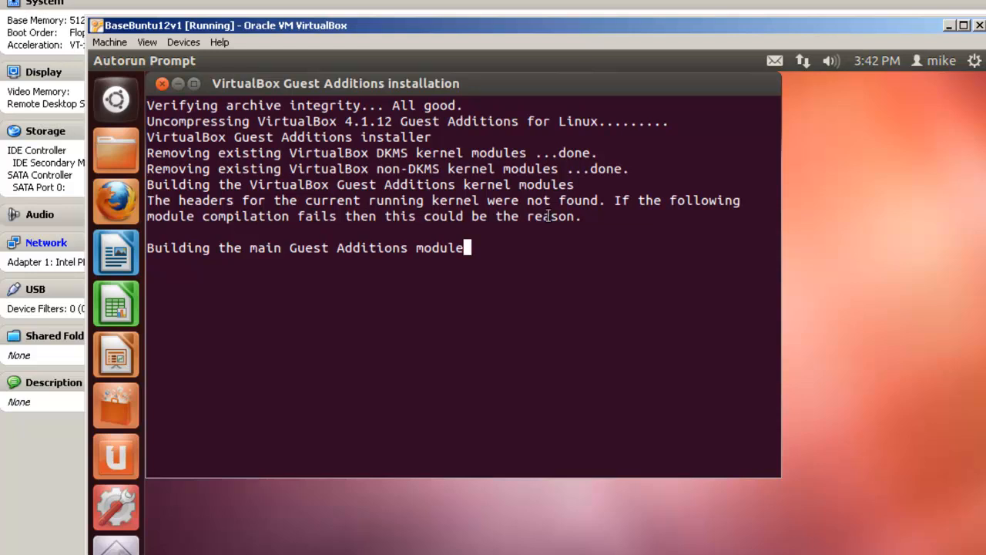
pyautogui.moveTo(547, 216)
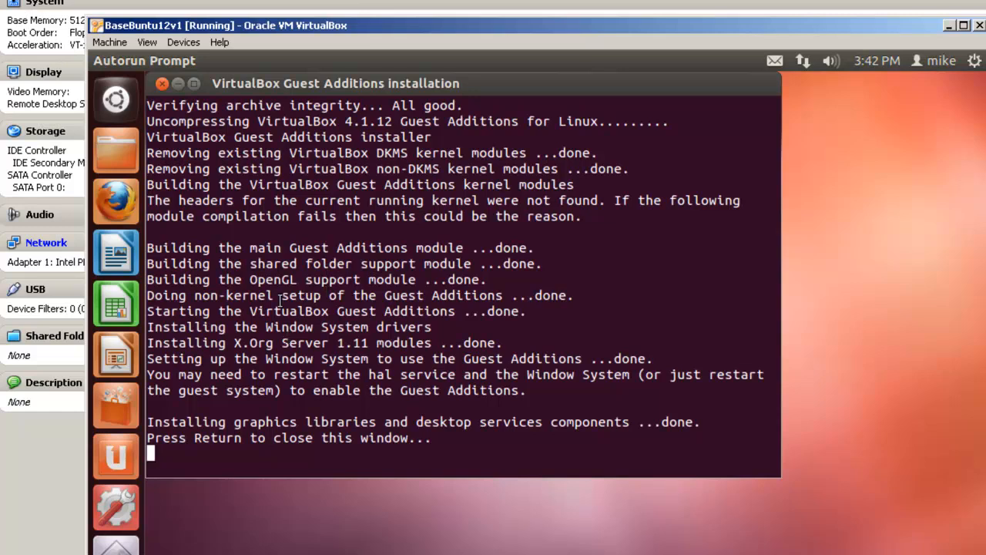
pyautogui.moveTo(322, 289)
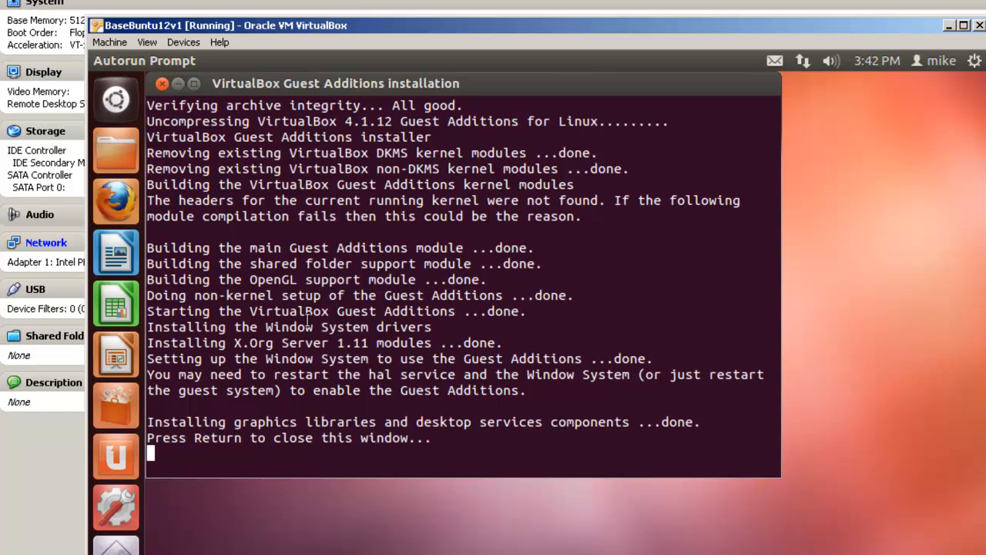
pyautogui.moveTo(474, 366)
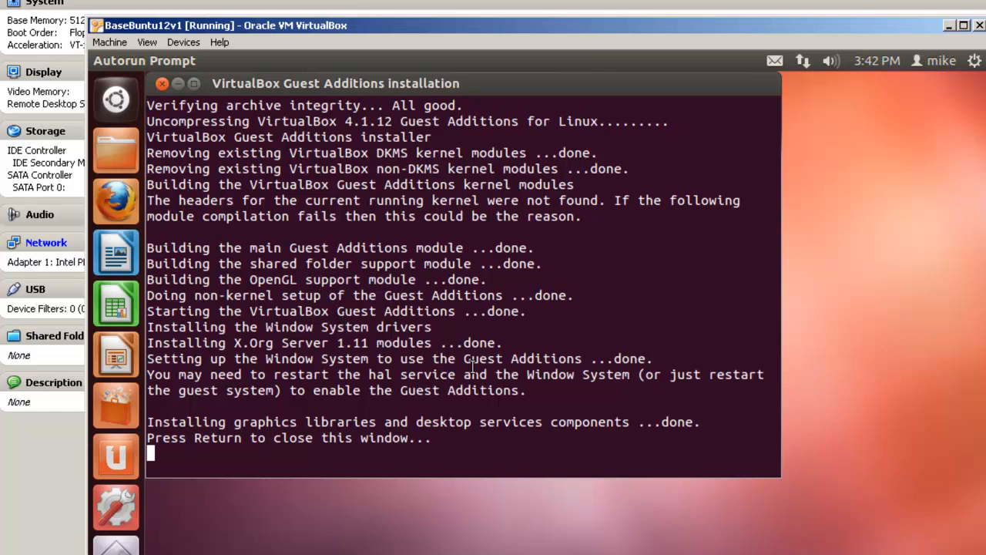
pyautogui.press('Return')
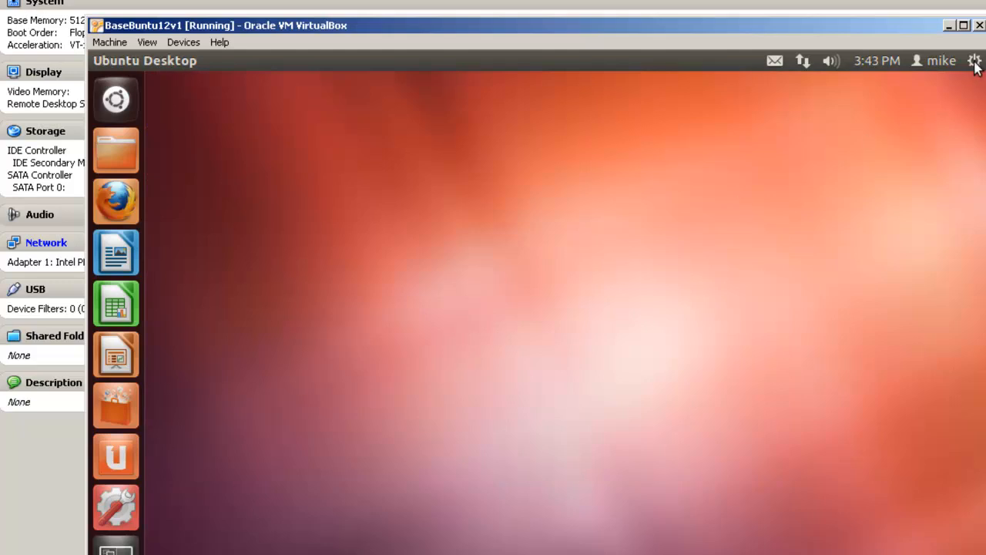
# Restart the guest from the gear menu's Shut Down dialog and log in again
pyautogui.click(975, 61)
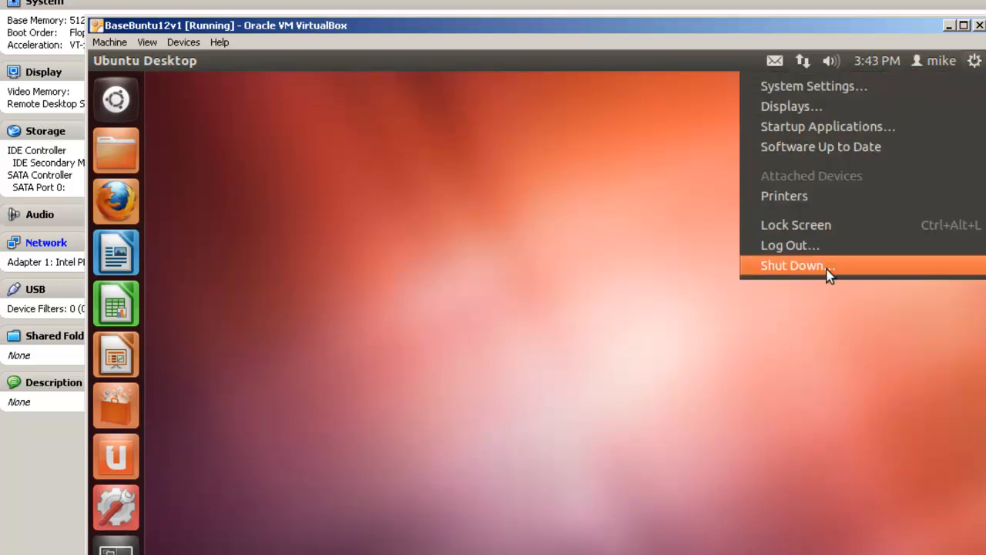
pyautogui.click(792, 265)
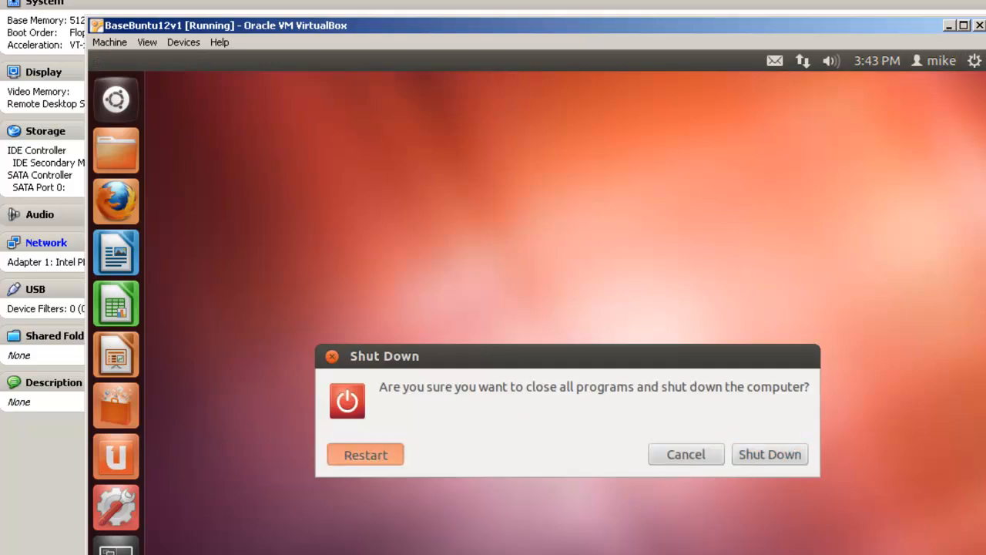
pyautogui.click(769, 454)
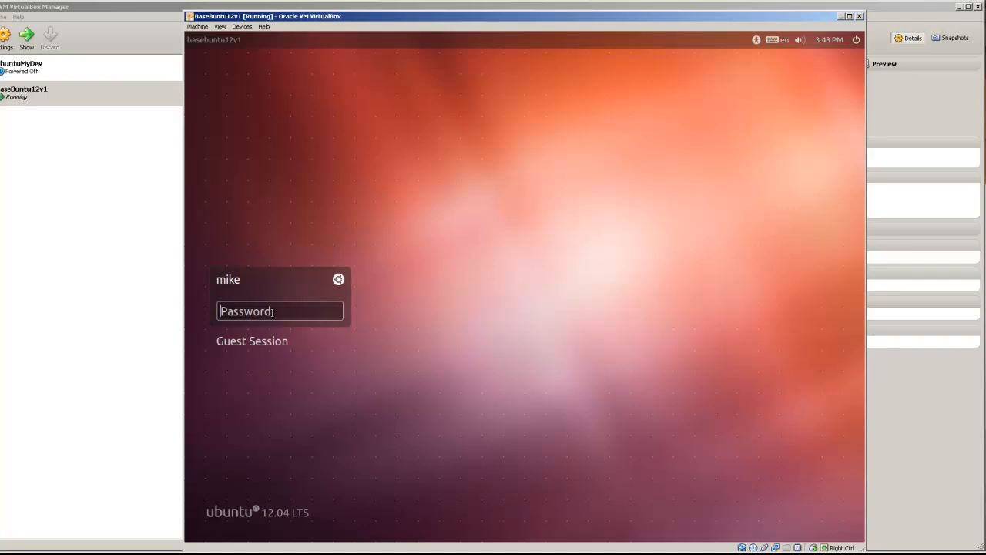
pyautogui.write('password')
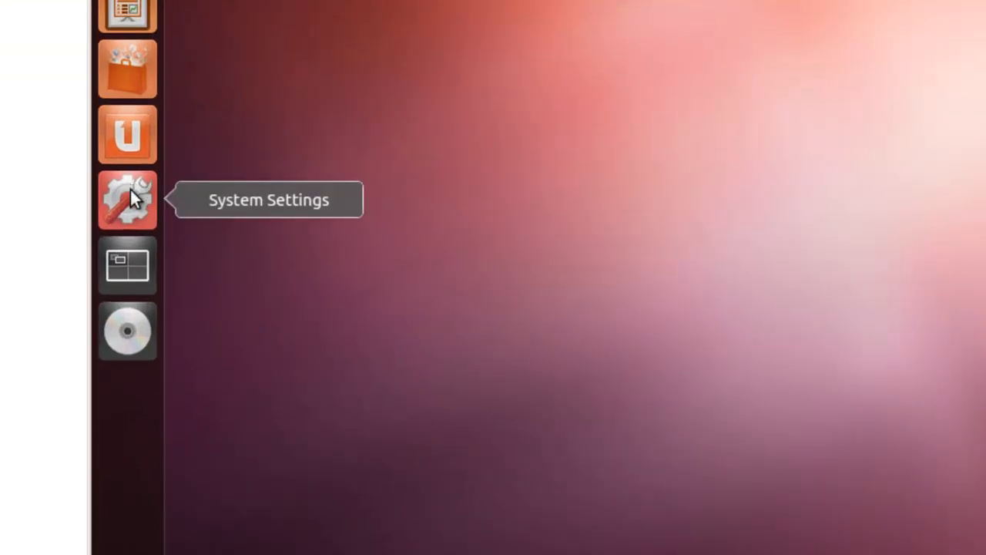
# In System Settings > Displays, apply and keep a 1280 x 960 screen resolution
pyautogui.click(127, 199)
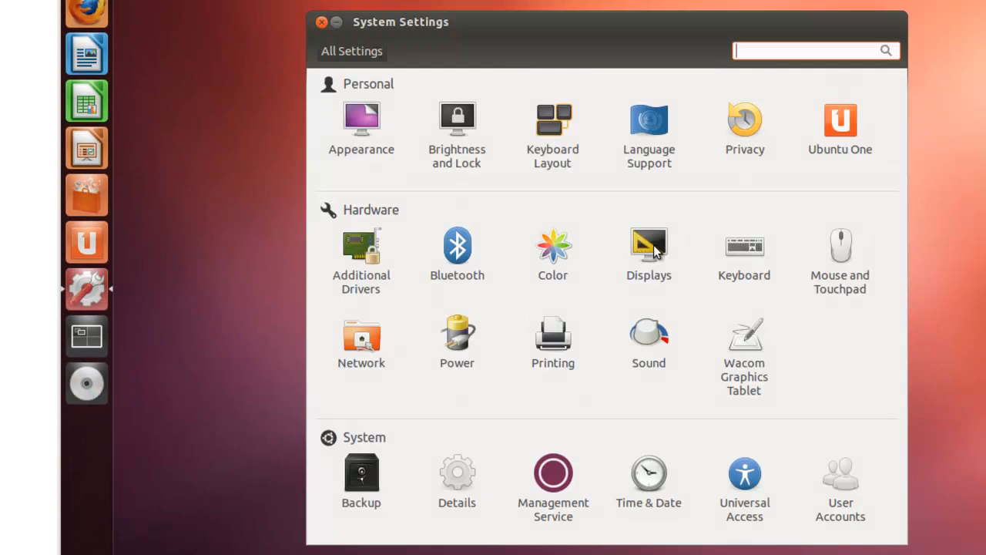
pyautogui.click(648, 245)
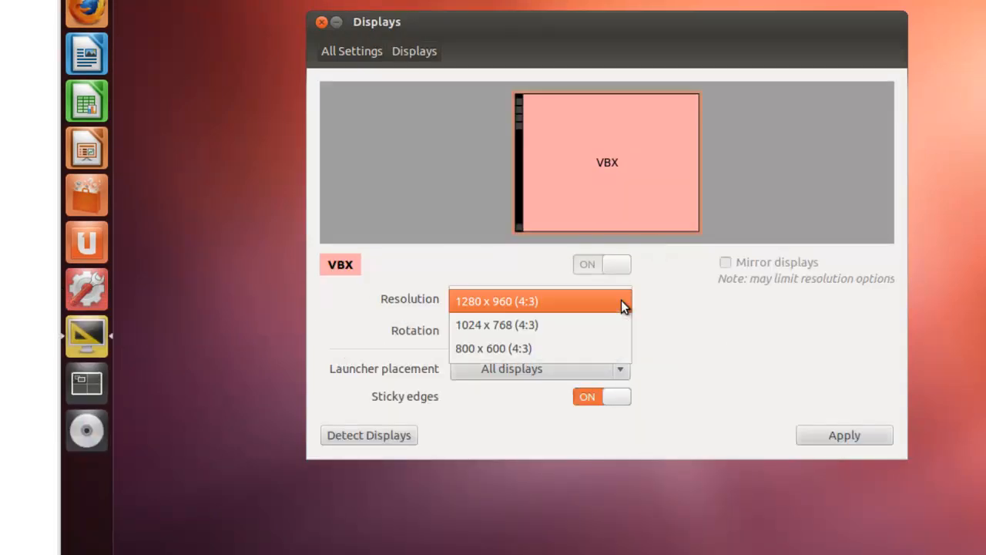
pyautogui.click(496, 301)
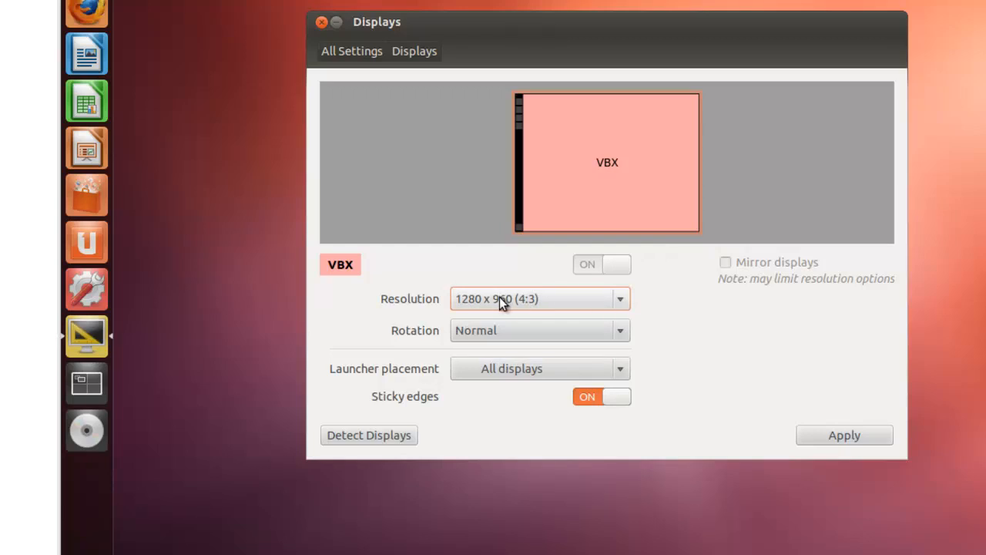
pyautogui.click(540, 299)
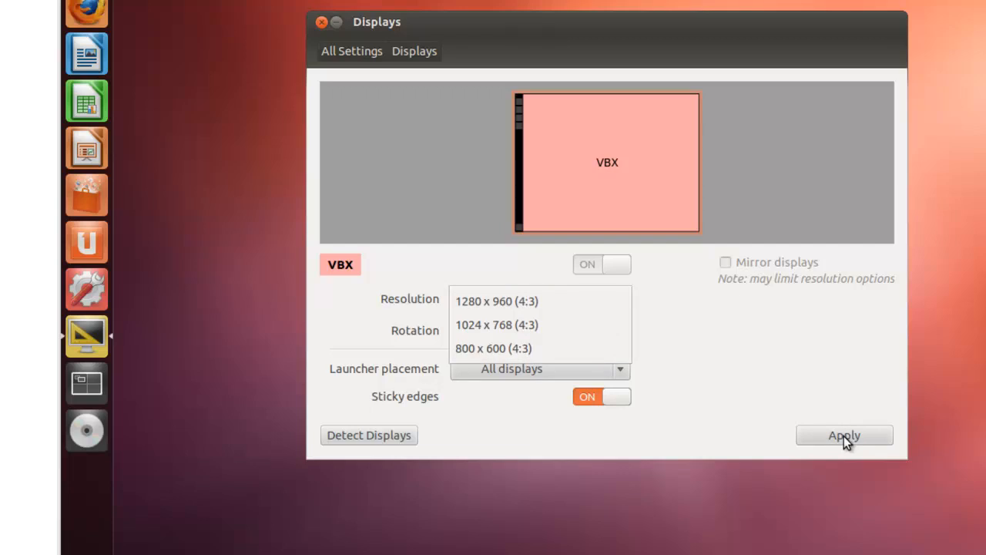
pyautogui.click(496, 300)
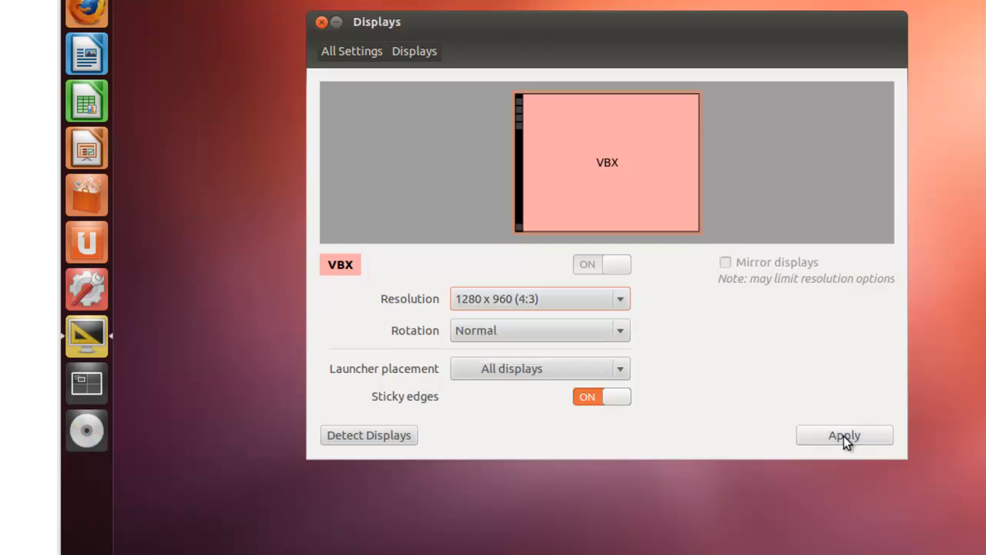
pyautogui.click(844, 435)
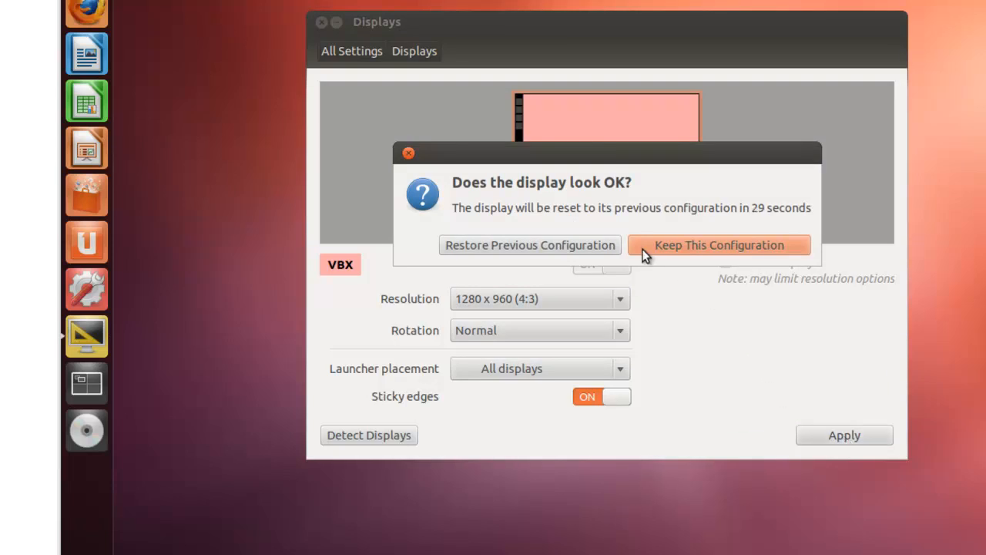
pyautogui.click(718, 244)
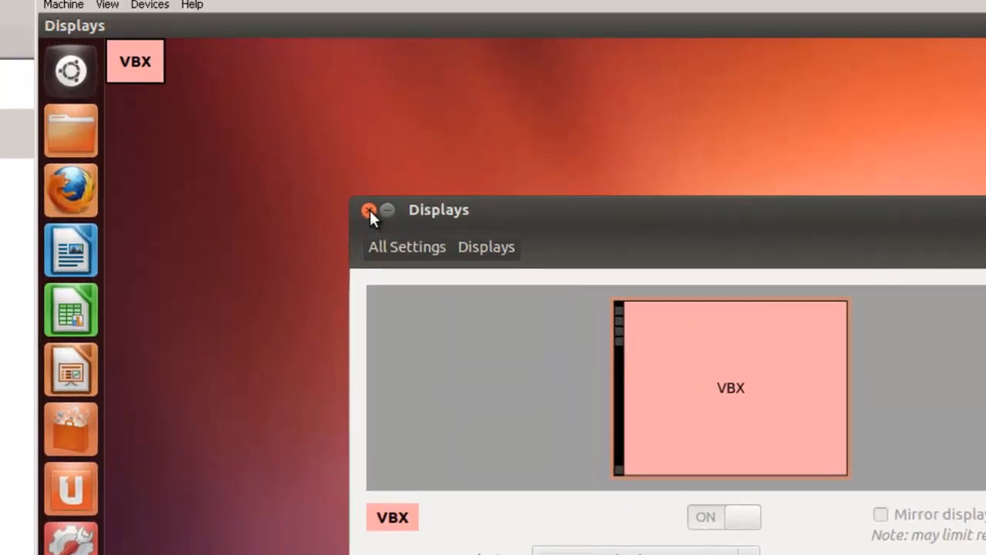
# Close the Displays settings and launch Ubuntu Software Center from the launcher
pyautogui.click(370, 209)
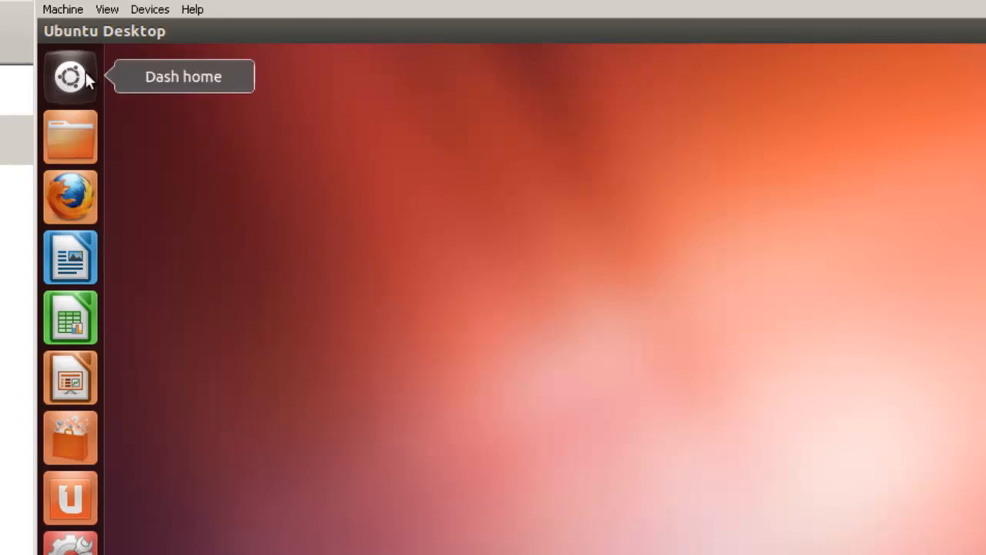
pyautogui.click(71, 77)
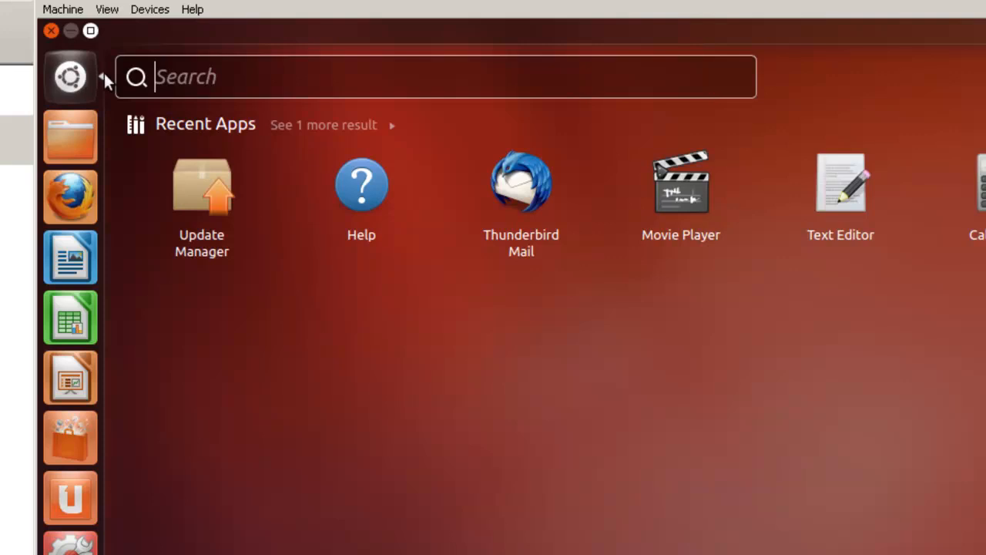
pyautogui.moveTo(80, 389)
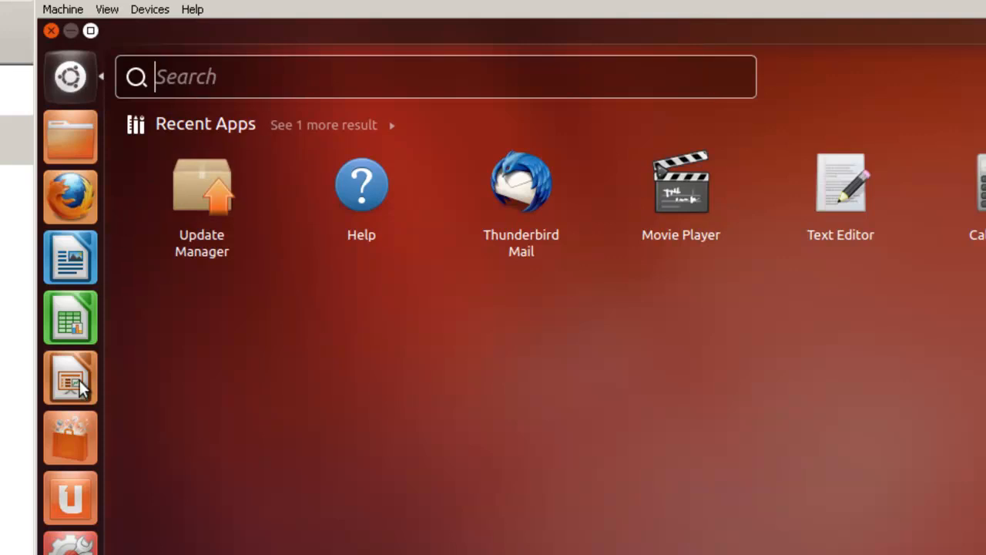
pyautogui.moveTo(71, 439)
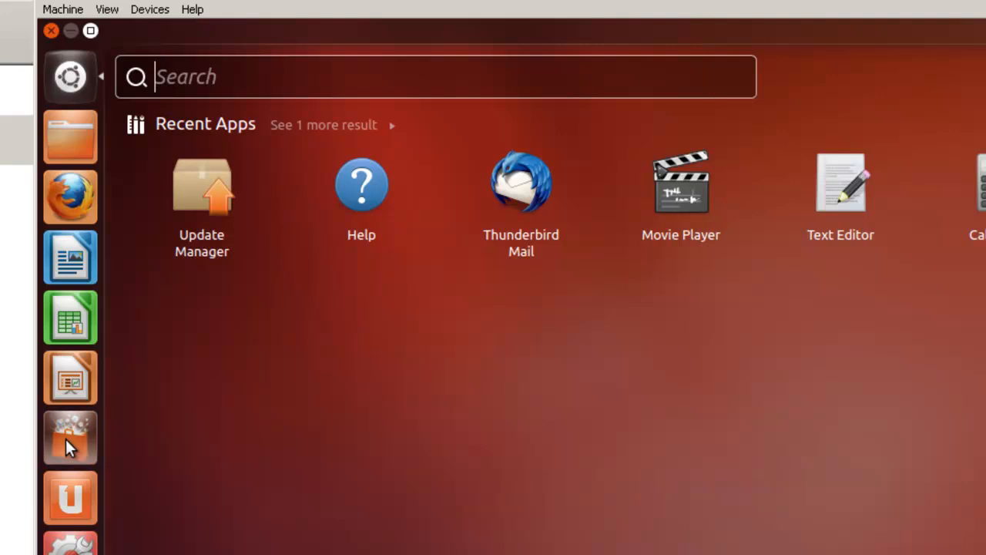
pyautogui.click(70, 437)
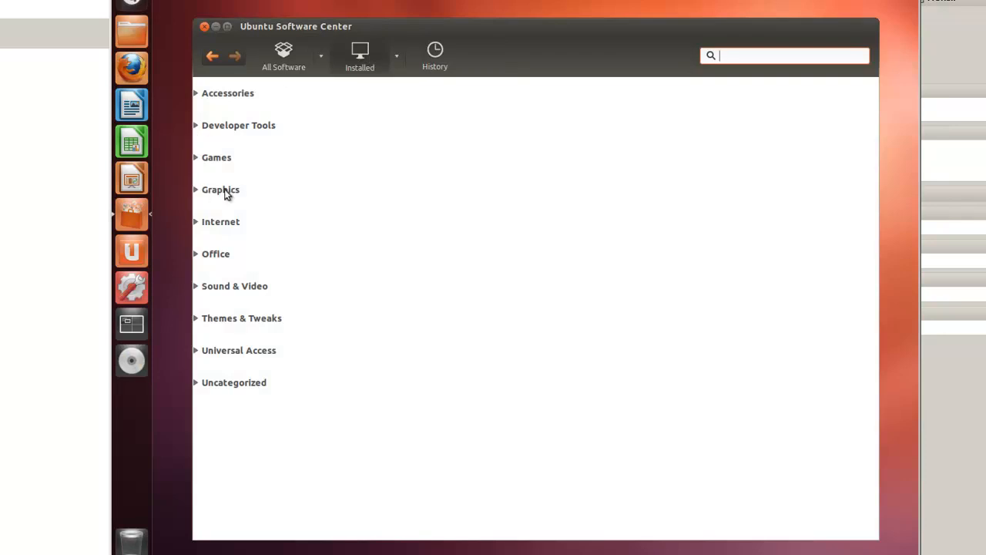
# Expand the Graphics category and scroll through the list of installed applications
pyautogui.click(221, 189)
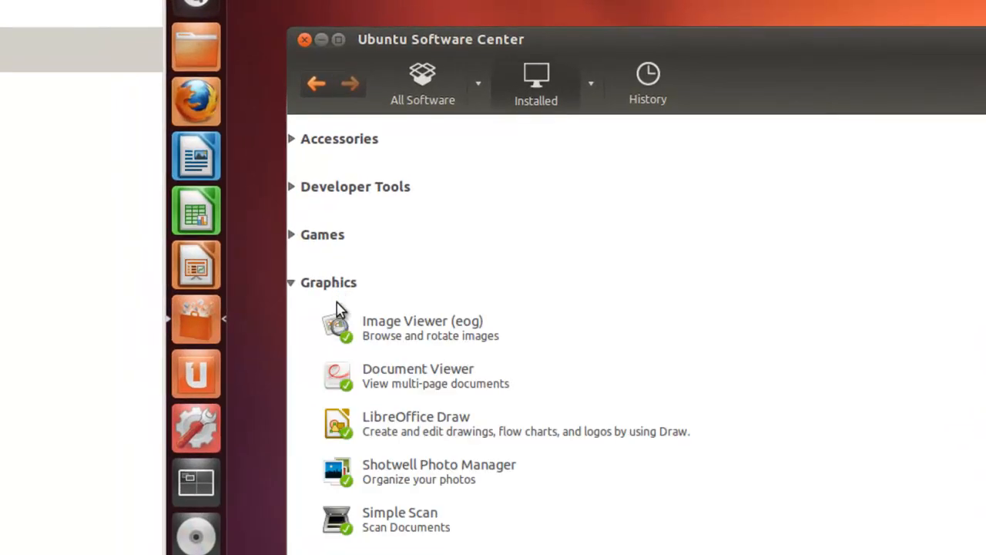
pyautogui.moveTo(362, 425)
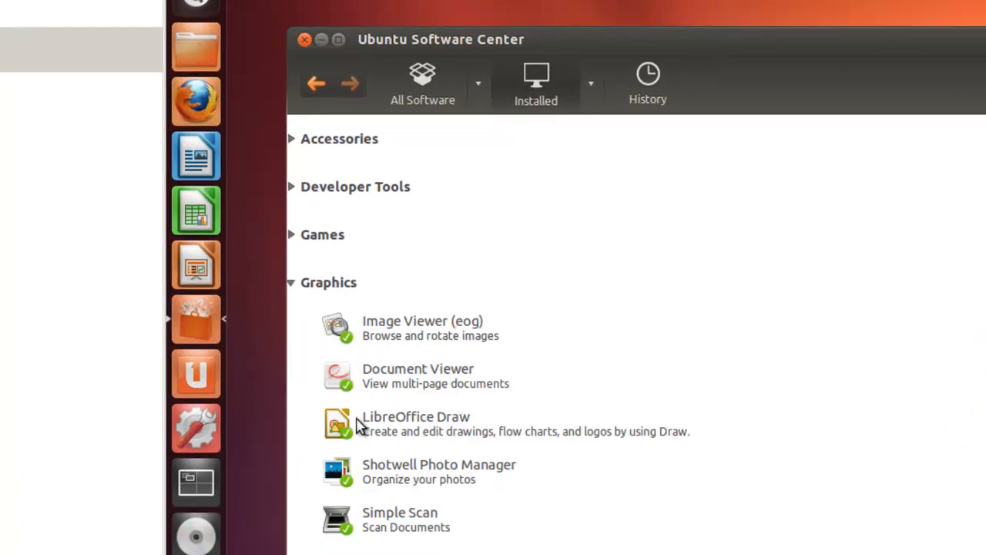
pyautogui.moveTo(524, 483)
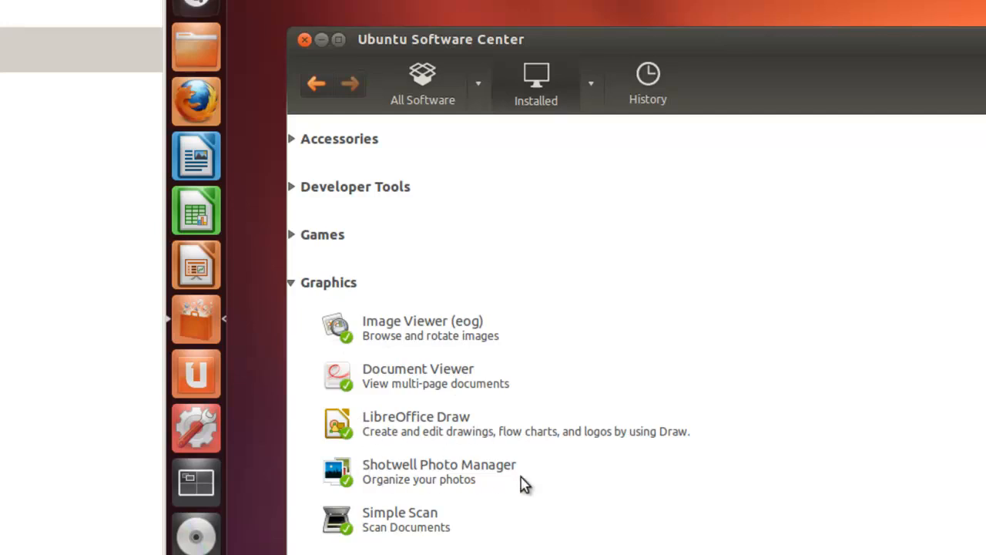
pyautogui.moveTo(326, 260)
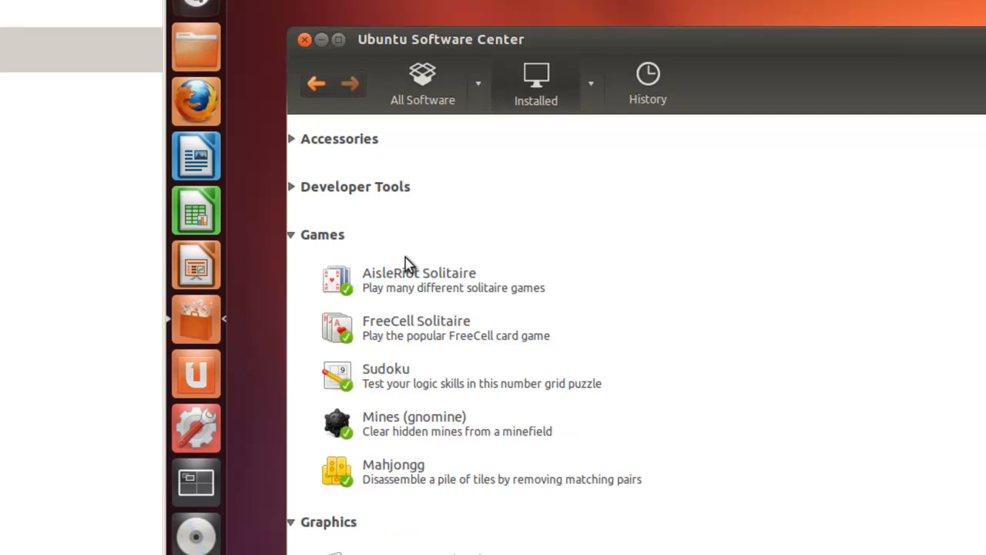
pyautogui.moveTo(406, 291)
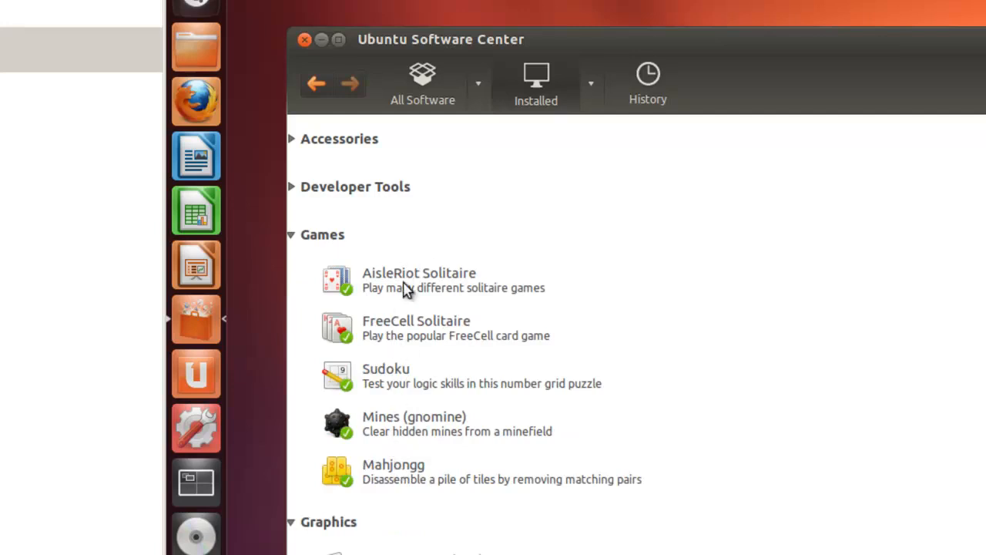
pyautogui.moveTo(407, 329)
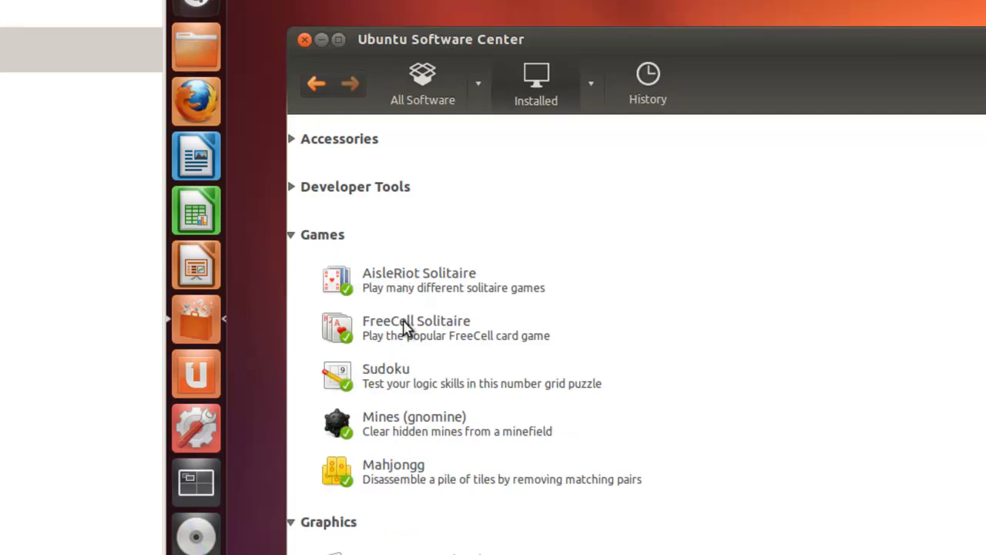
pyautogui.moveTo(891, 139)
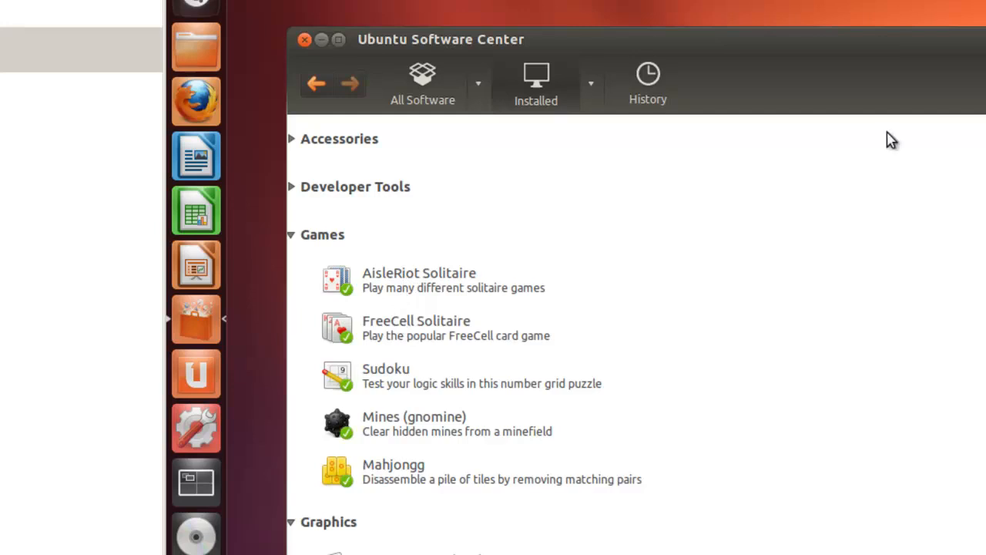
pyautogui.moveTo(302, 270)
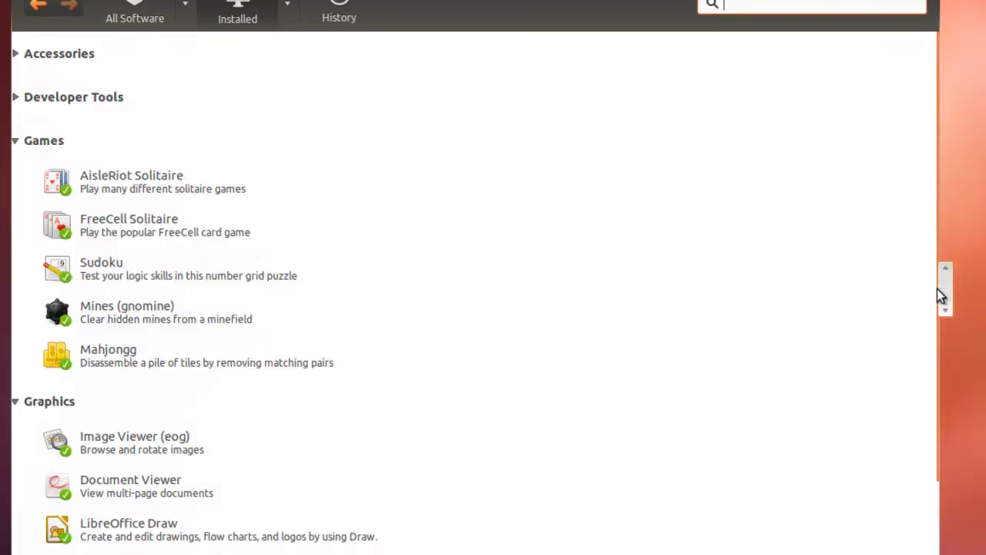
pyautogui.moveTo(951, 314)
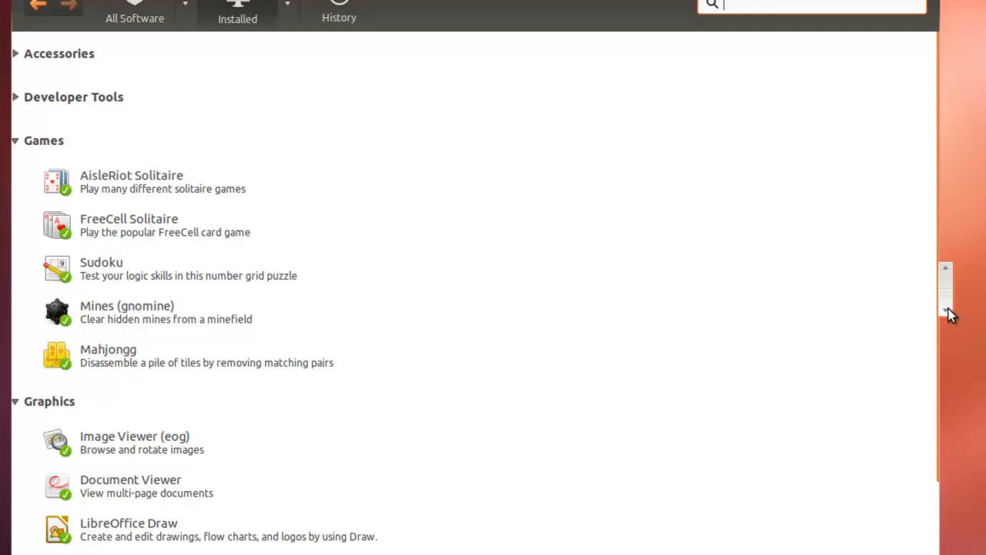
pyautogui.scroll(-3)
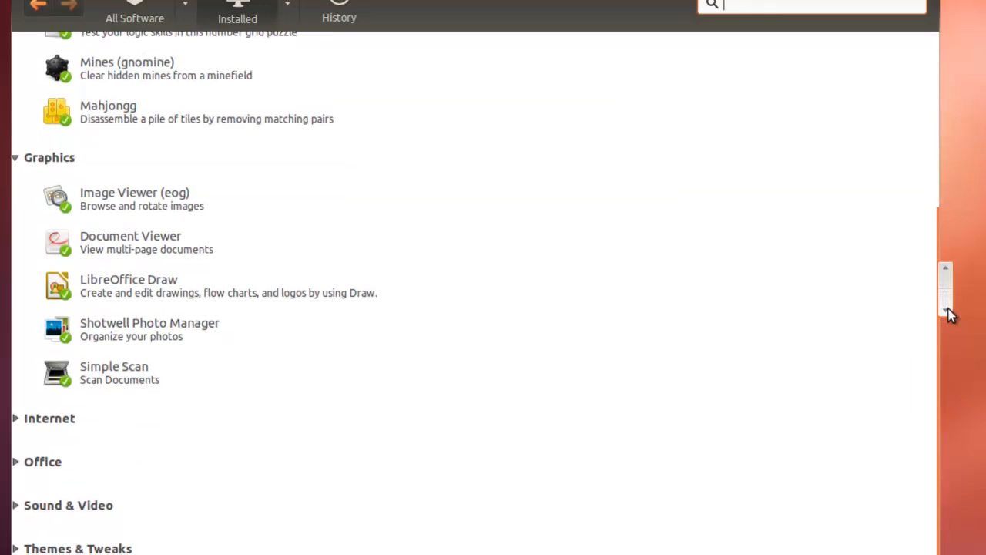
pyautogui.moveTo(31, 443)
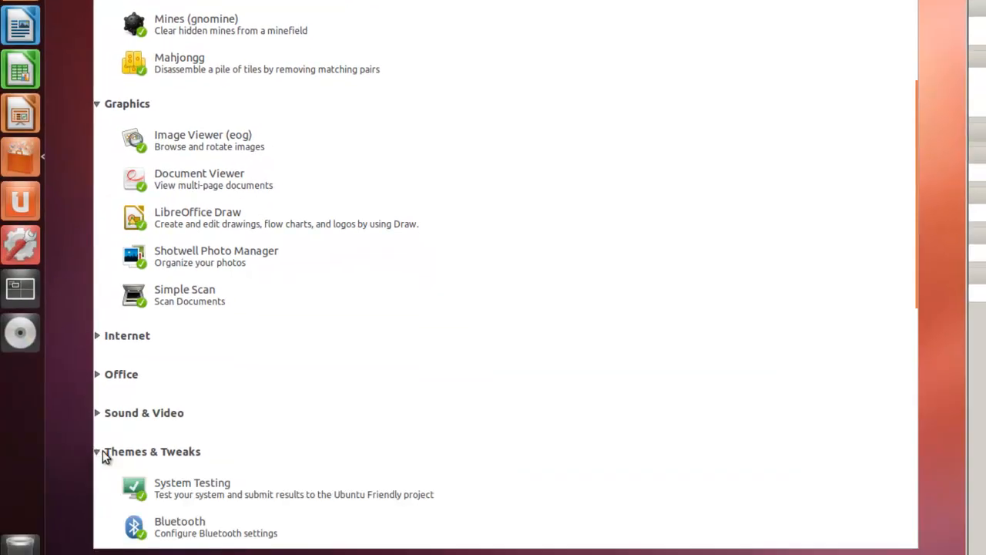
pyautogui.moveTo(925, 301)
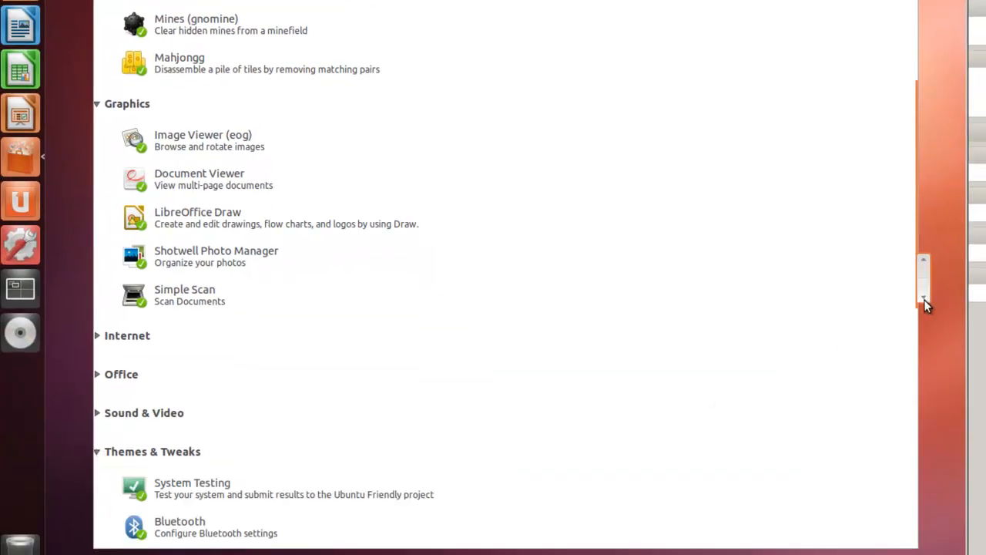
pyautogui.scroll(-3)
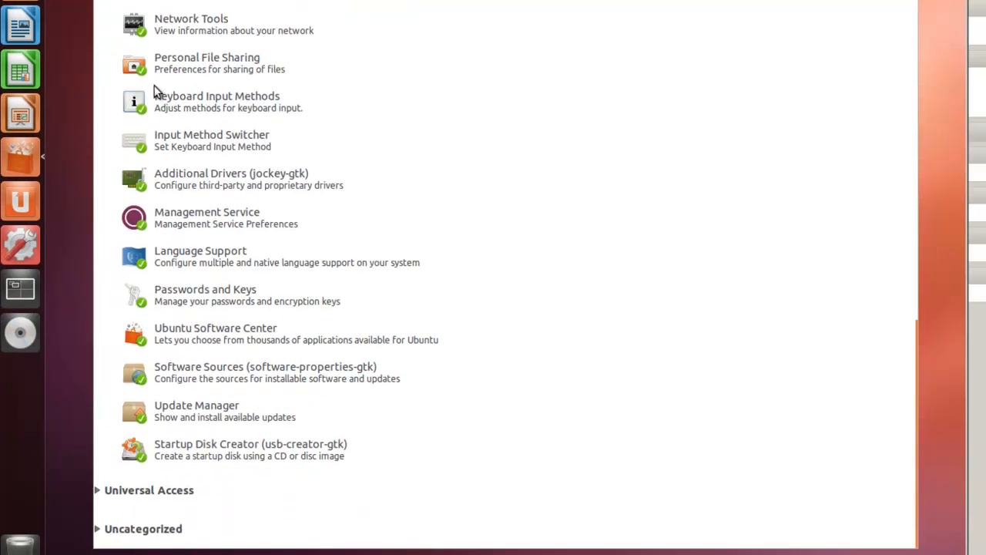
pyautogui.moveTo(243, 386)
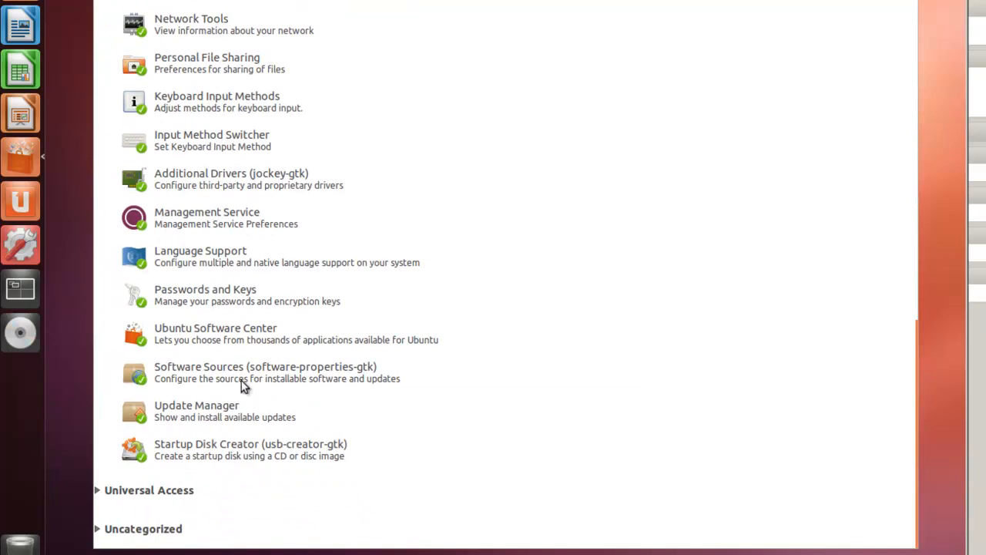
pyautogui.moveTo(208, 435)
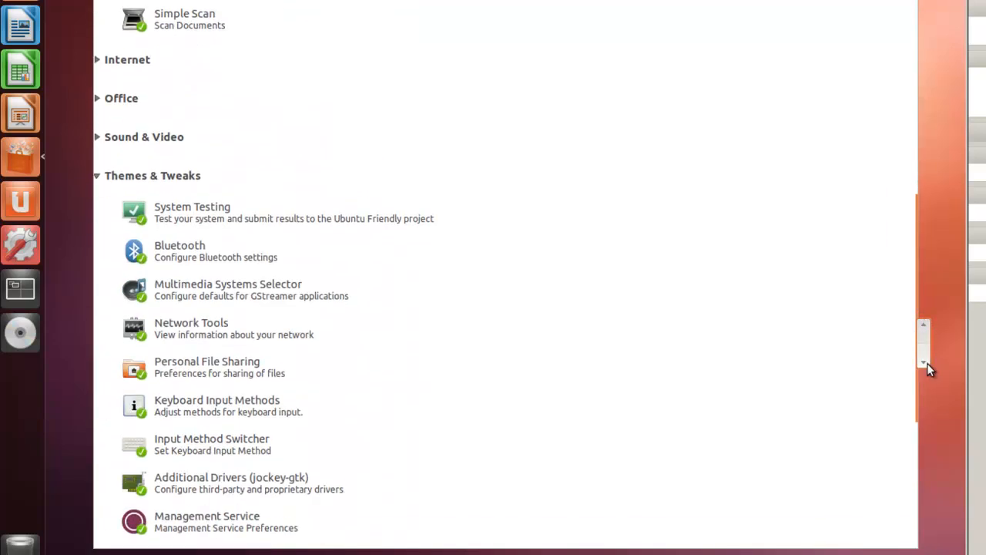
pyautogui.scroll(-3)
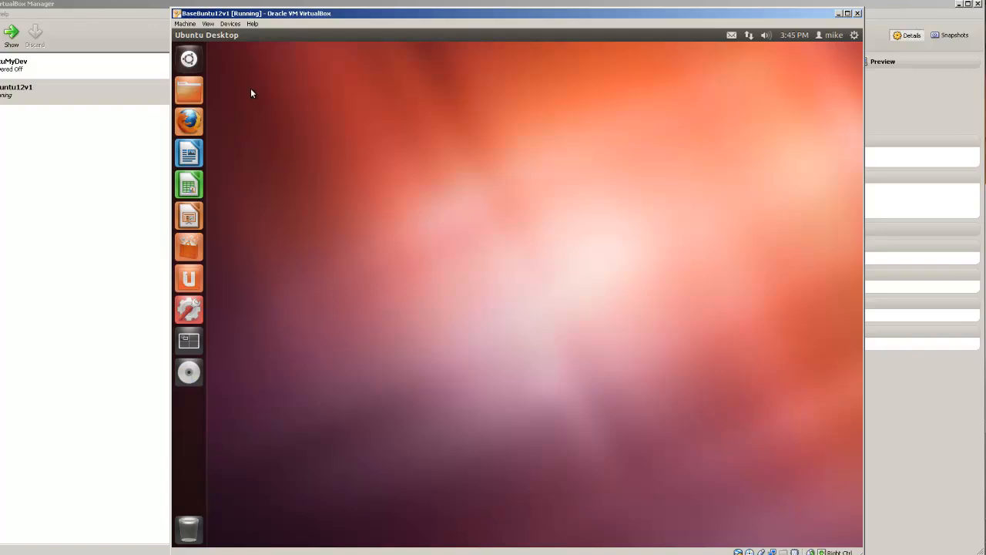
pyautogui.moveTo(188, 59)
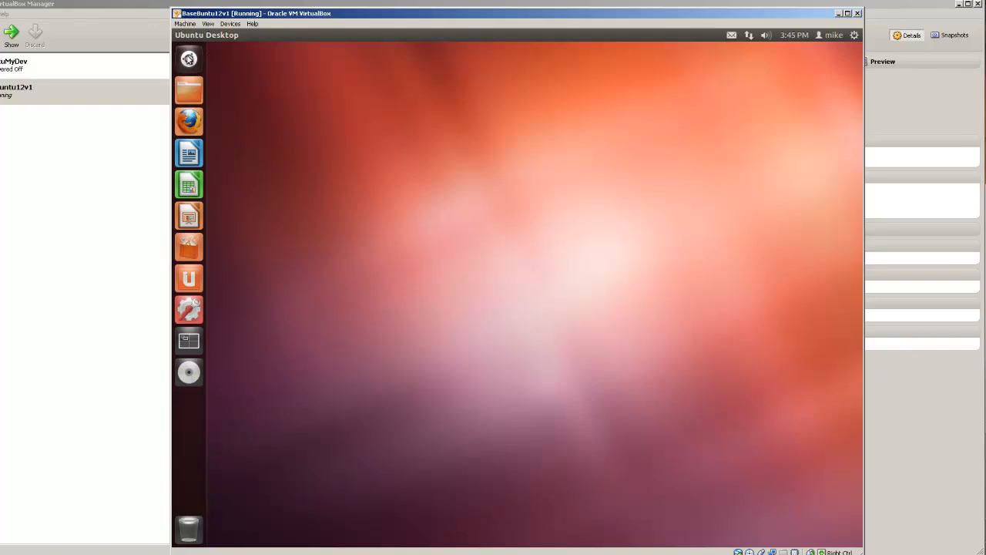
# Search the Dash for 'term' and launch a Terminal
pyautogui.click(189, 59)
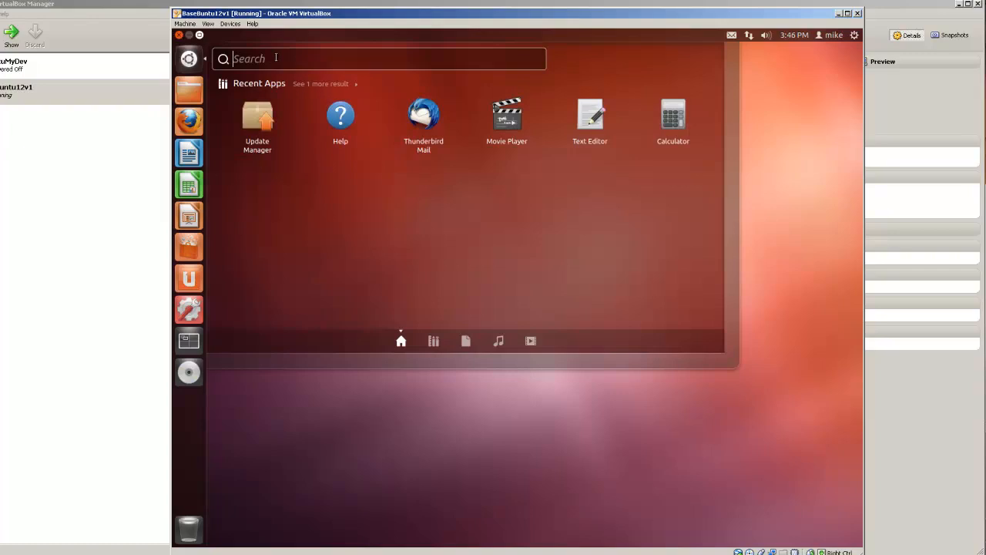
pyautogui.write('term')
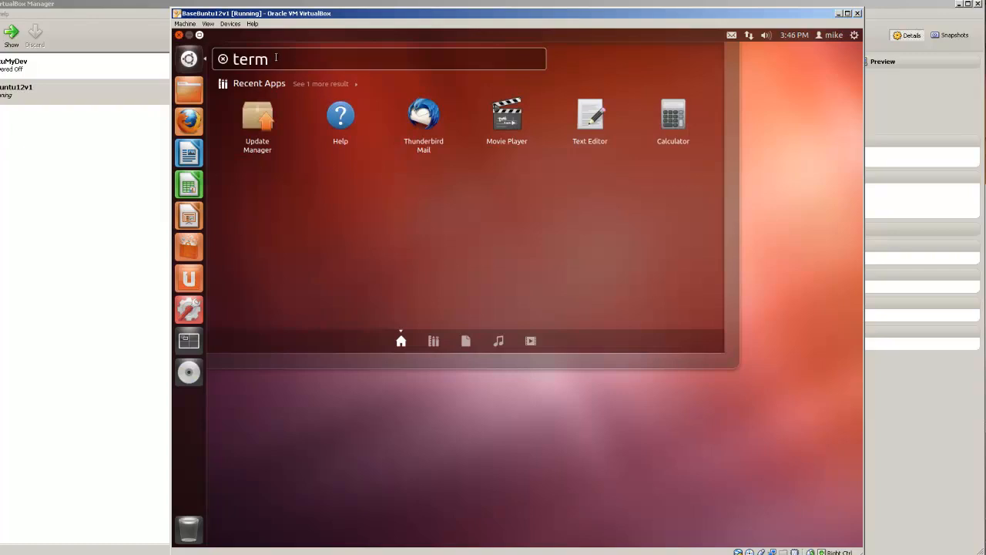
pyautogui.press('Escape')
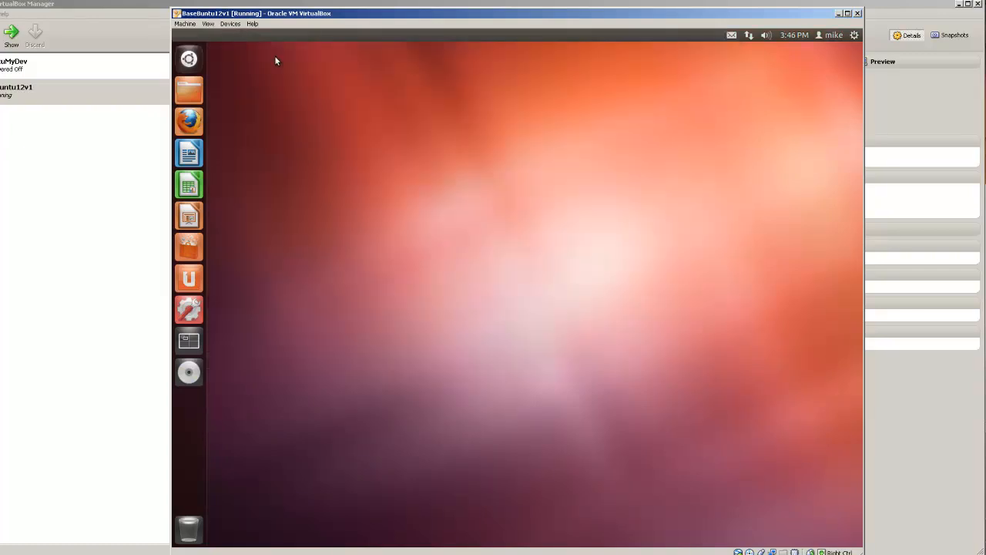
pyautogui.click(189, 341)
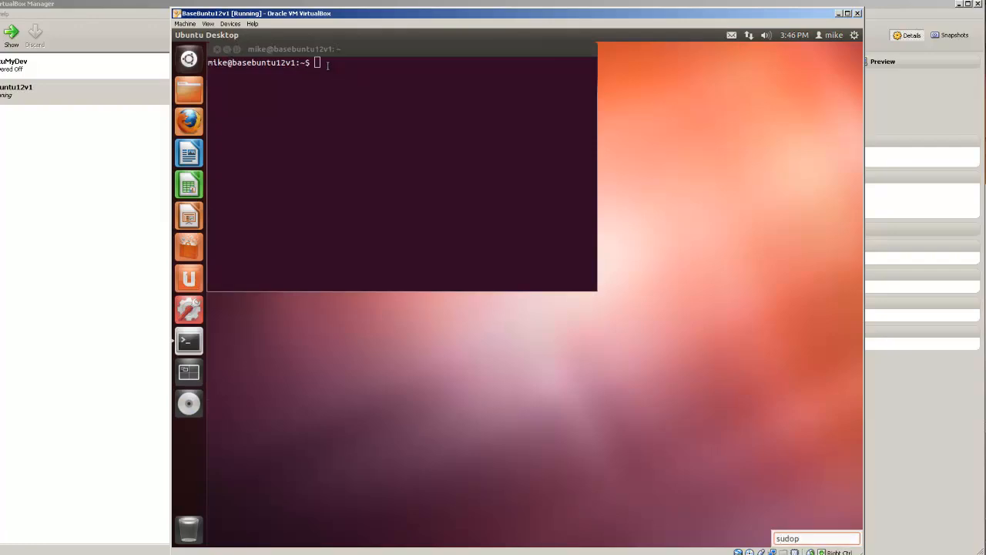
# Enter 'sudo shutdown' at the terminal prompt
pyautogui.write('sud')
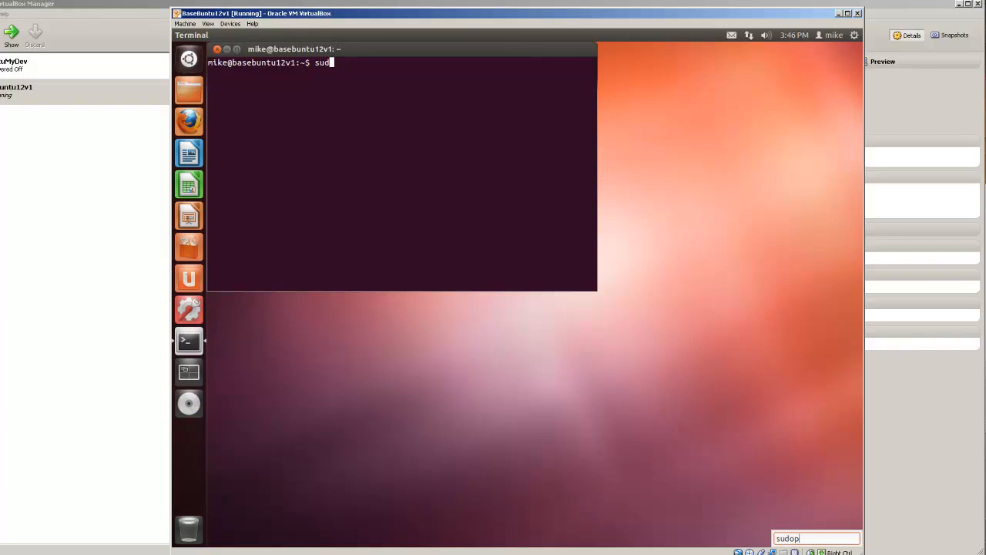
pyautogui.write('shu')
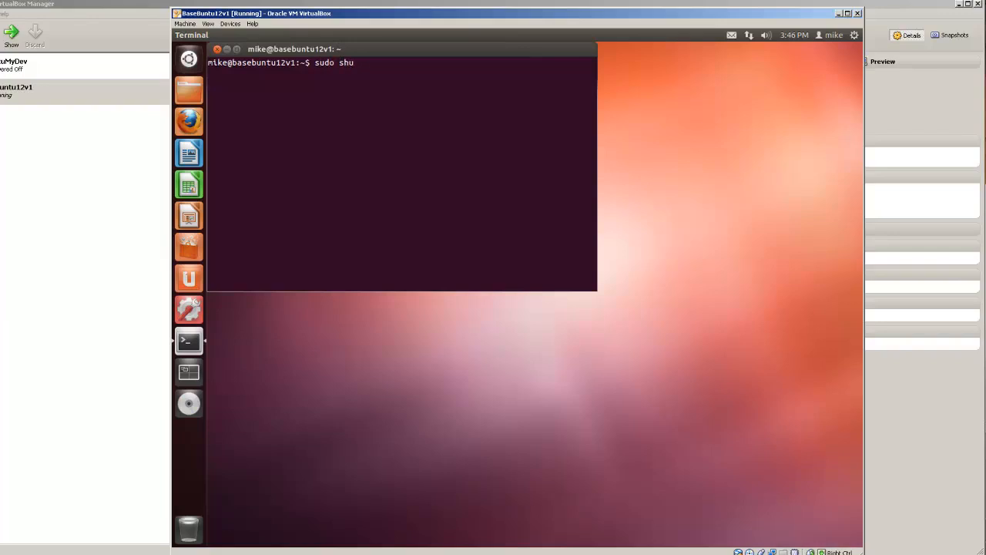
pyautogui.write('tdown')
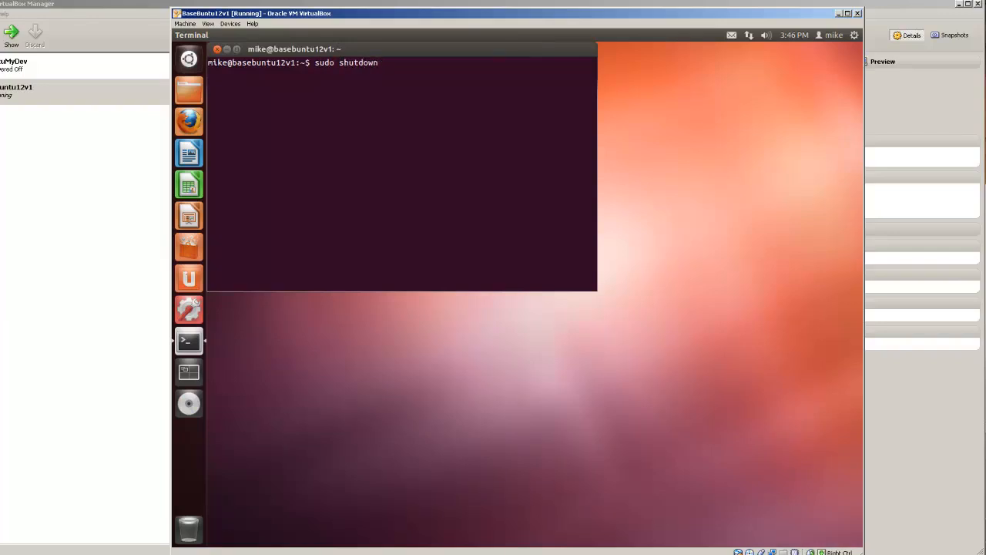